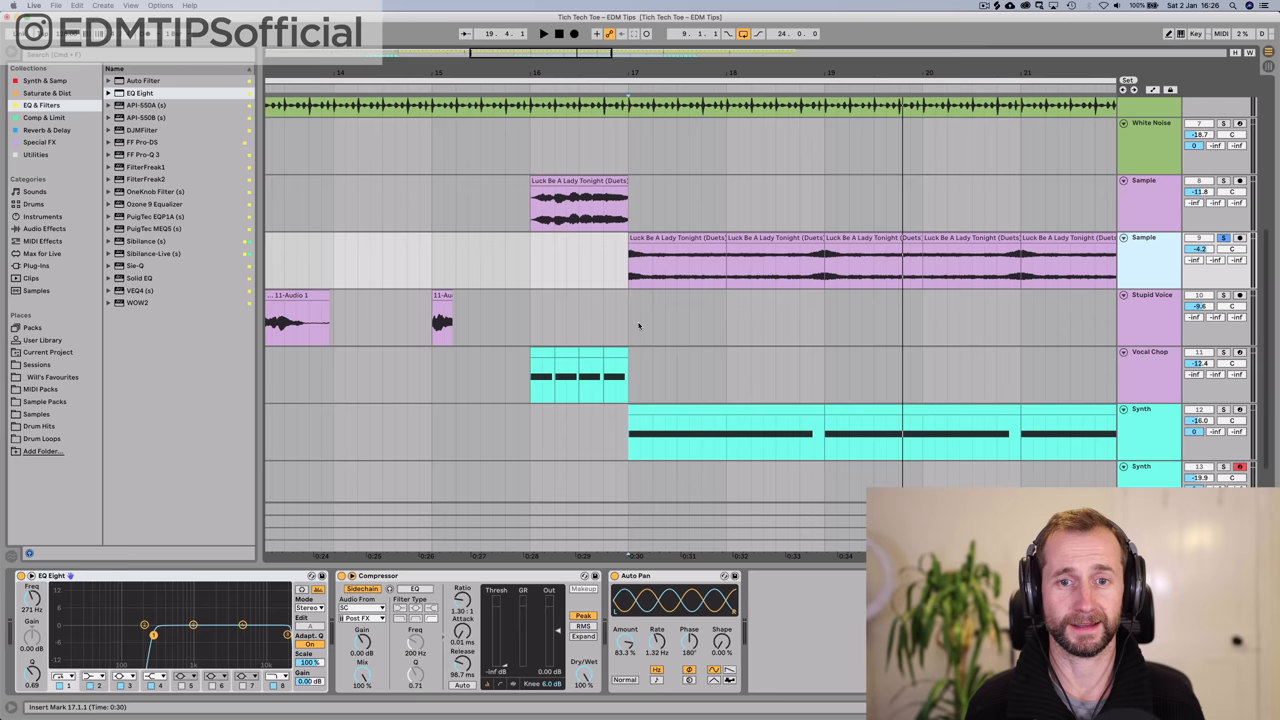
- Start a new Live Set from the template with Kicks, Drums, Bass and reverb returns
left_click(544, 32)
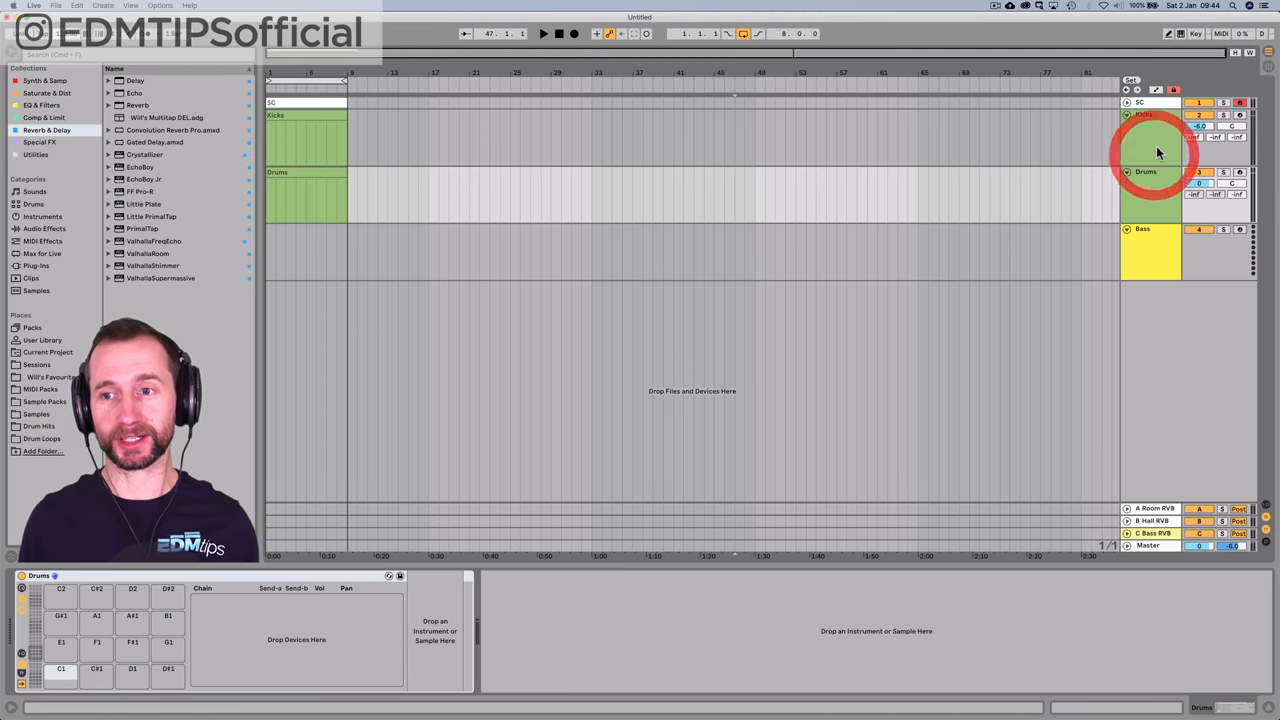
- Add a green audio track named Kick and load a kick sample at bar 1
left_click(1144, 112)
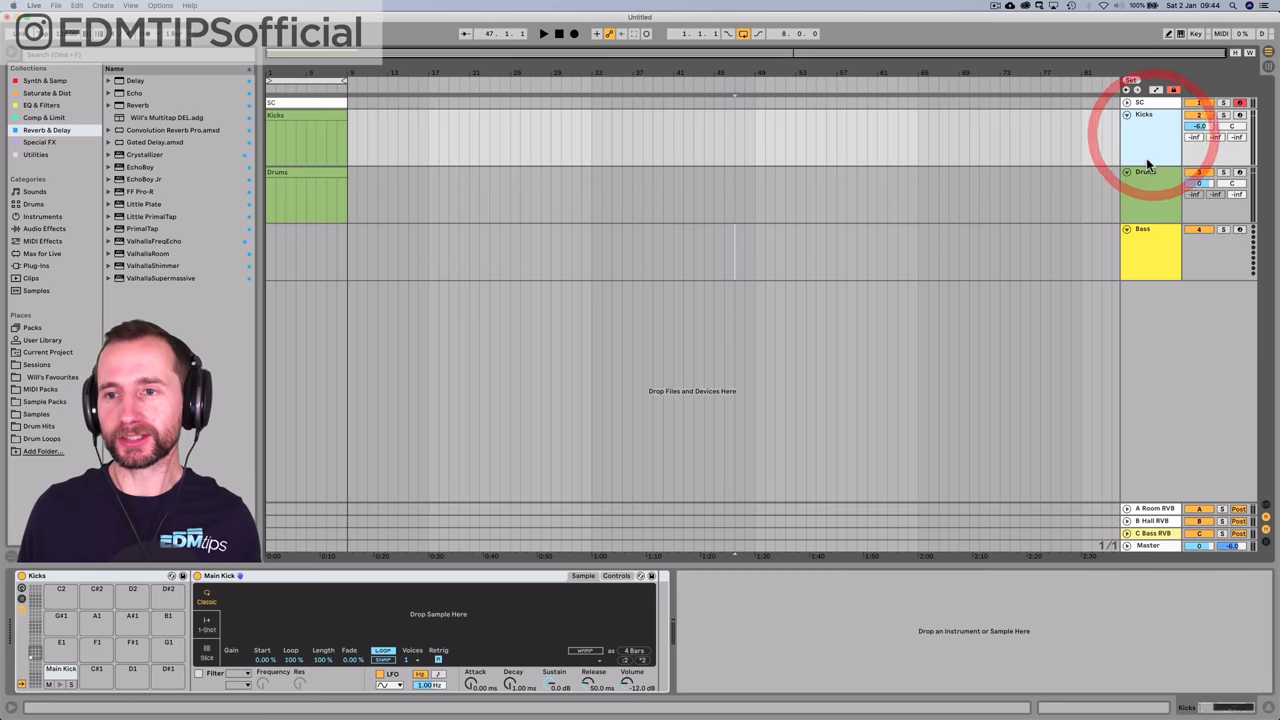
key("cmd+t")
type("Ki")
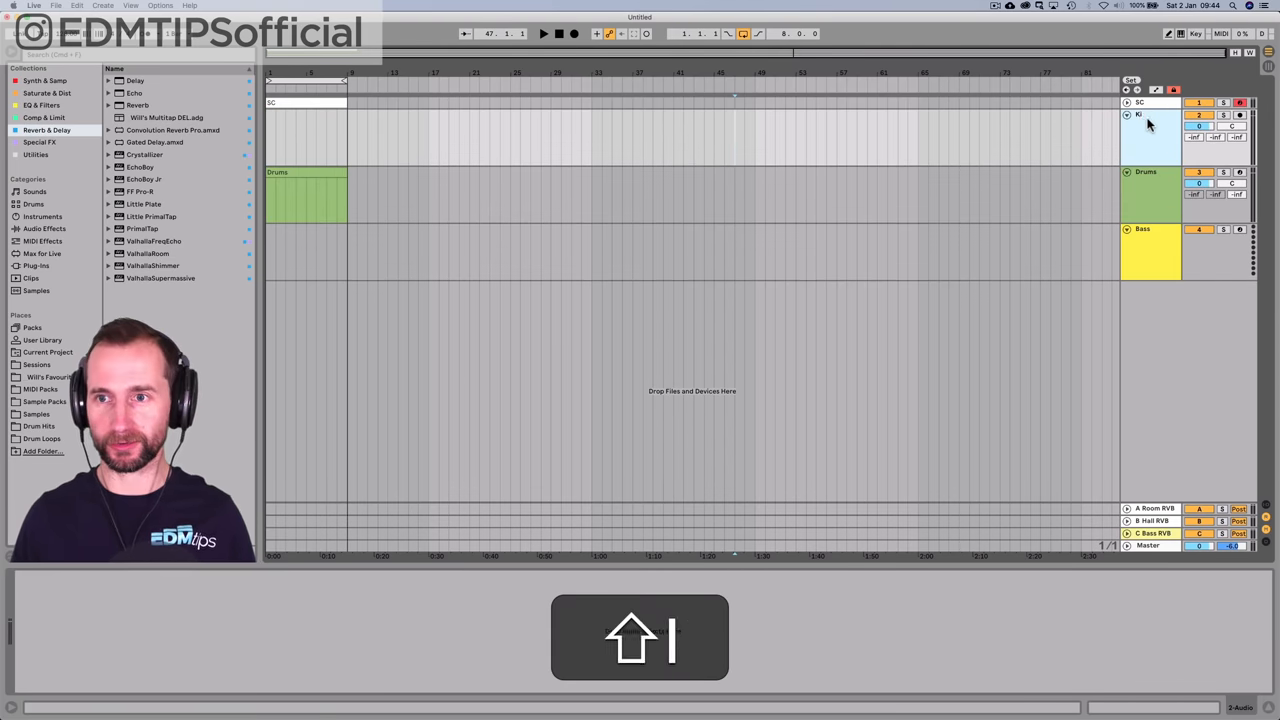
right_click(1148, 114)
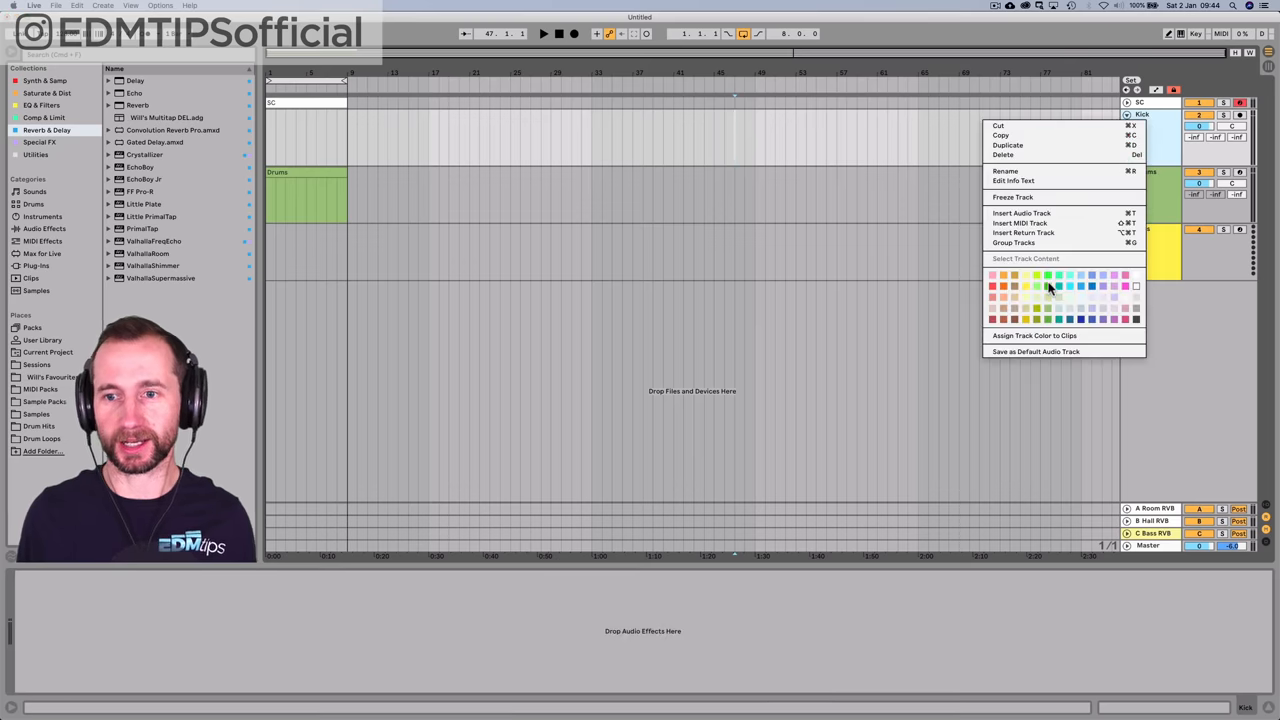
left_click(1048, 288)
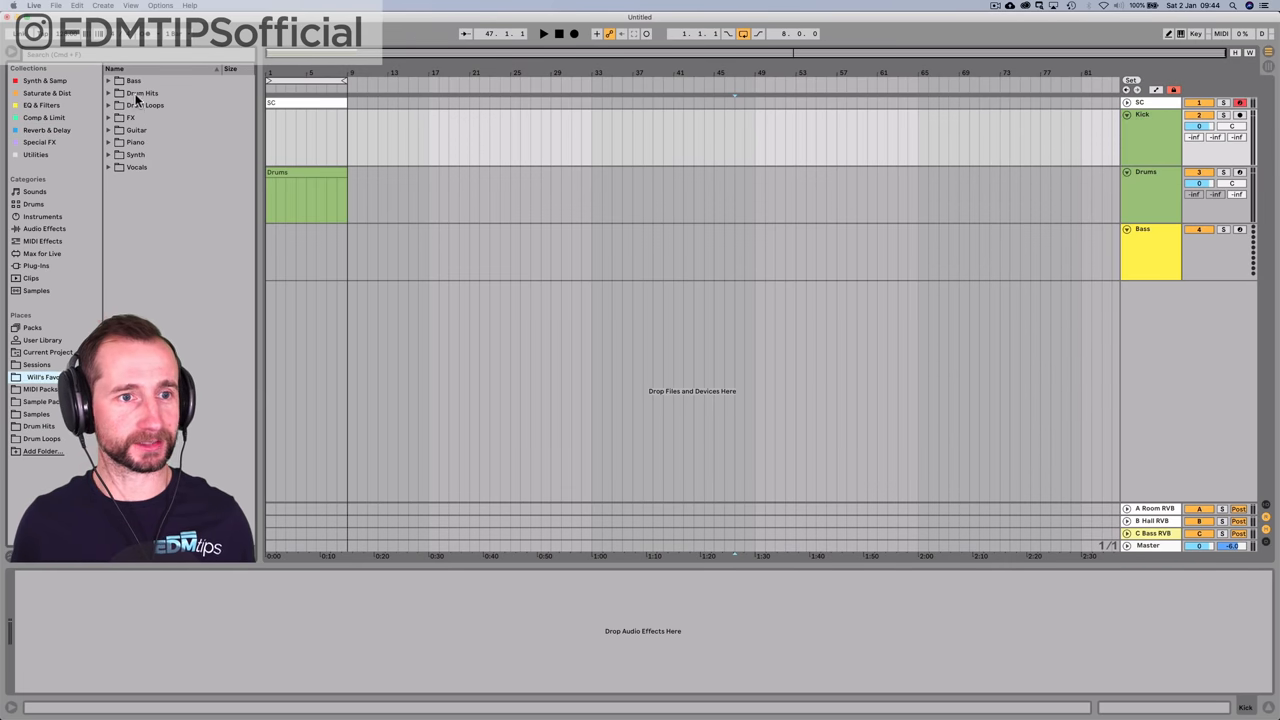
left_click(140, 94)
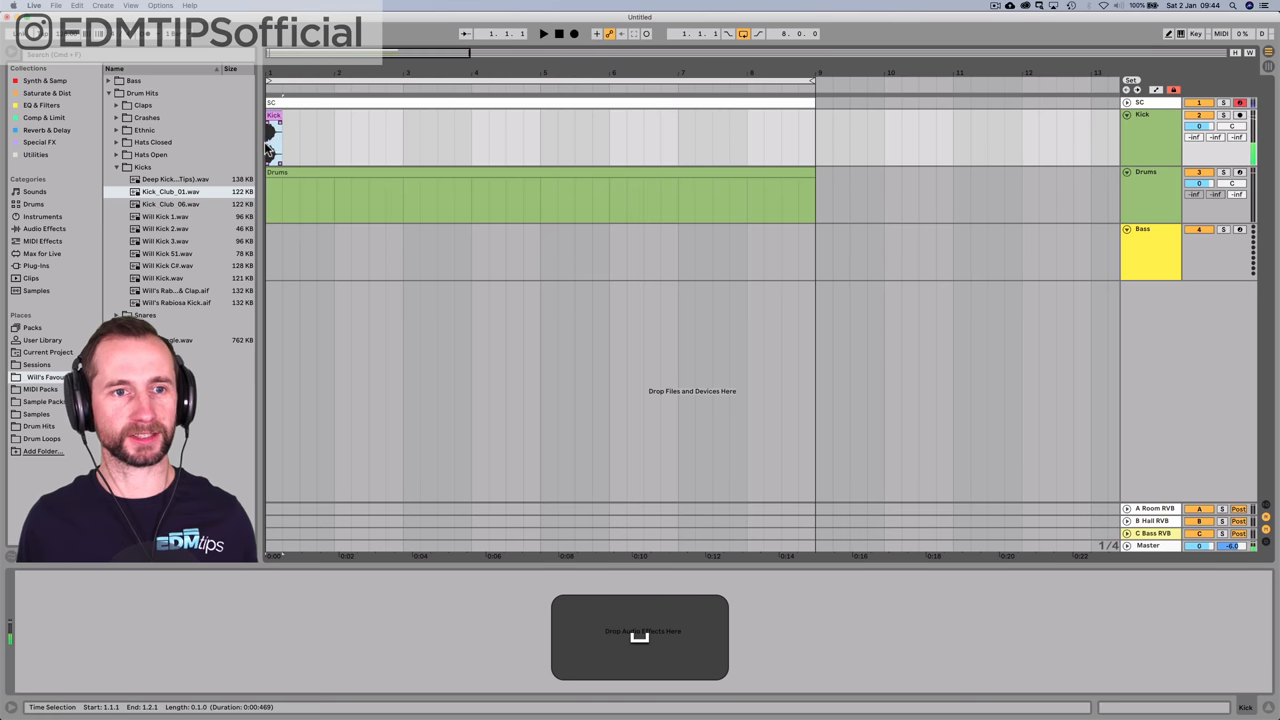
- Duplicate the kick clip back-to-back through bar 9, lower its volume and audition it
key("cmd+d")
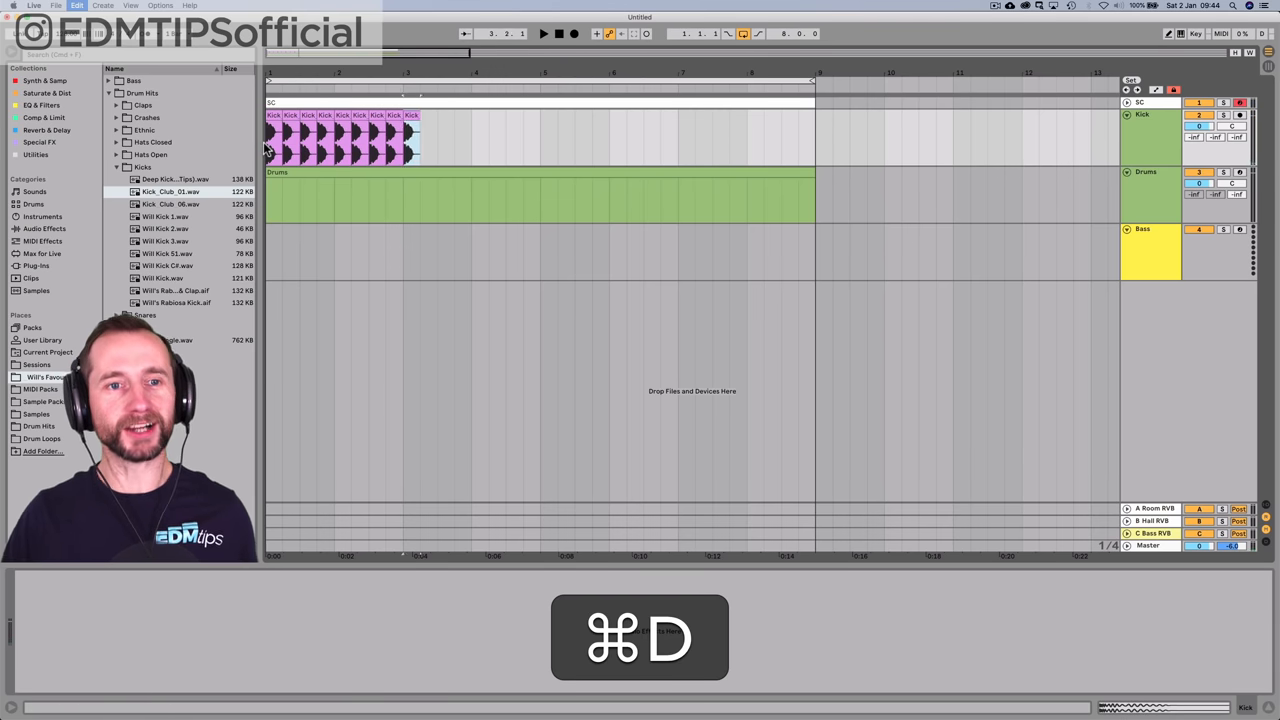
key("cmd+d")
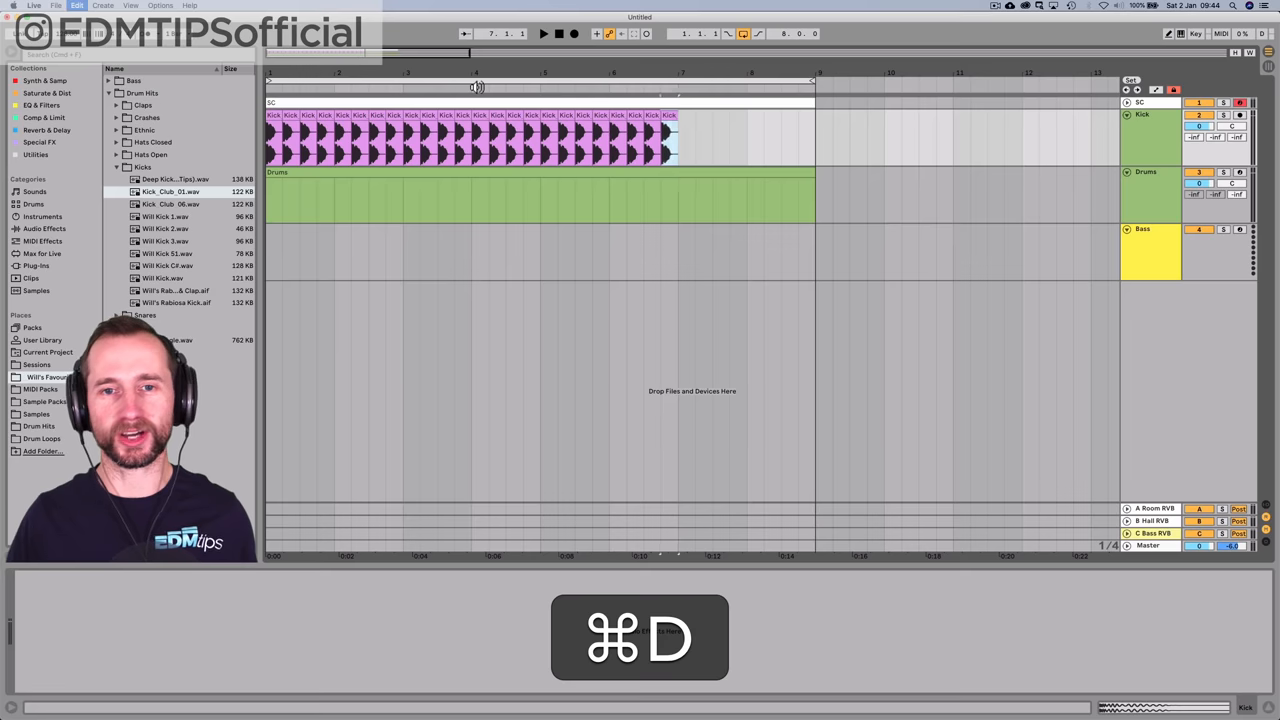
key("cmd+d")
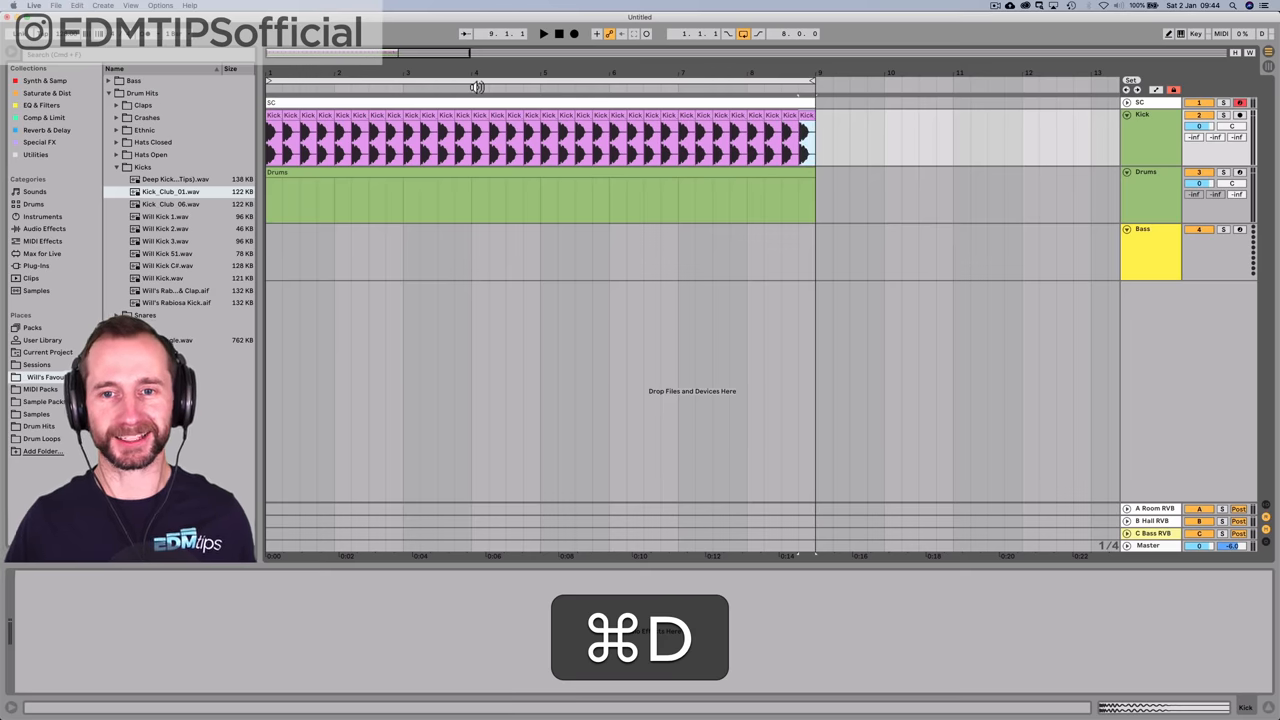
right_click(280, 114)
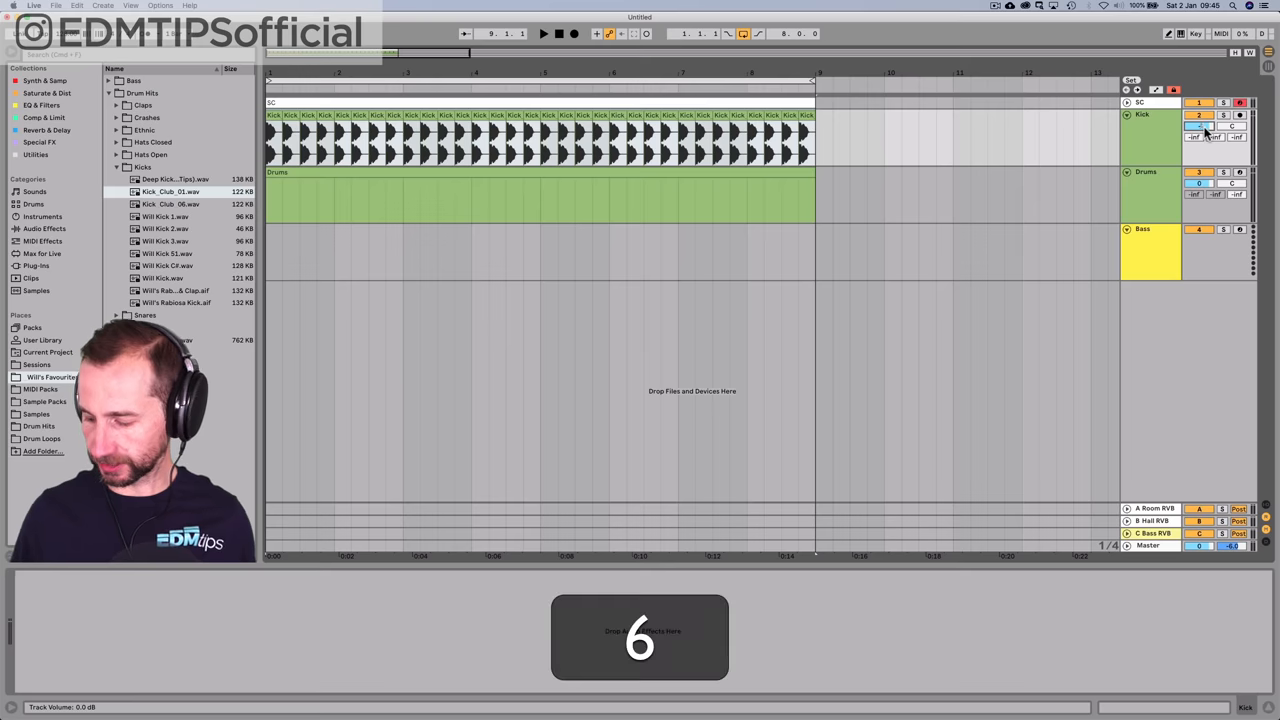
left_click(544, 32)
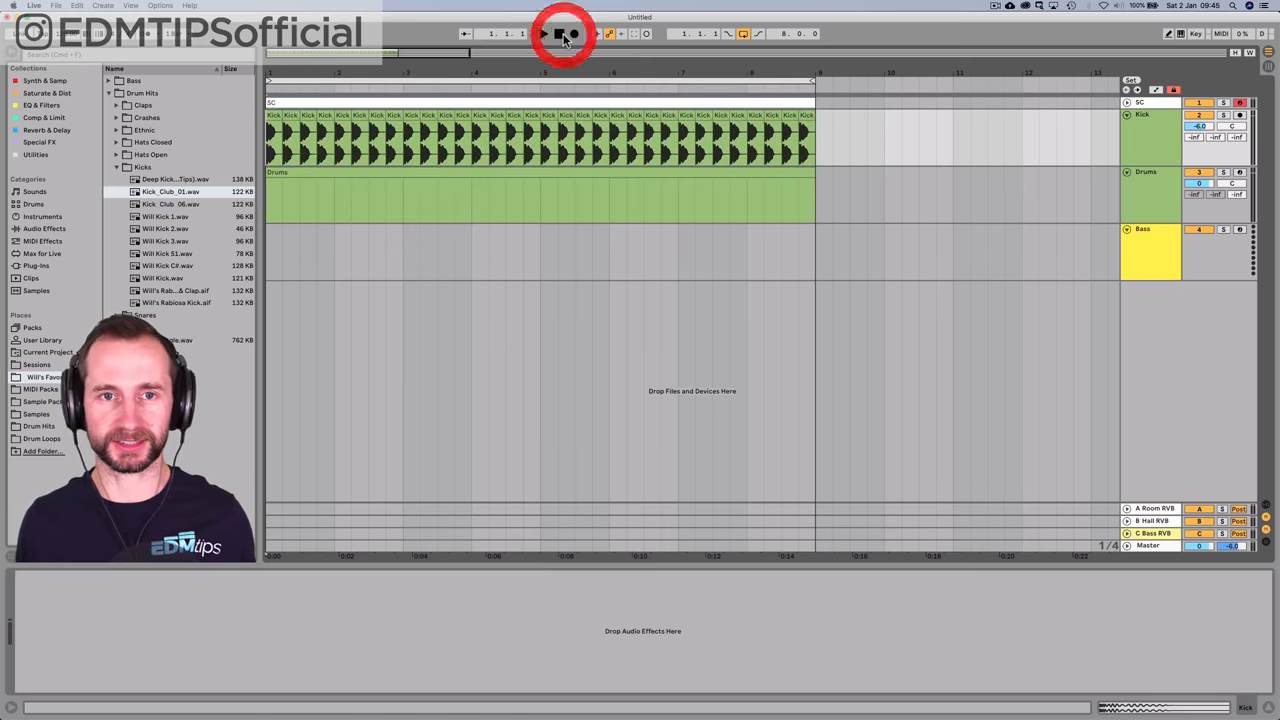
left_click(544, 32)
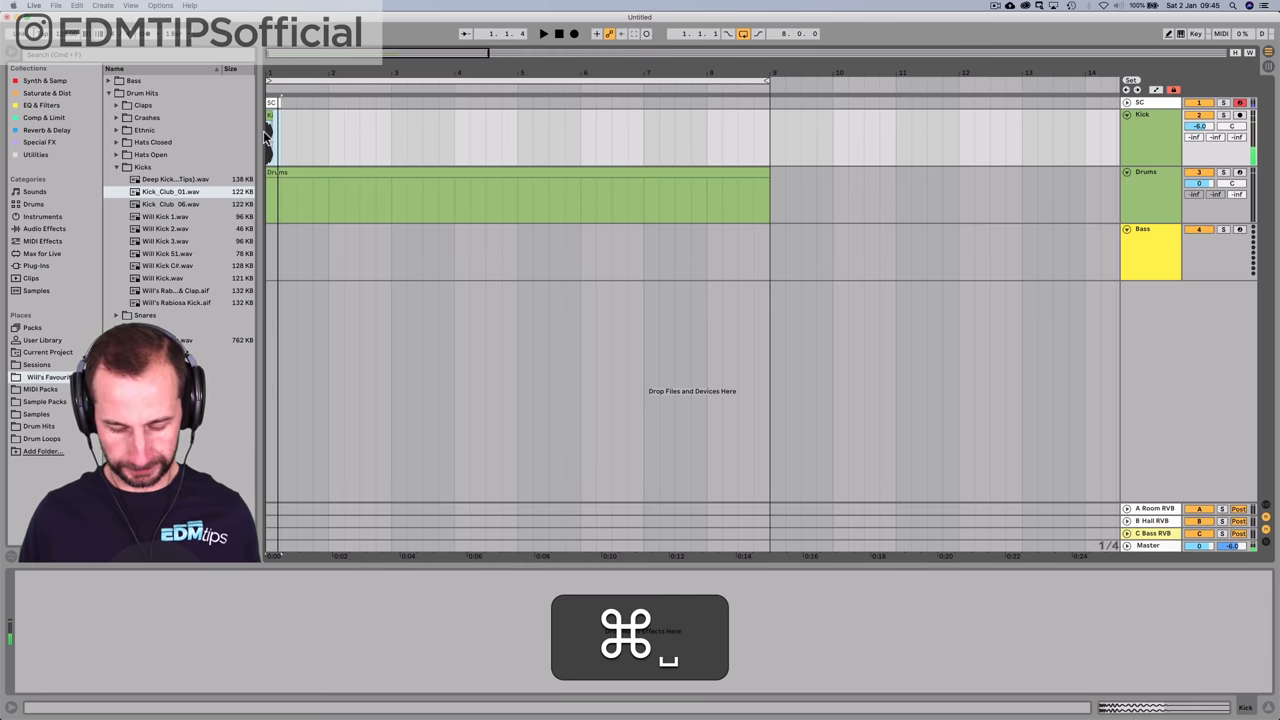
key("cmd+d")
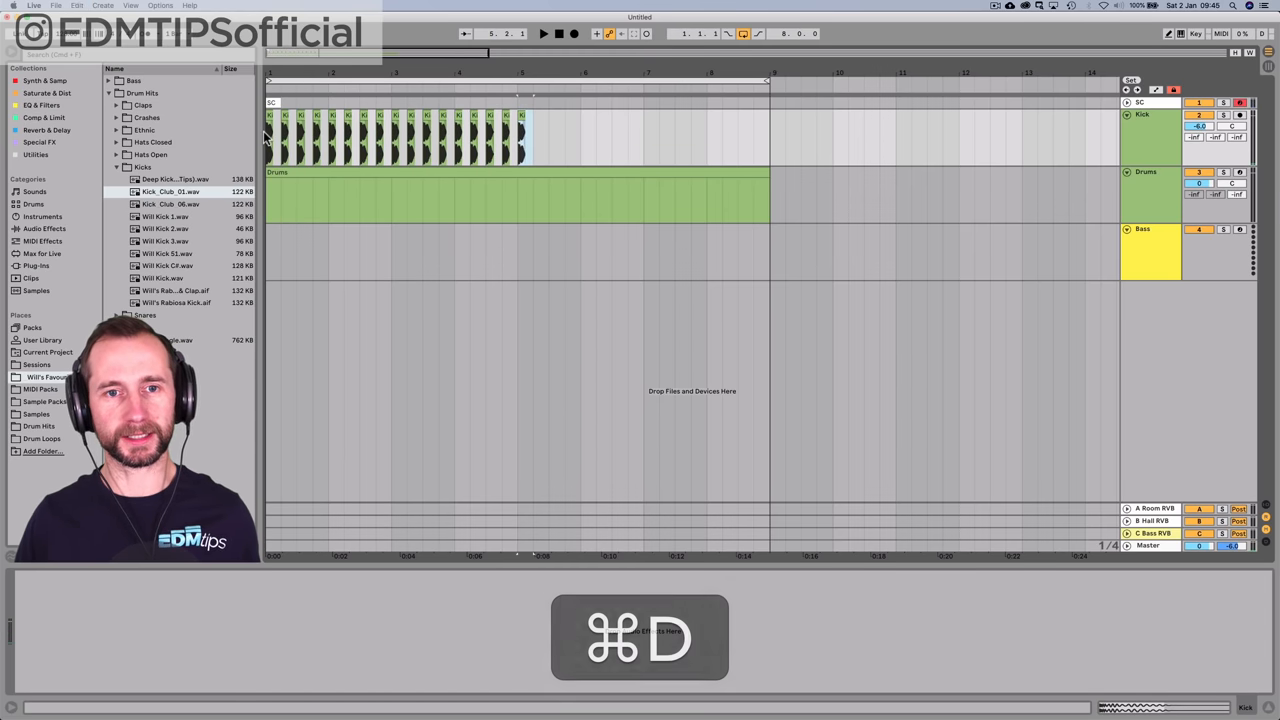
key("cmd+d")
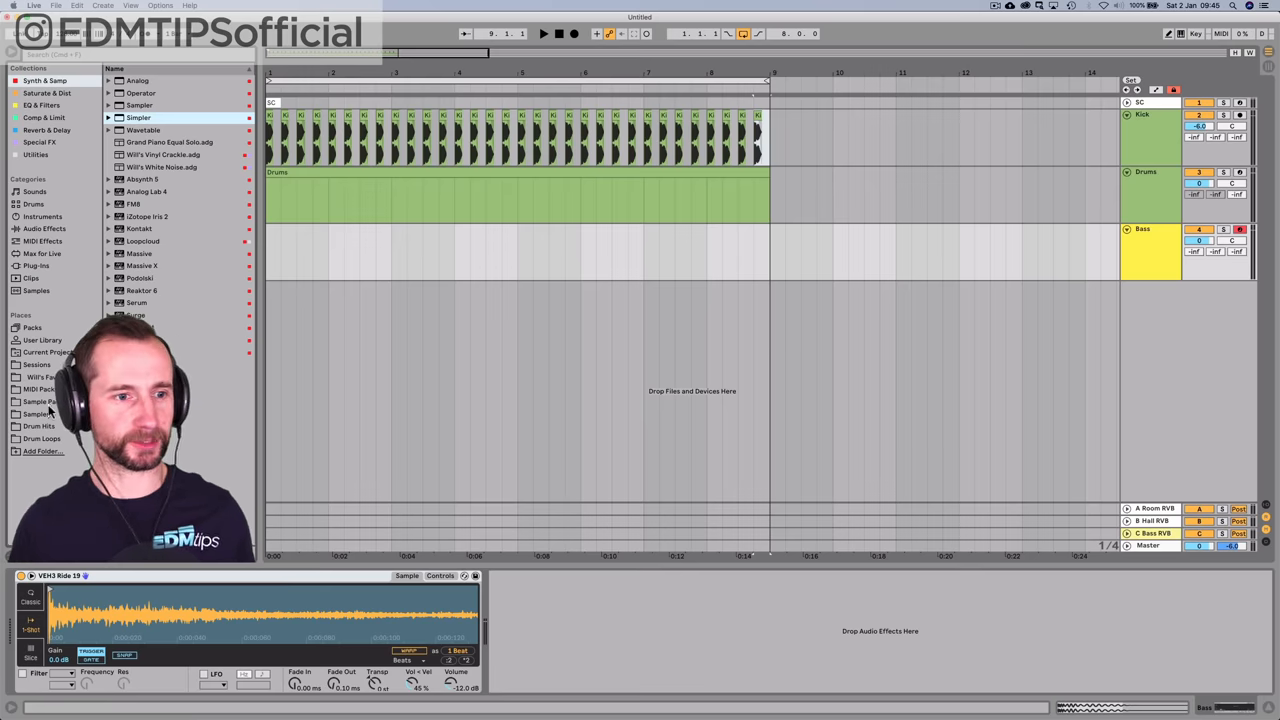
- Load a bass one-shot from a sample pack onto Bass and create an empty eight-bar MIDI clip
left_click(36, 414)
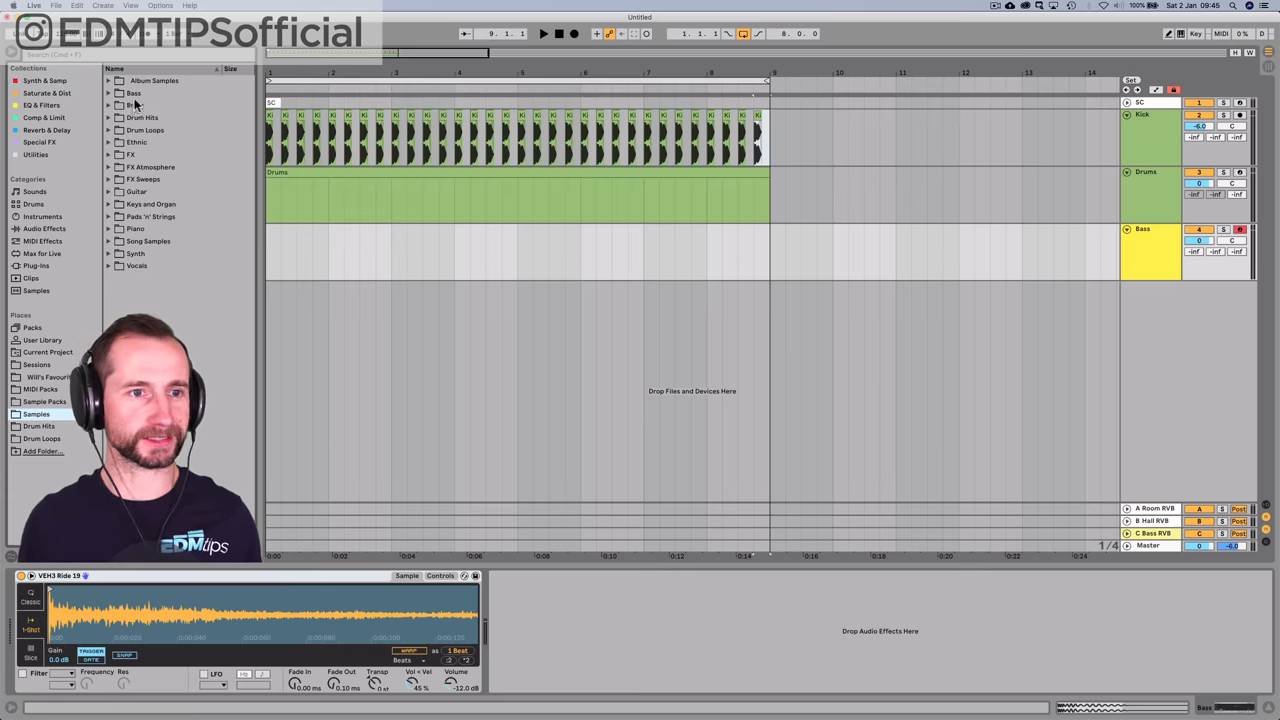
scroll("down", 3)
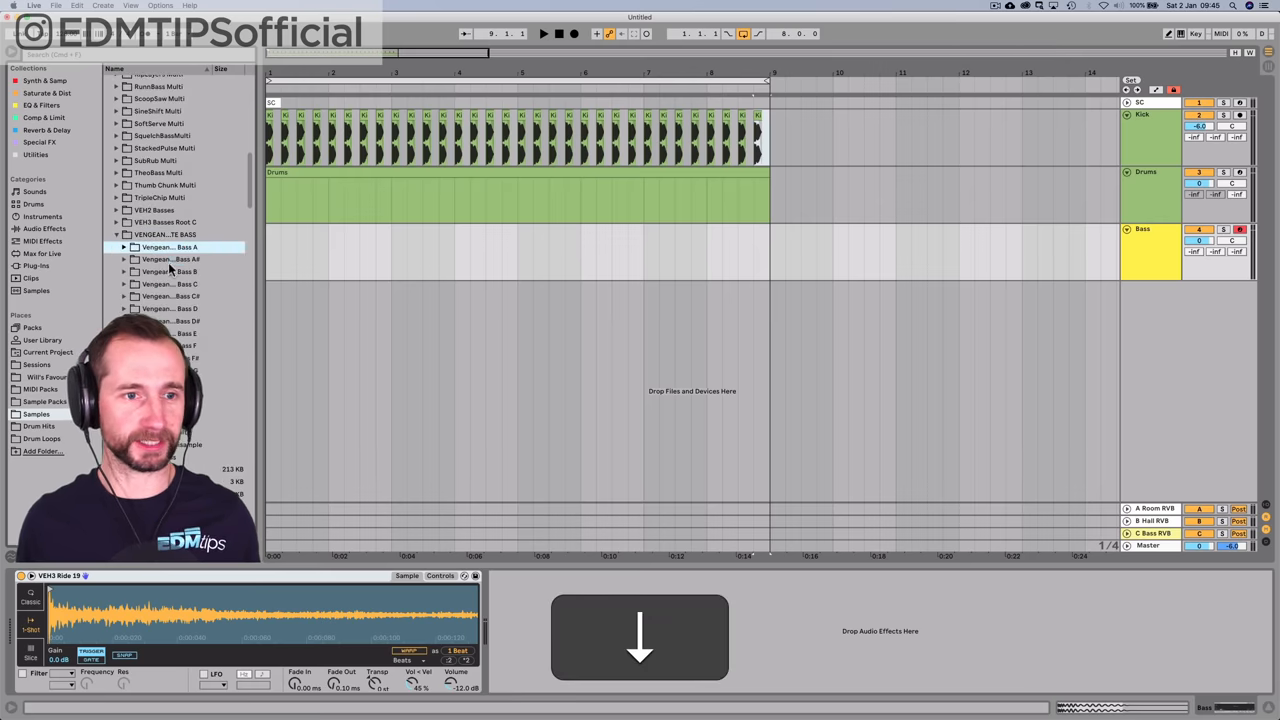
left_click(124, 284)
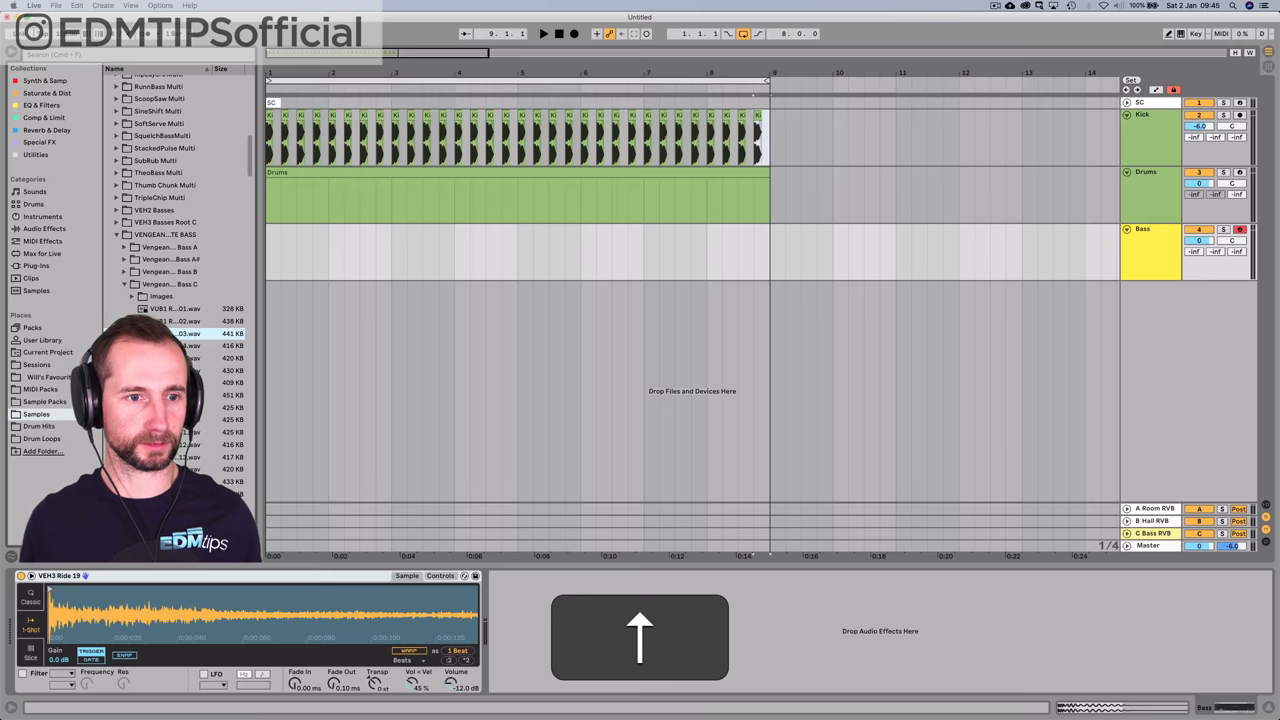
left_click(176, 332)
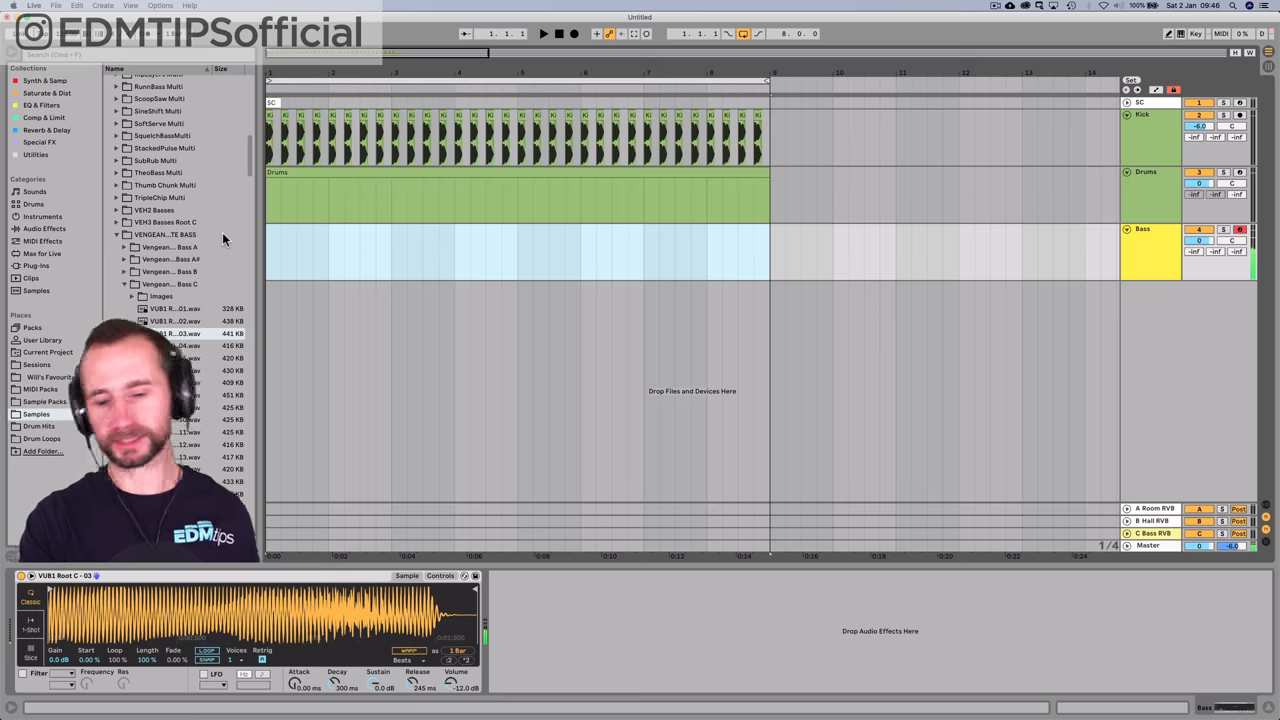
mouse_move(288, 248)
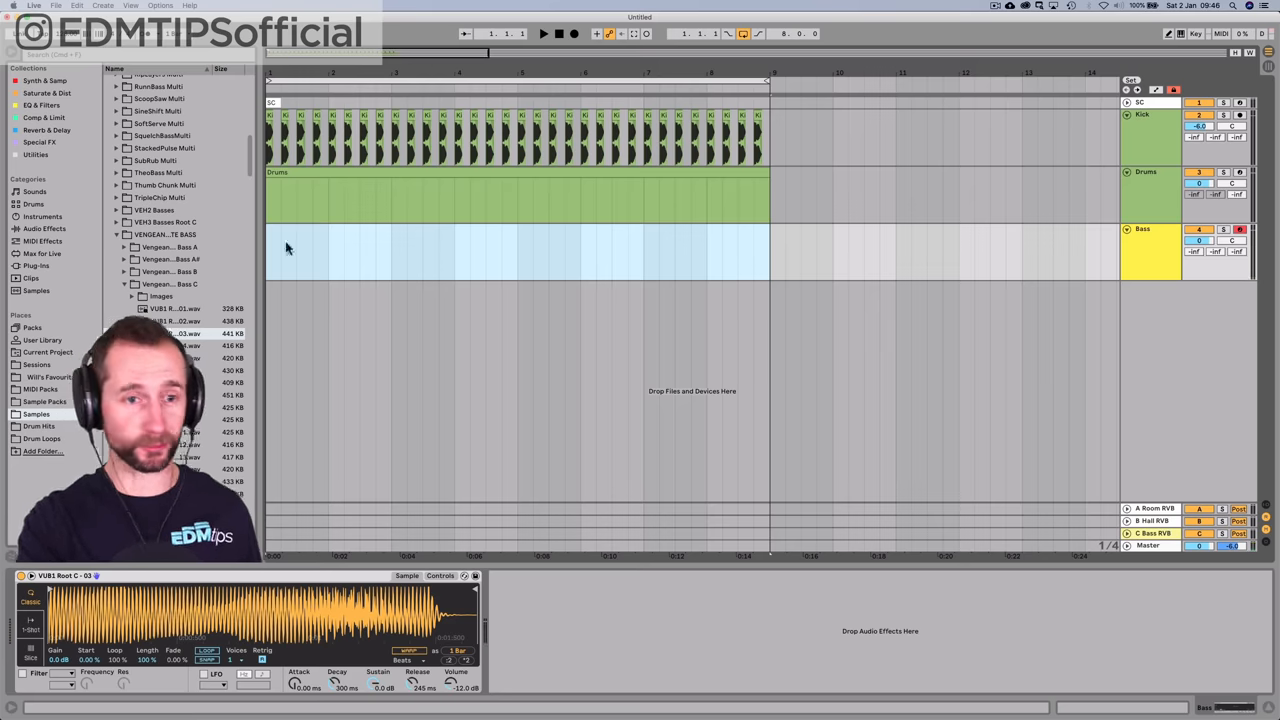
key("cmd")
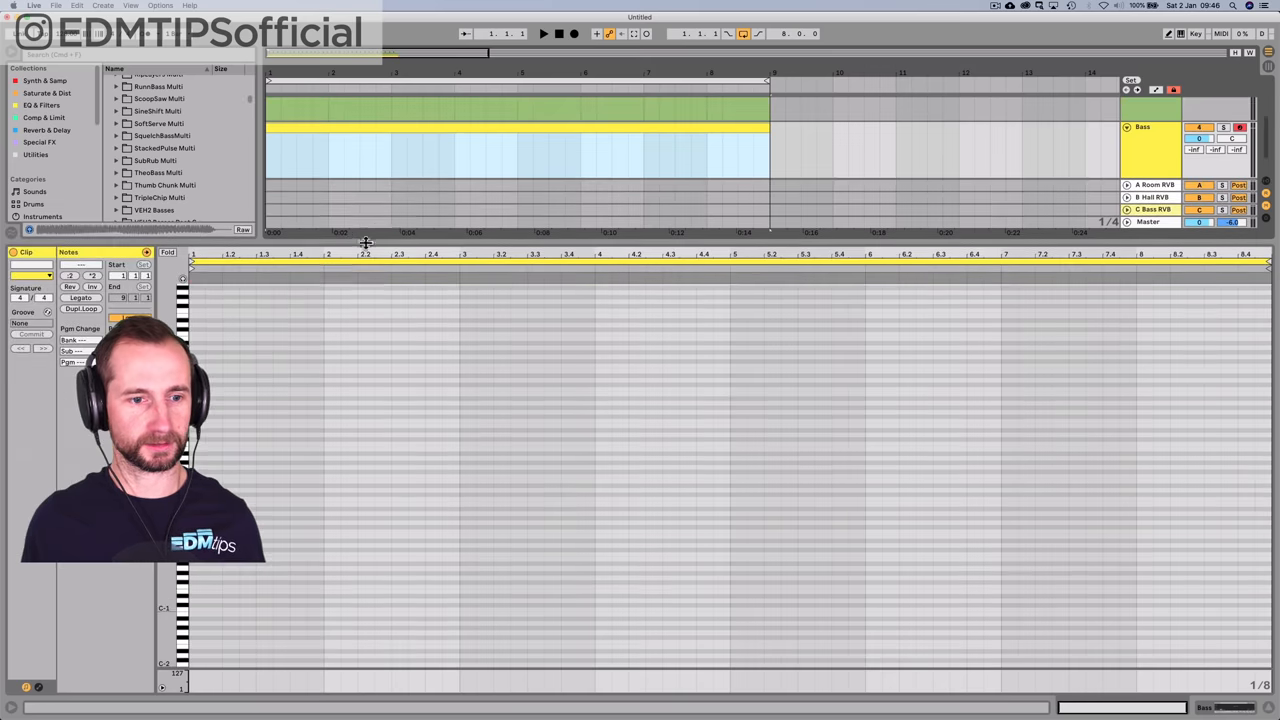
- Draw short repeating bass notes in the clip with Draw mode, auditioning as you go
key("p")
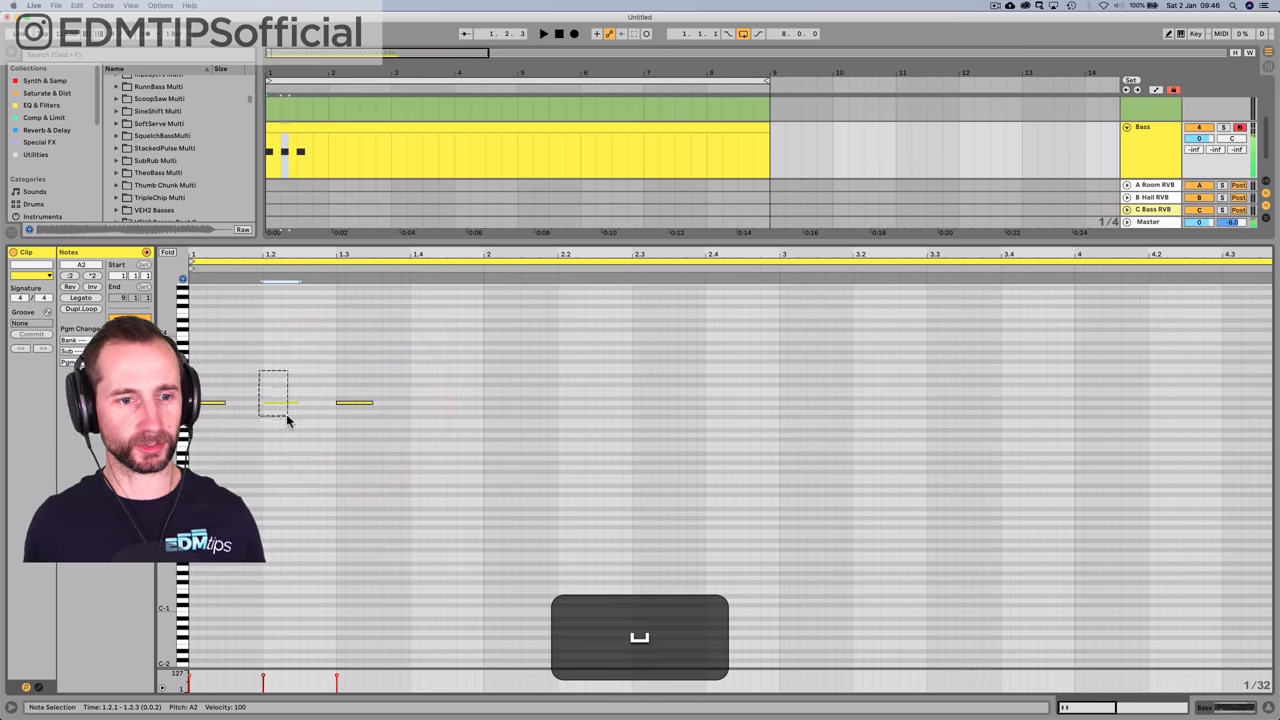
key("cmd+2")
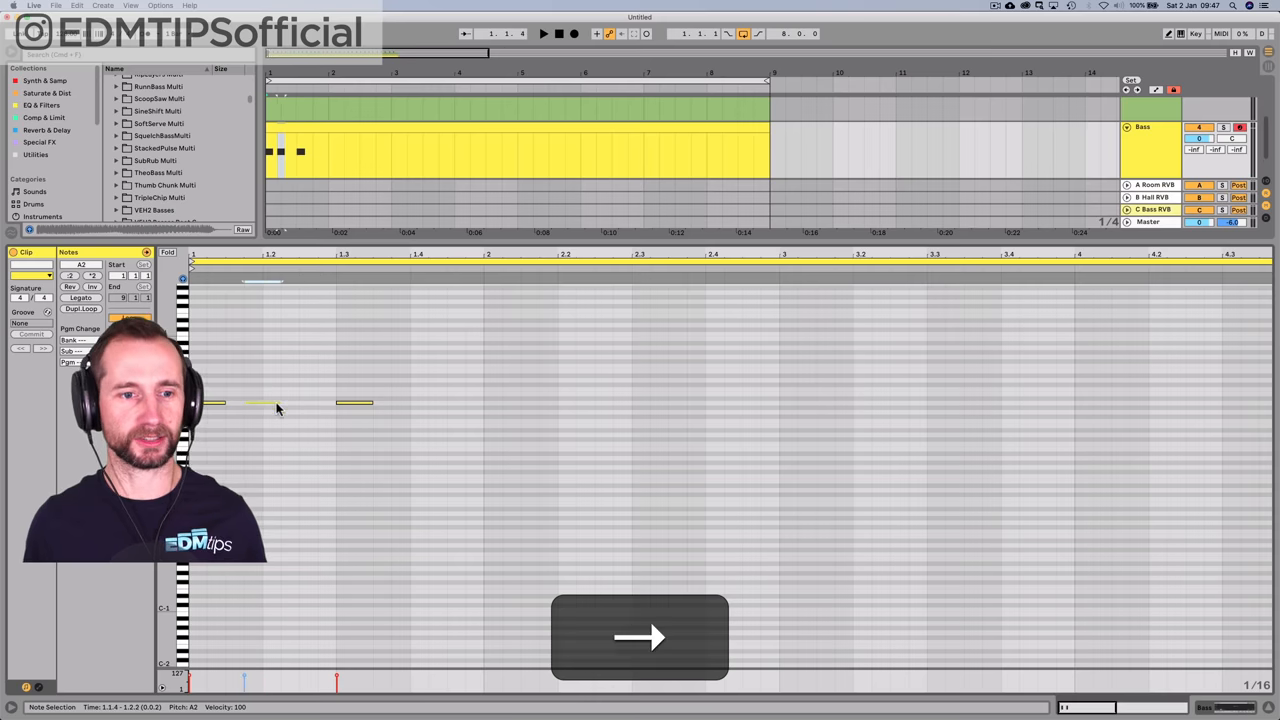
key("p")
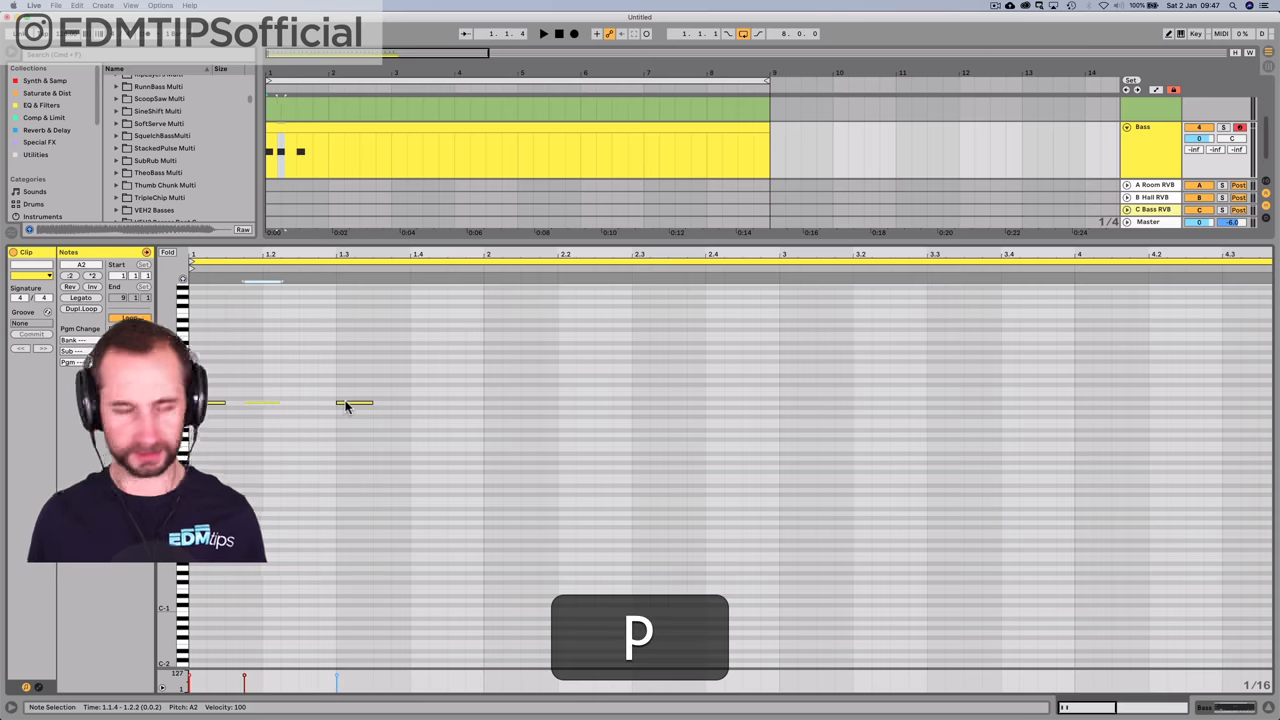
key("space")
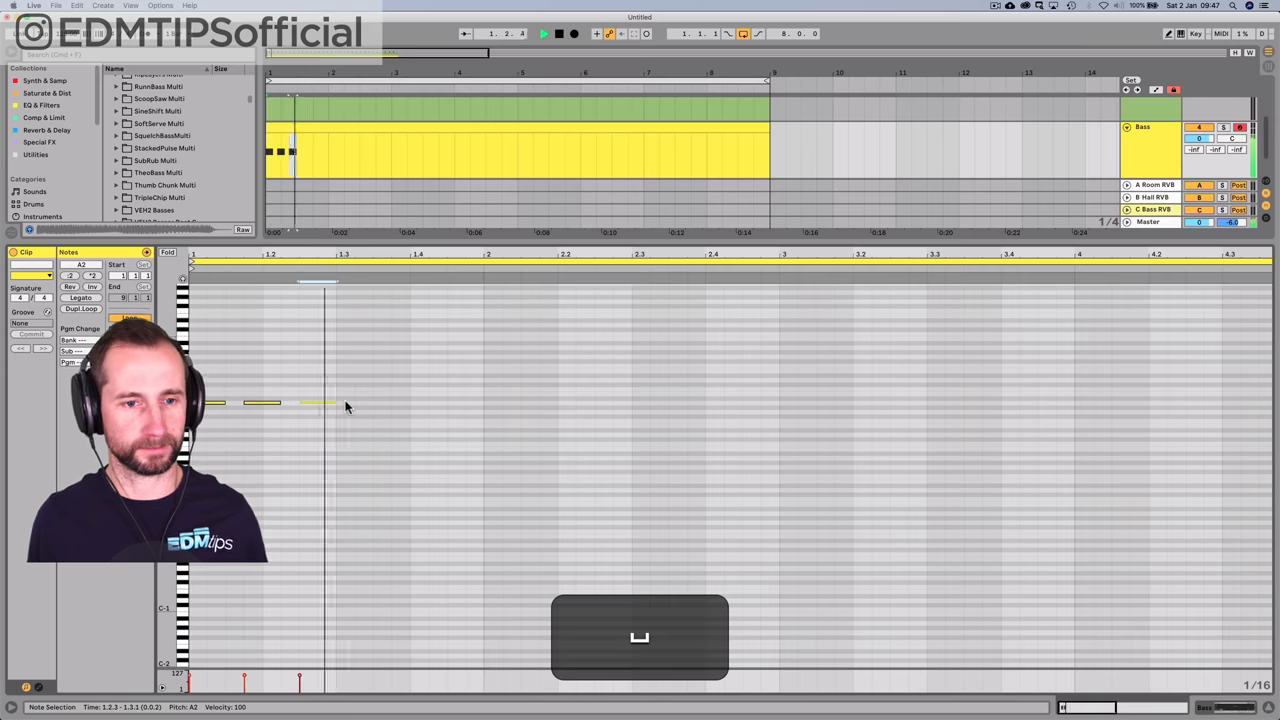
left_click(390, 400)
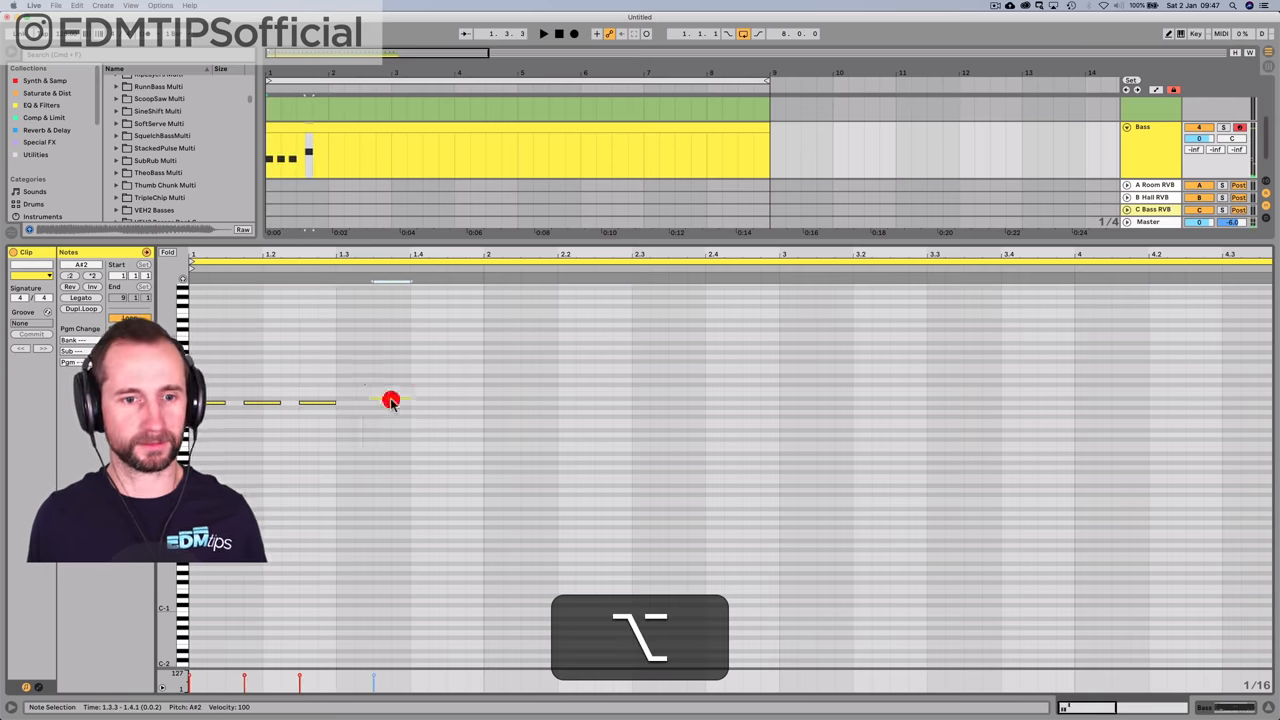
key("Left")
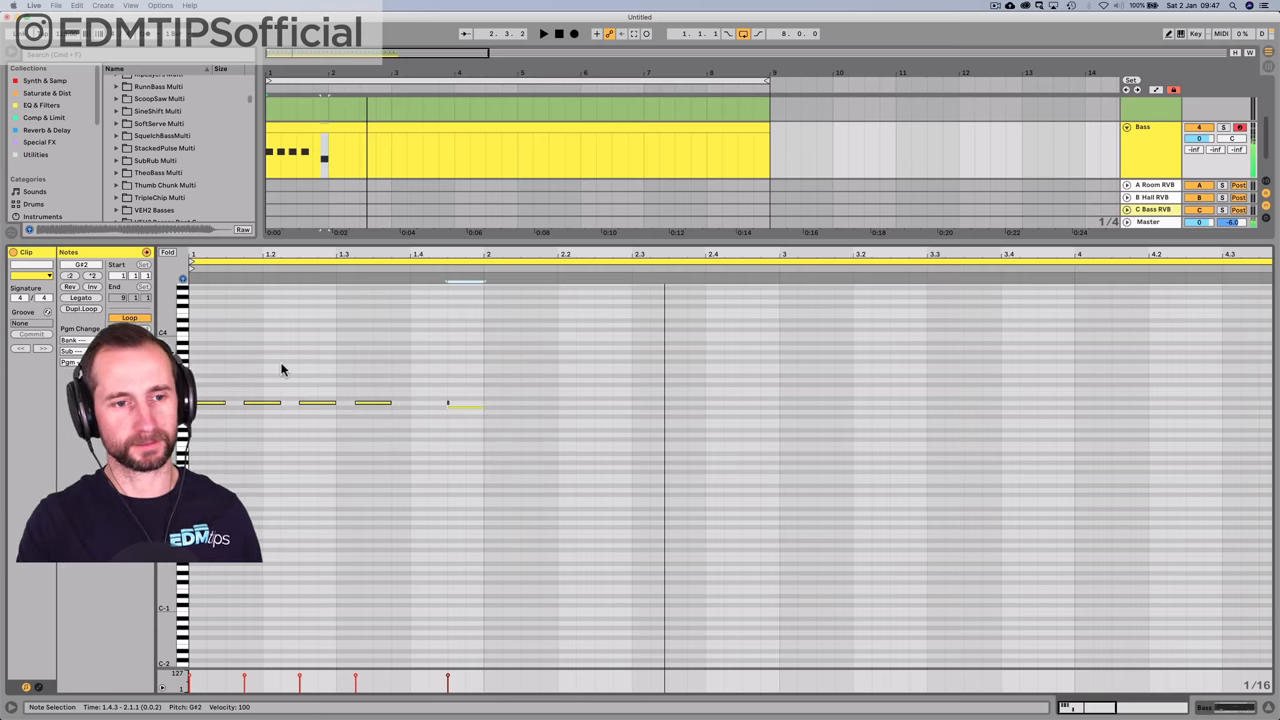
key("space")
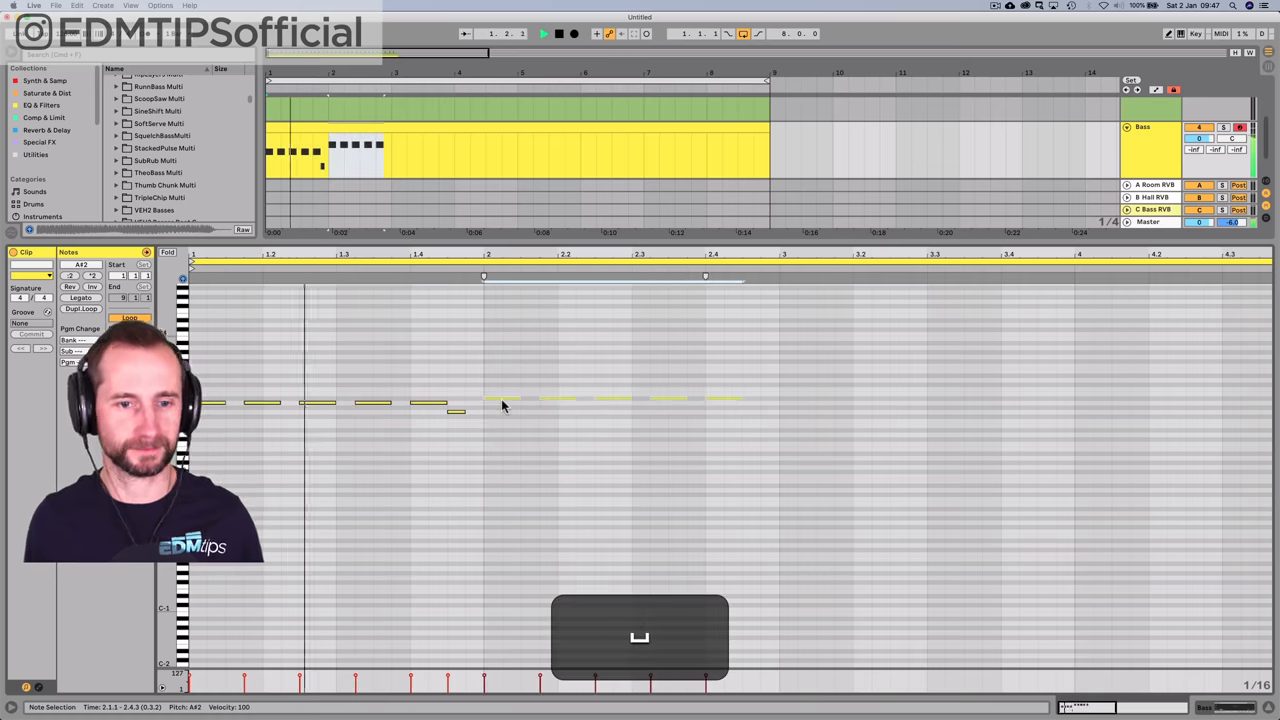
left_click(536, 410)
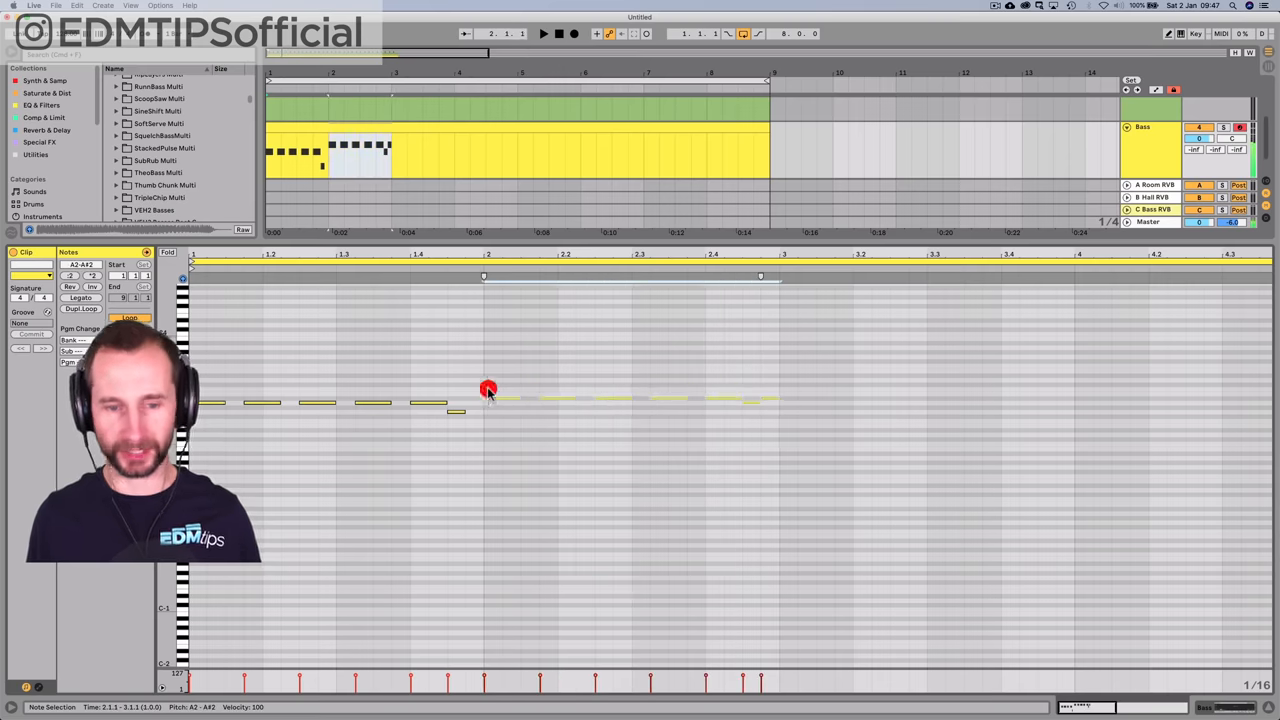
- Copy and paste the bassline further along the clip, then select all notes and shift them up
key("p")
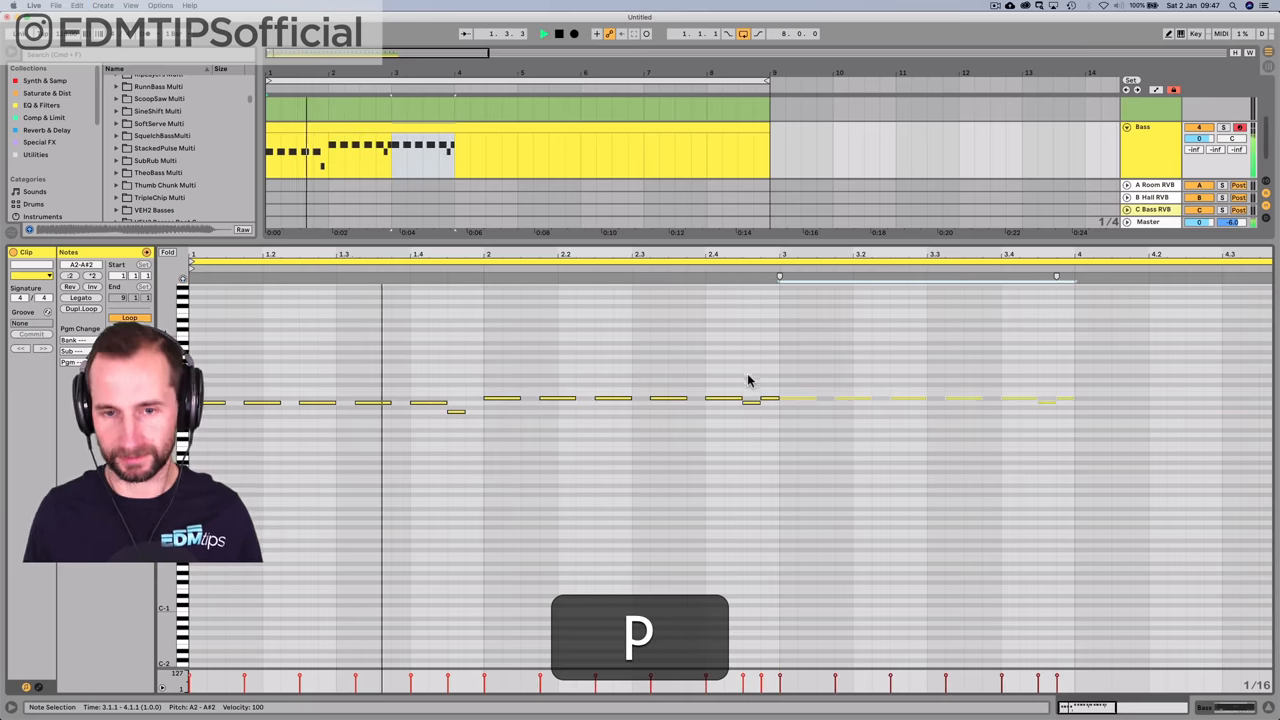
key("p")
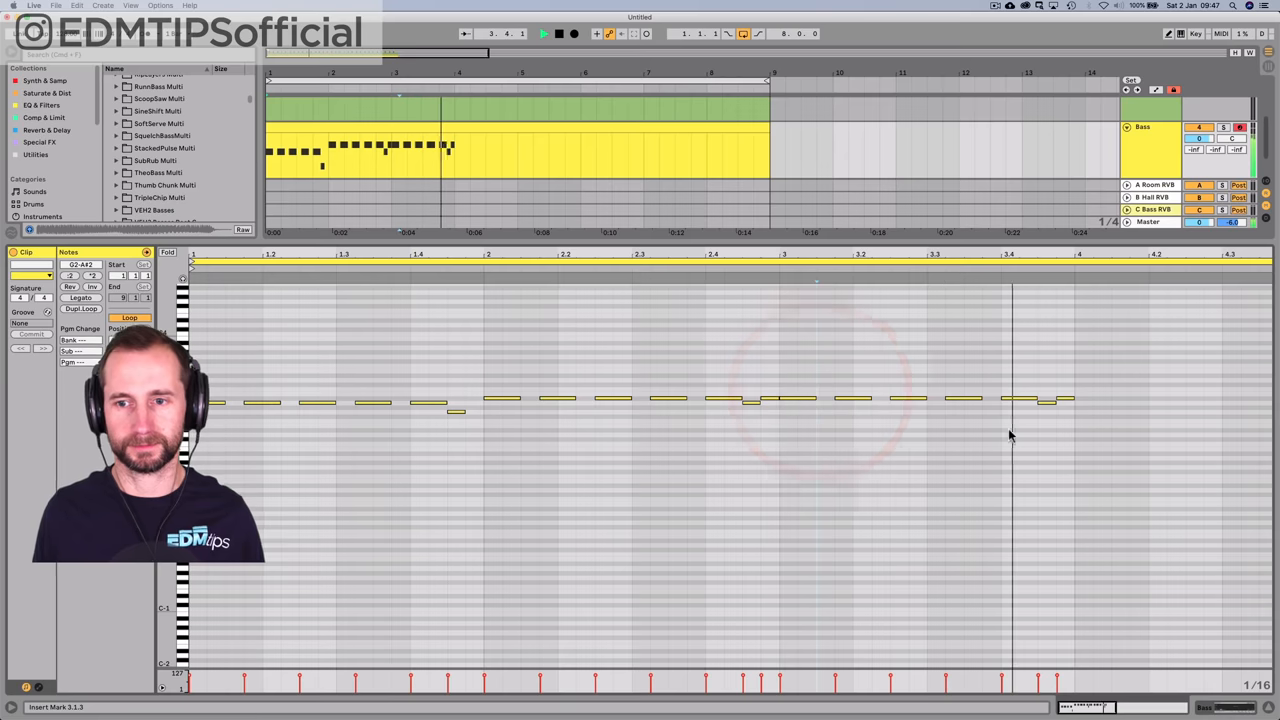
left_click(1050, 400)
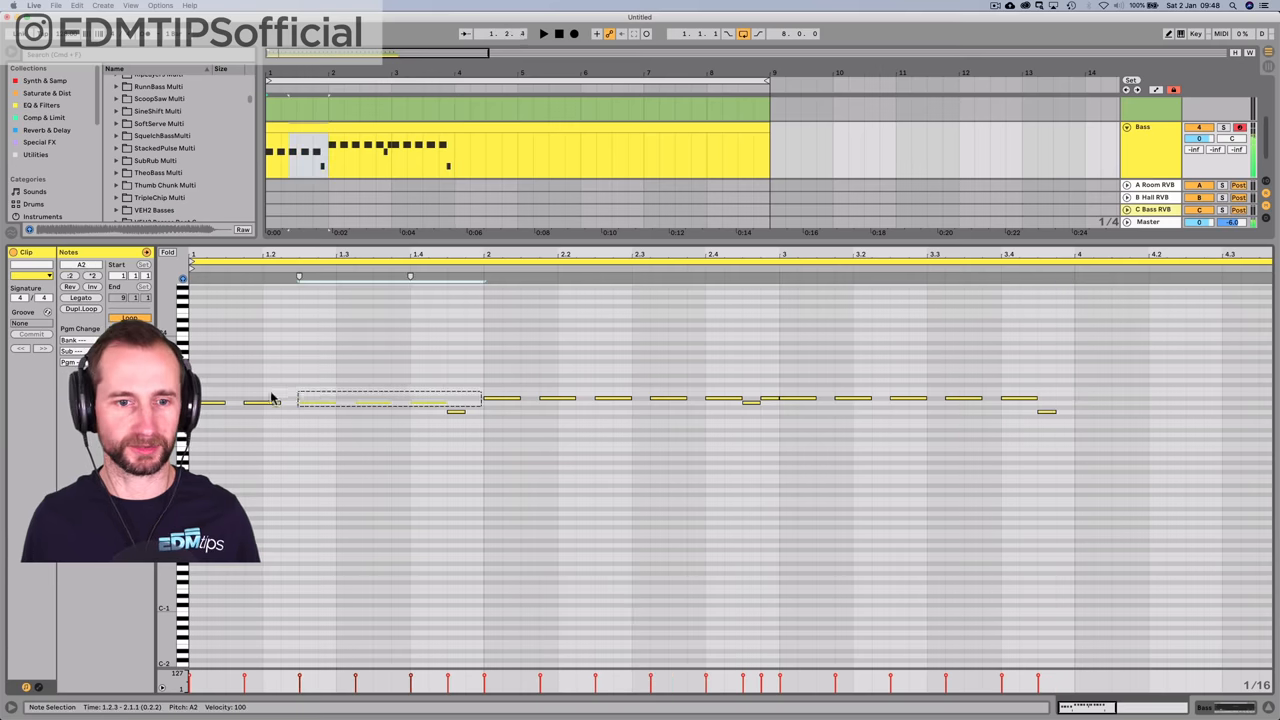
key("cmd+c")
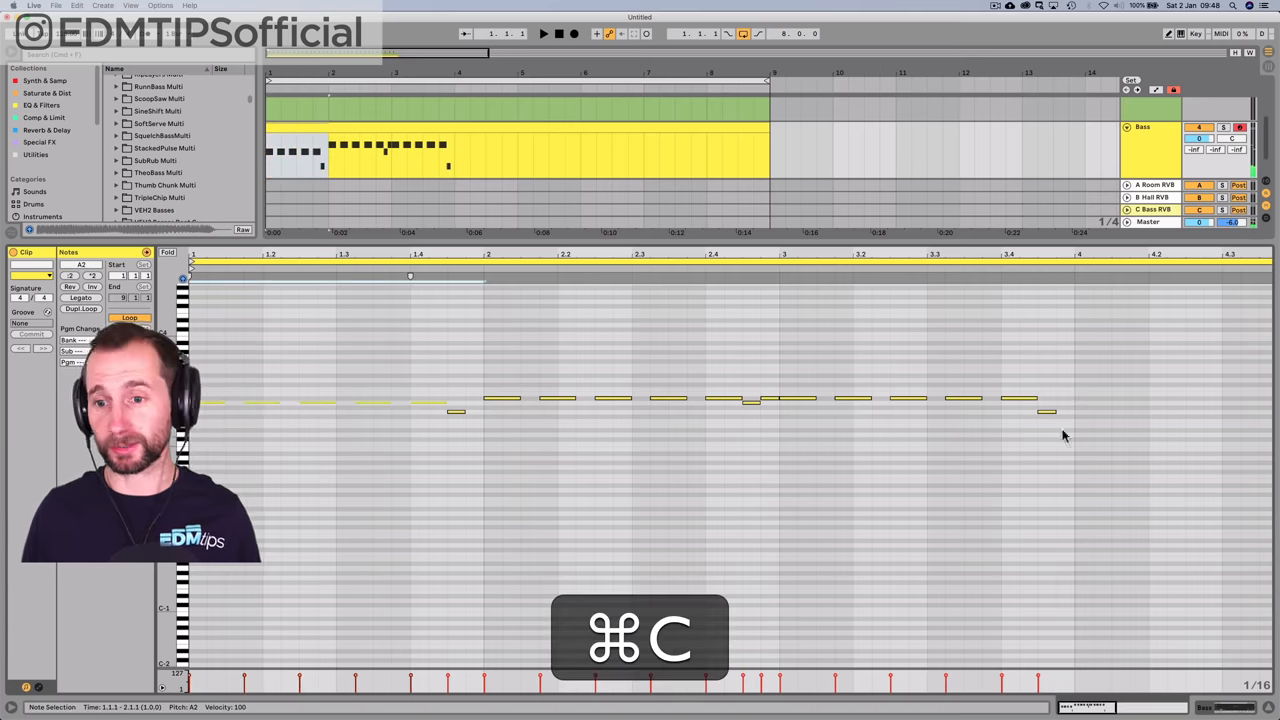
key("cmd+v")
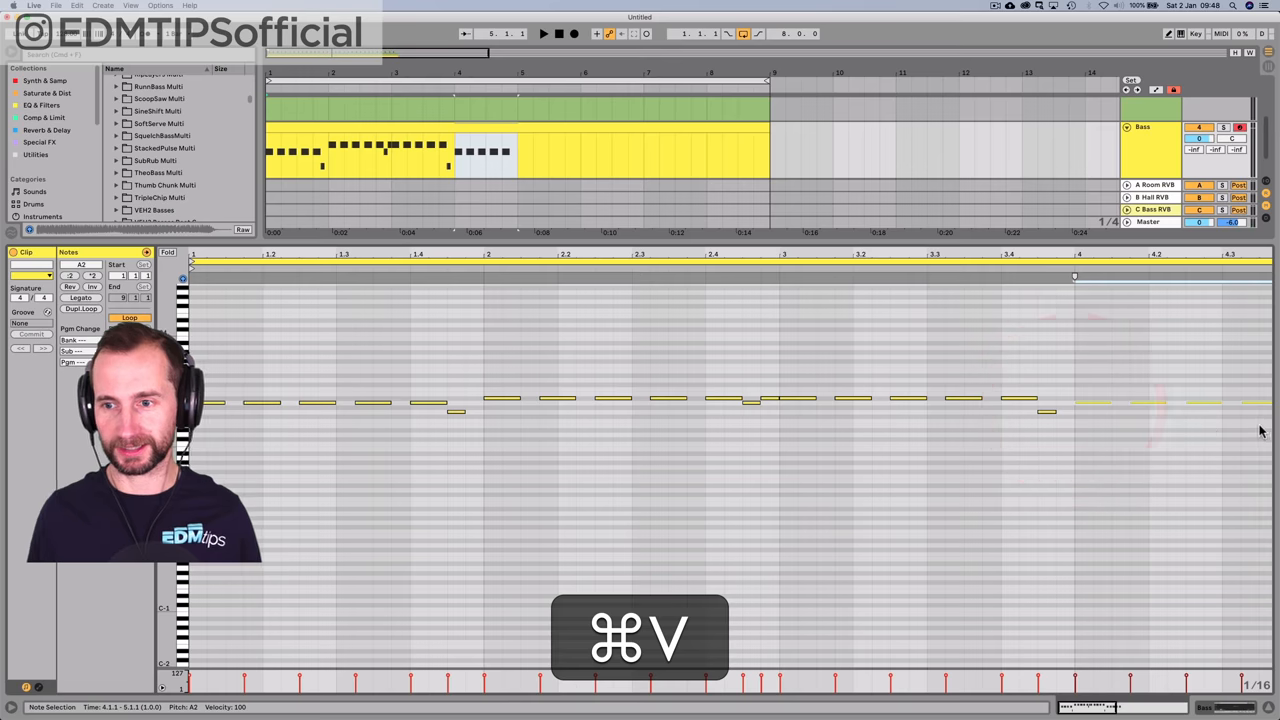
key("cmd+a")
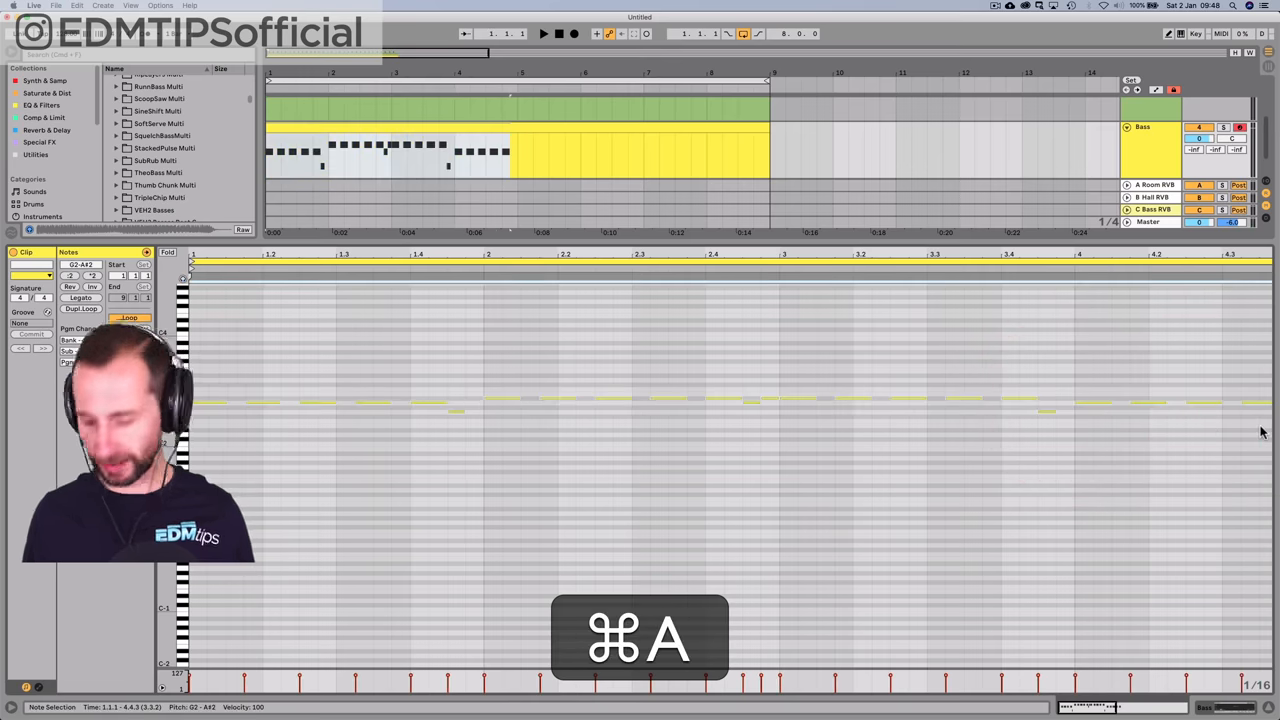
key("shift+up")
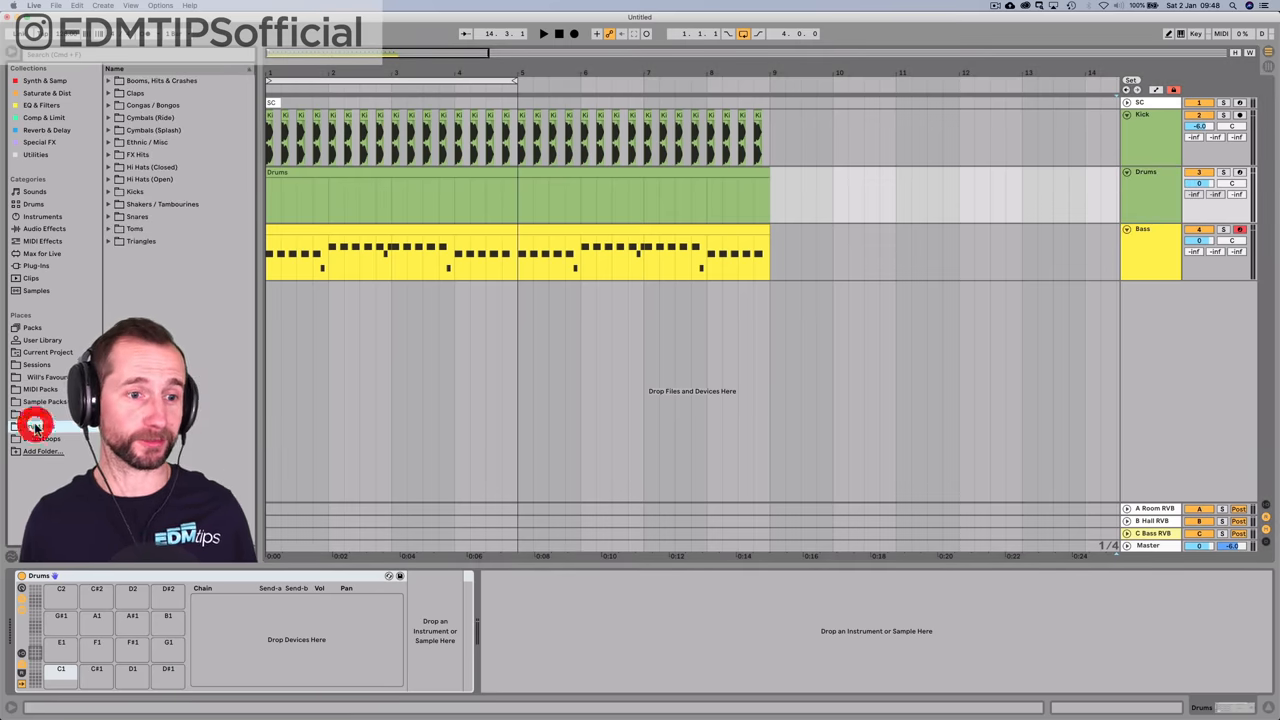
- Load a clap sample onto a Drum Rack pad and duplicate the clap note through the Drums clip
left_click(136, 94)
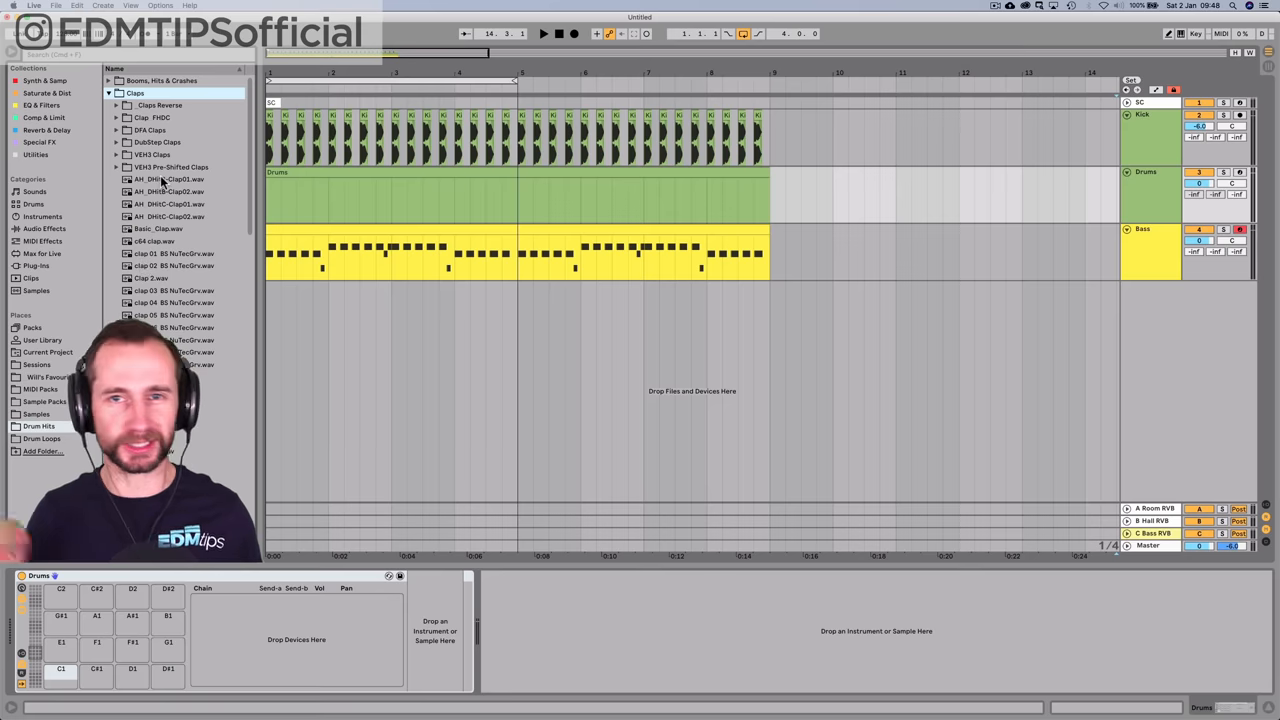
left_click(170, 192)
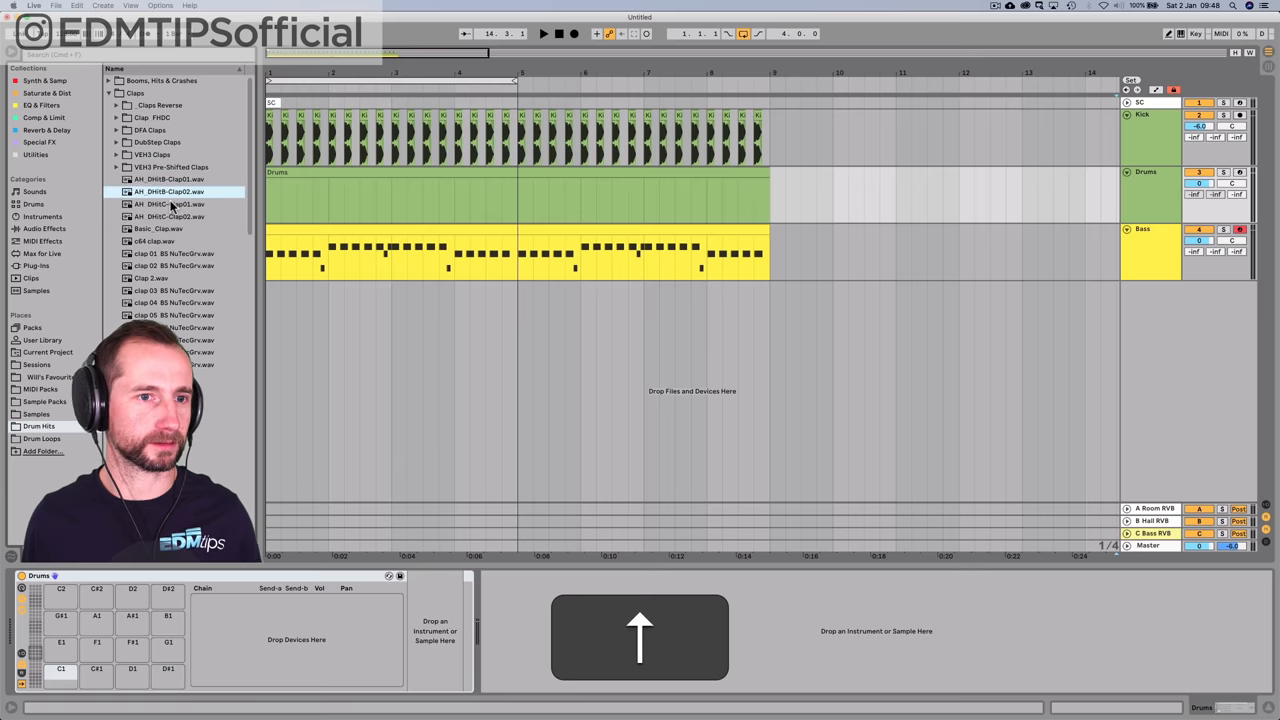
left_click(168, 180)
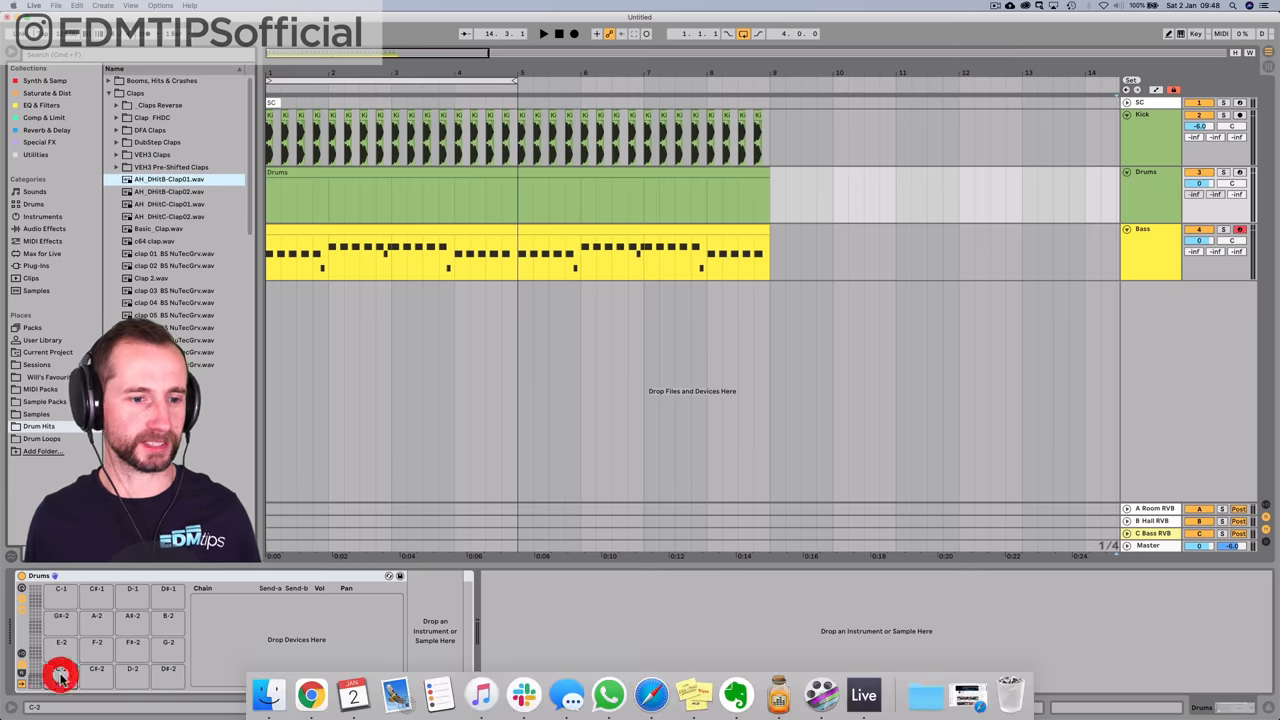
key("cmd+z")
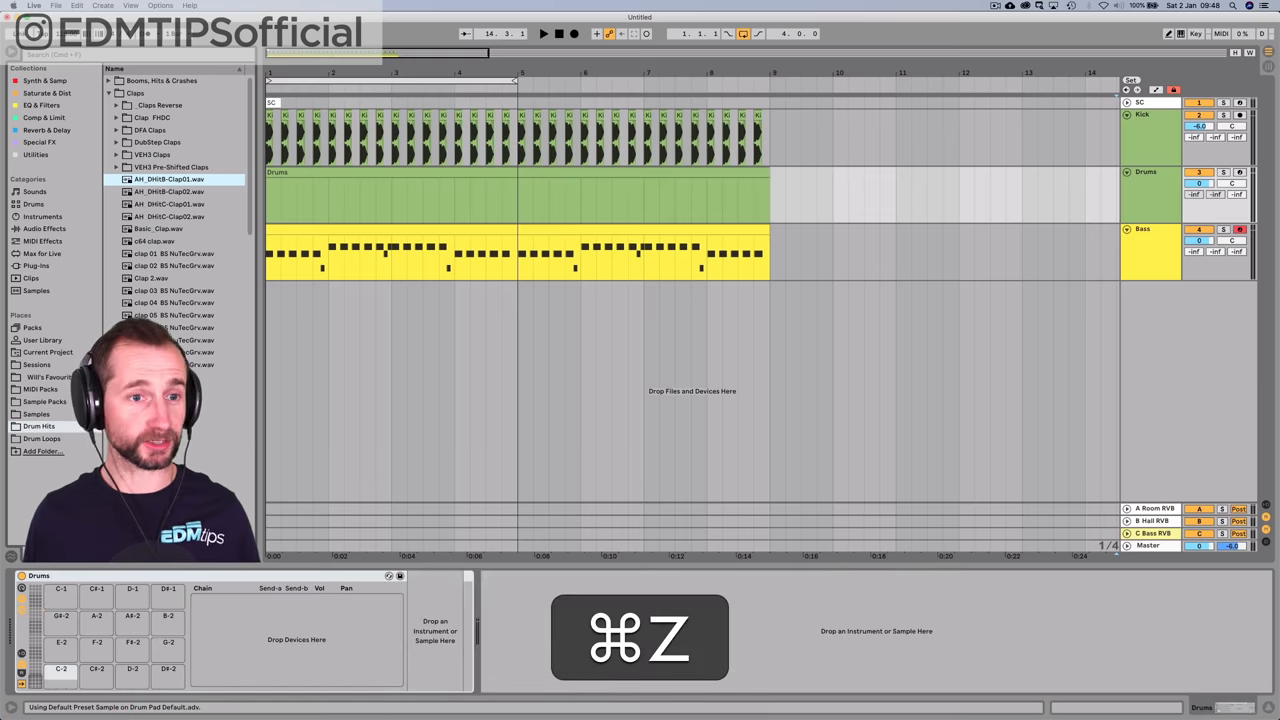
key("cmd+z")
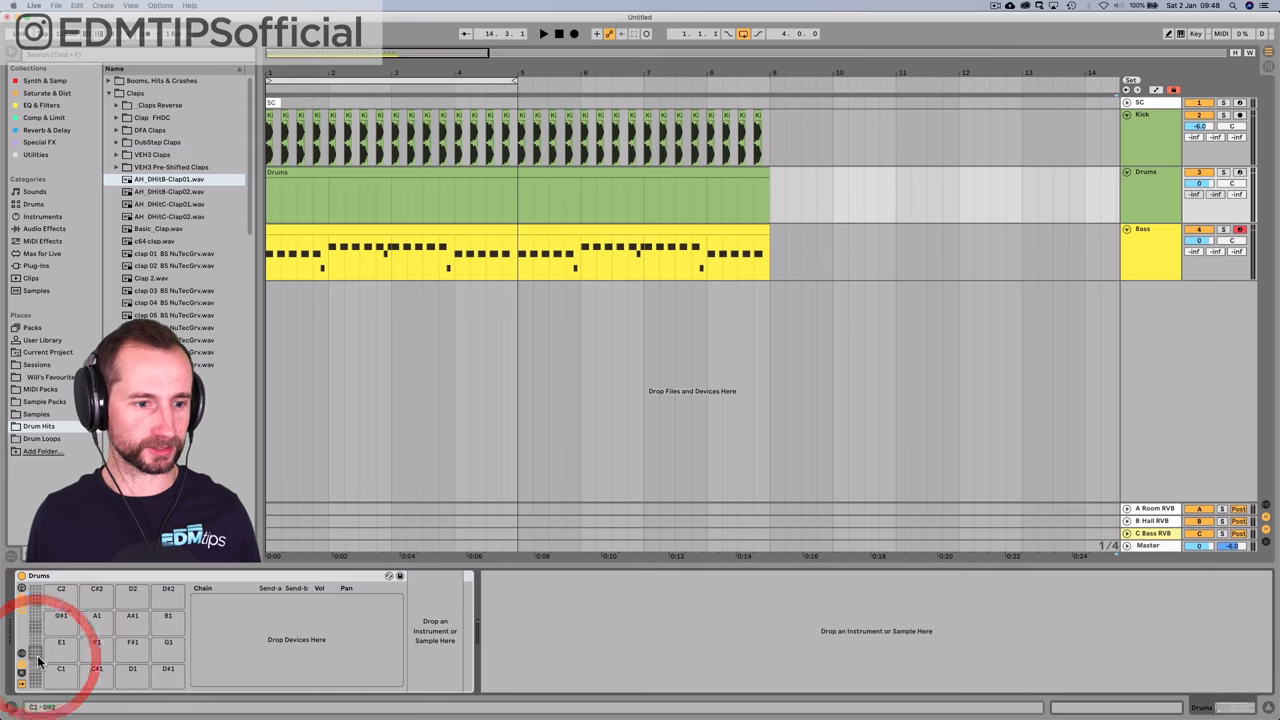
mouse_move(60, 668)
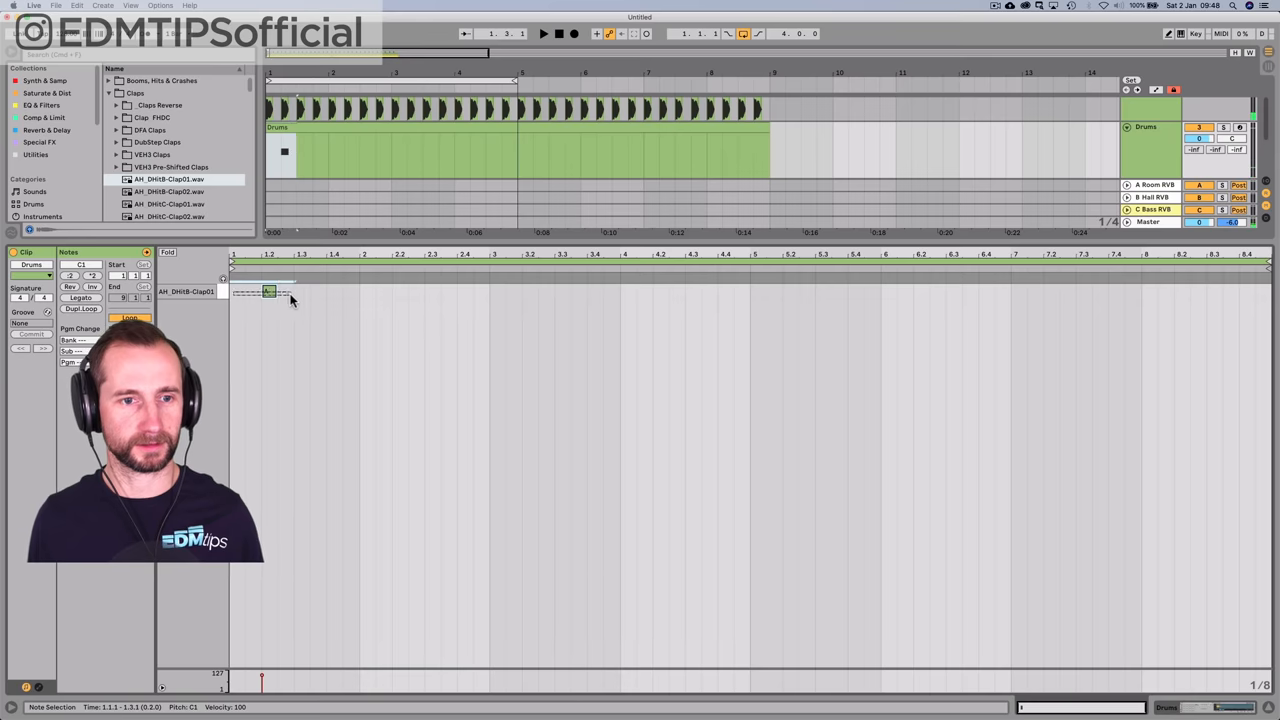
key("cmd+d")
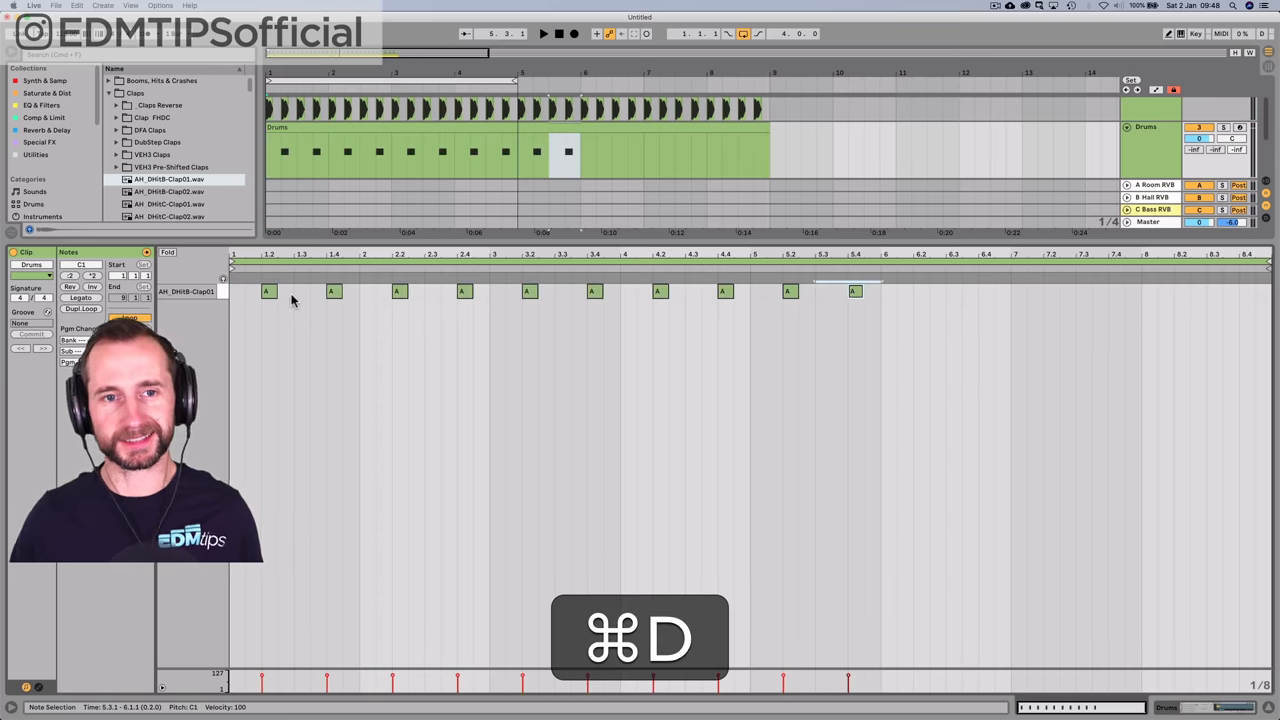
key("cmd+d")
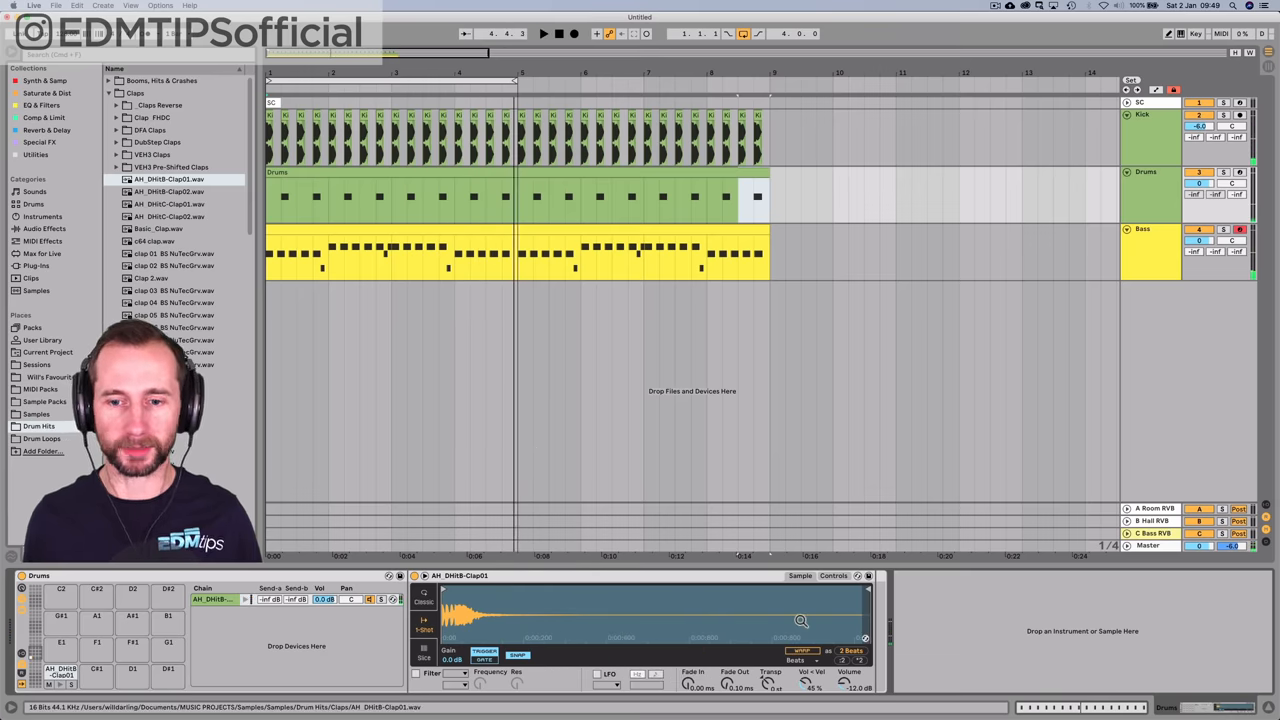
- Save the set under its tech house title in the Sessions folder
key("cmd+s")
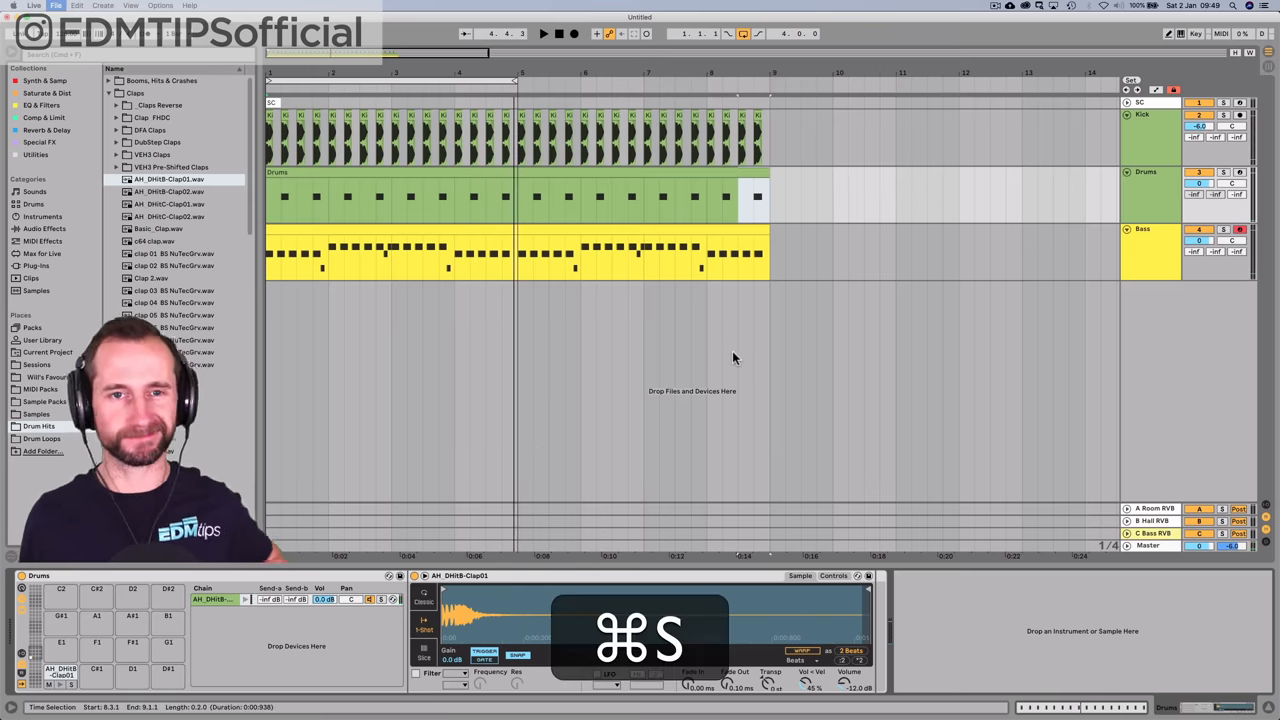
key("cmd+s")
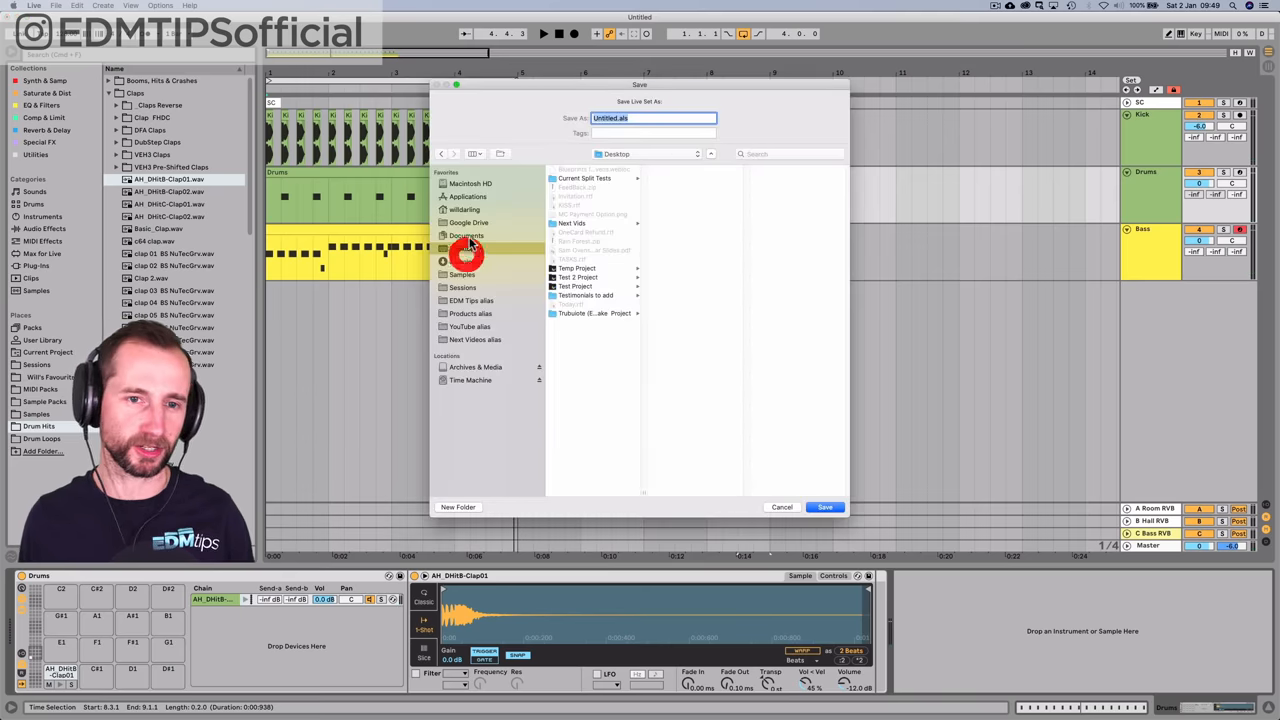
left_click(466, 236)
type("T")
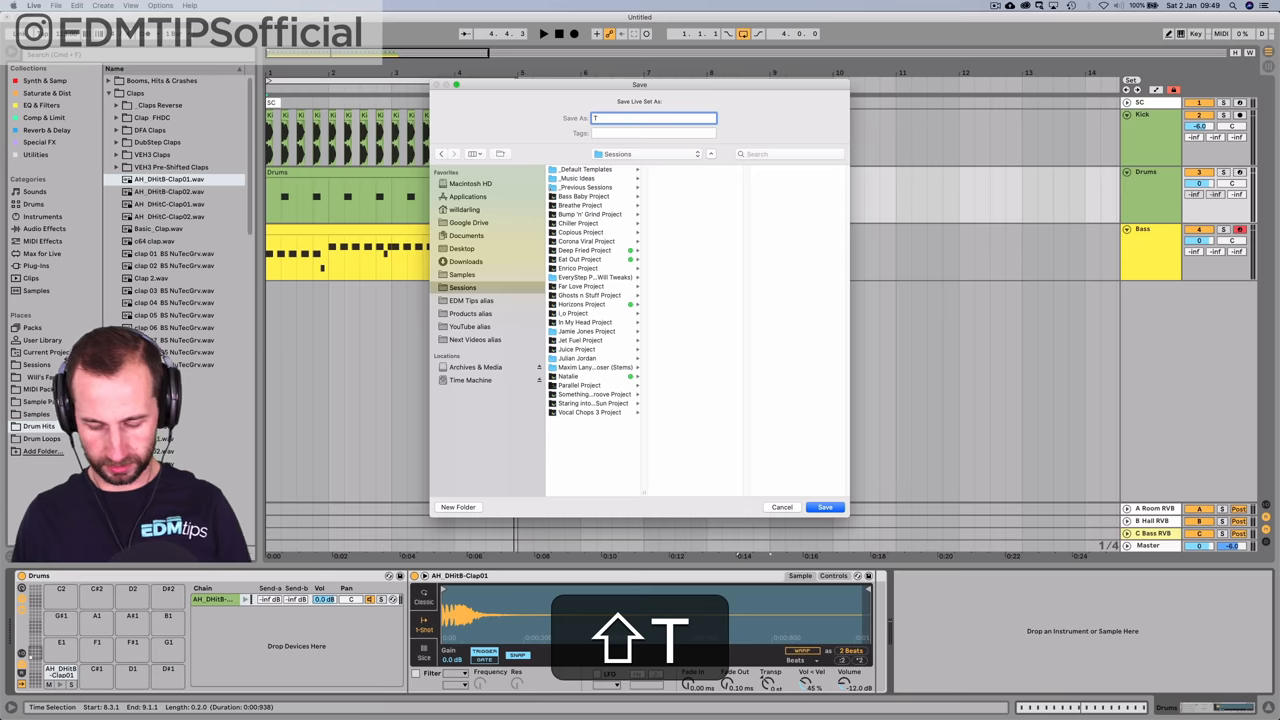
type("ich")
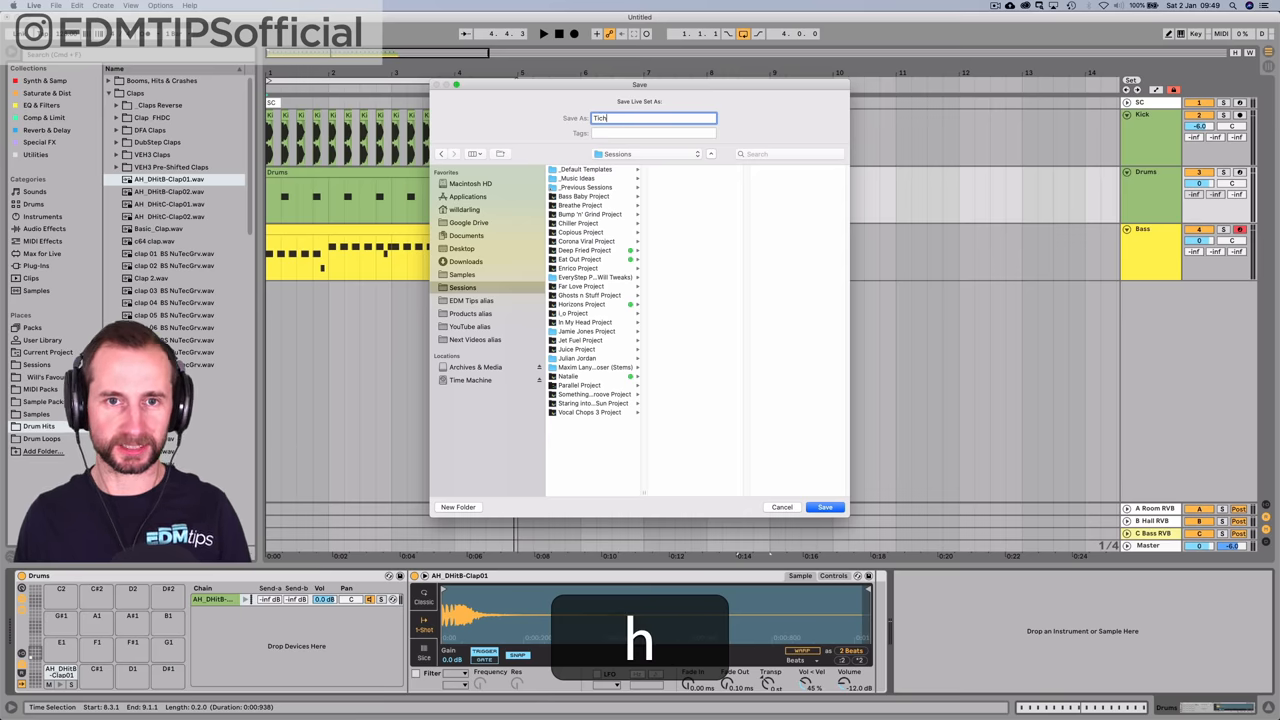
type("Tech Te")
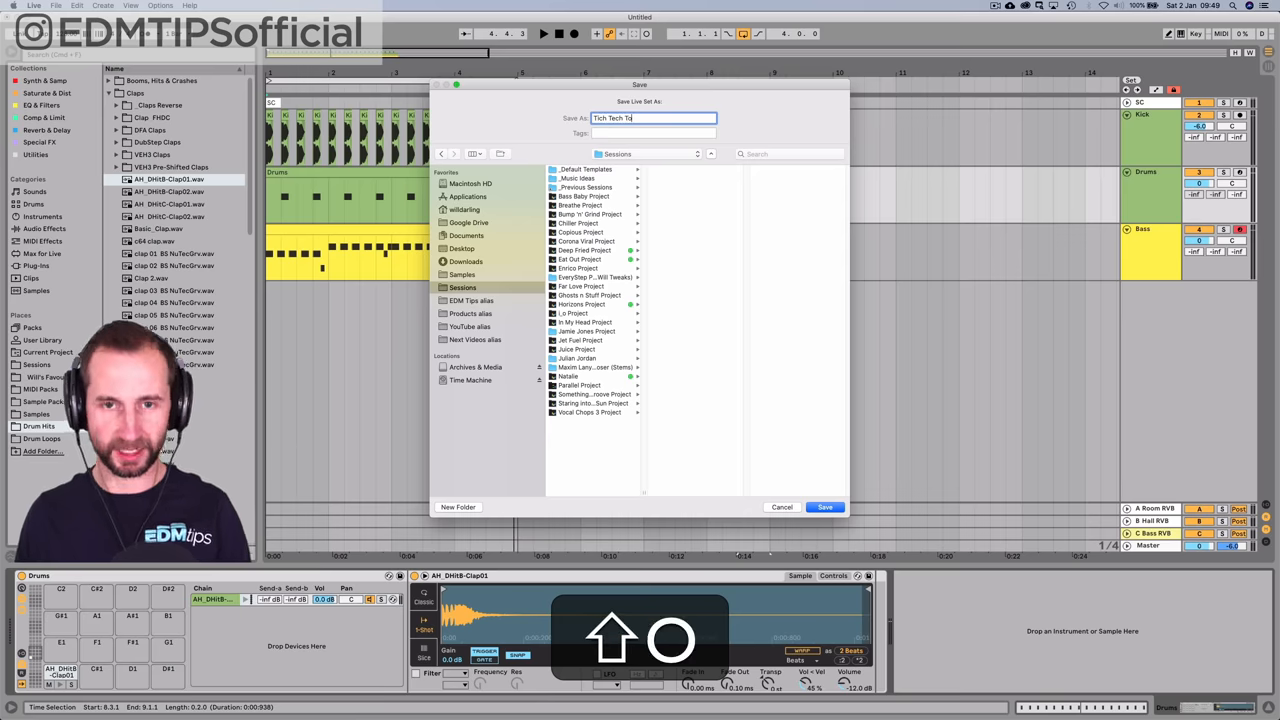
type("oe")
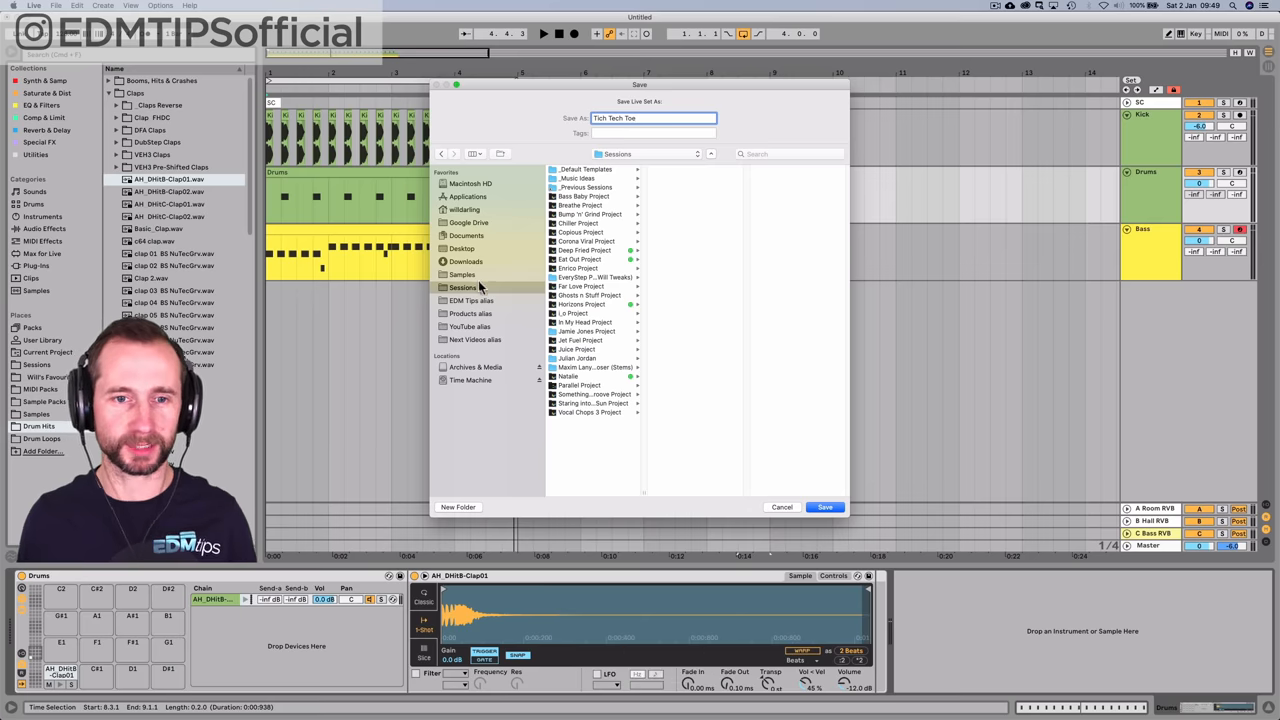
left_click(824, 508)
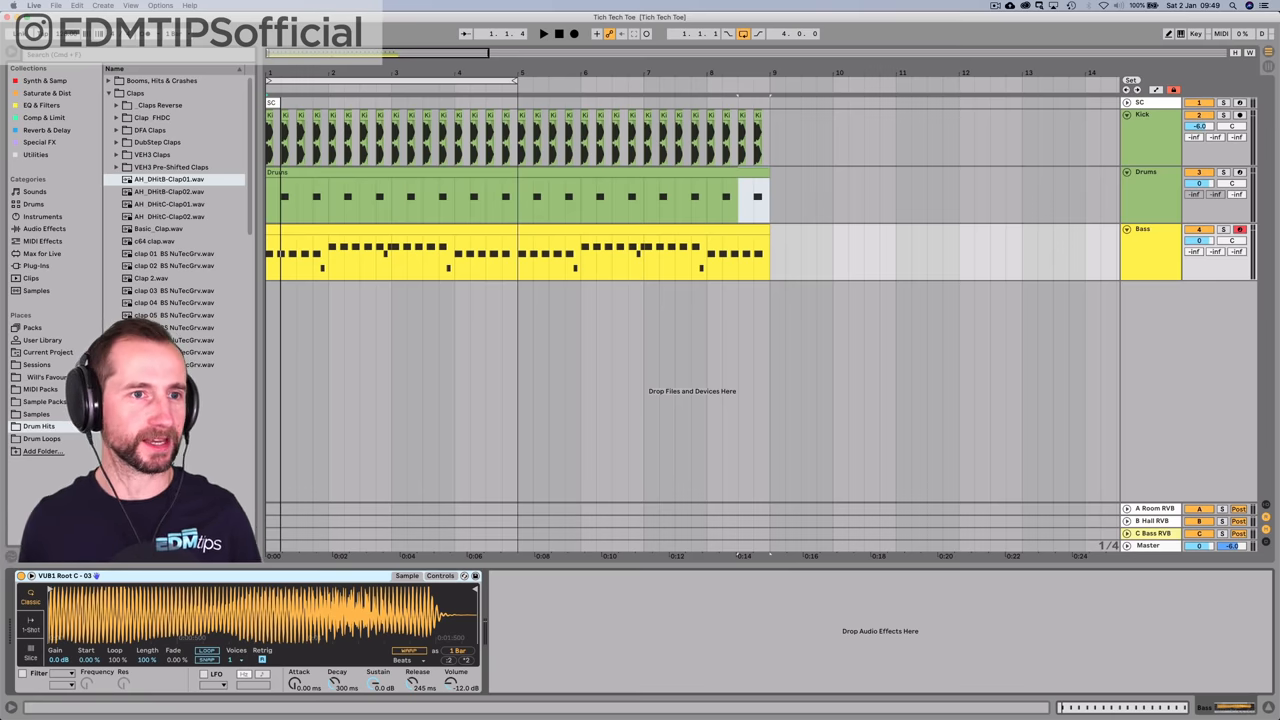
- Add a closed hi-hat to the Drum Rack and lay hi-hat notes alongside the claps
left_click(108, 92)
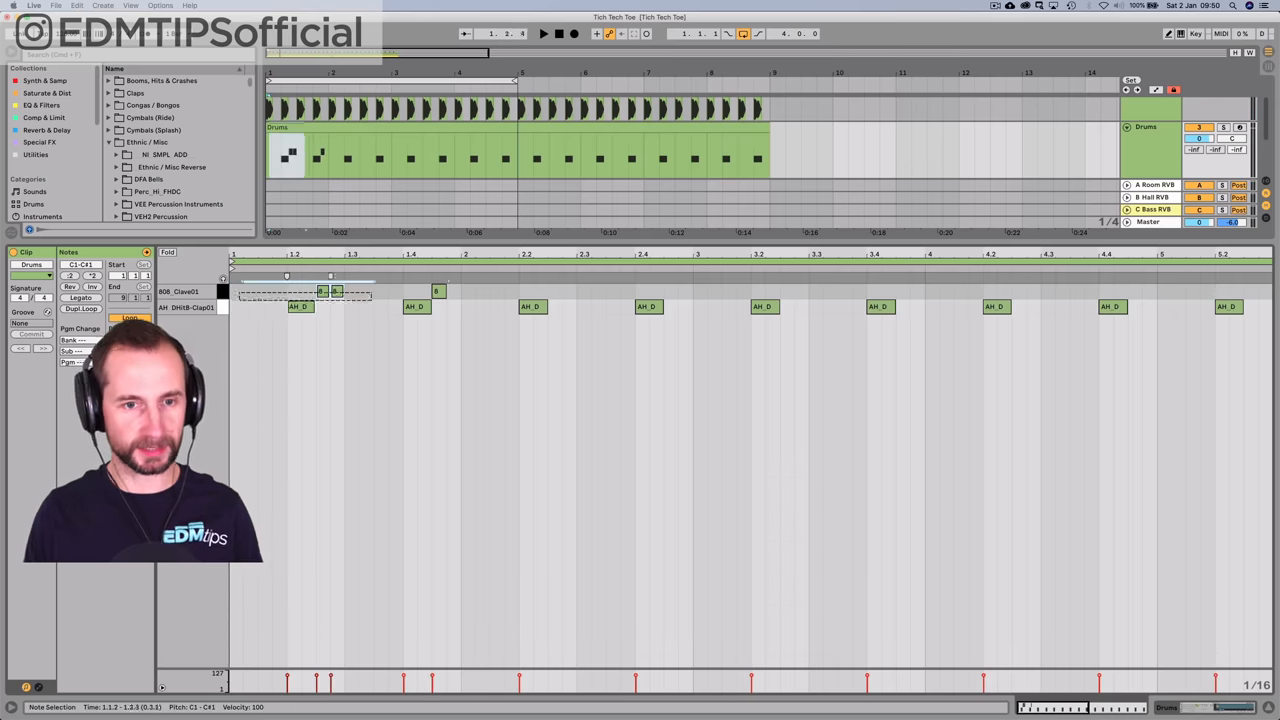
key("cmd+d")
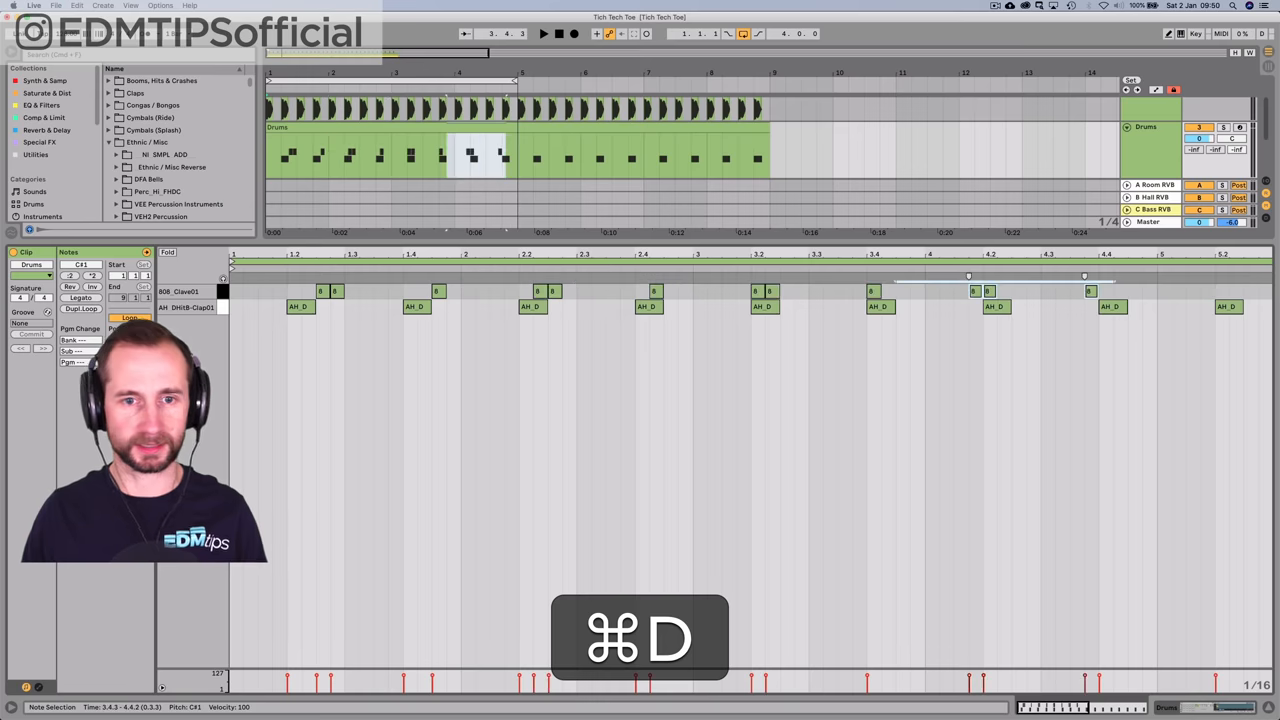
key("cmd+z")
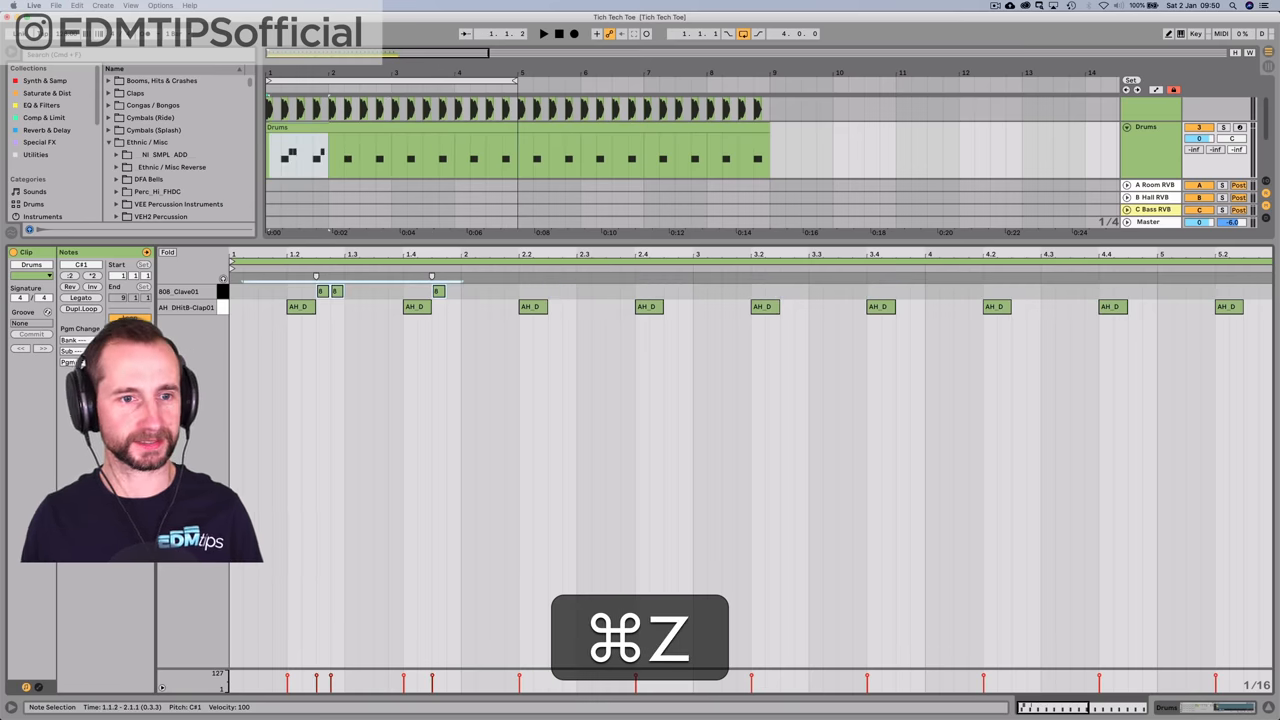
key("cmd+d")
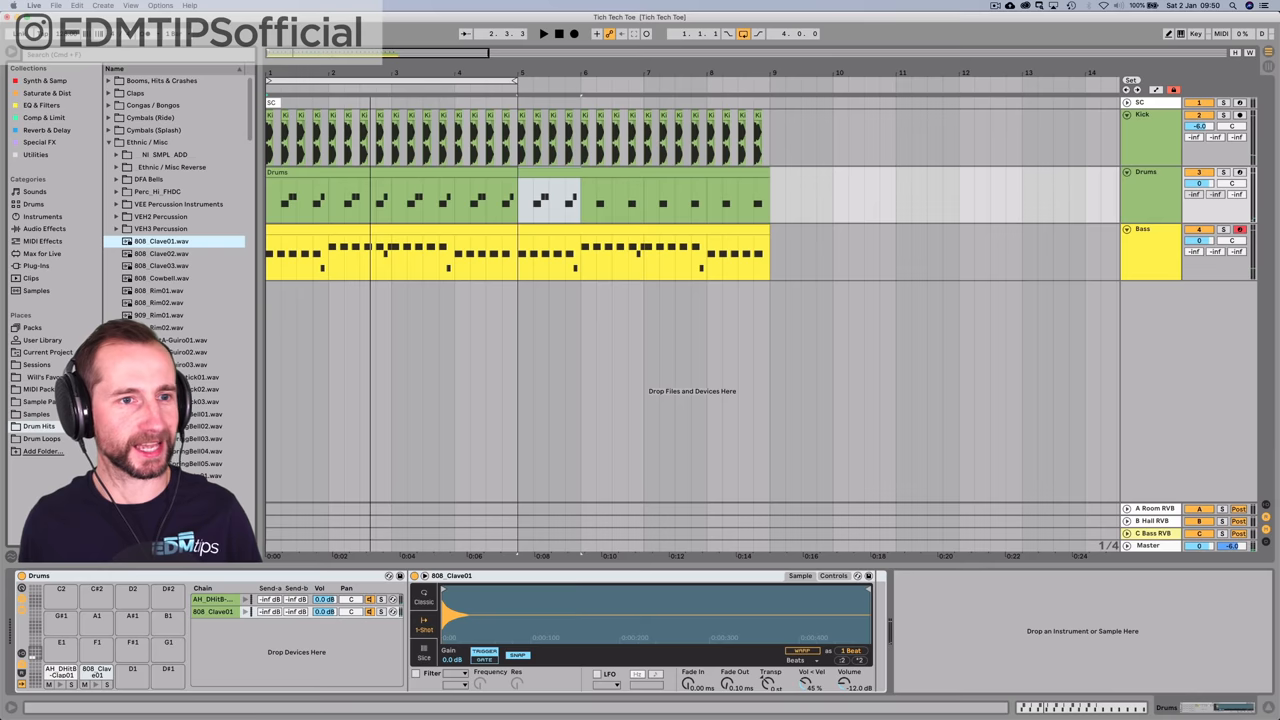
- Draw the rimshot notes and widen the note editor to show more bars
left_click(108, 140)
type("rims")
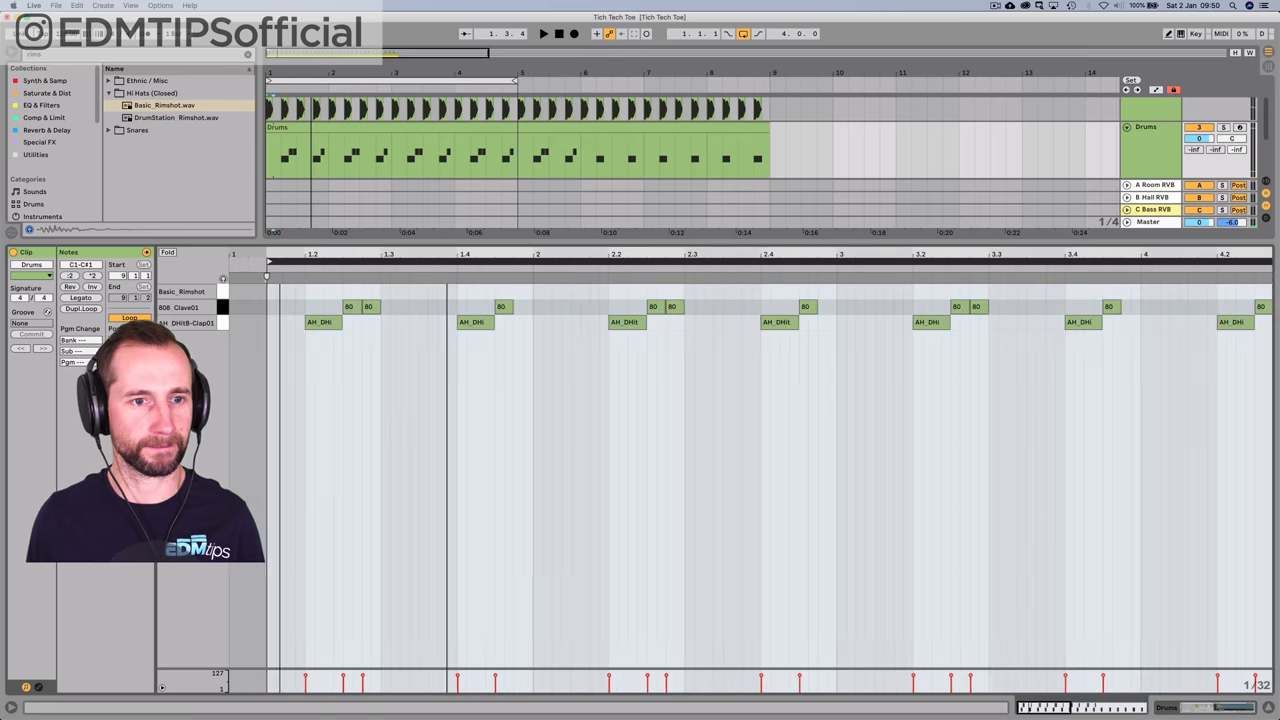
key("space")
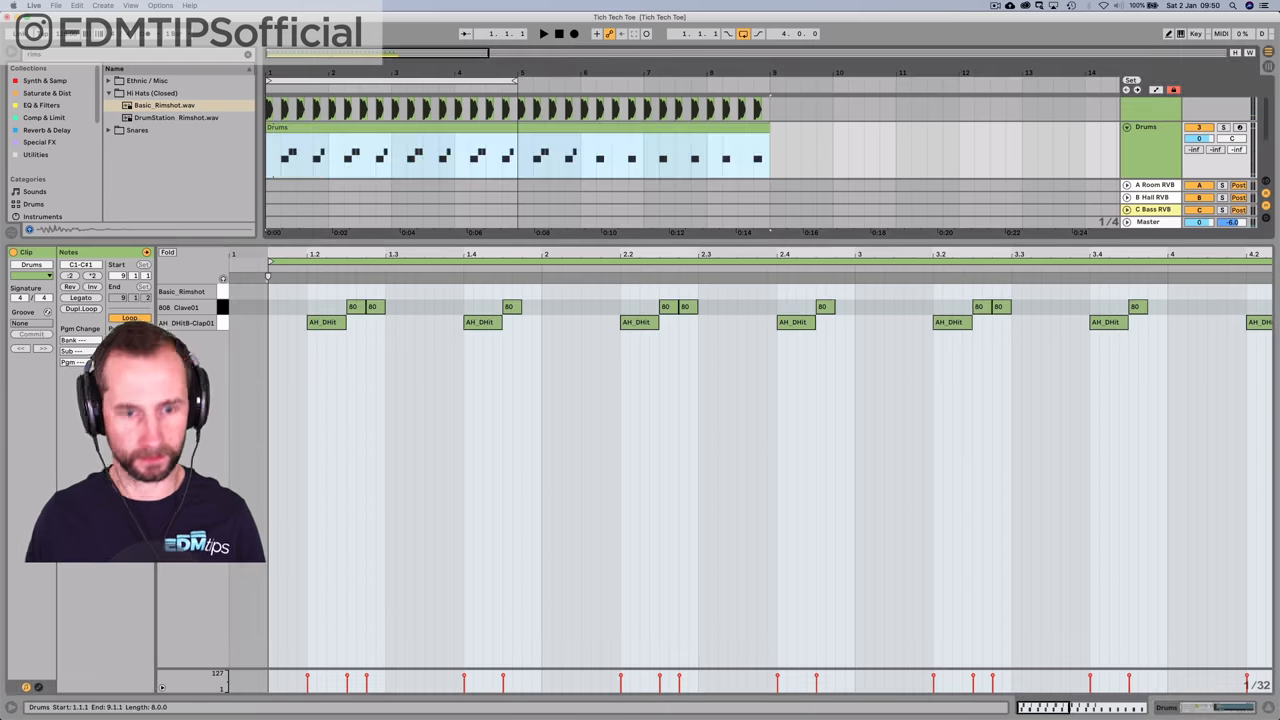
key("cmd+j")
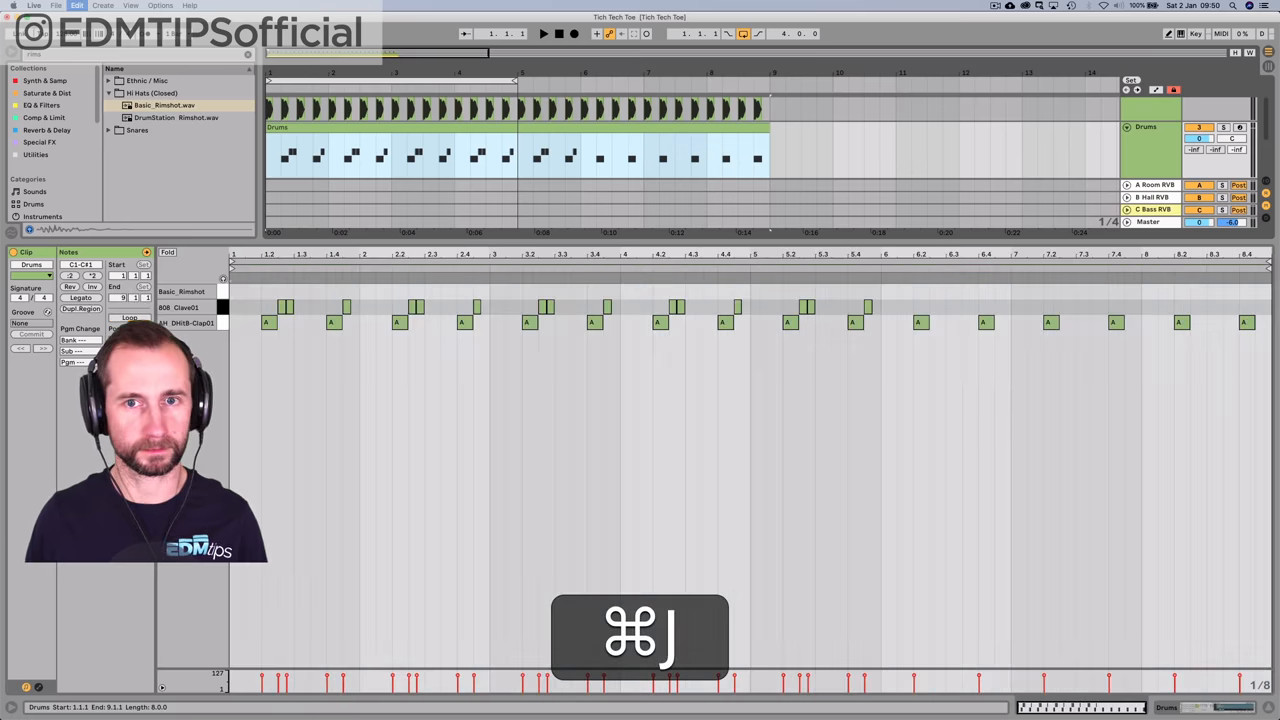
key("cmd+j")
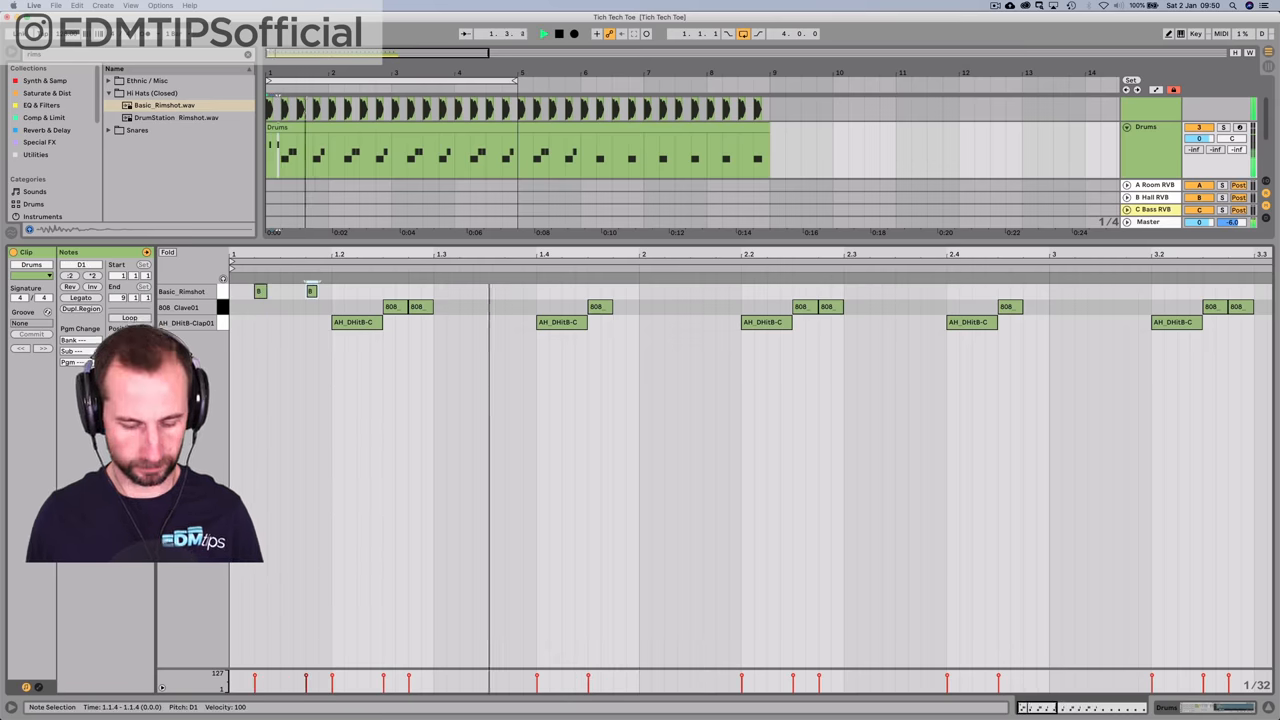
key("space")
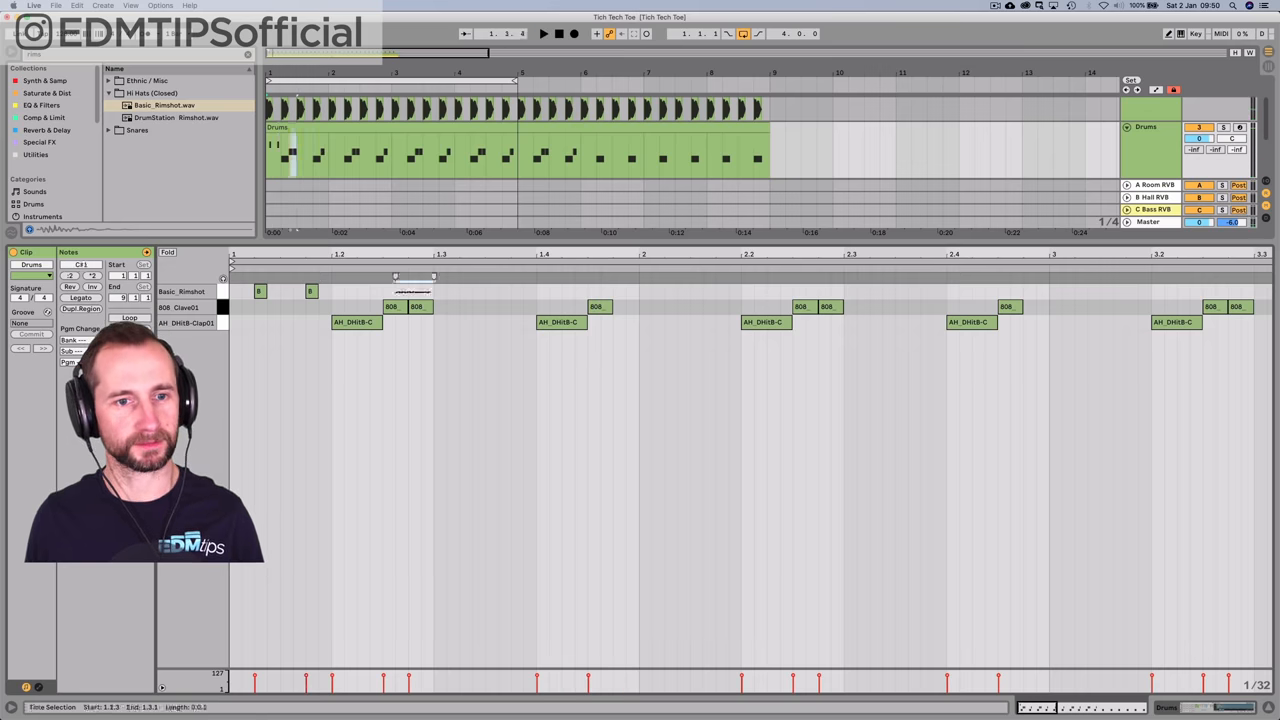
- Duplicate the rimshot notes four times so the pattern repeats across the bar
key("cmd+d")
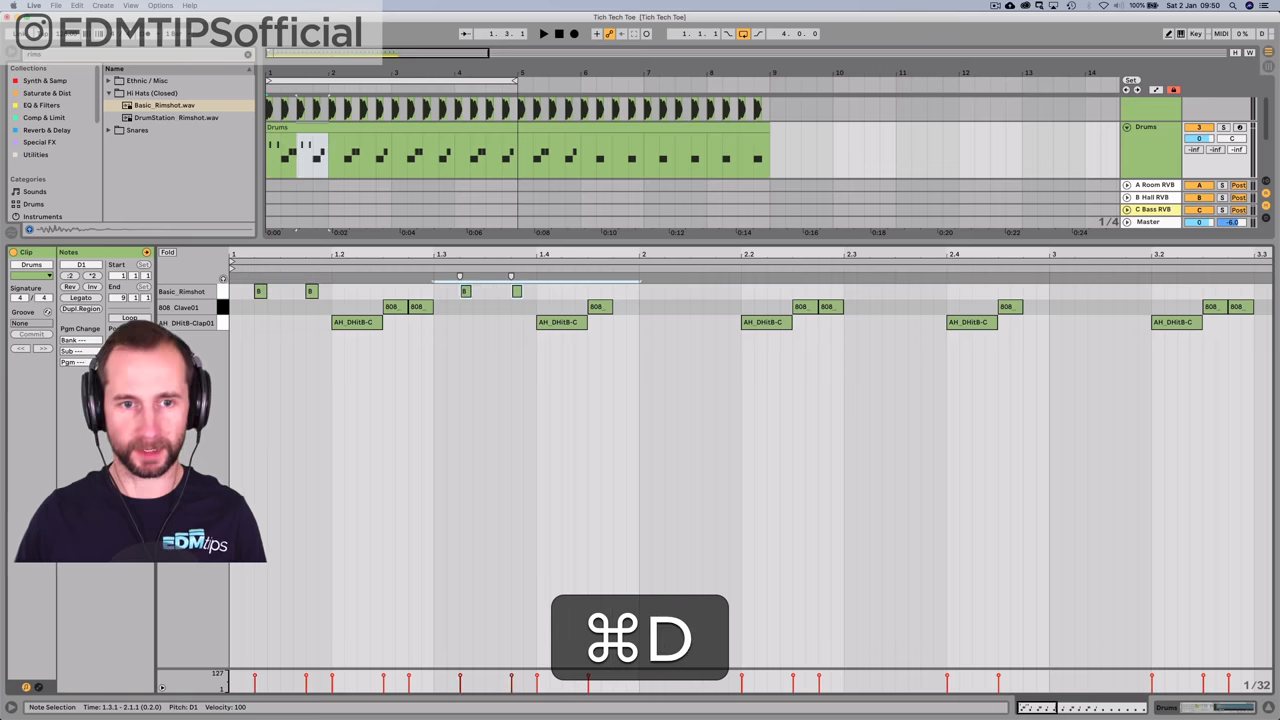
key("cmd+d")
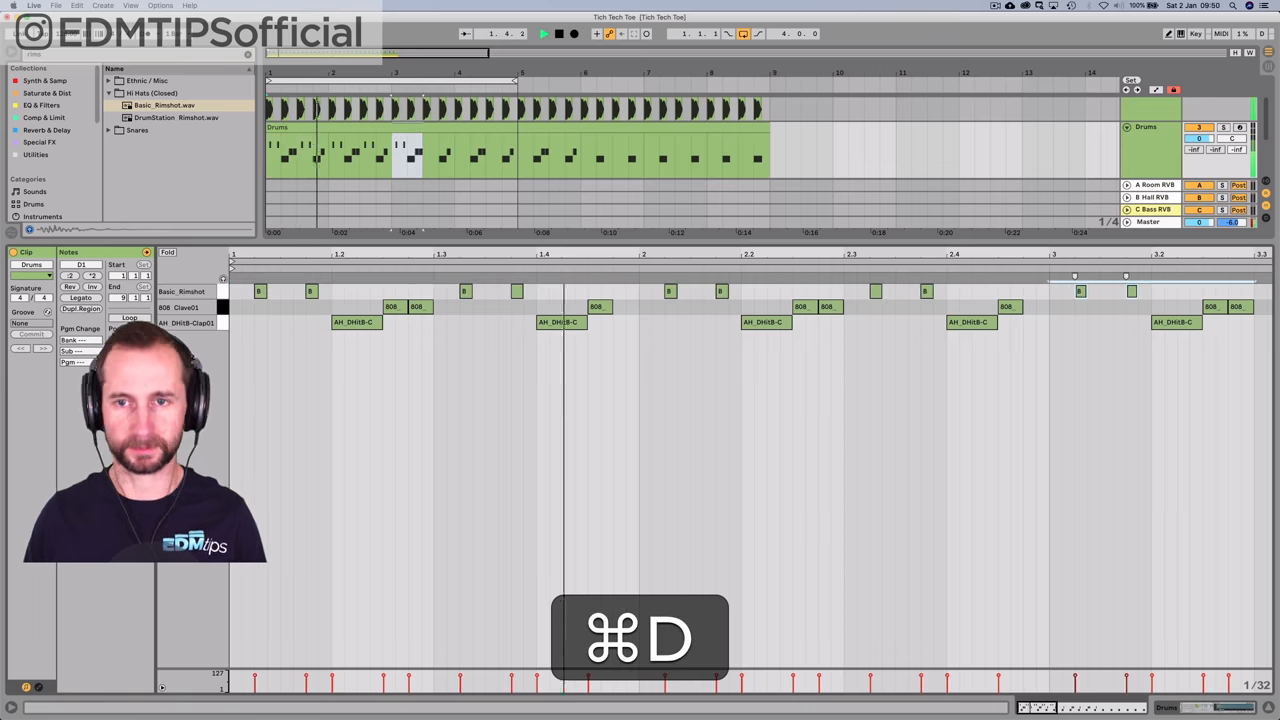
key("cmd+d")
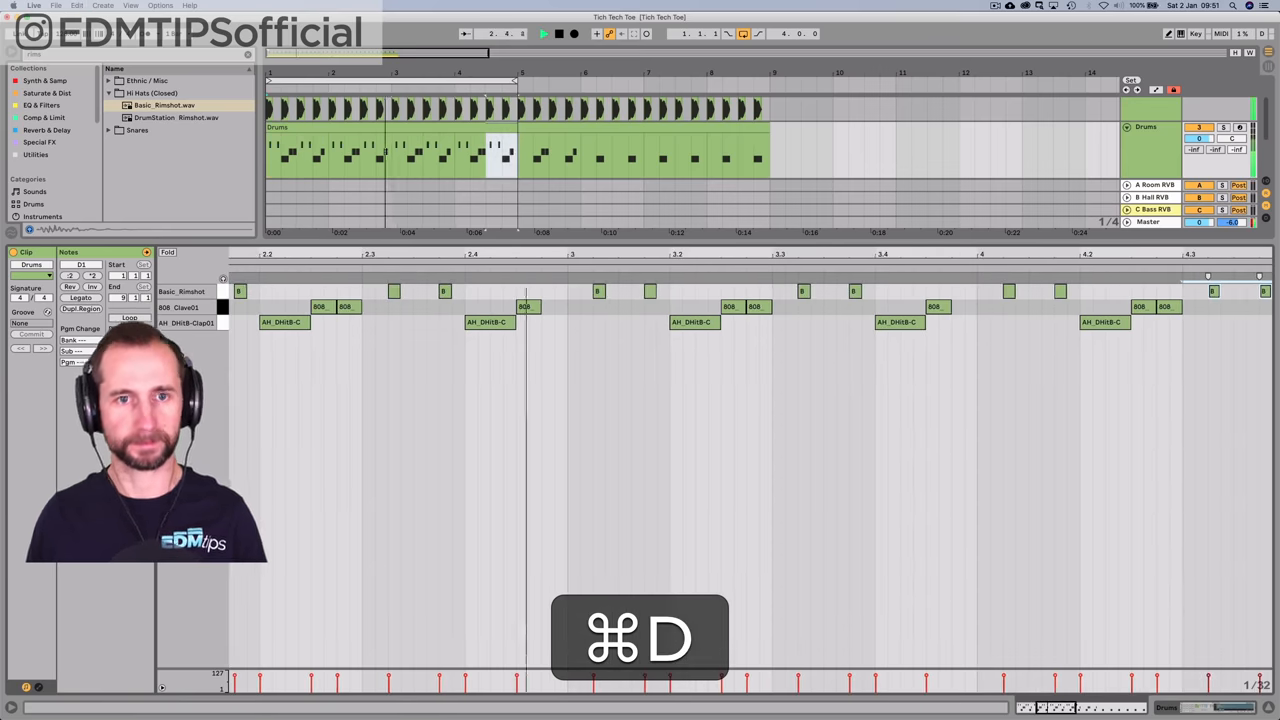
key("cmd+d")
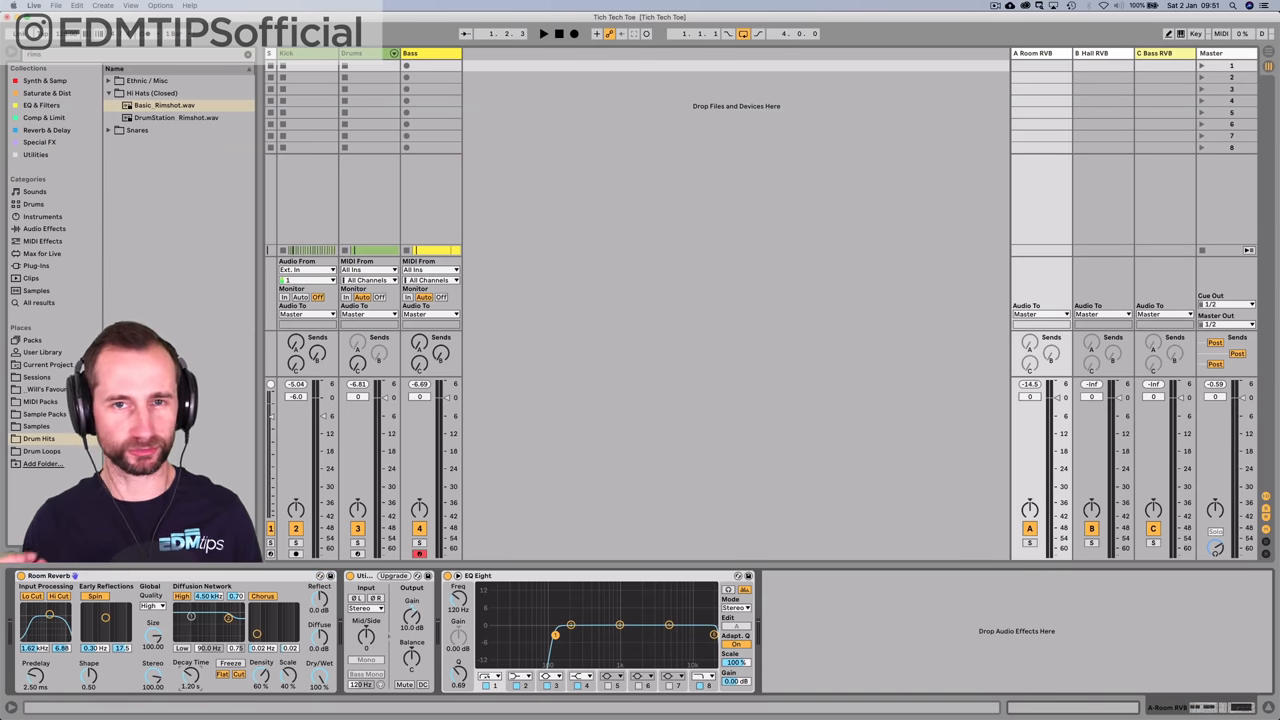
- Record the bassline onto a yellow Simpler bass track below the drums
left_click(544, 32)
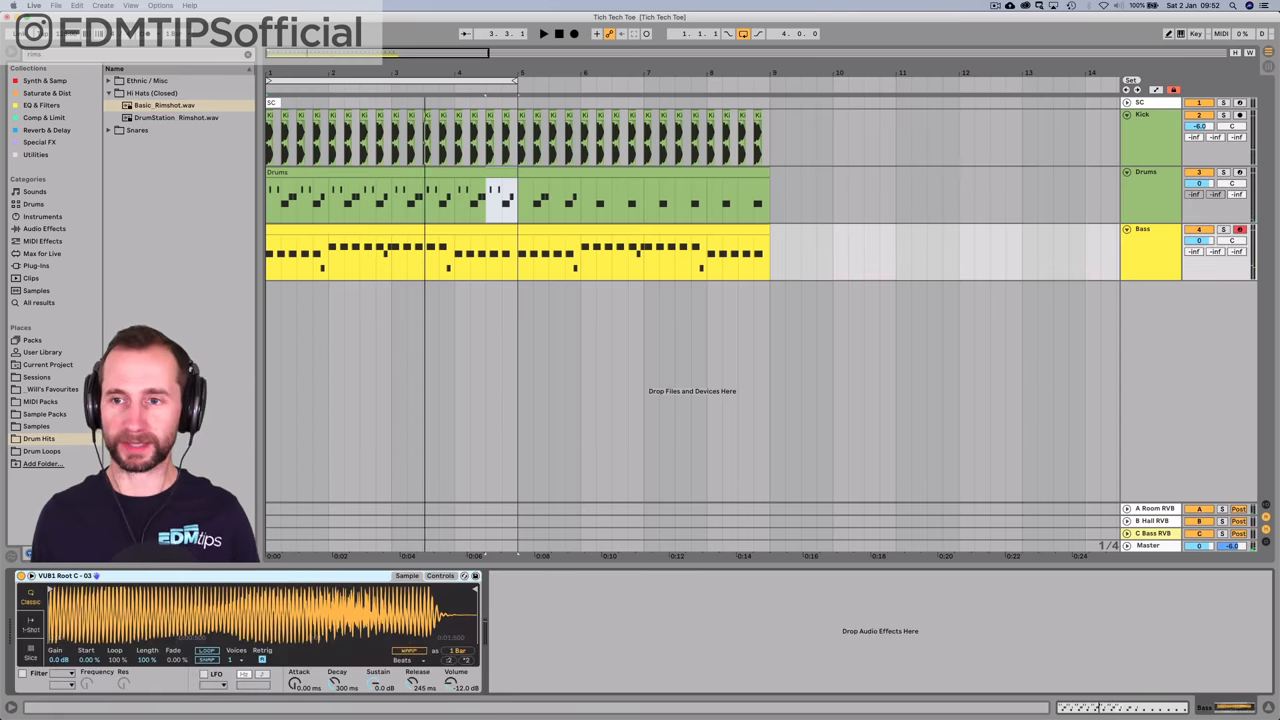
- Wrap the bass Simpler in an Instrument Rack and duplicate its chain into two
left_click(1144, 228)
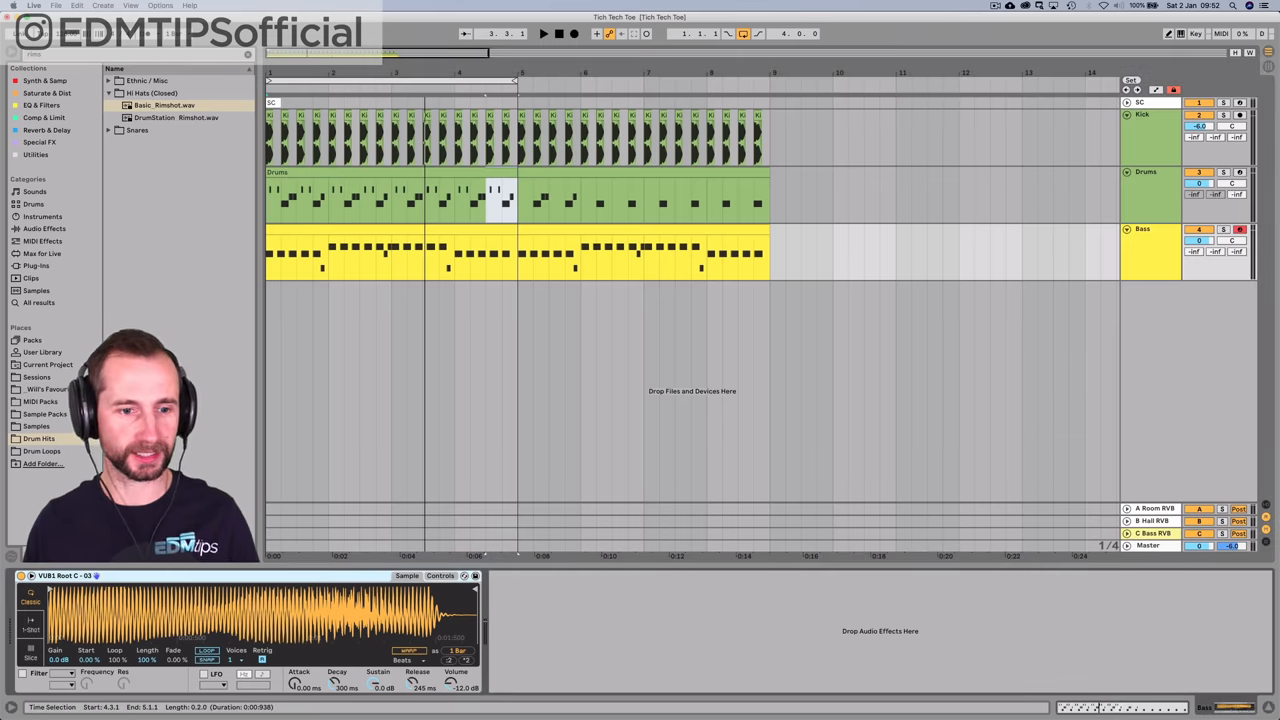
key("cmd+d")
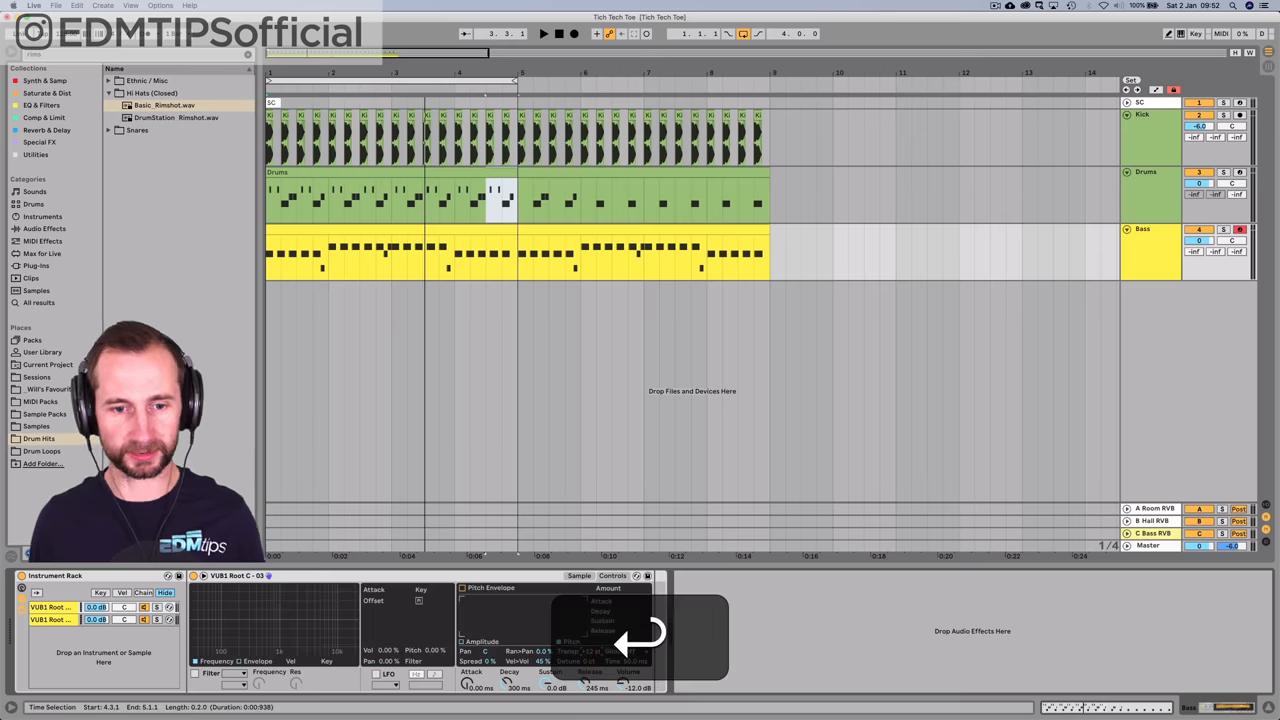
left_click(544, 32)
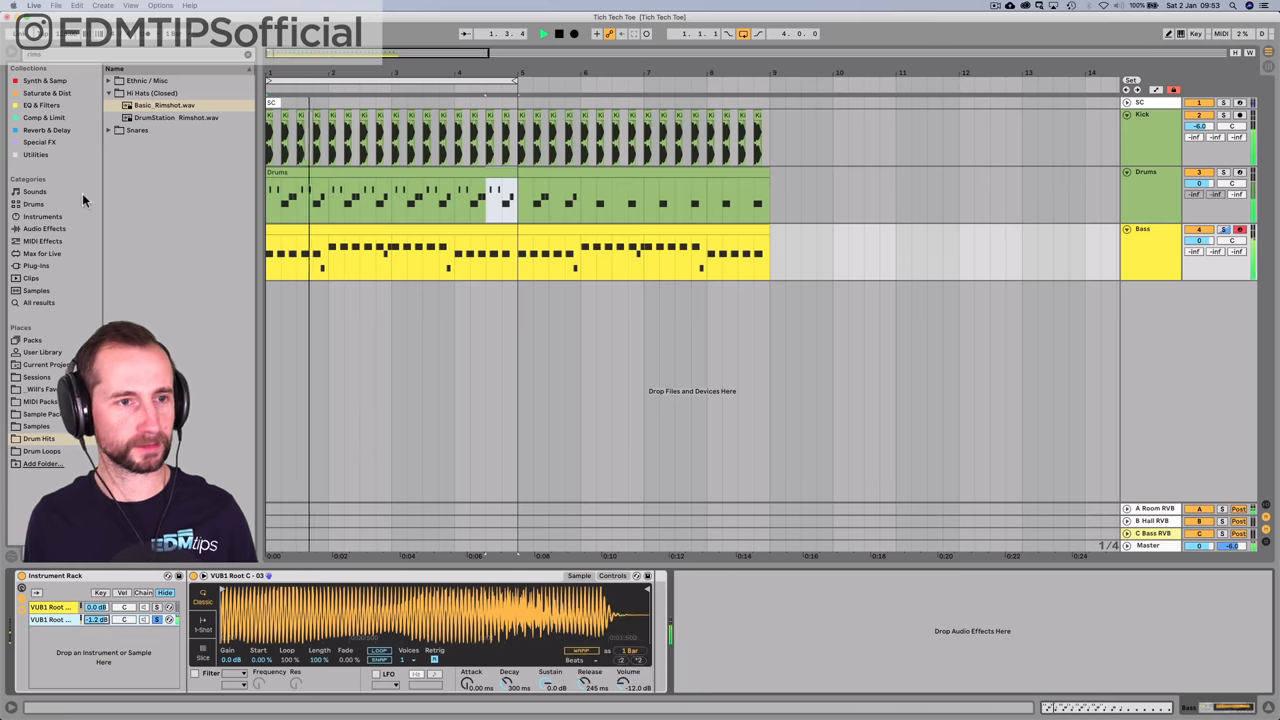
- Add an EQ Eight from EQ & Filters after the bass rack and shape its curve
left_click(56, 104)
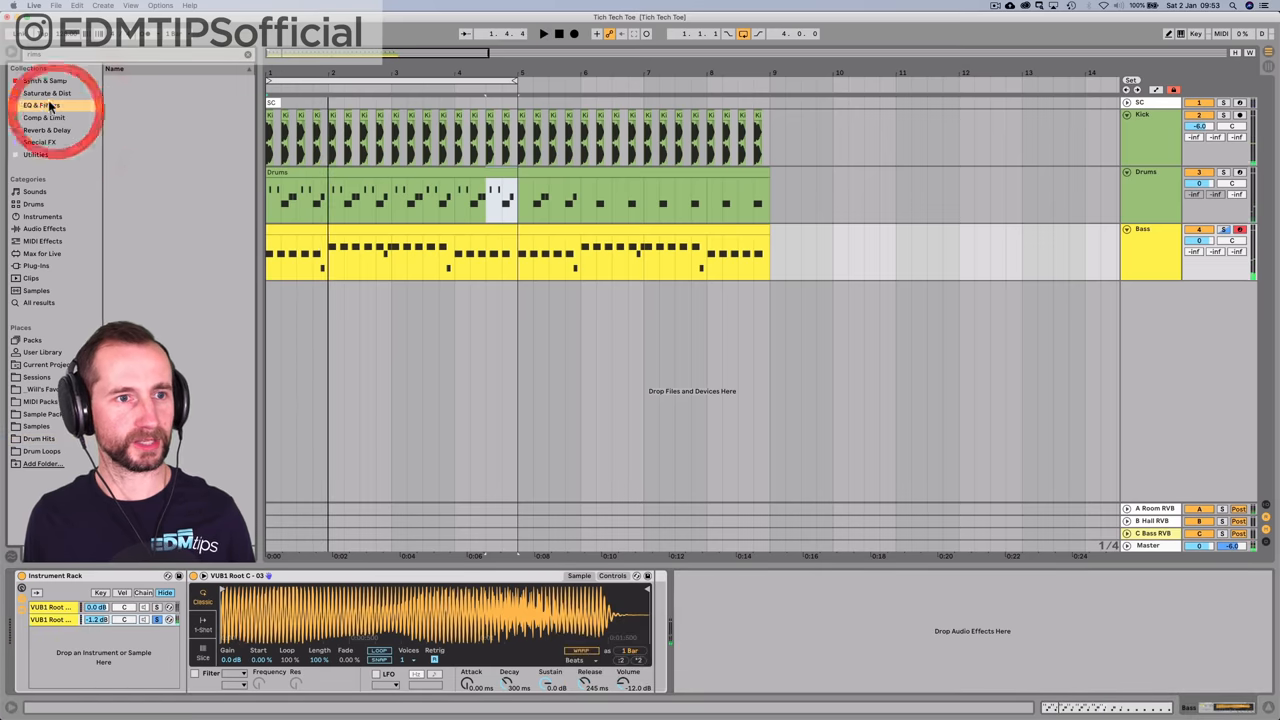
left_click(42, 104)
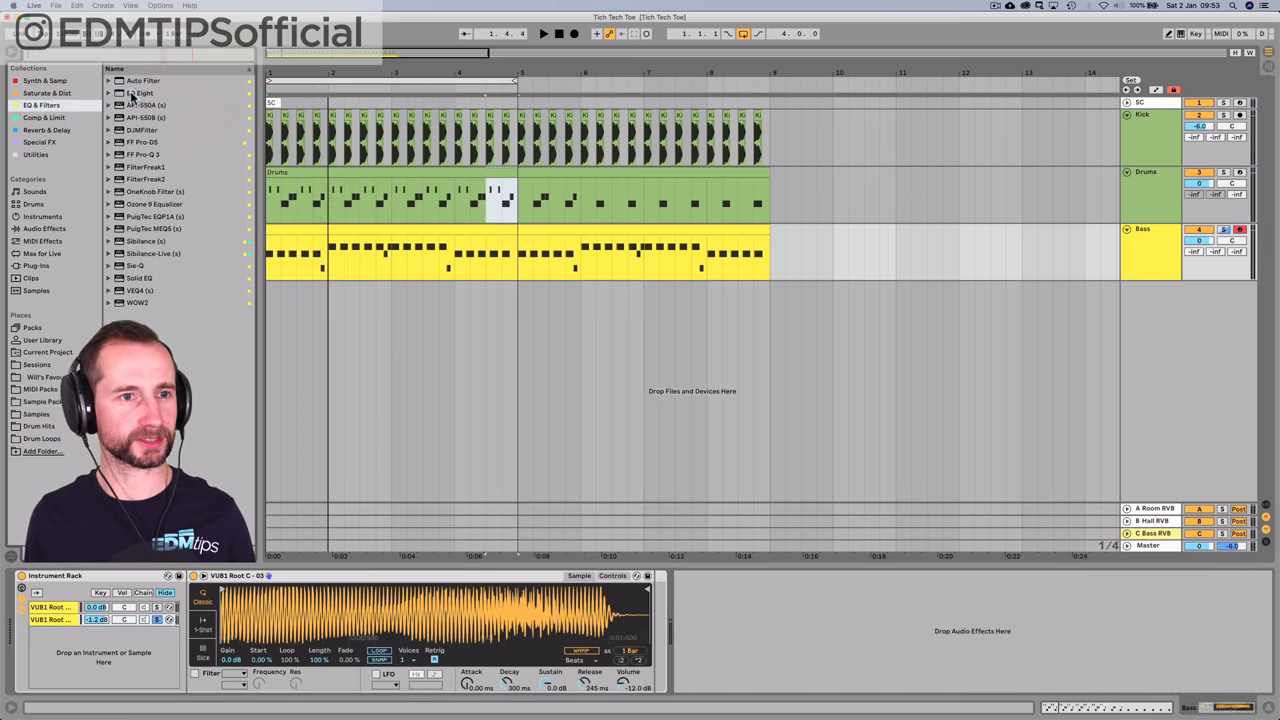
left_click(140, 92)
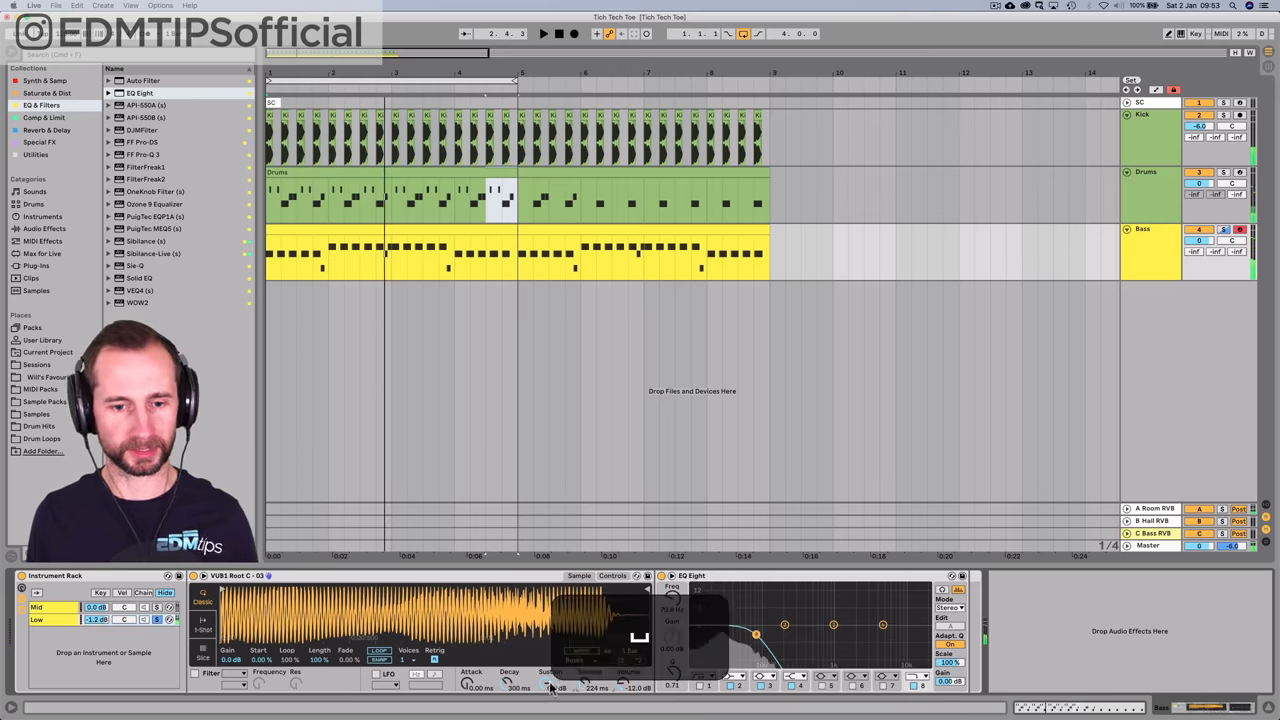
left_click(544, 32)
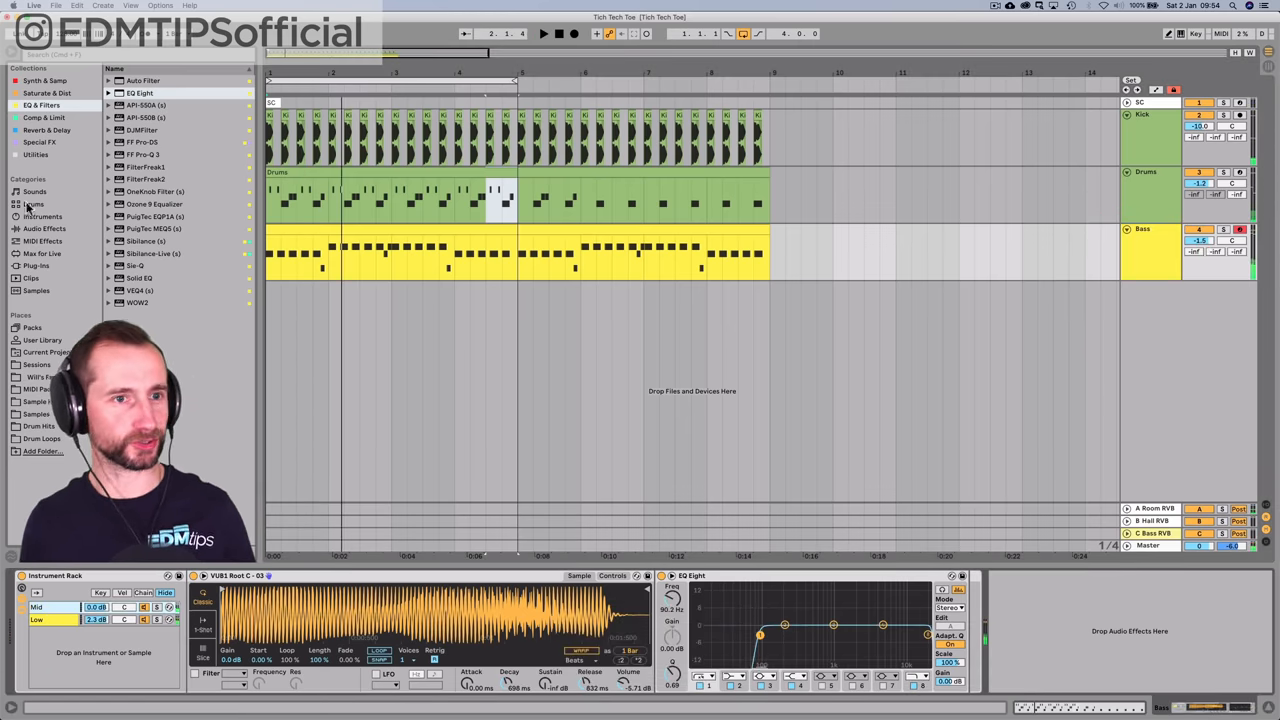
- Add the stereo imager from Special FX after the bass EQ and push its width up while auditioning
left_click(48, 130)
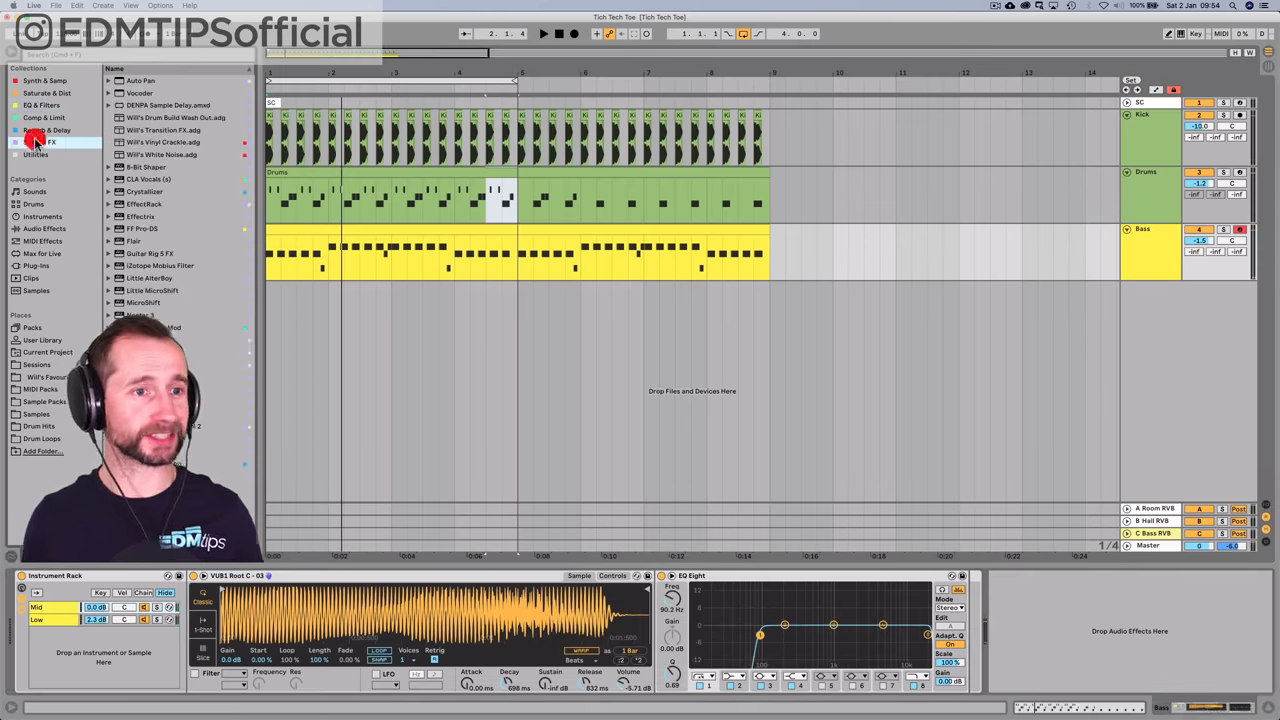
left_click(40, 140)
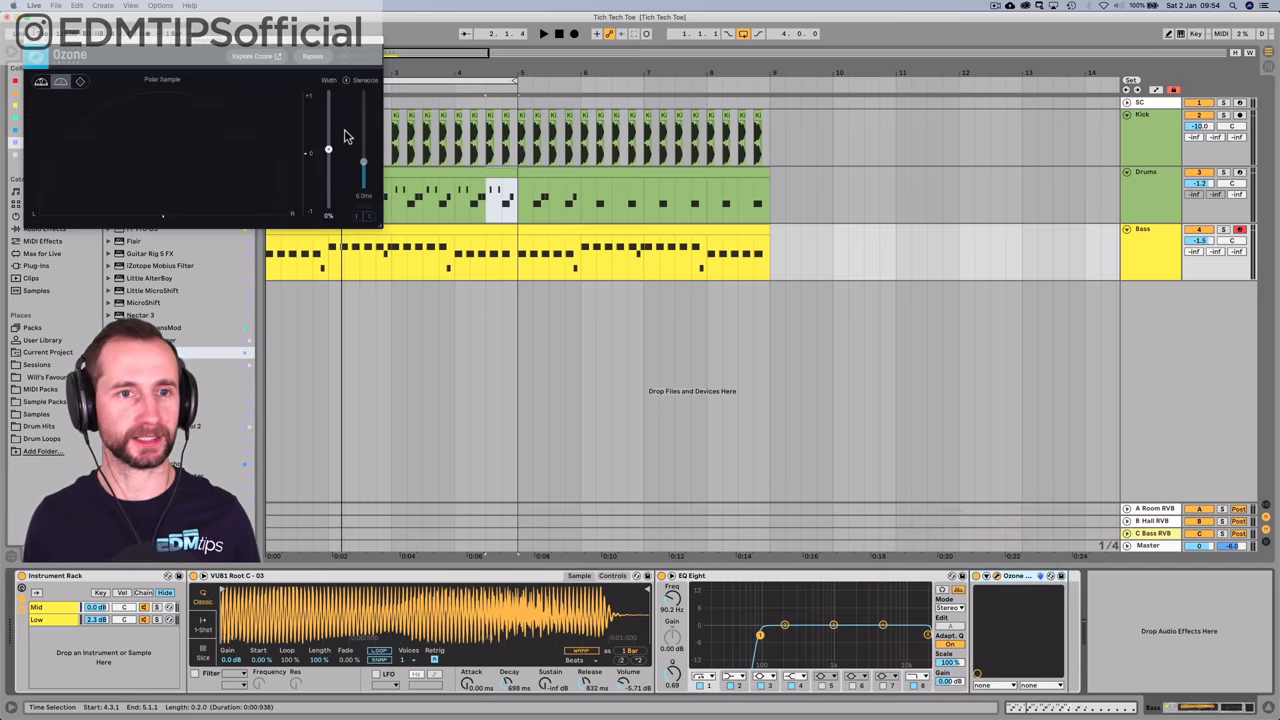
mouse_move(208, 232)
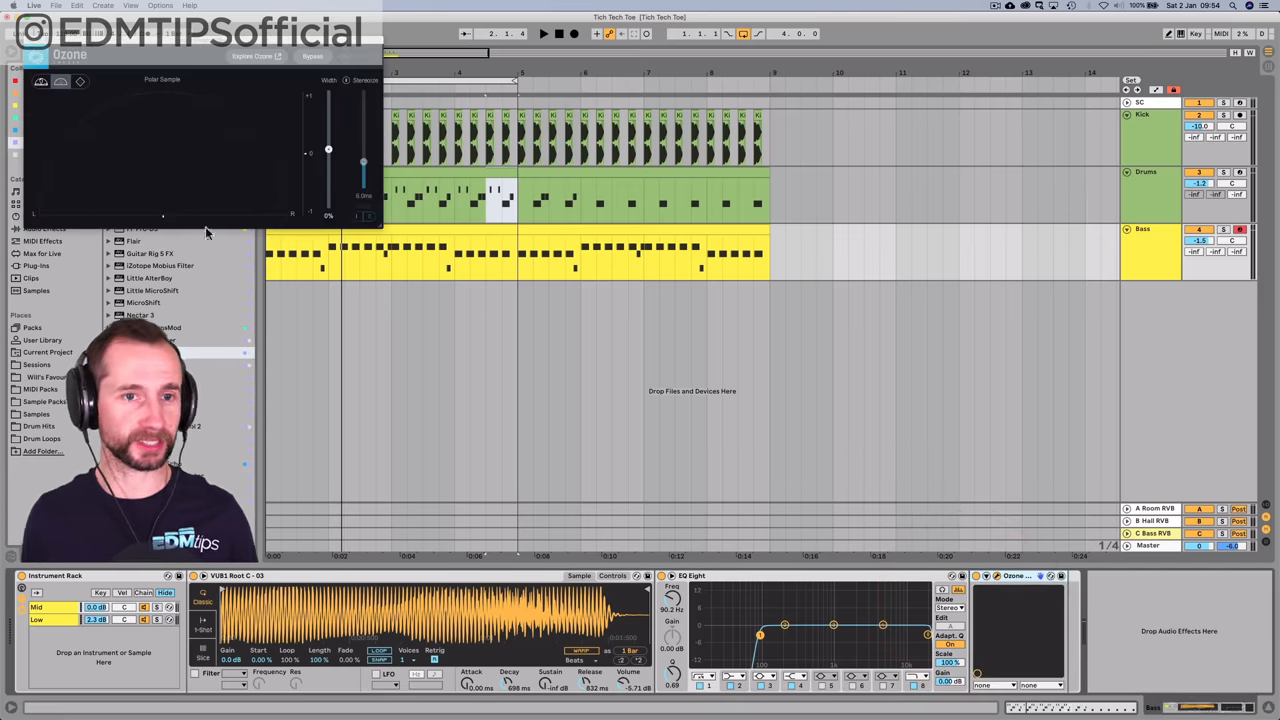
left_click(544, 32)
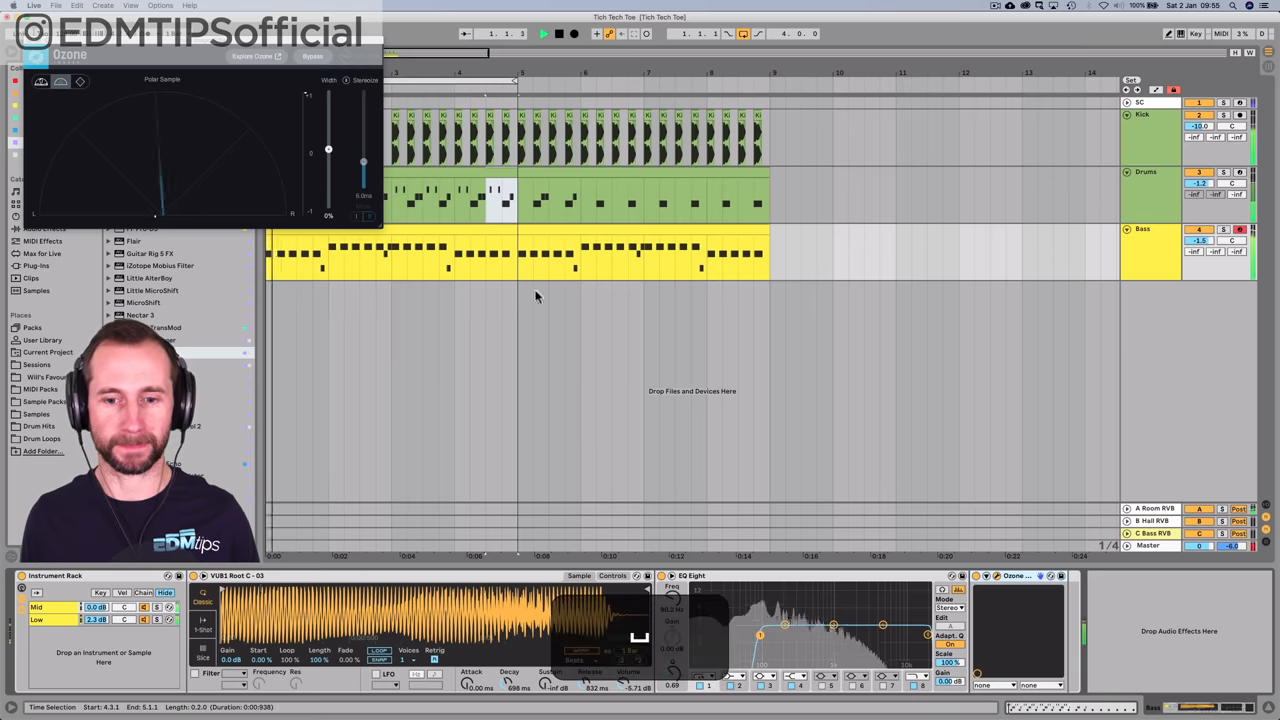
left_click_drag(328, 148, 328, 124)
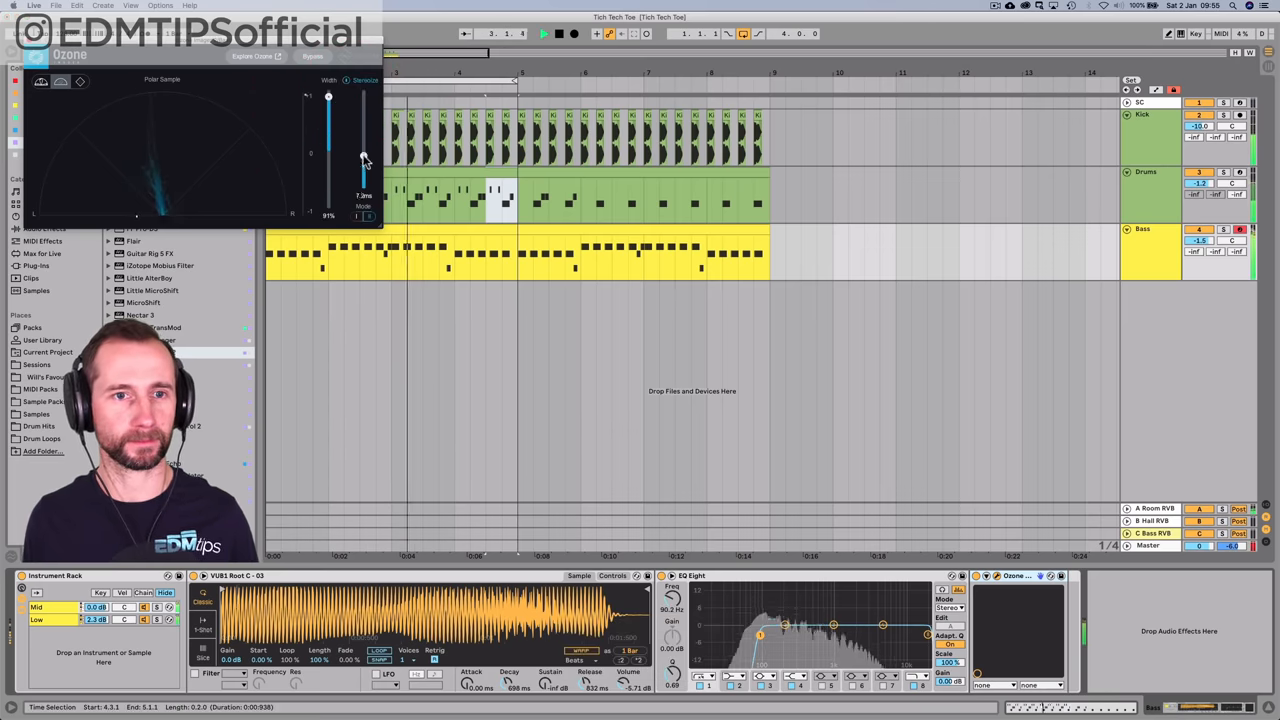
left_click_drag(364, 160, 364, 112)
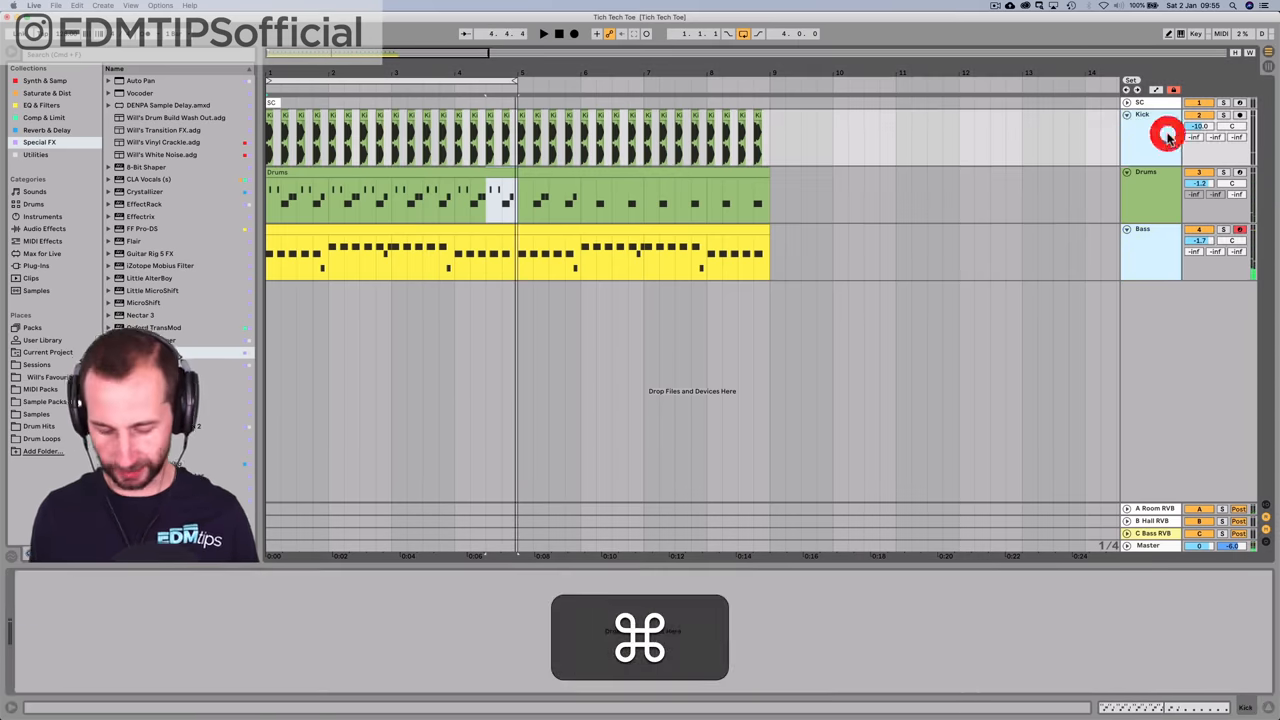
- Group the kick and bass tracks and colour the group red
key("cmd+r")
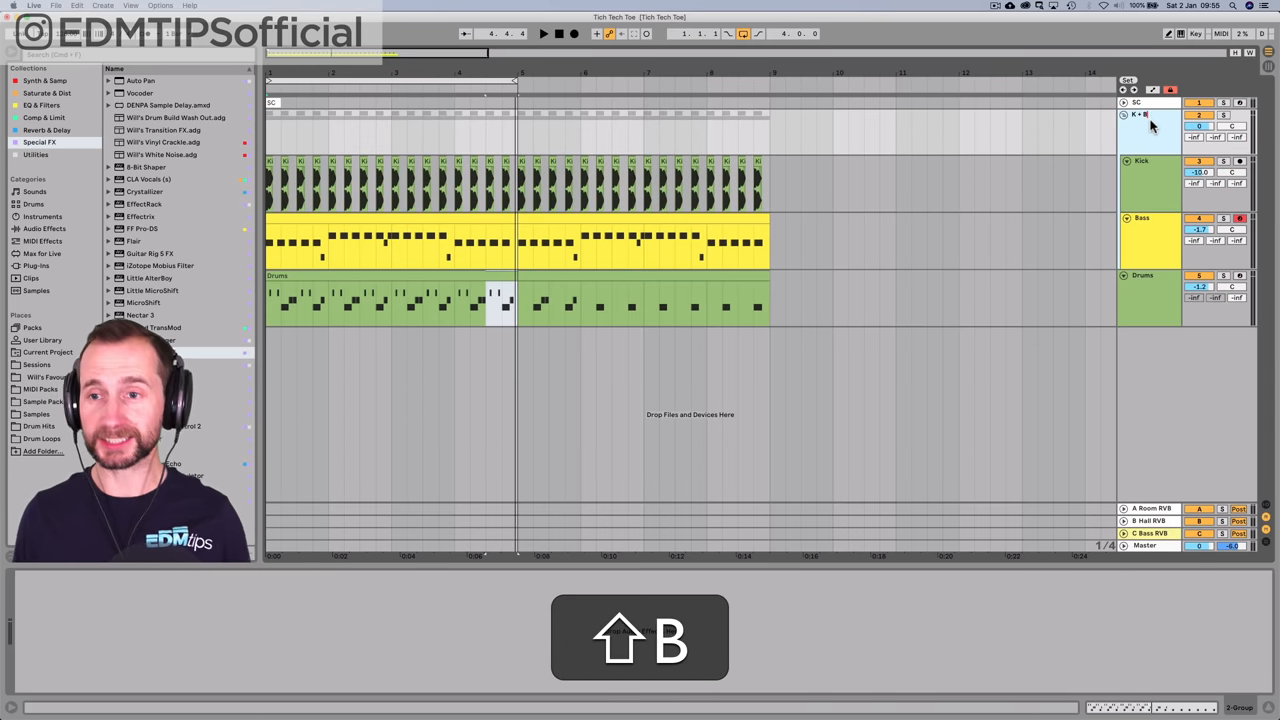
right_click(1140, 112)
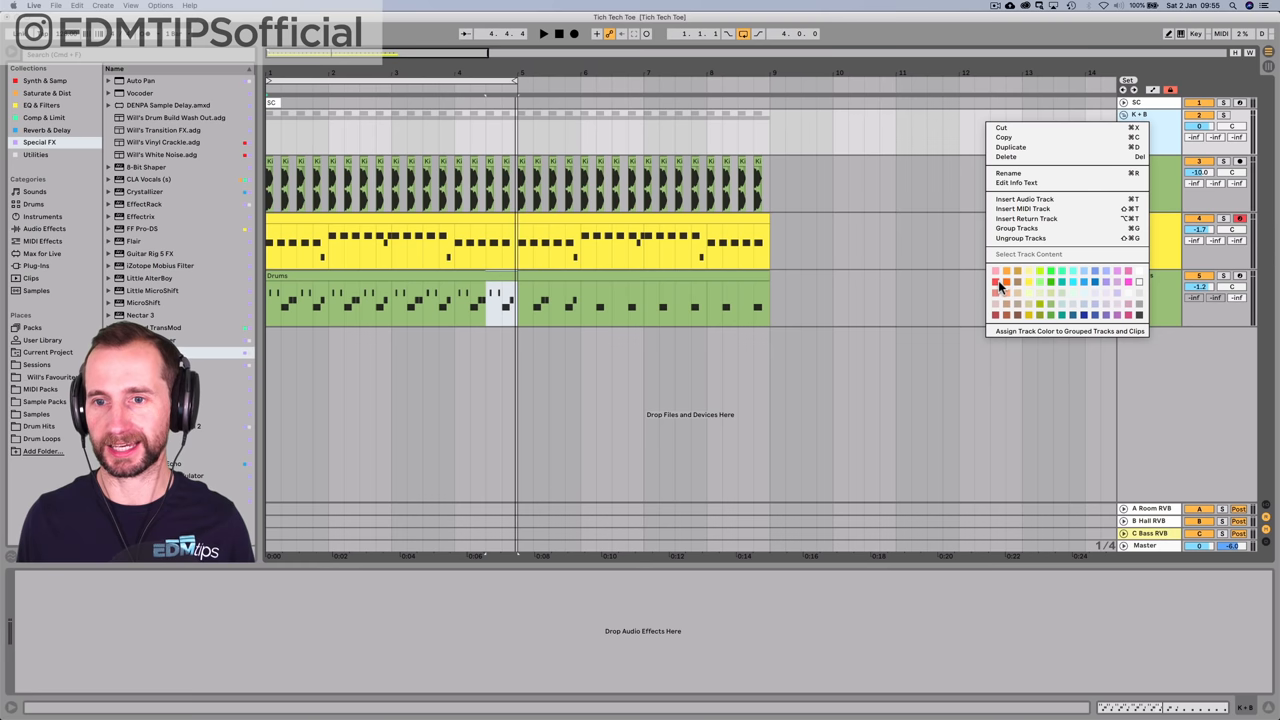
left_click(996, 292)
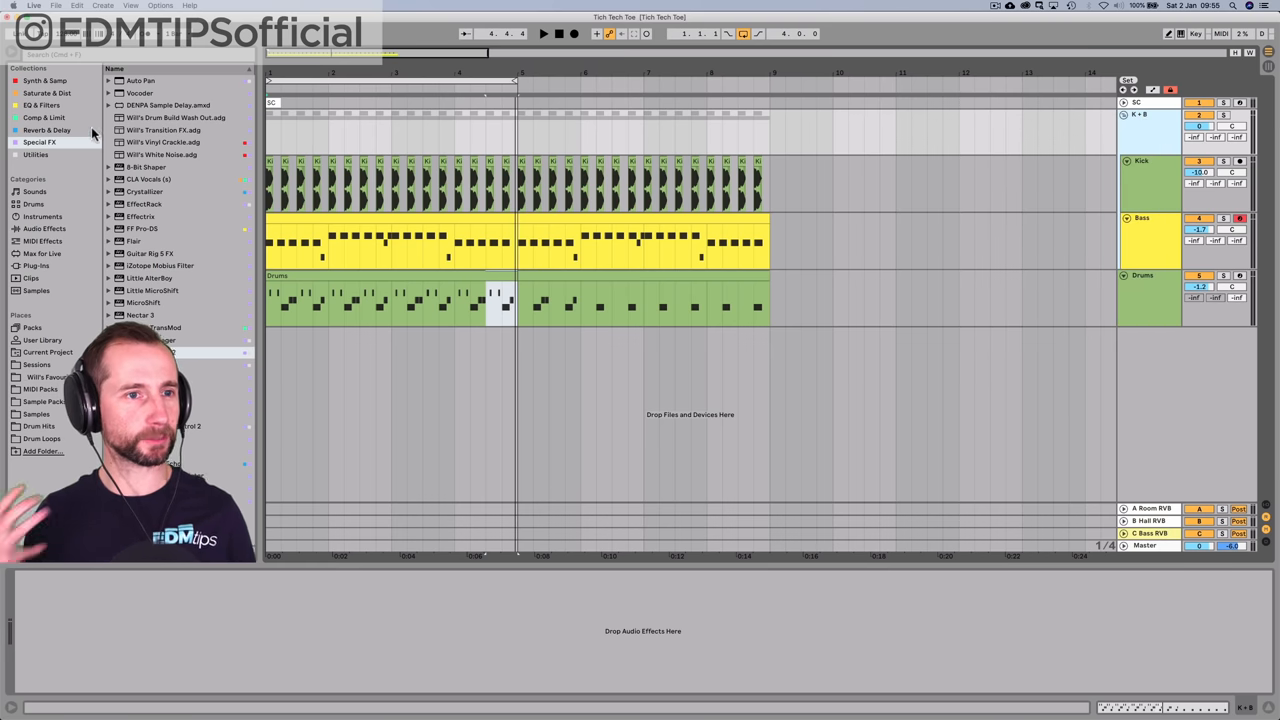
- Load Utility and Saturator onto the drum chain, undoing a misplaced effect
left_click(44, 116)
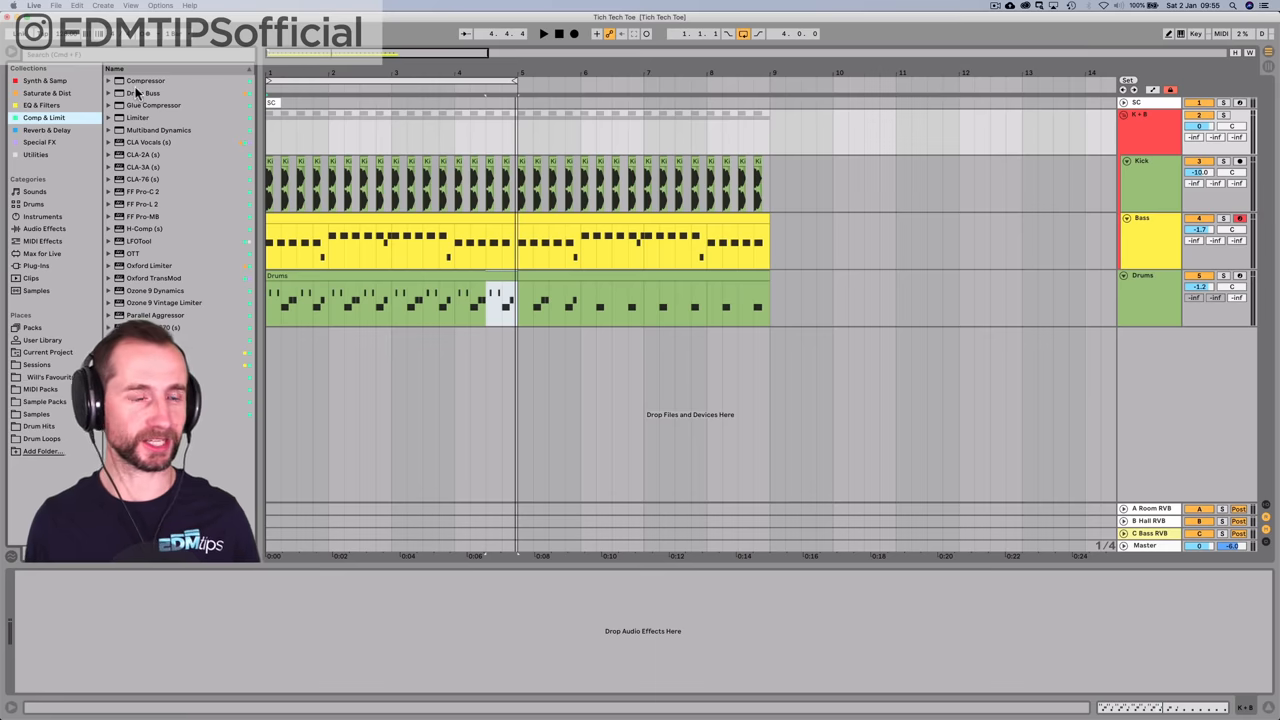
left_click(44, 92)
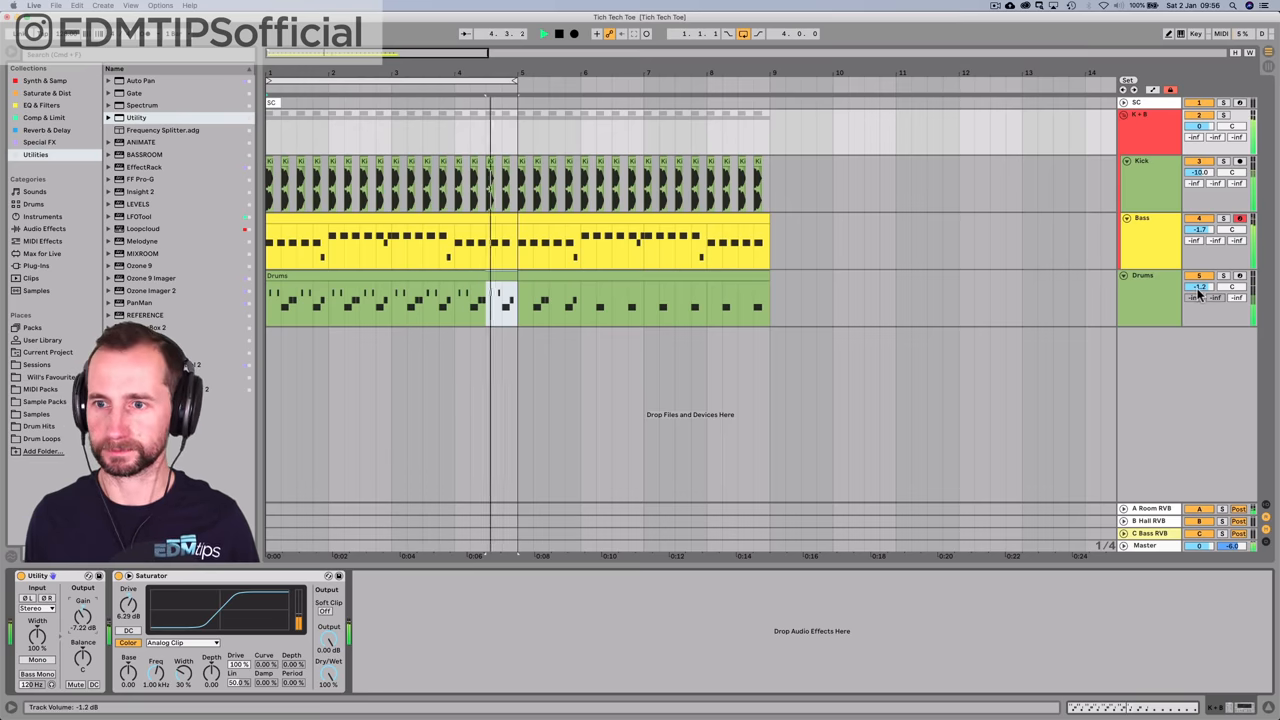
key("cmd+z")
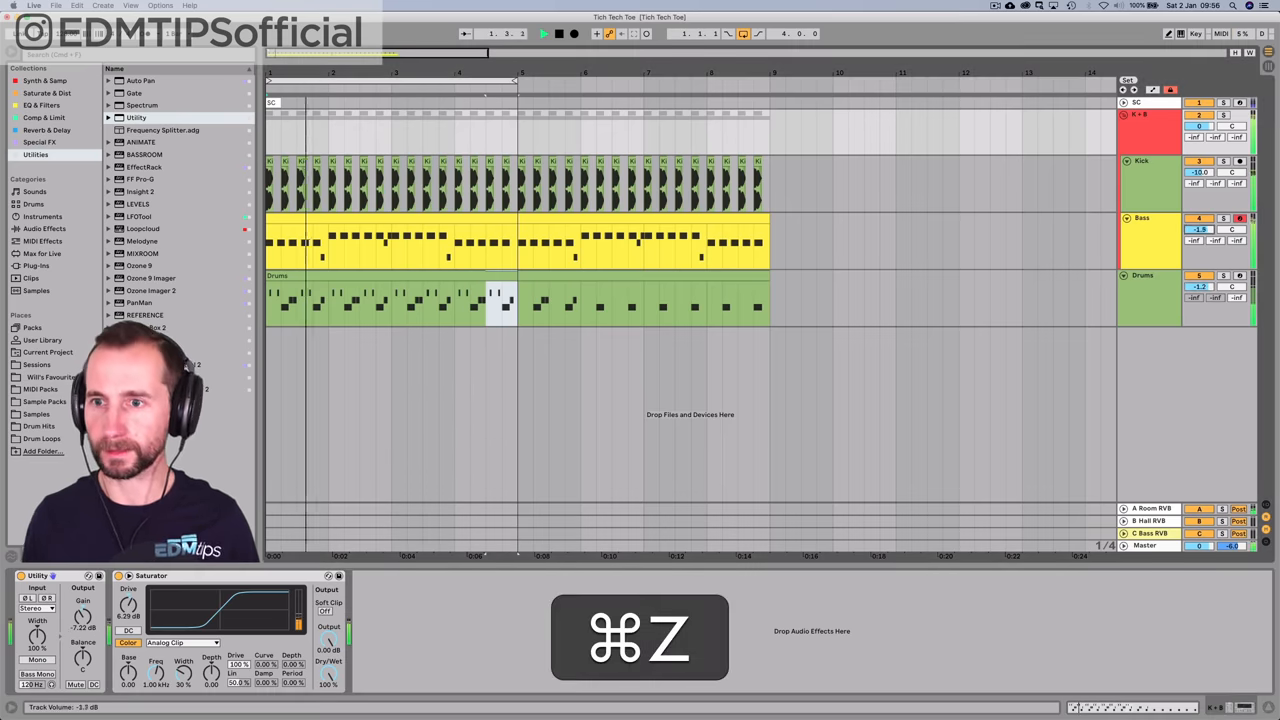
key("cmd+z")
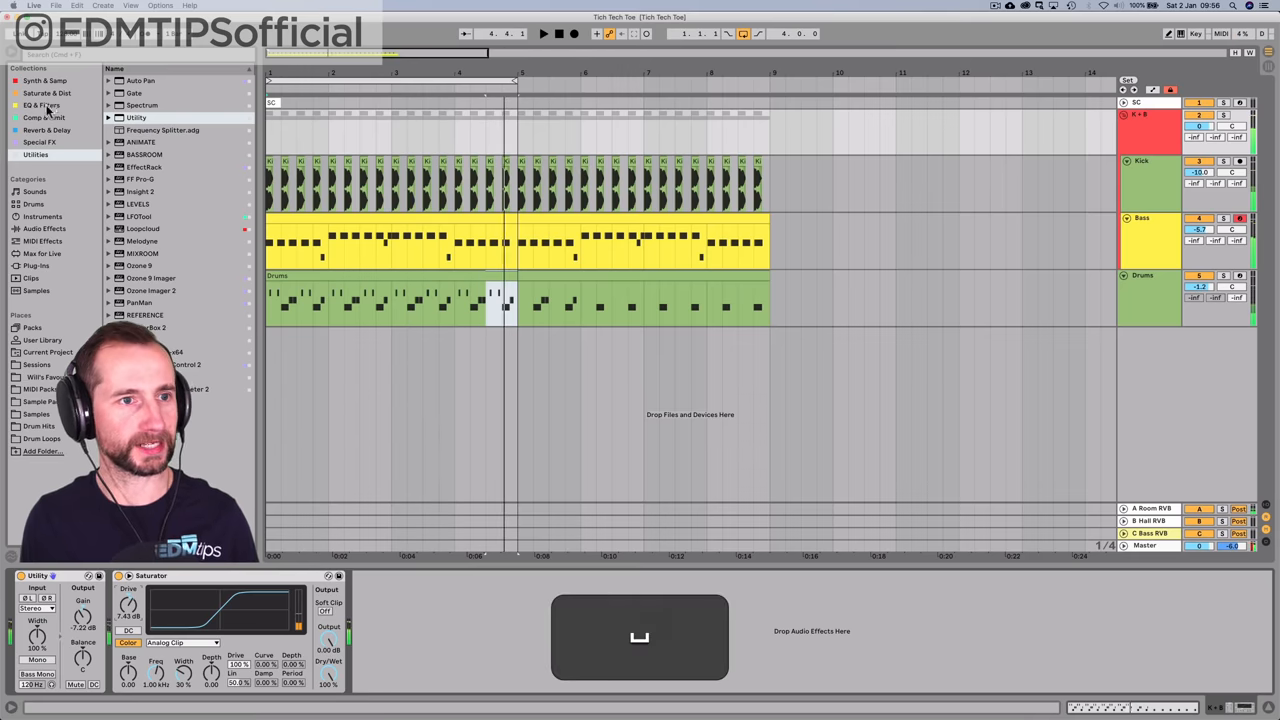
- Add Glue Compressor and EQ Eight after the Saturator on the drums and adjust the EQ's low band
left_click(44, 116)
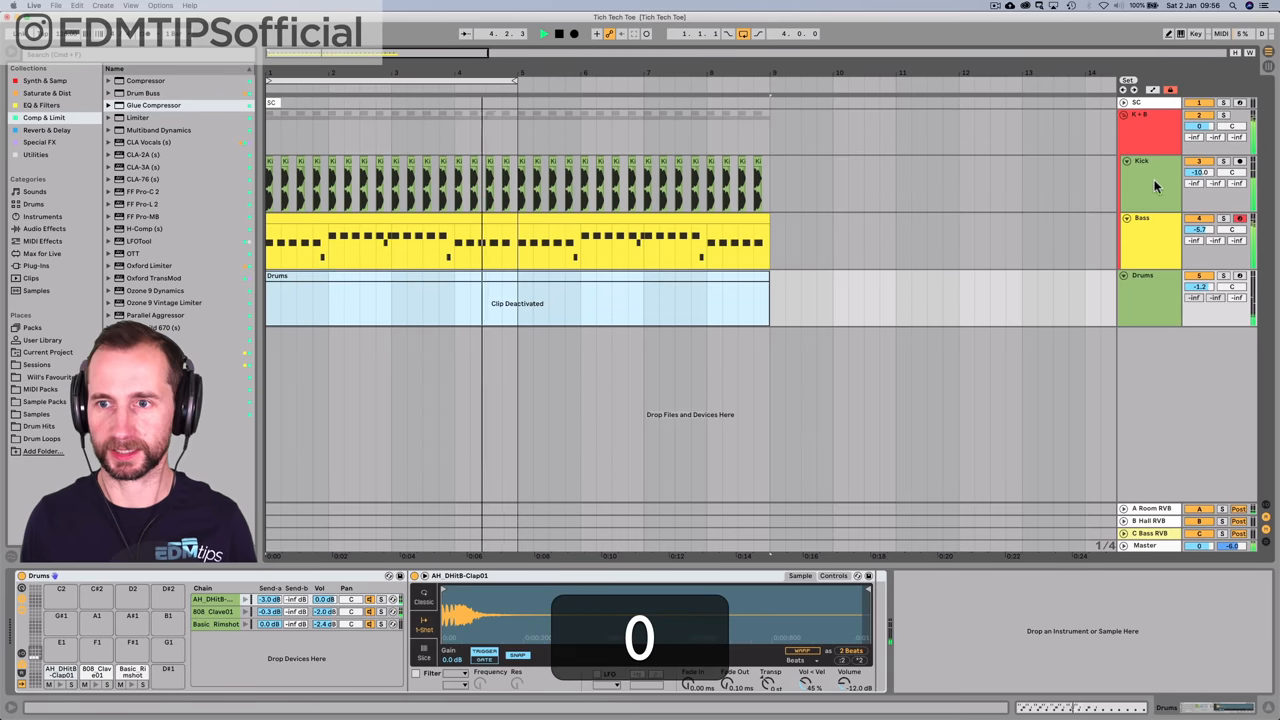
left_click(1144, 114)
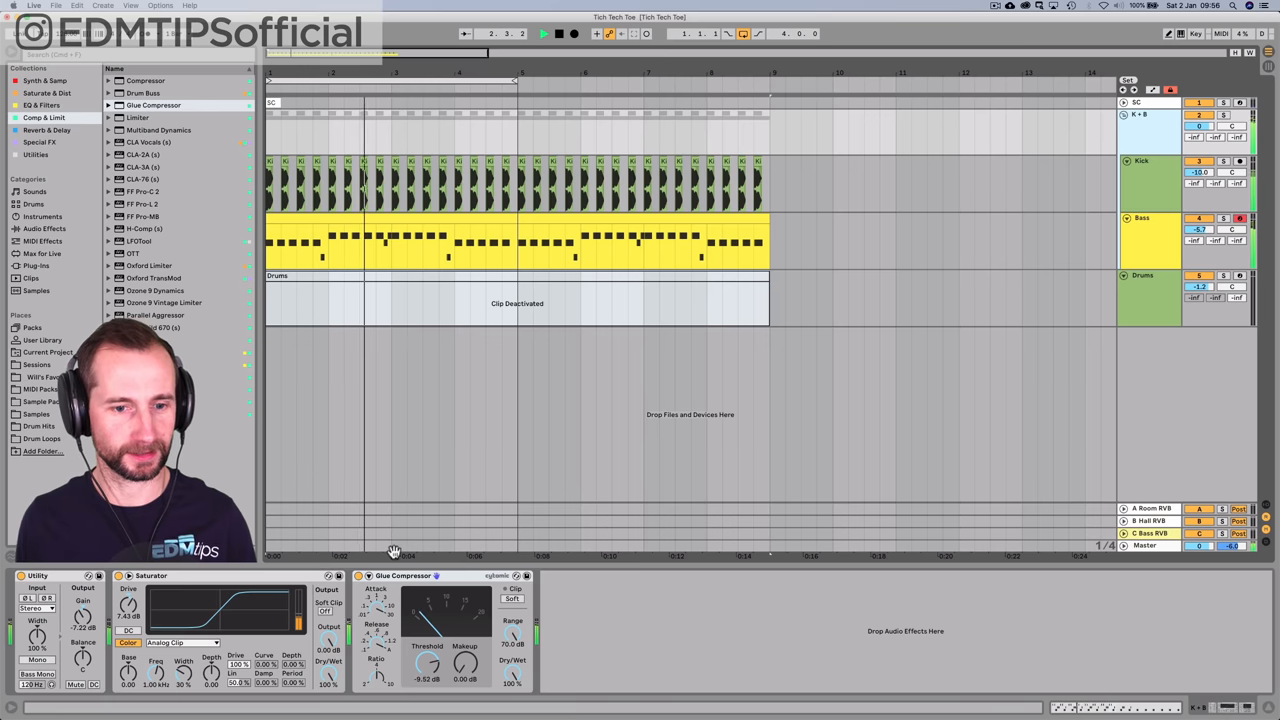
left_click(42, 104)
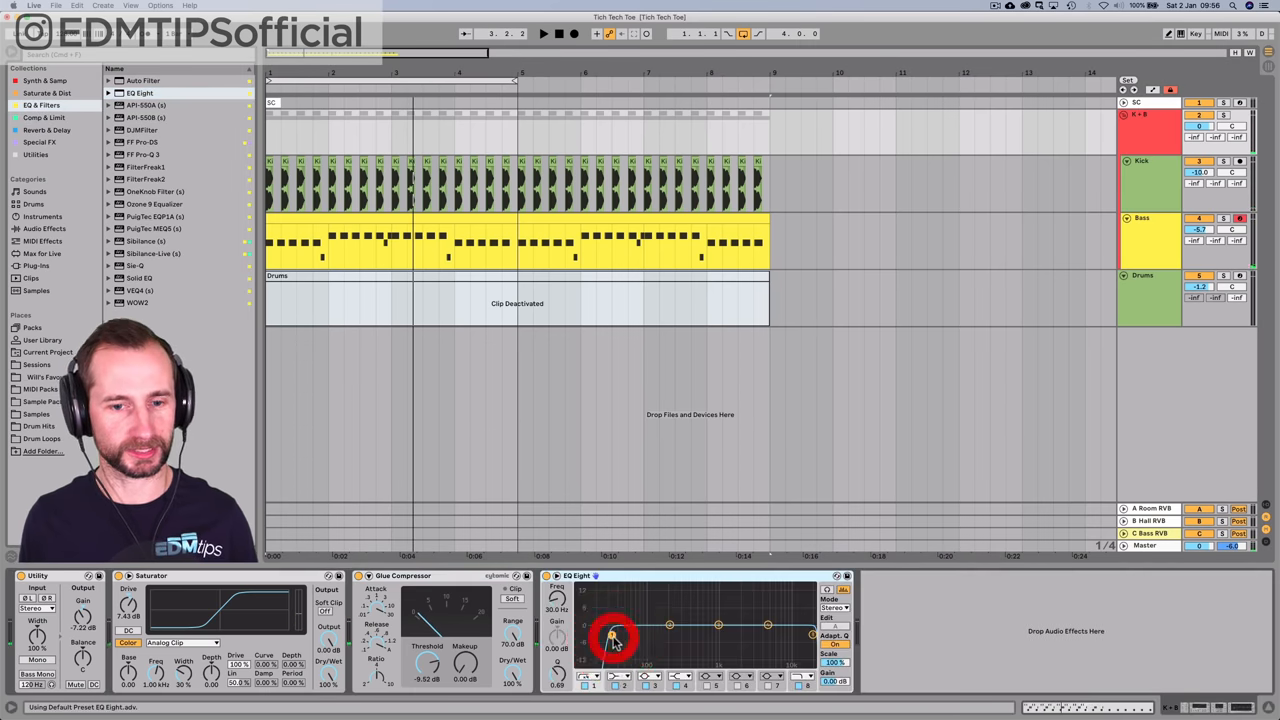
left_click(584, 684)
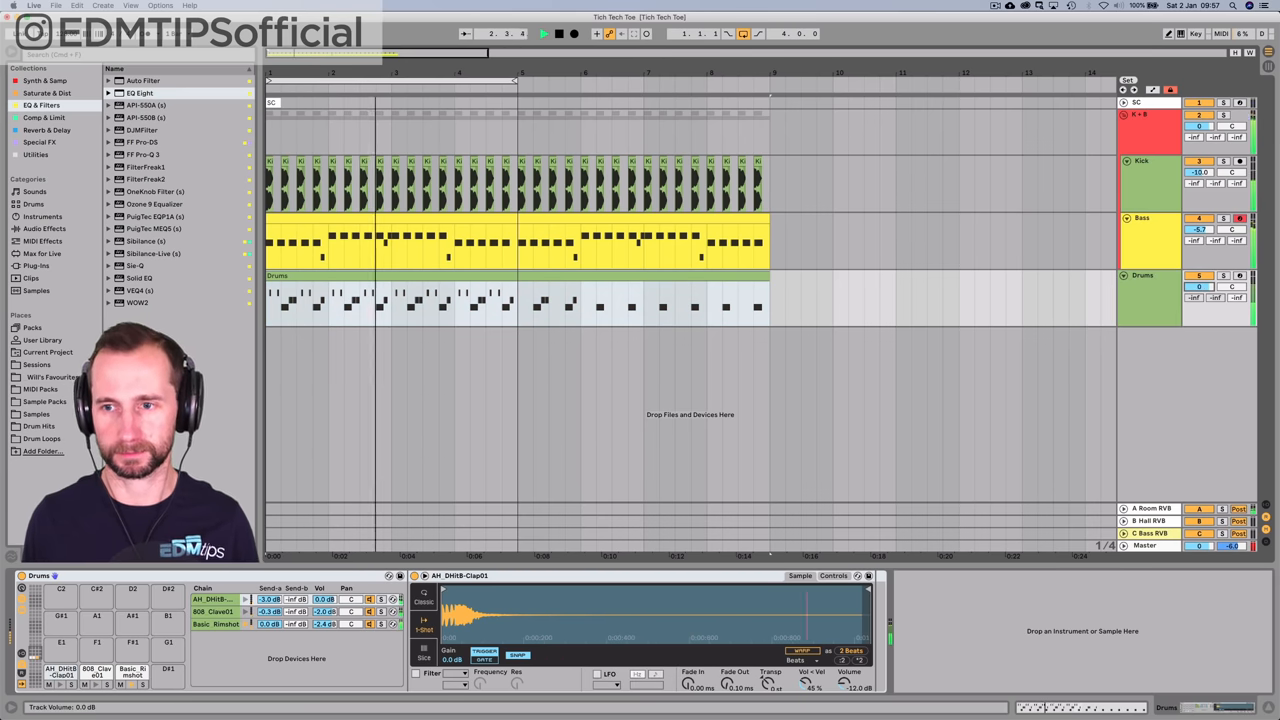
left_click(1148, 124)
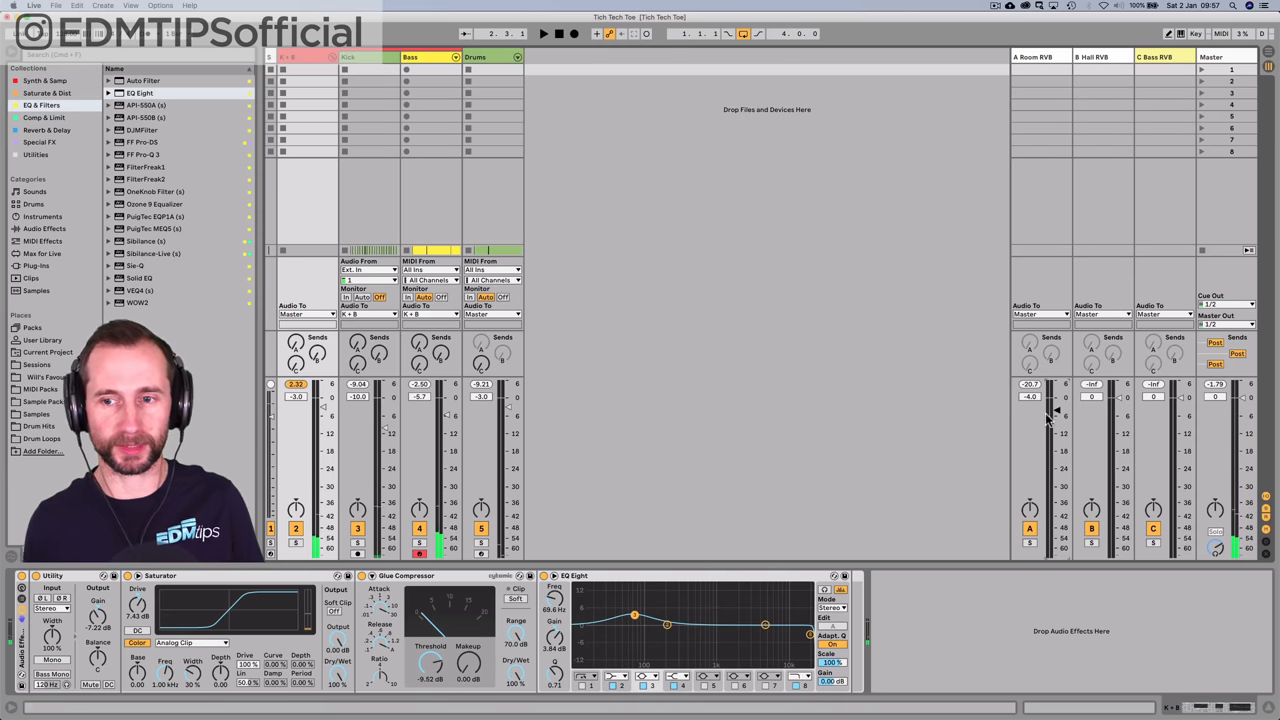
left_click(544, 32)
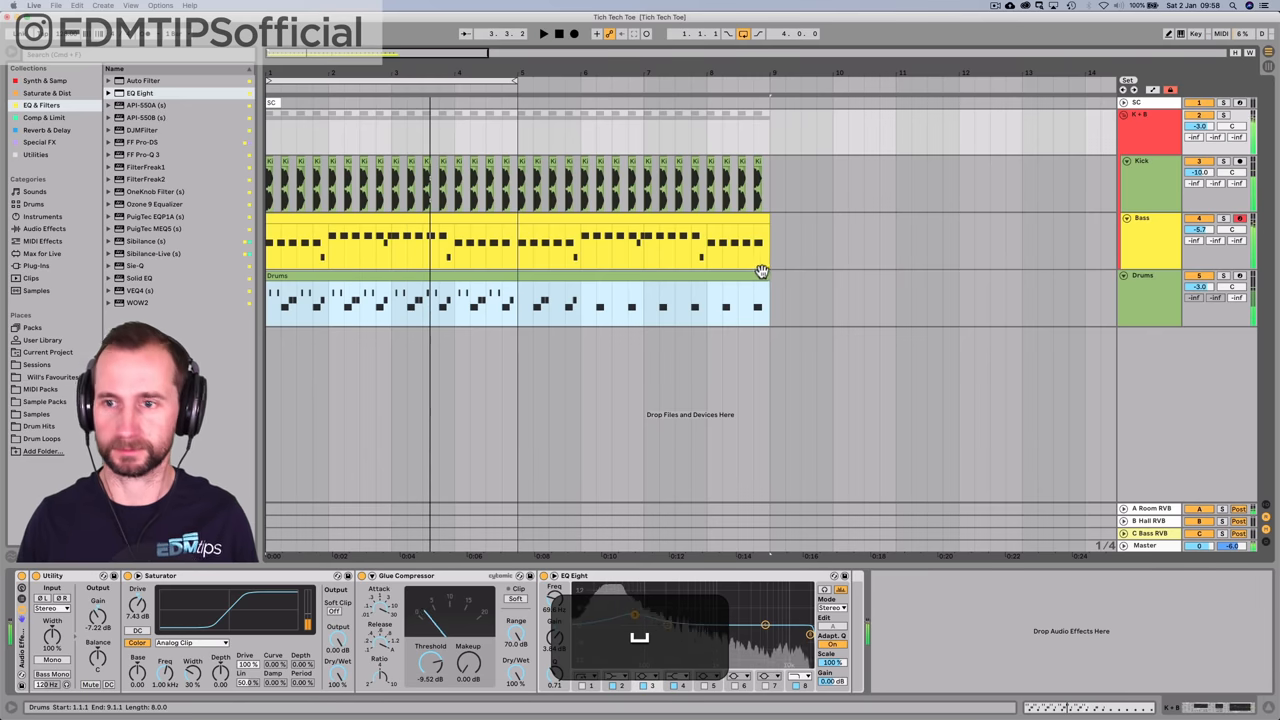
left_click(1164, 284)
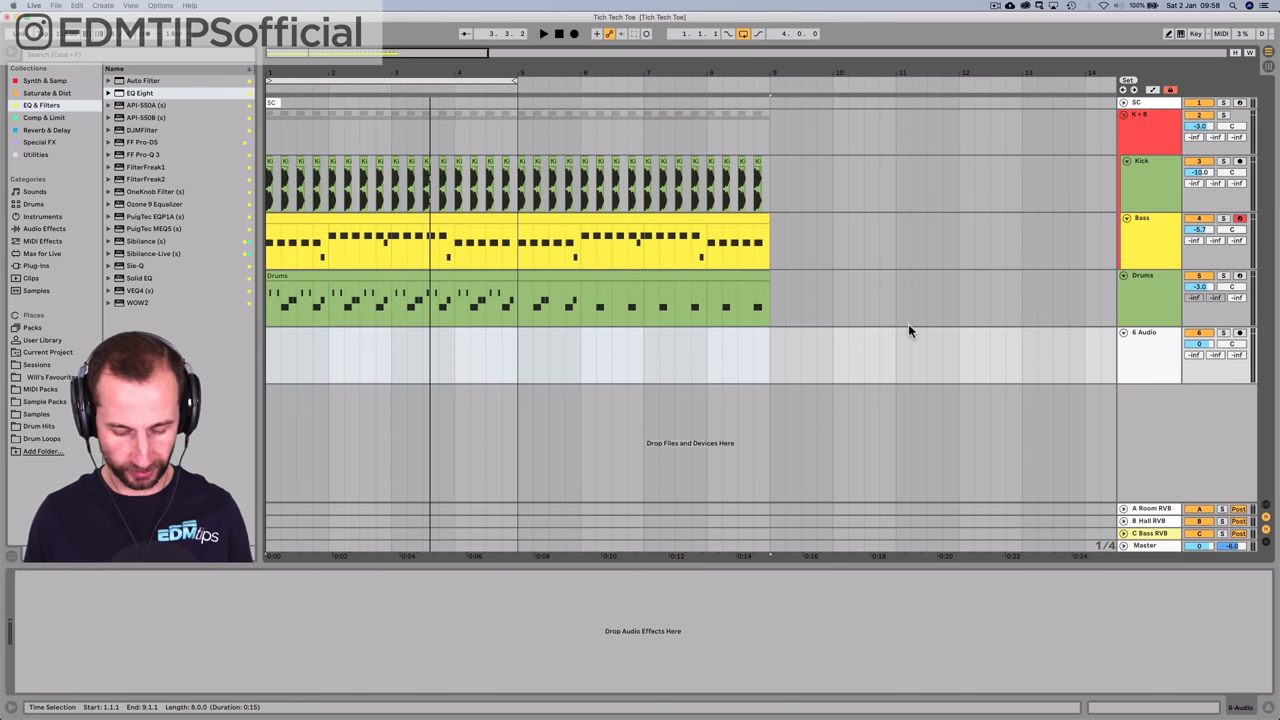
- Browse to the Drum Loops samples folder in Places
type("spl")
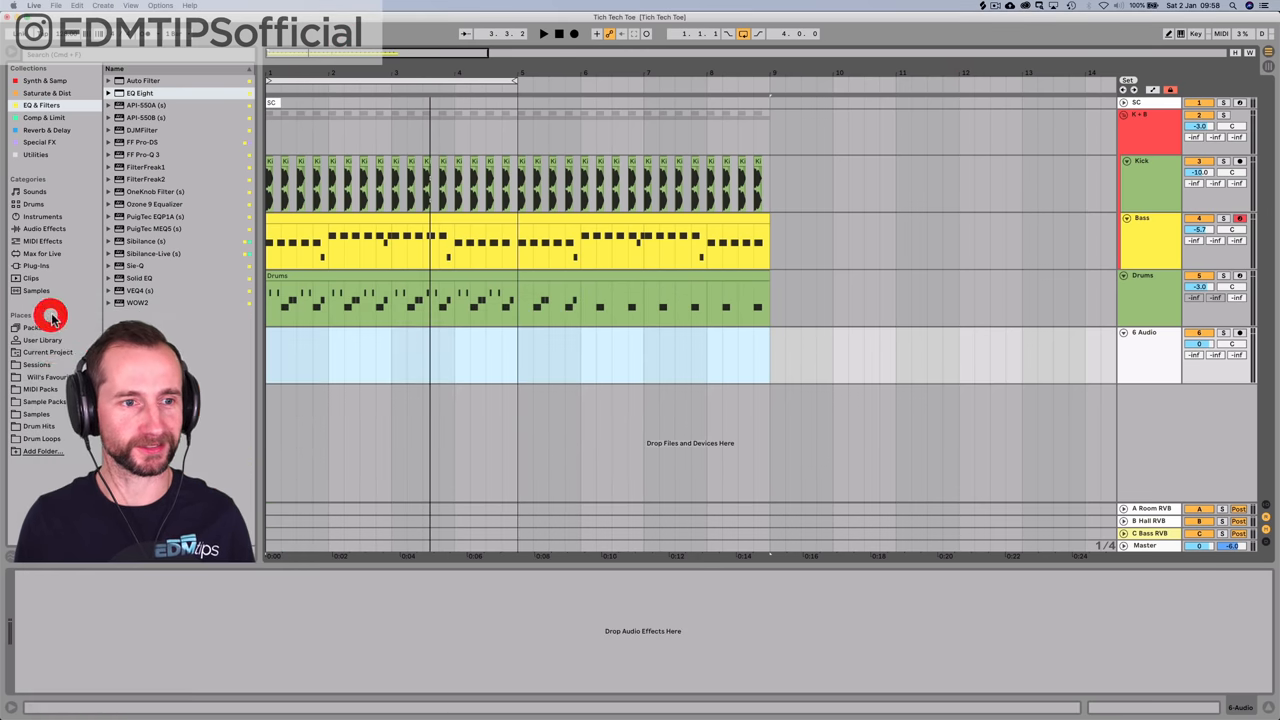
left_click(544, 32)
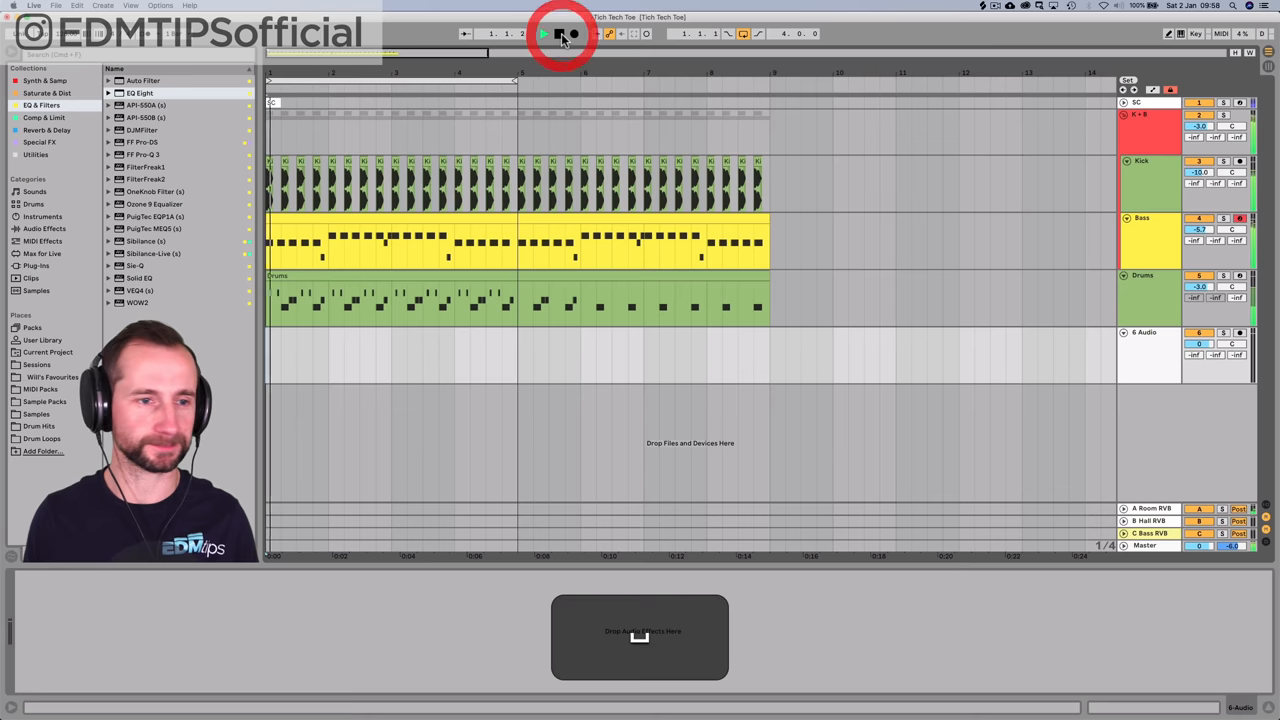
left_click(560, 32)
type("shaker")
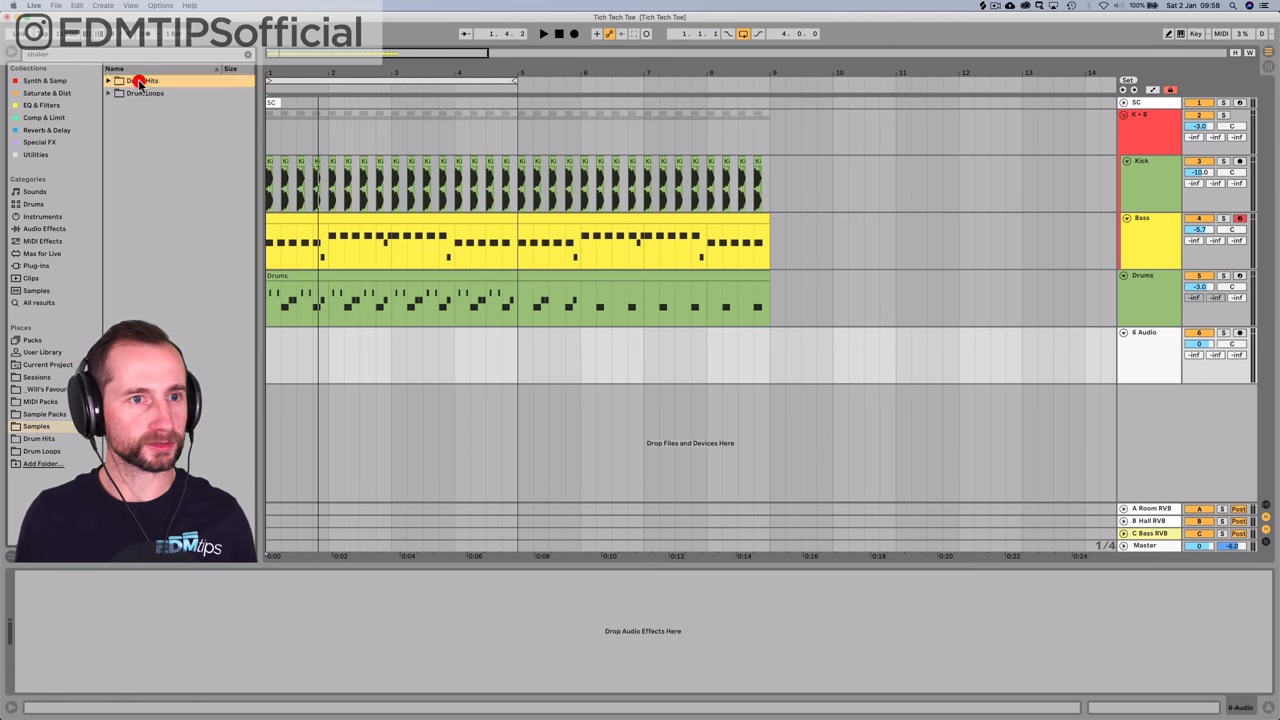
left_click(144, 92)
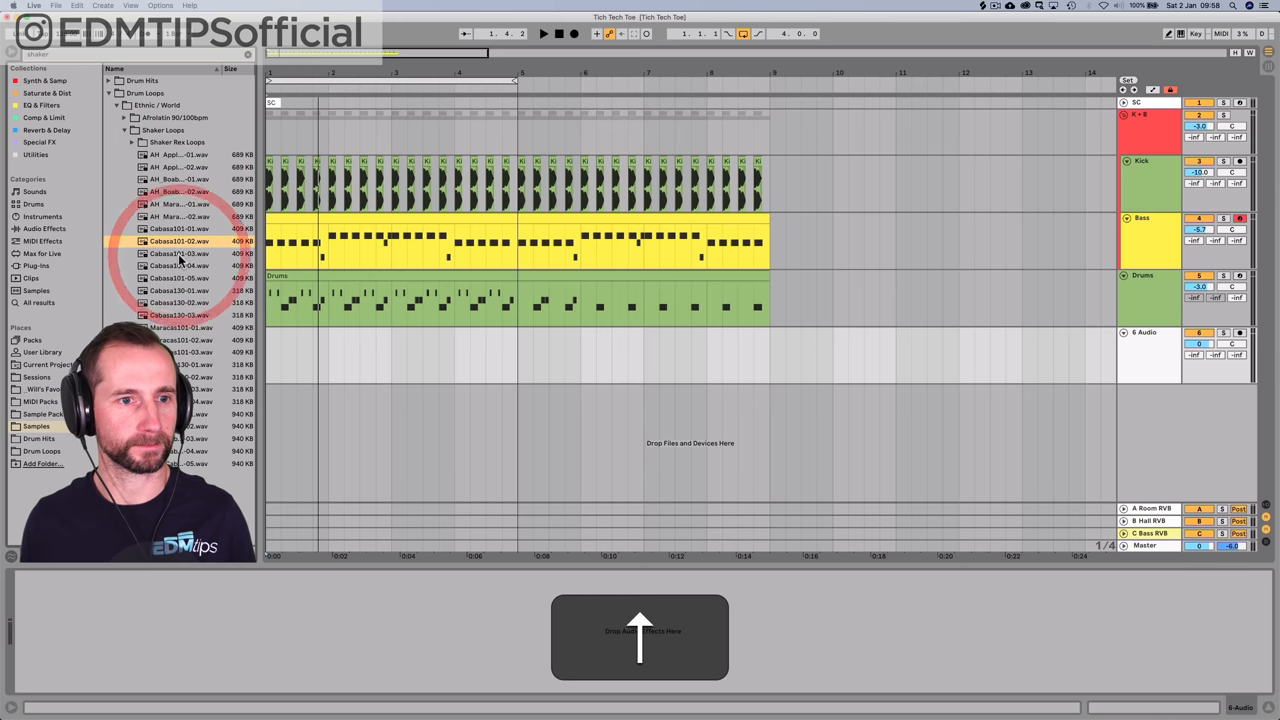
- Preview a shaker loop and drop it onto the new audio track
left_click(178, 264)
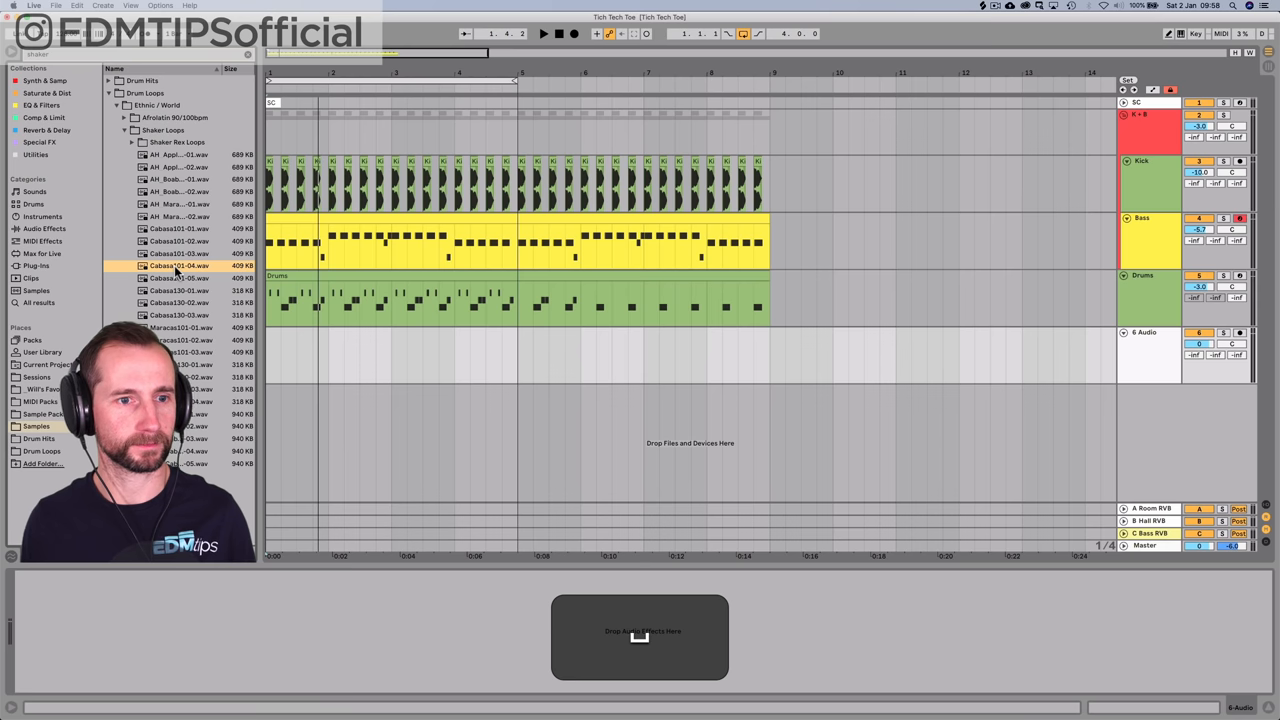
left_click_drag(180, 266, 296, 356)
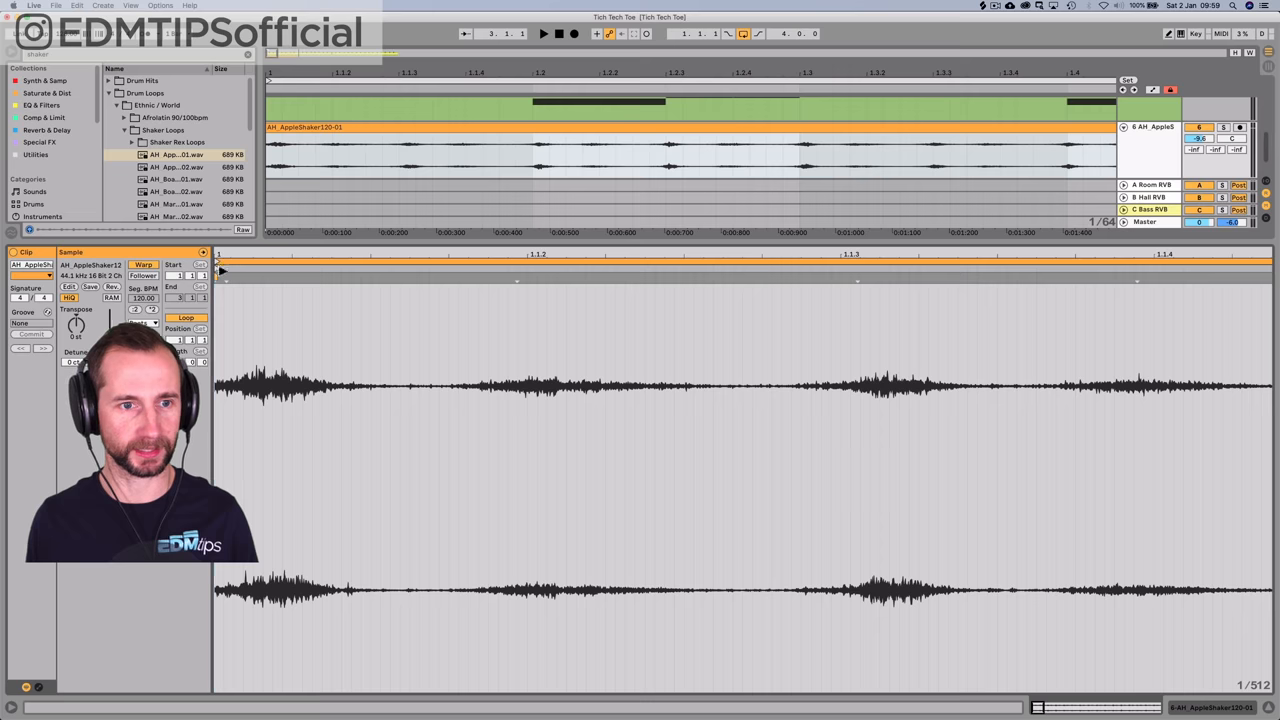
- Duplicate the shaker clip back-to-back over the opening bars and rename its track to Shaker
key("cmd")
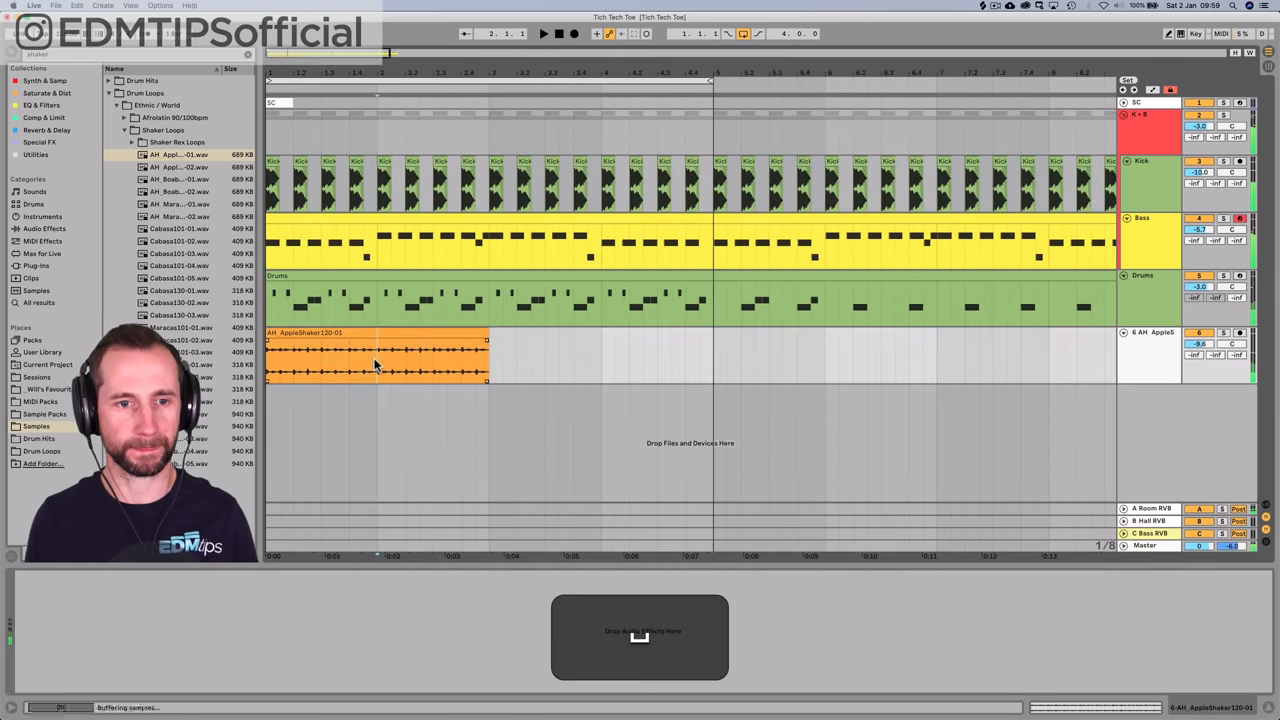
key("cmd+d")
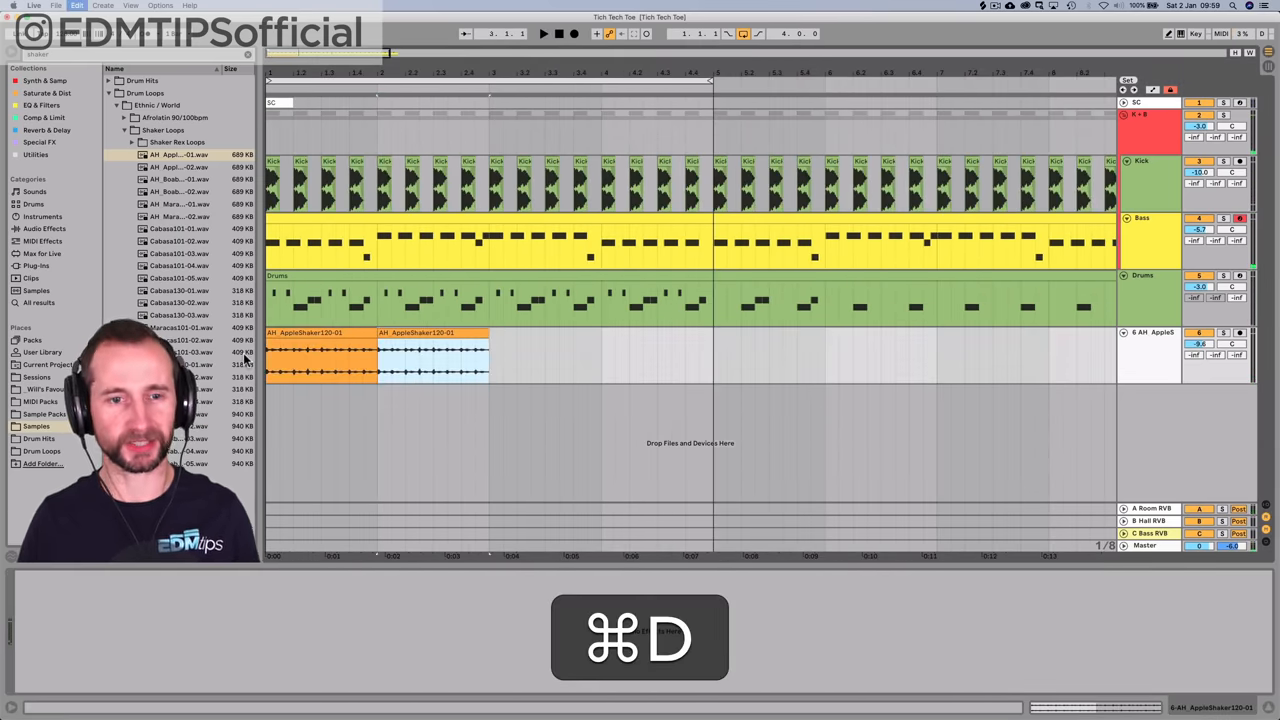
key("cmd+d")
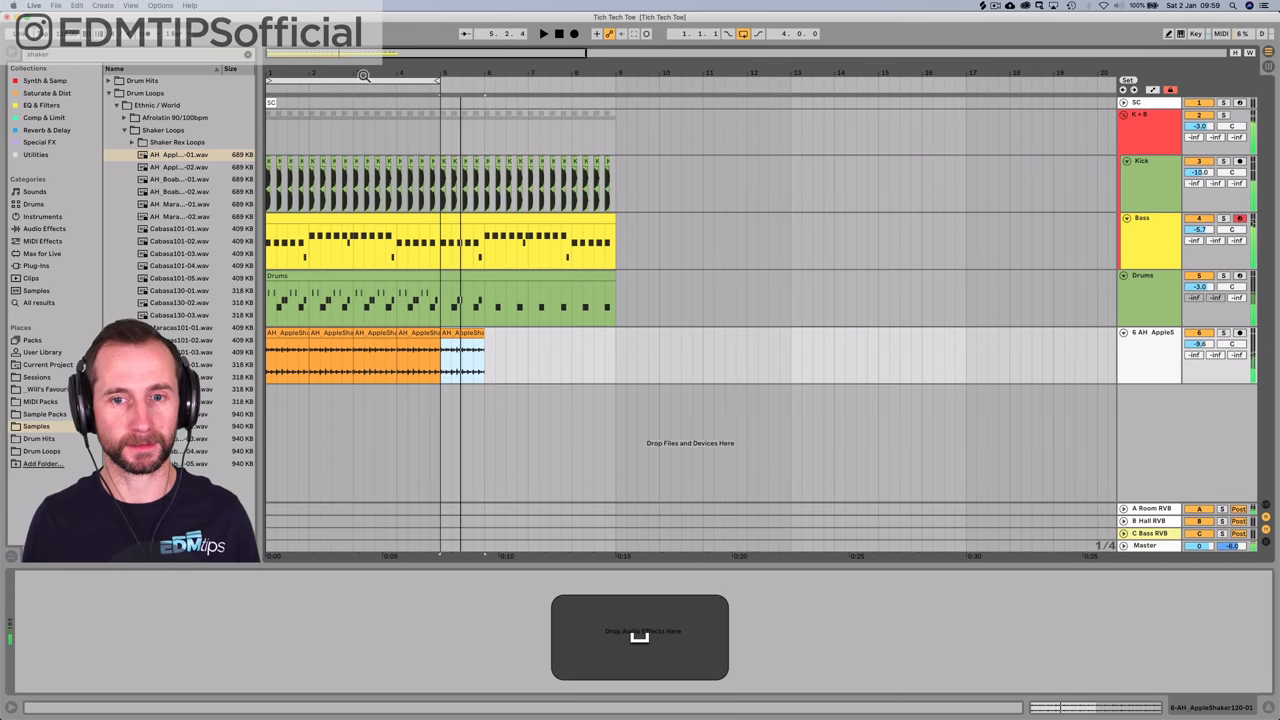
left_click(284, 356)
type("S")
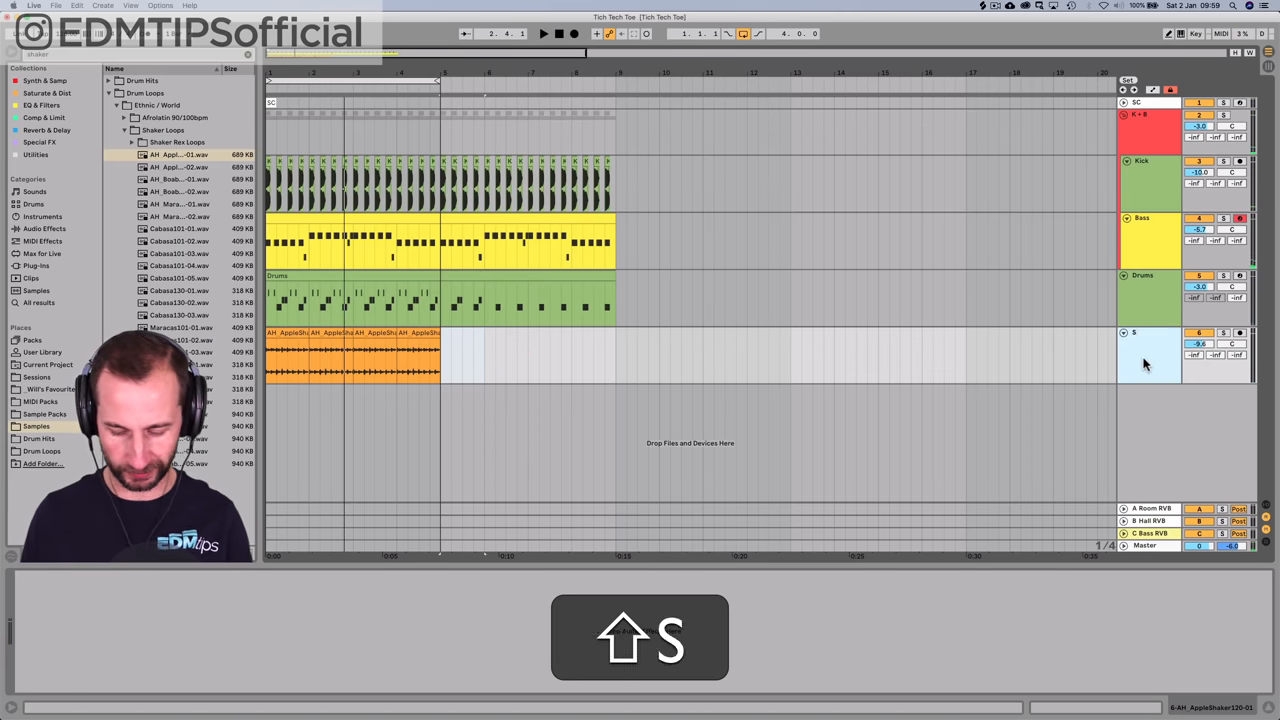
right_click(1150, 356)
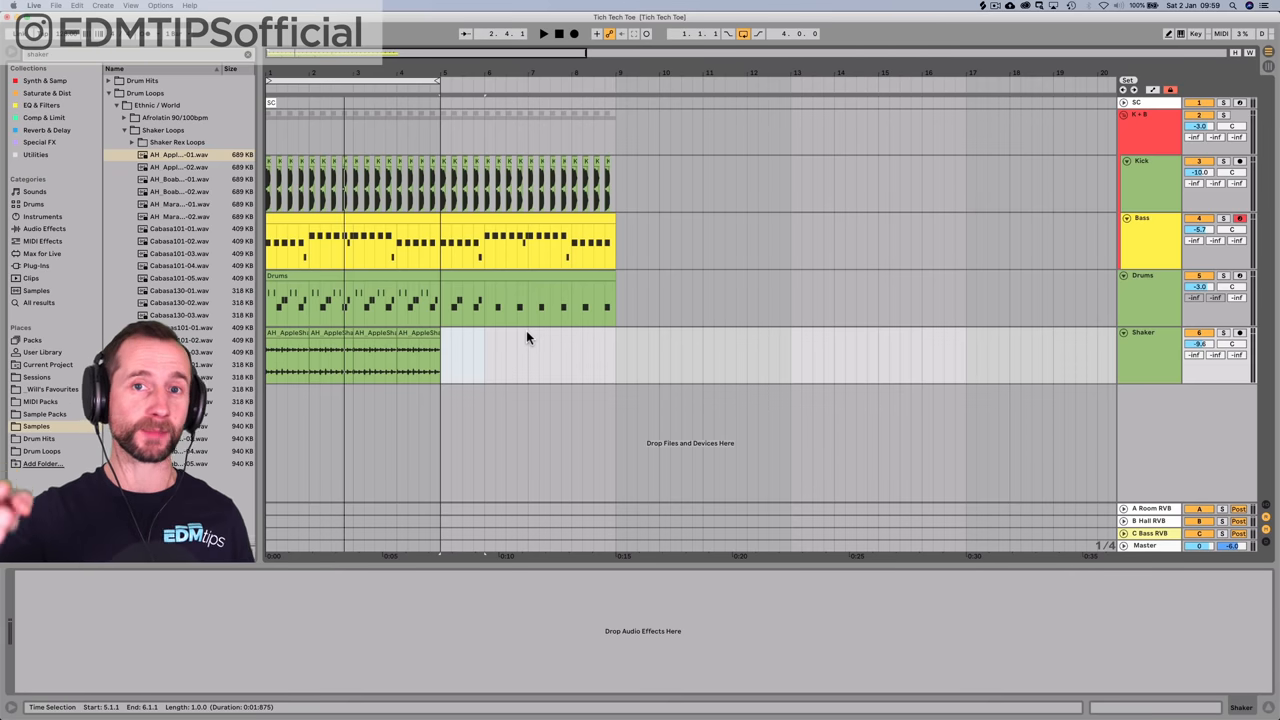
mouse_move(470, 308)
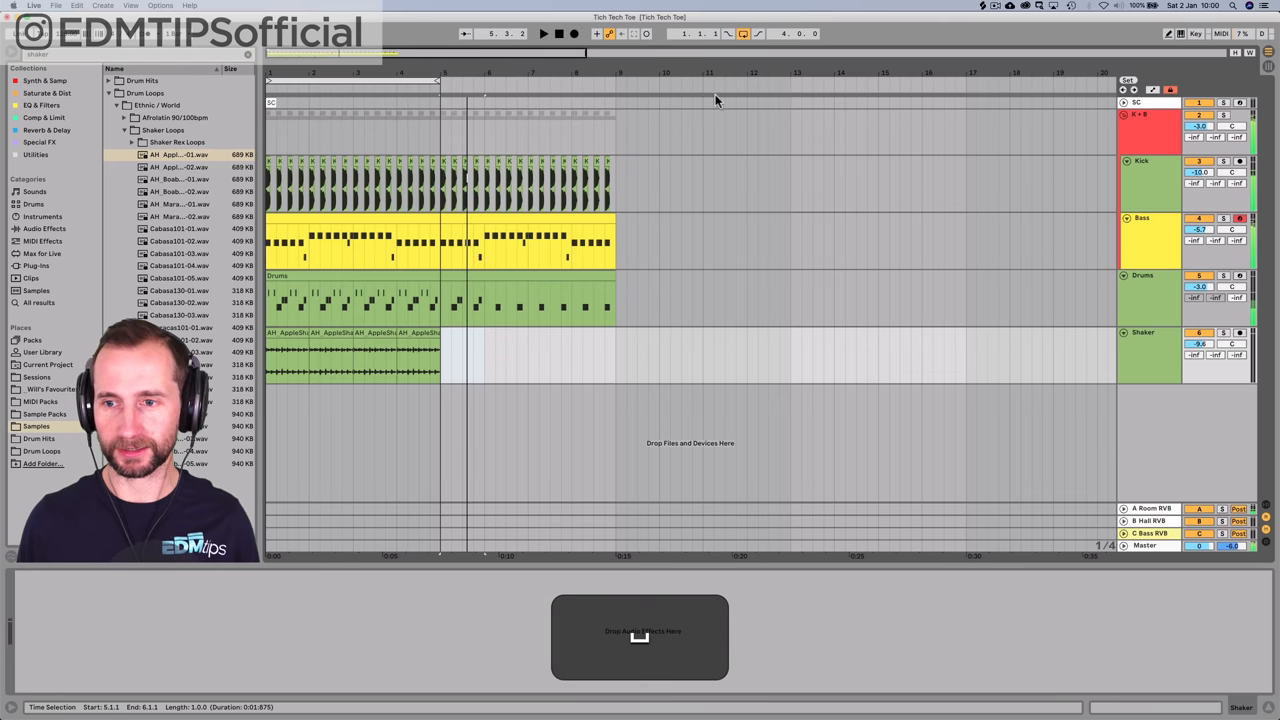
left_click(560, 32)
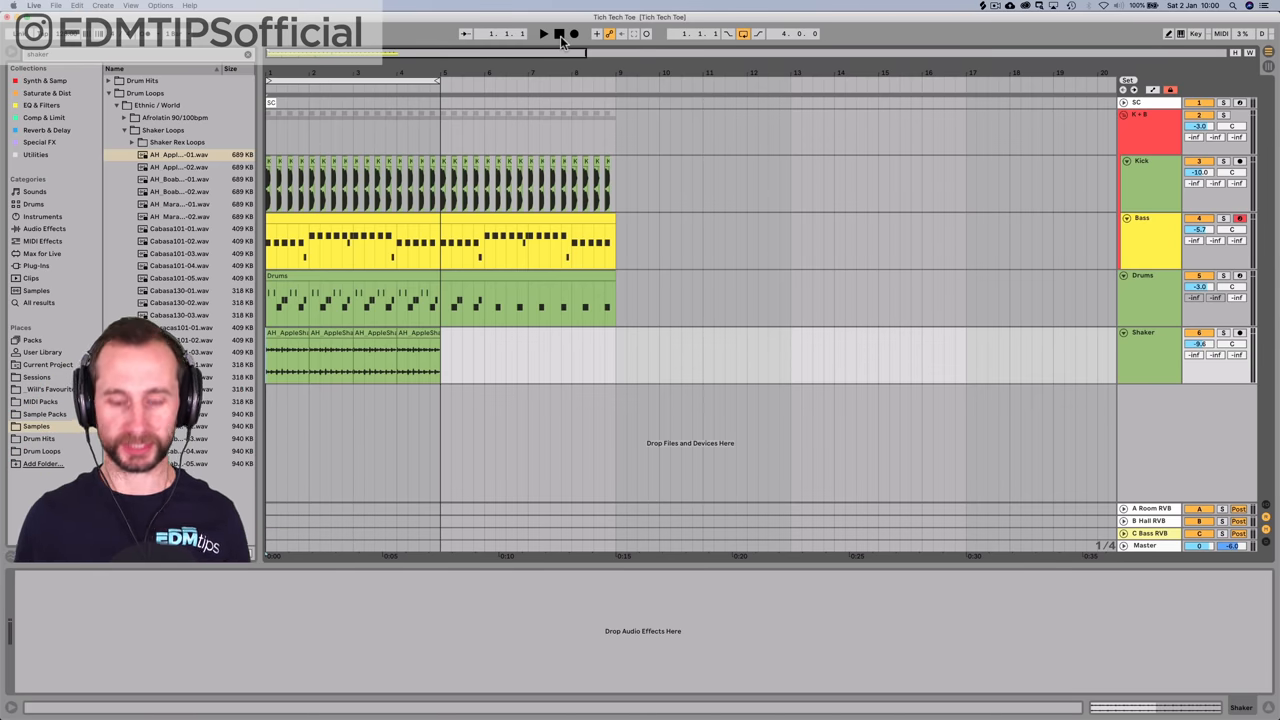
type("m")
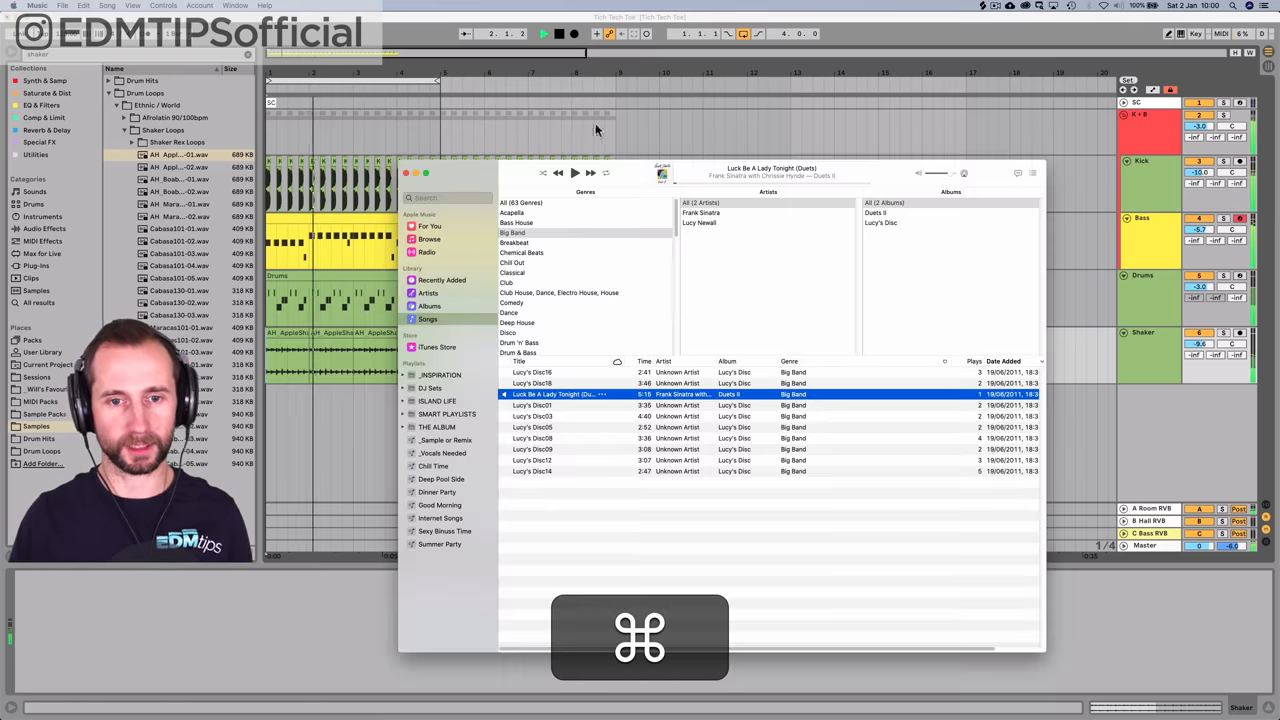
- Select Luck Be A Lady Tonight (Duets) in Apple Music and switch back to Ableton Live
left_click(574, 172)
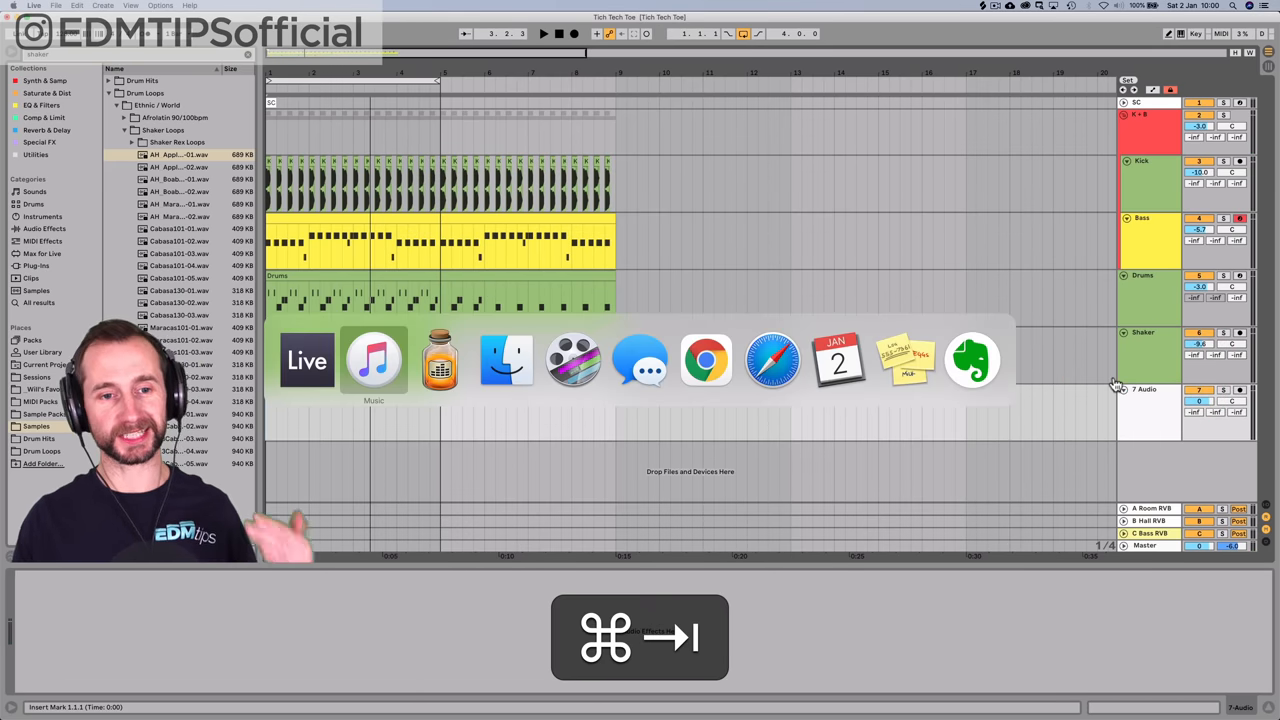
left_click(372, 360)
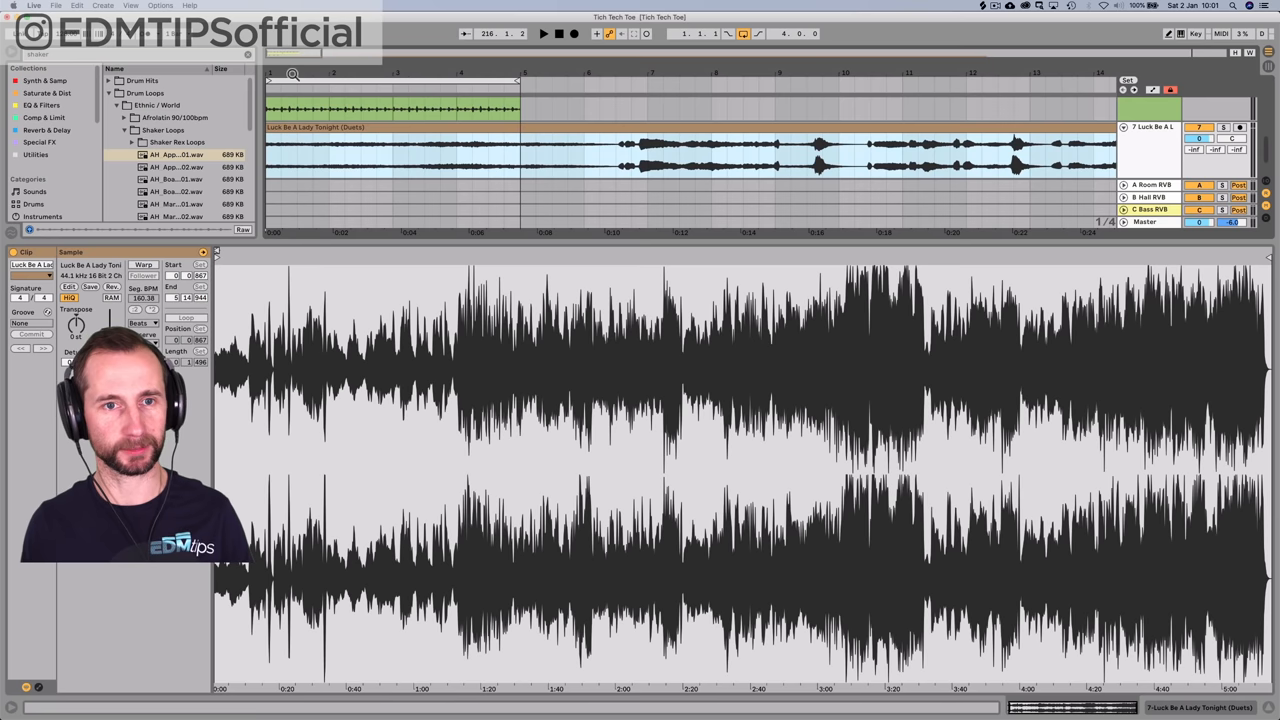
- Move the Luck Be A Lady Tonight clip's start marker so it begins a few bars later
left_click(438, 178)
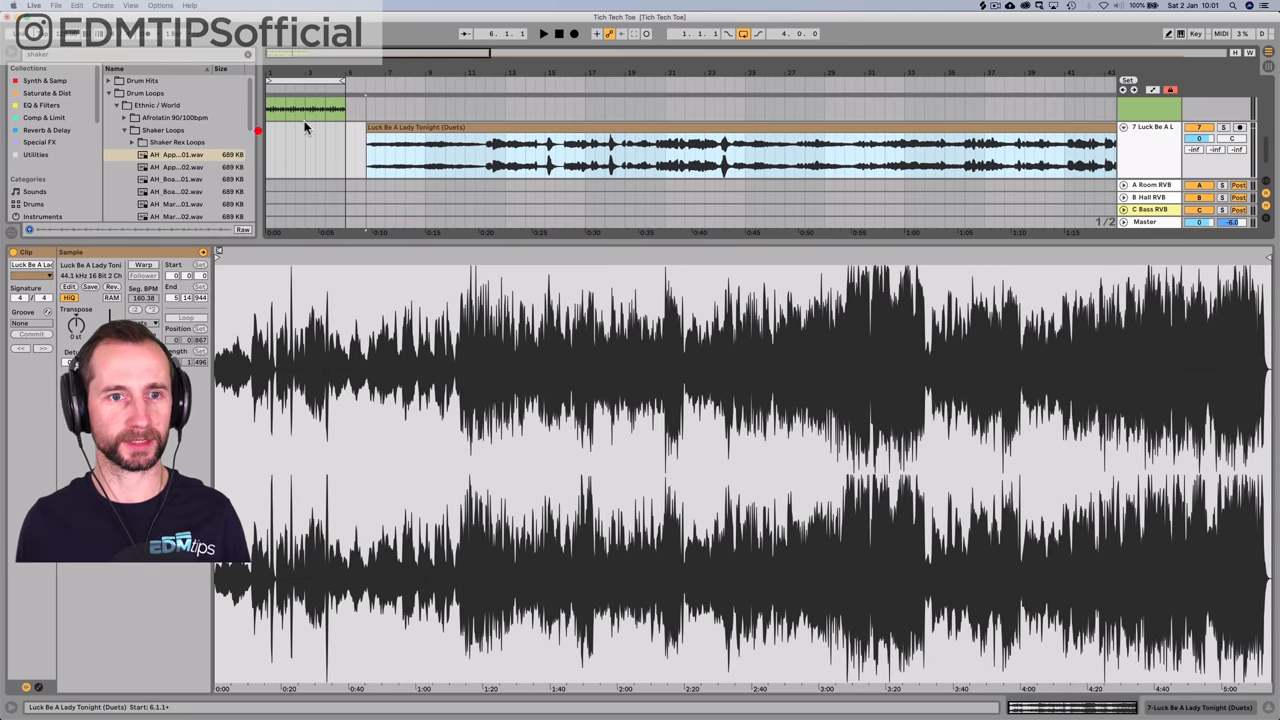
- Mark and duplicate a short slice at the start of the vocal clip, leaving a gap before the rest
left_click(300, 136)
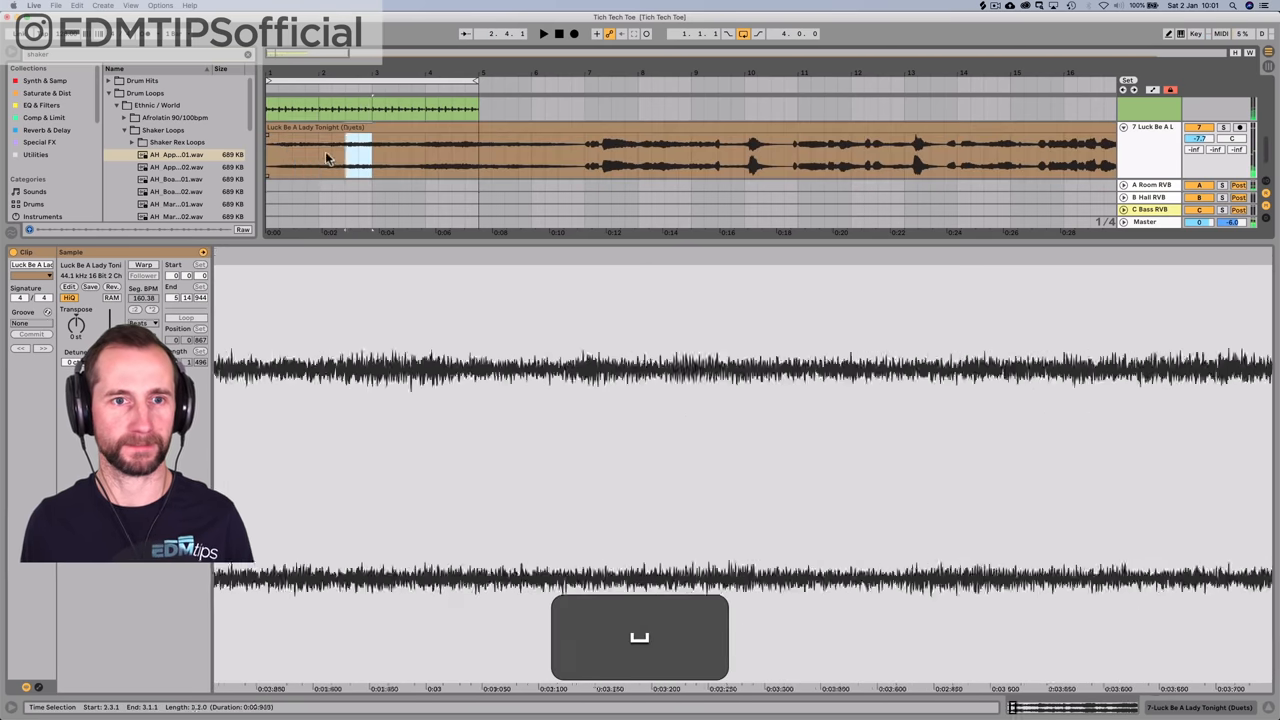
key("cmd+d")
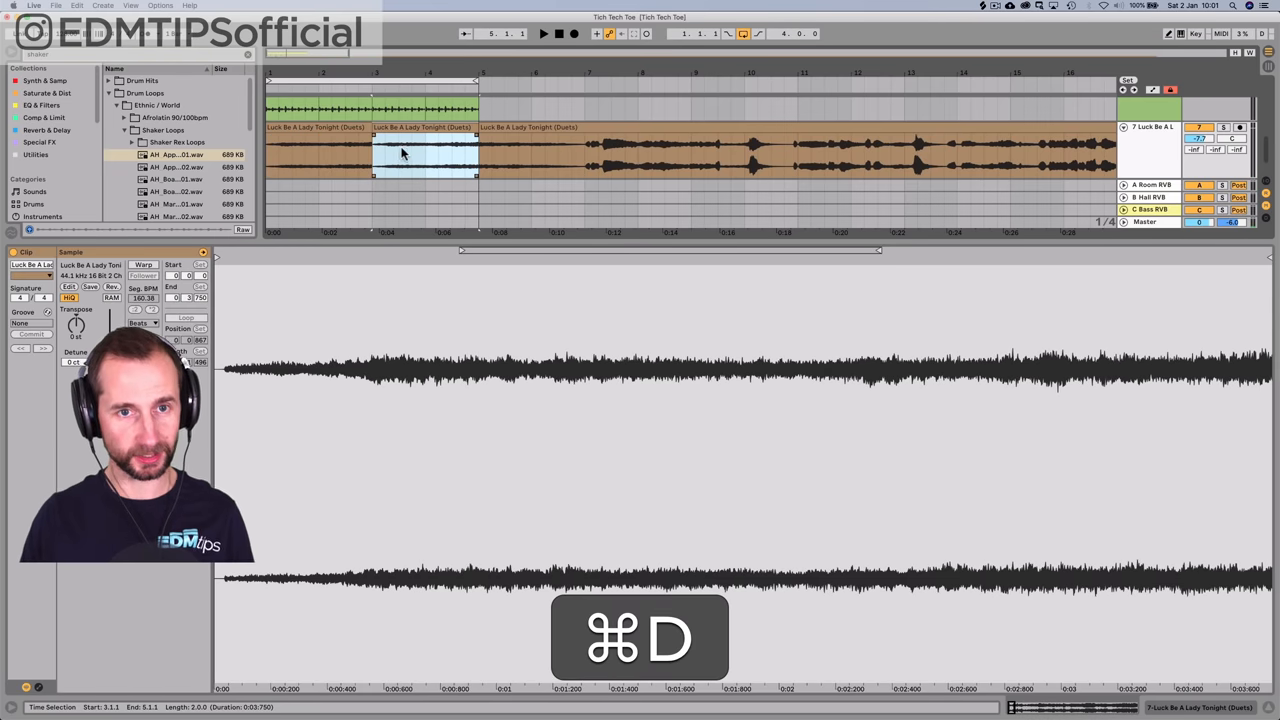
key("cmd+d")
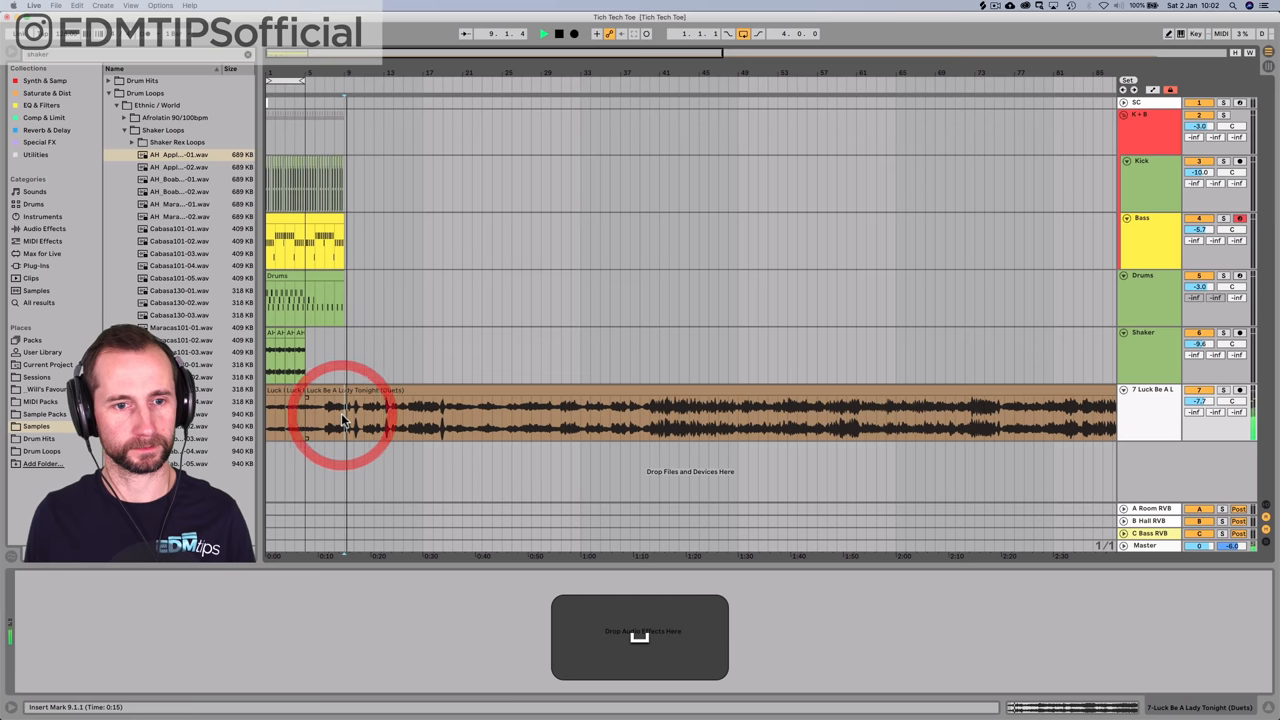
left_click(344, 414)
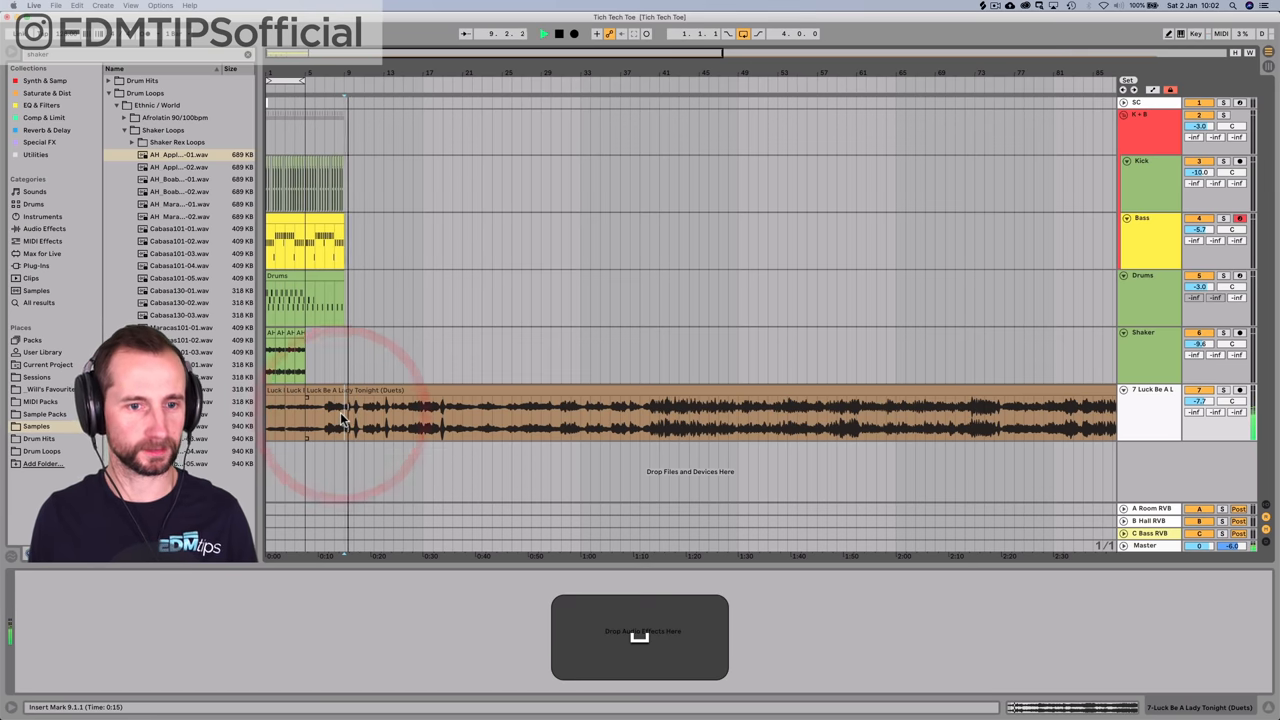
- Audition the cut vocal shot against the beat from the transport, starting and stopping playback
left_click(560, 32)
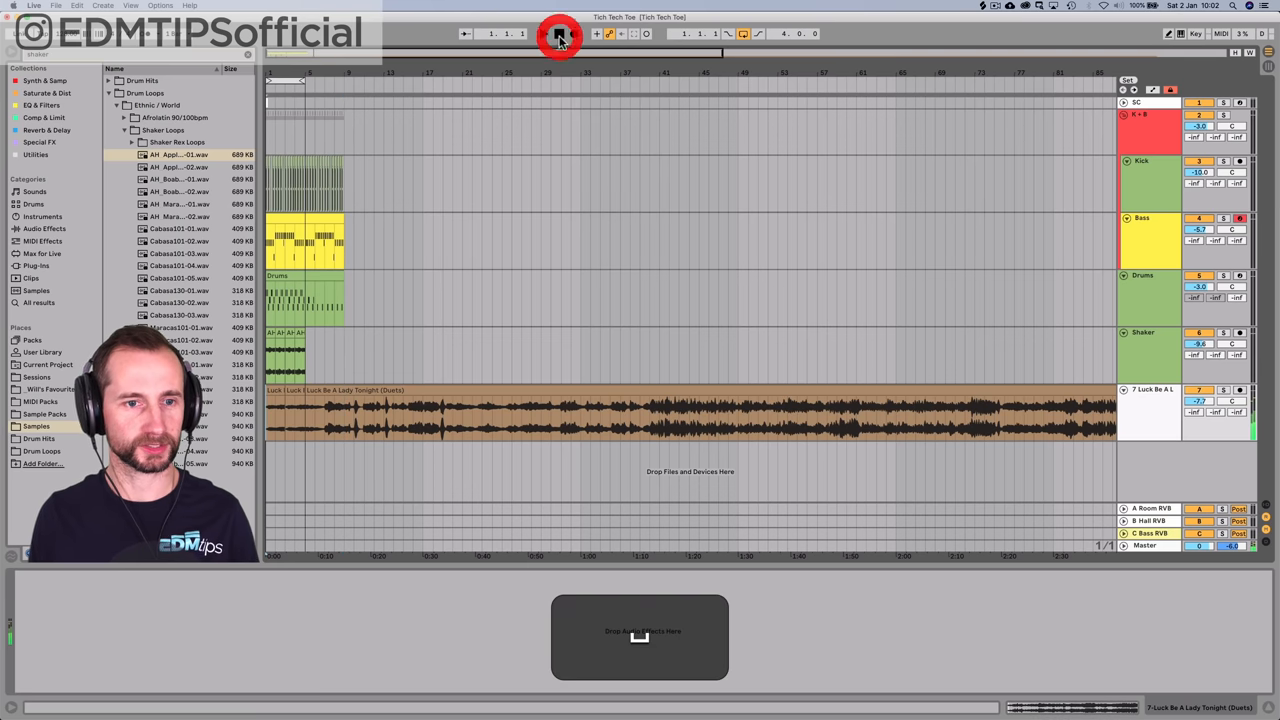
left_click(560, 32)
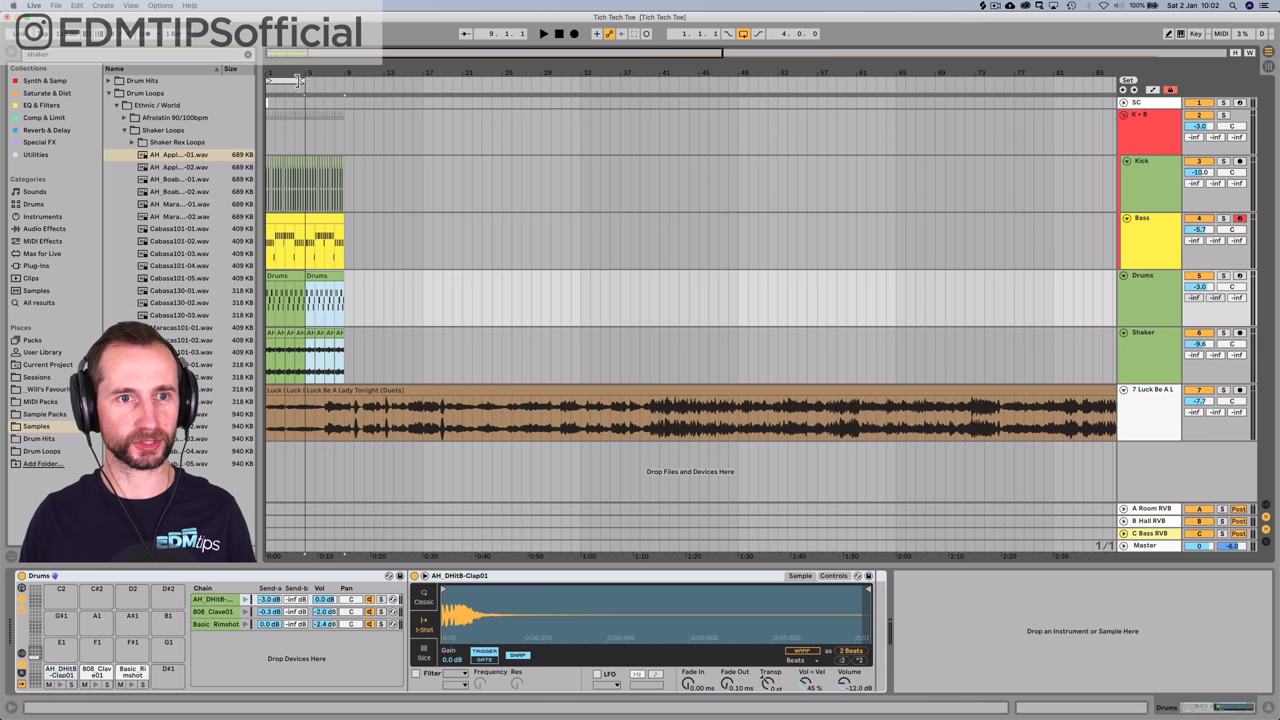
left_click(564, 32)
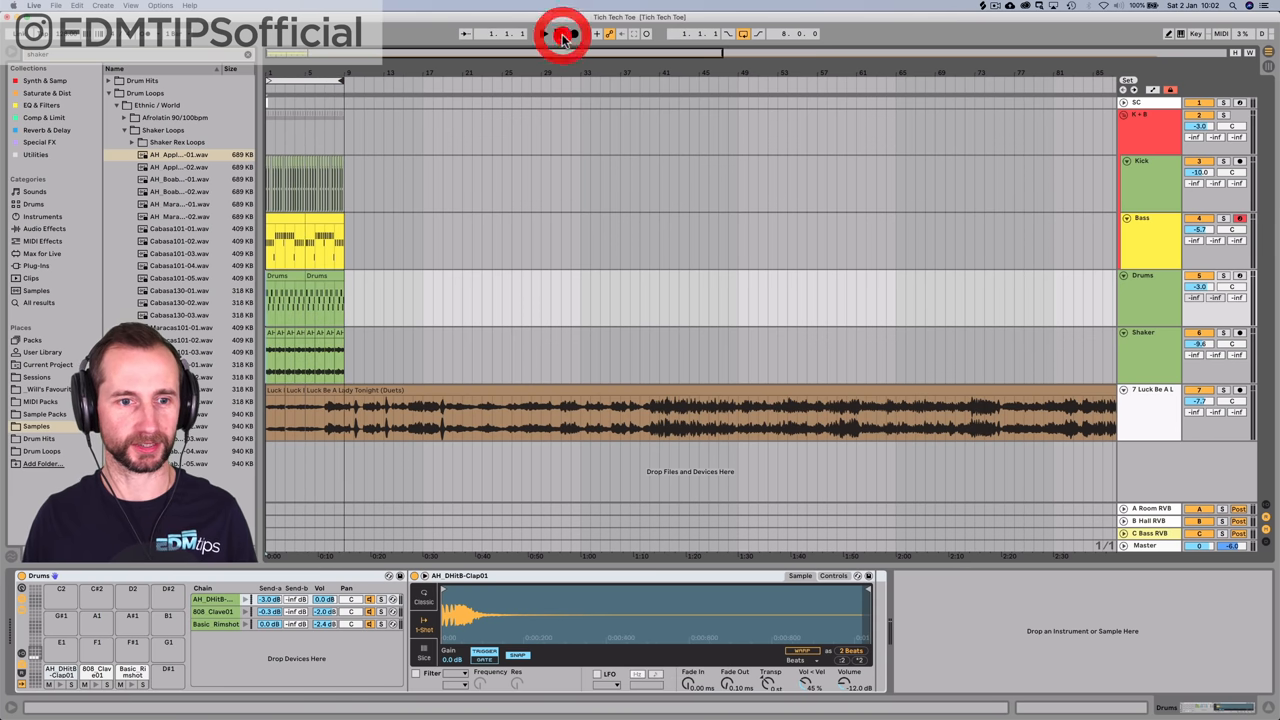
left_click(560, 32)
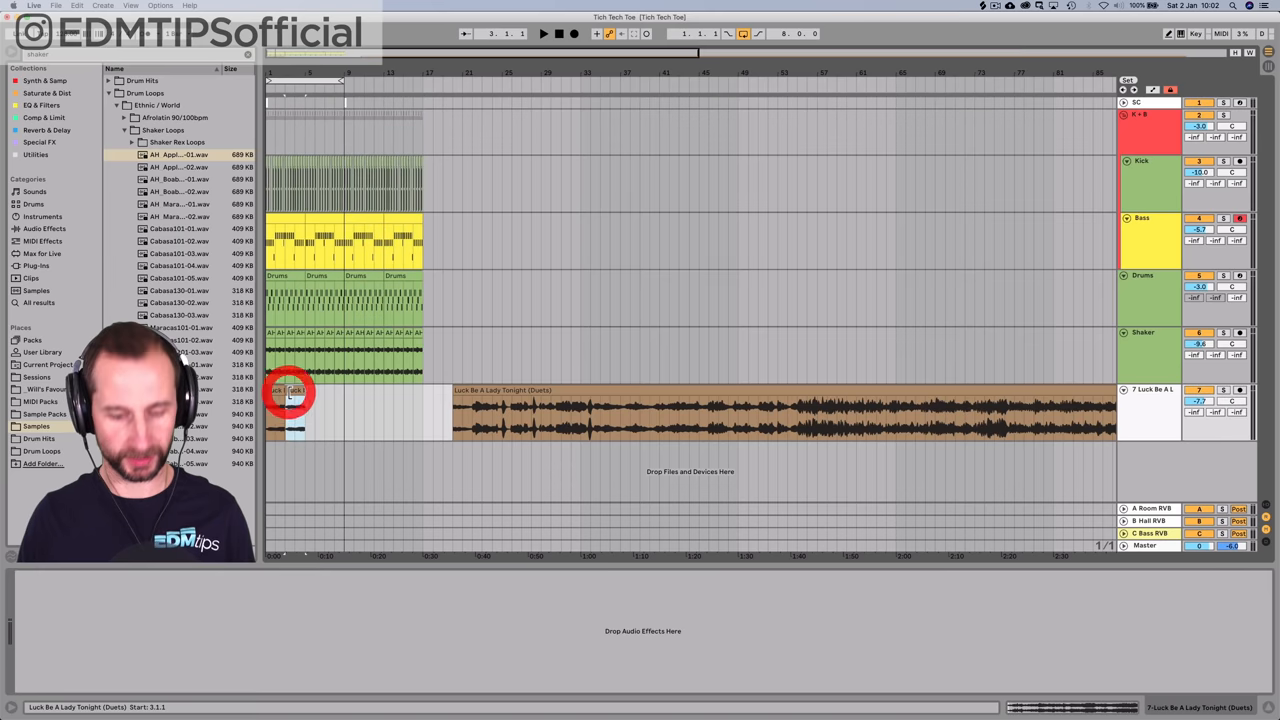
left_click(544, 32)
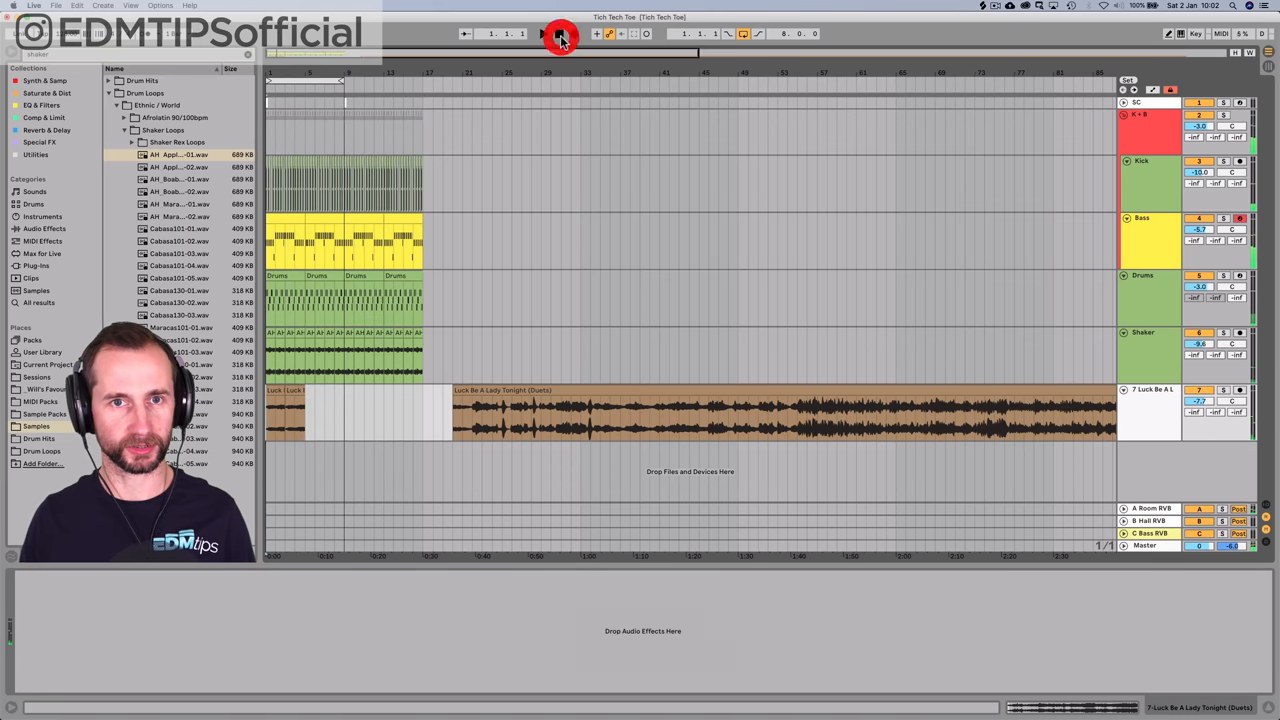
left_click(544, 32)
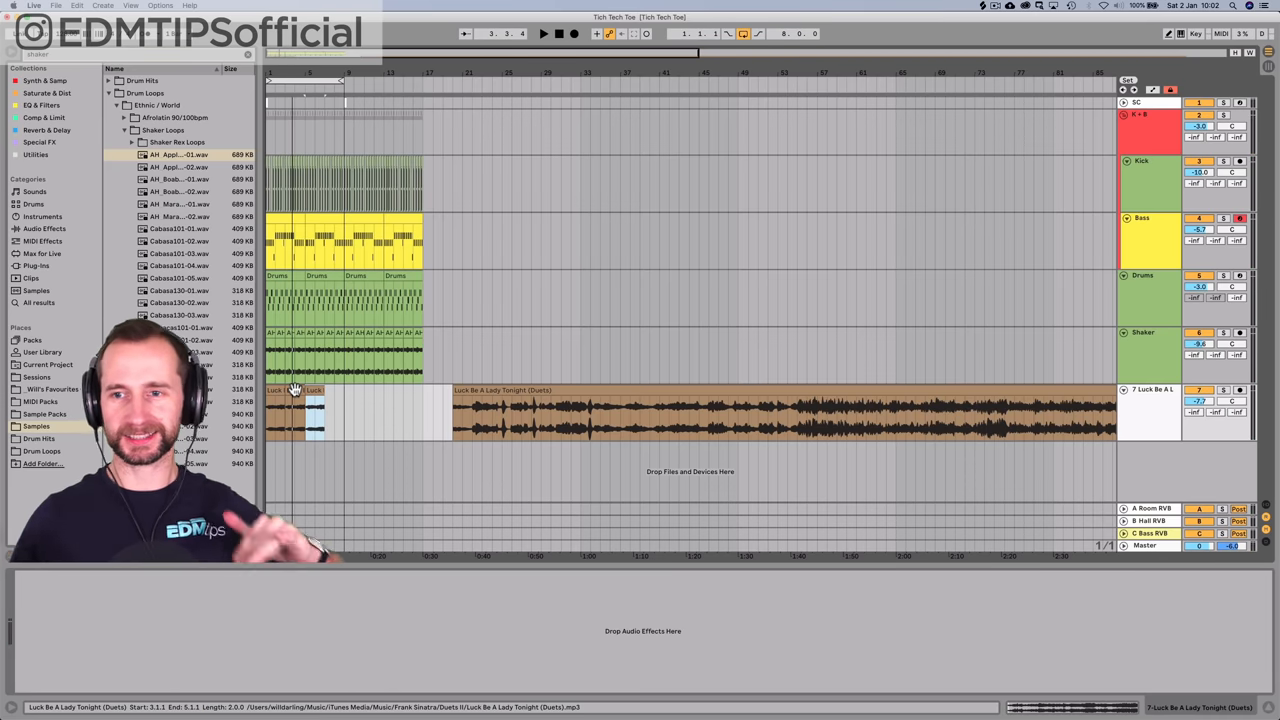
left_click(558, 32)
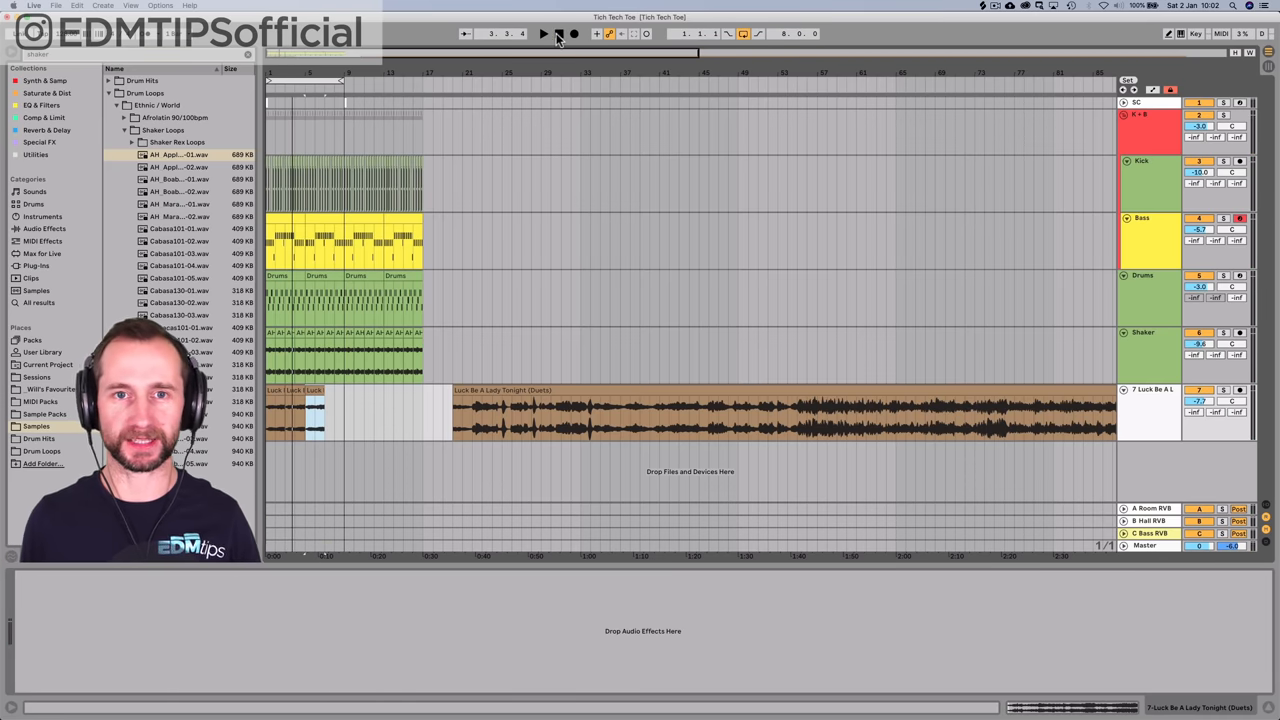
left_click(544, 32)
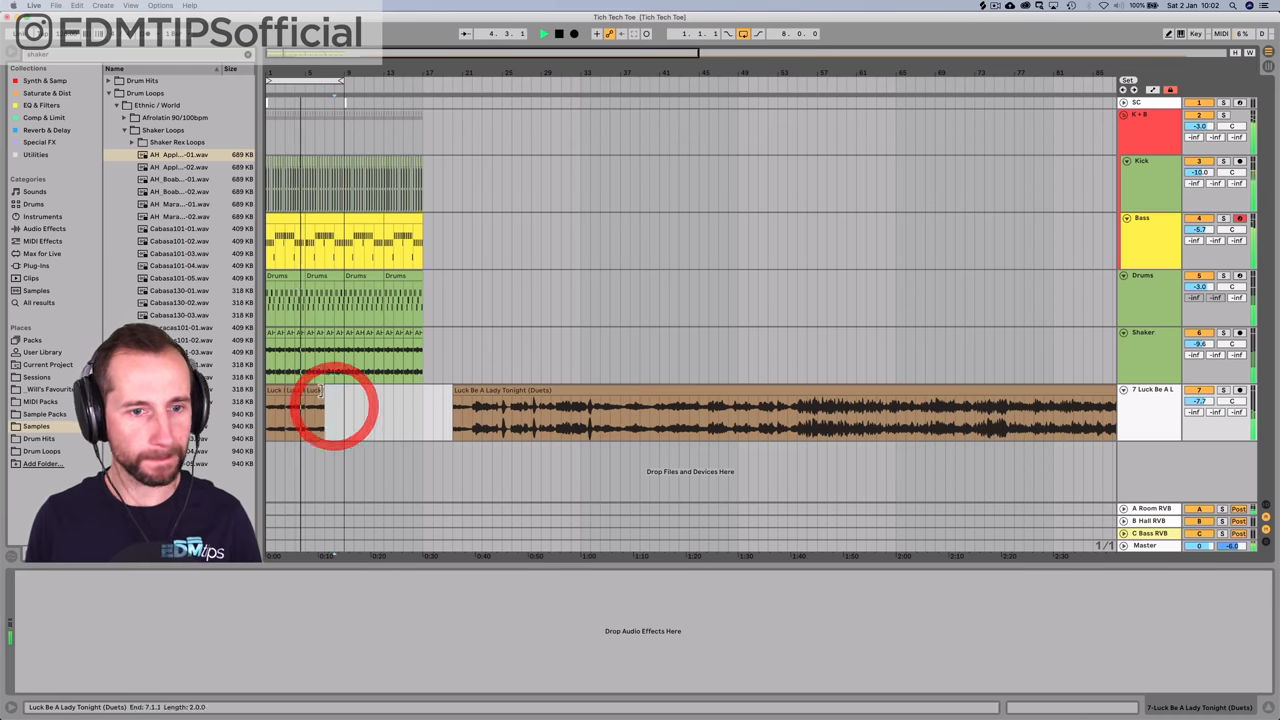
- Repeat the selected loop section of drums, bass, shaker and vocal shot across more bars
key("cmd+d")
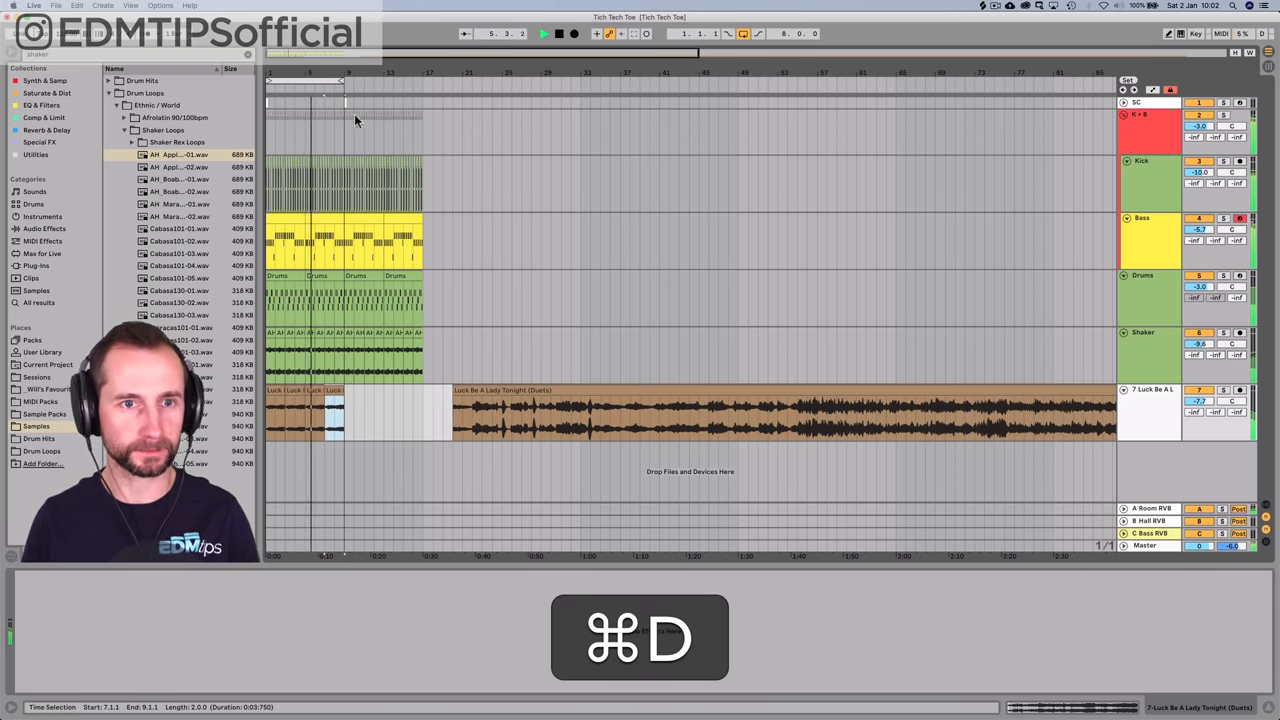
key("cmd+d")
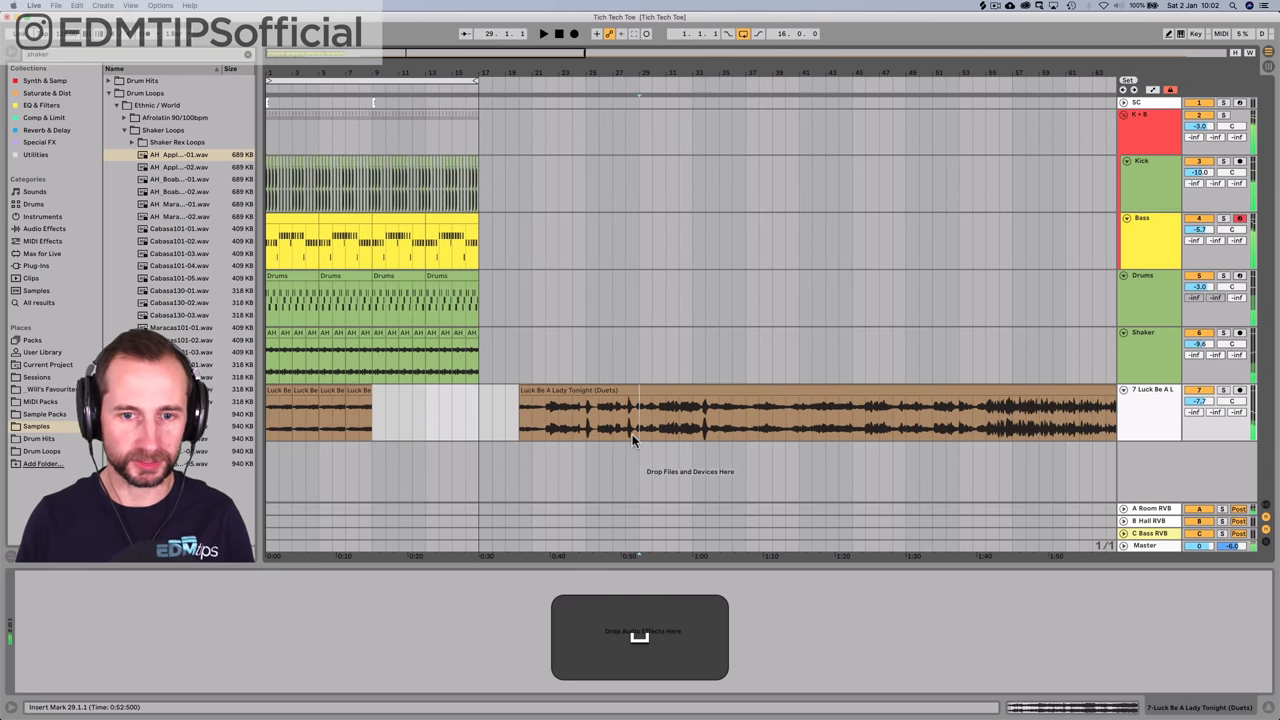
left_click(572, 420)
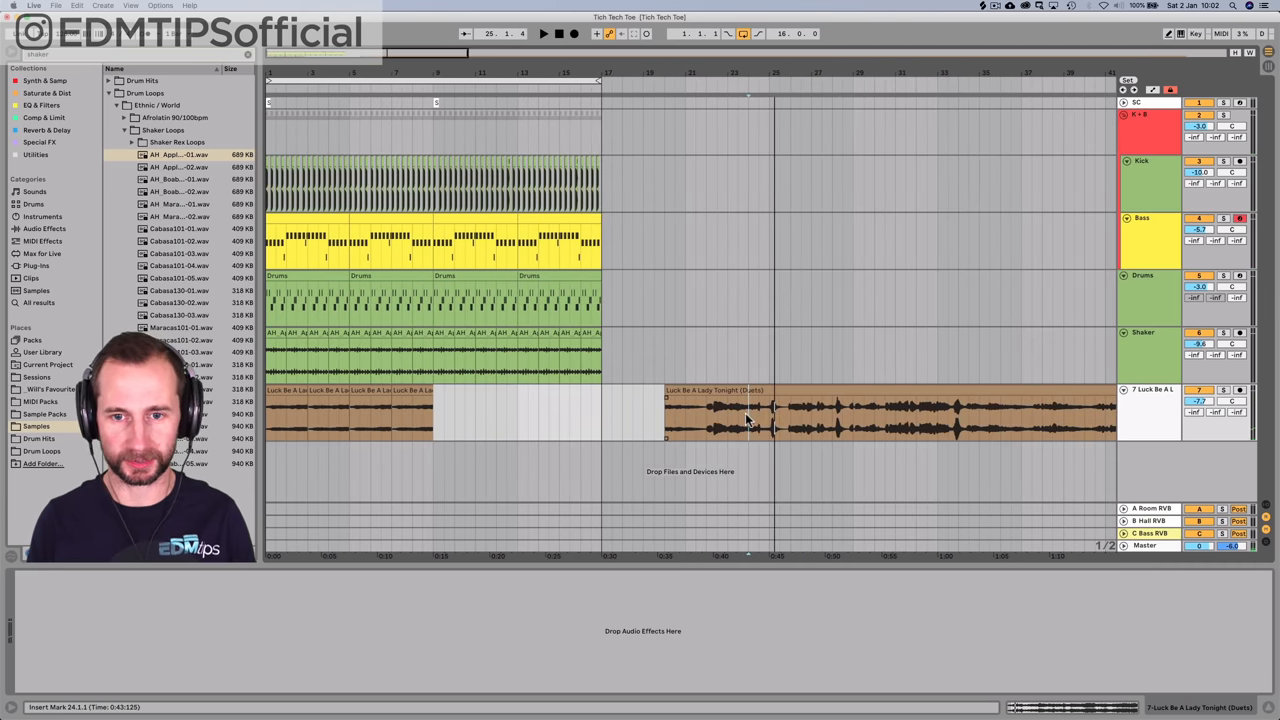
key("cmd+c")
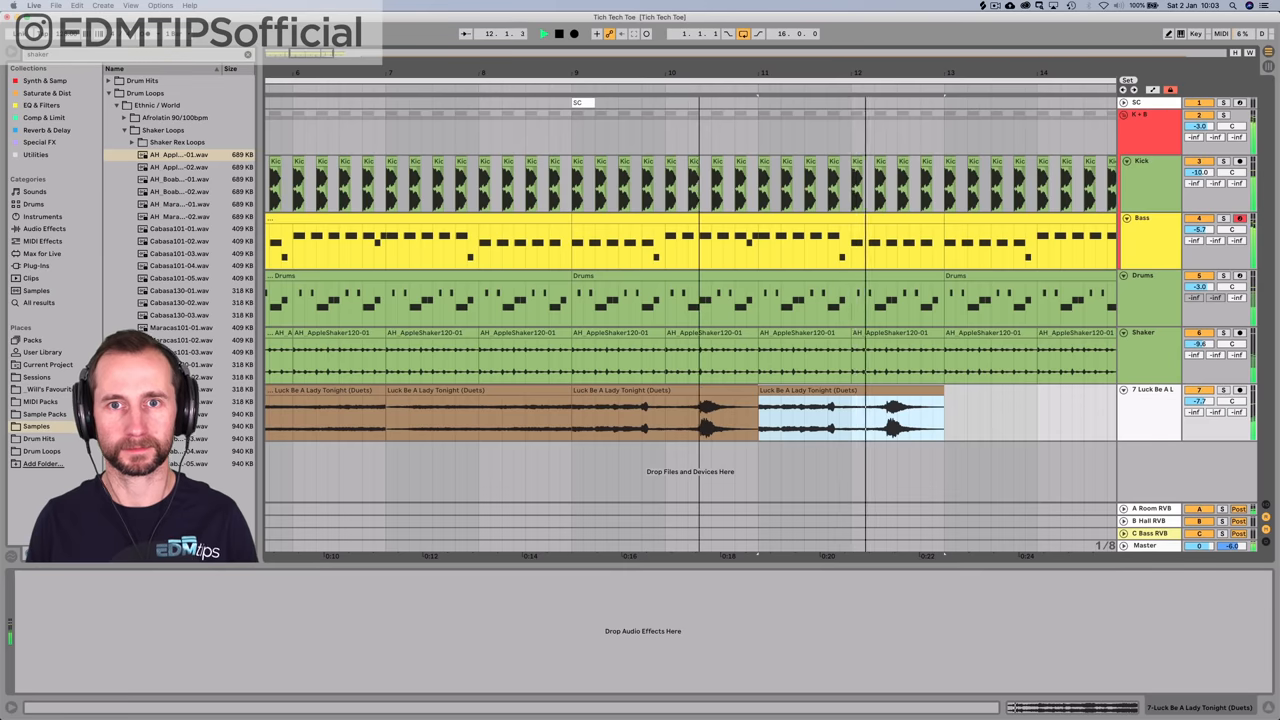
- Remove the leftover long vocal clip and select the last repeated section
key("cmd+d")
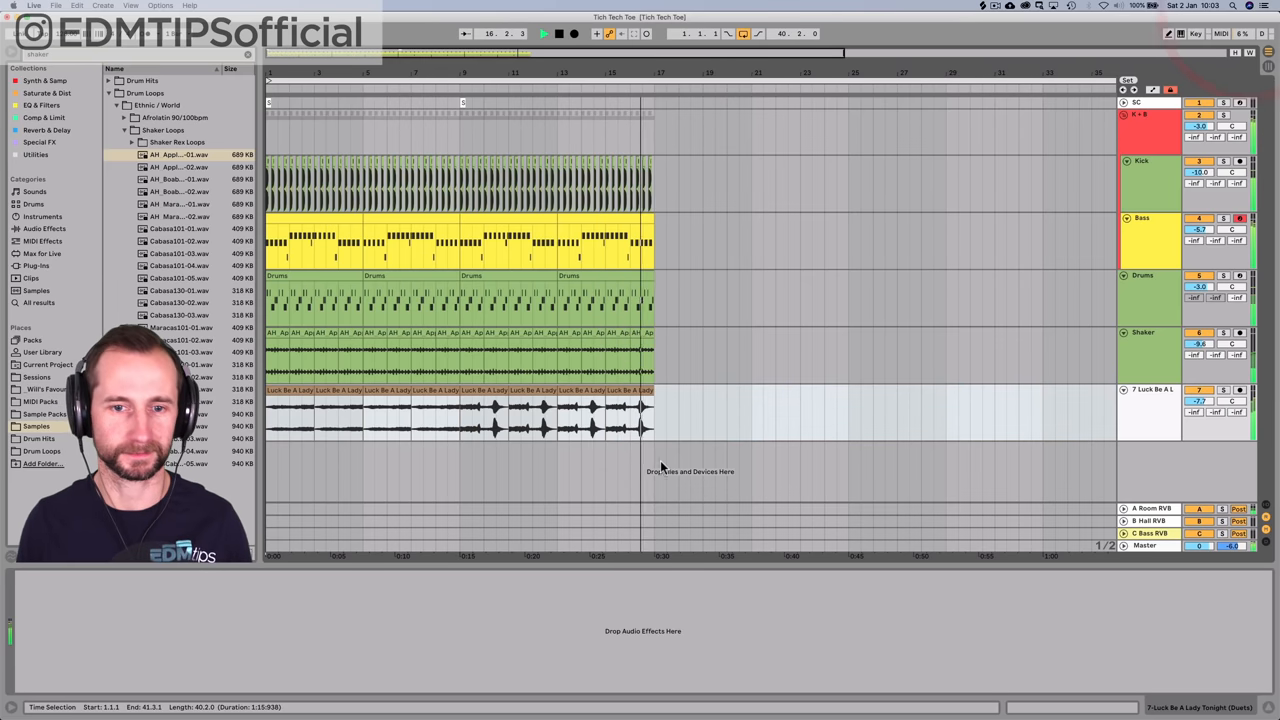
left_click(604, 414)
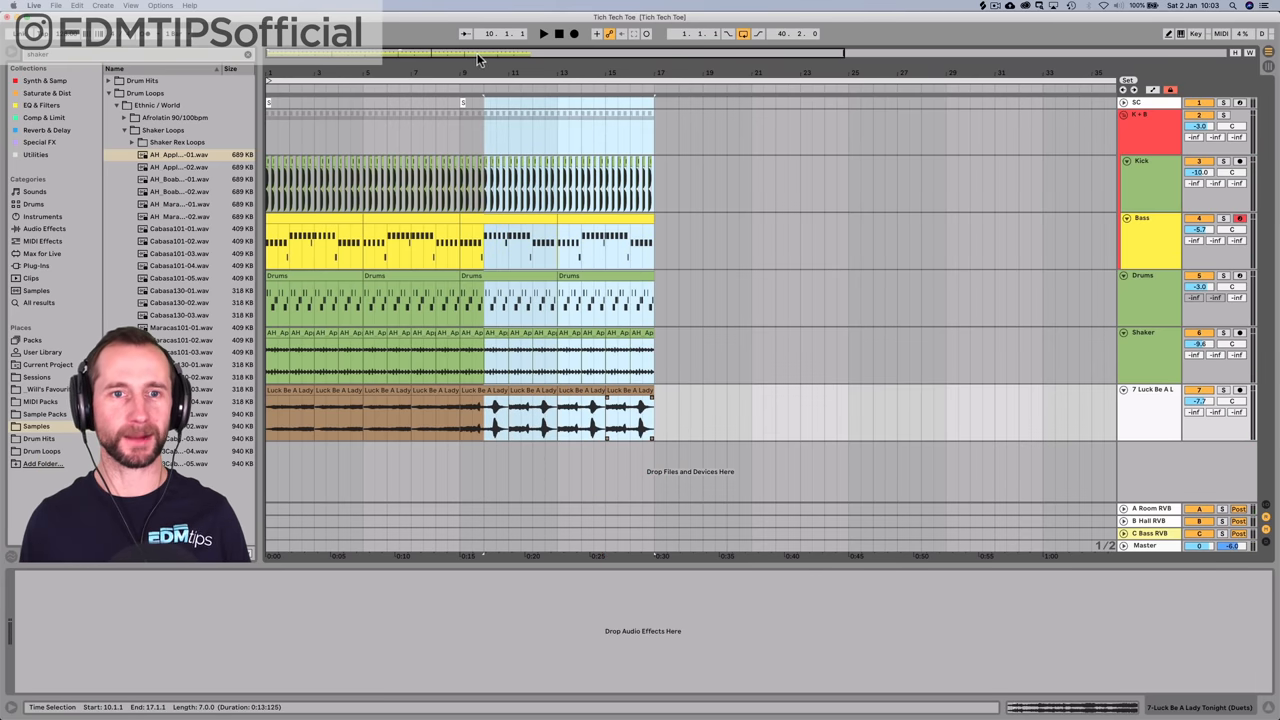
- Repeat the section further and show the Bass track's device chain
key("cmd+d")
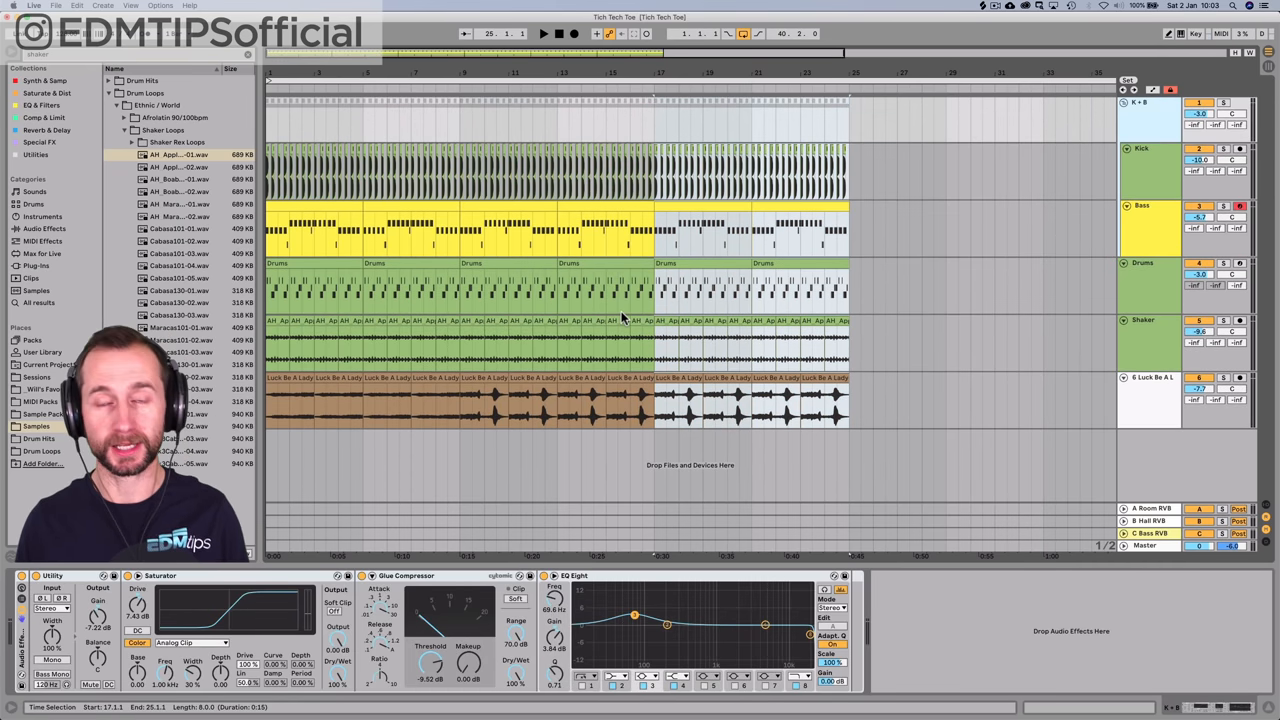
left_click(1150, 236)
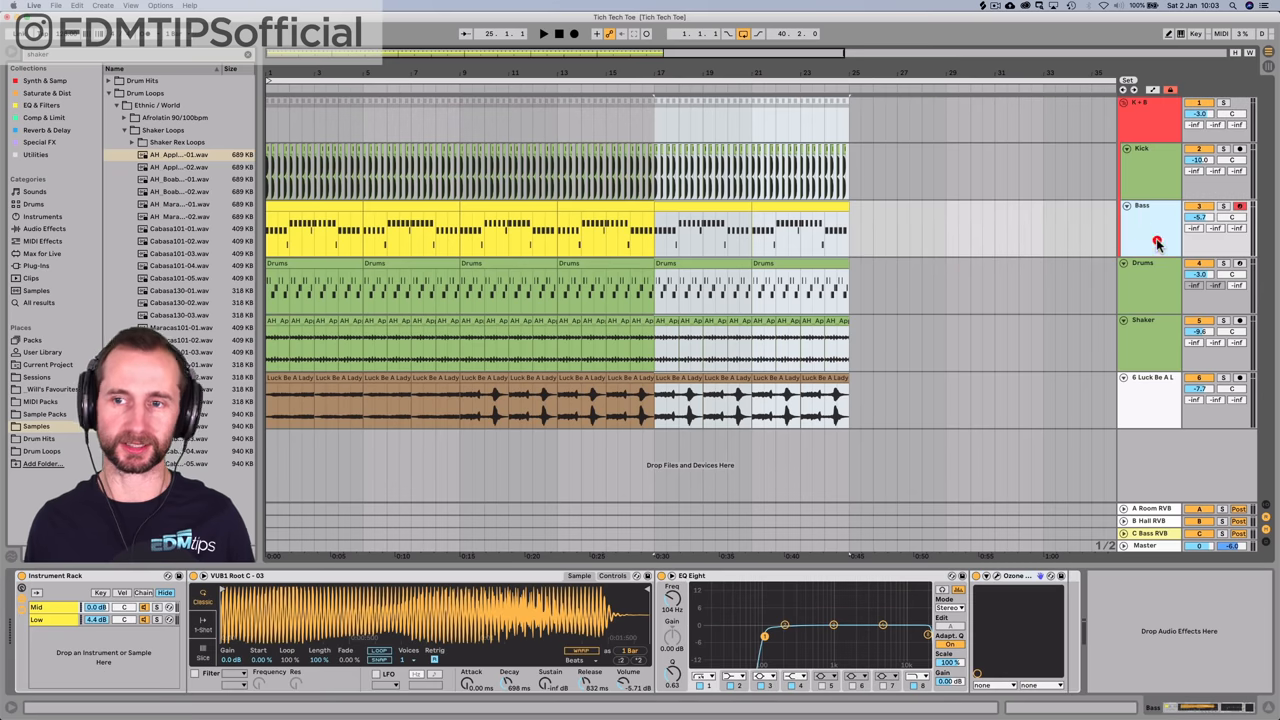
key("cmd+z")
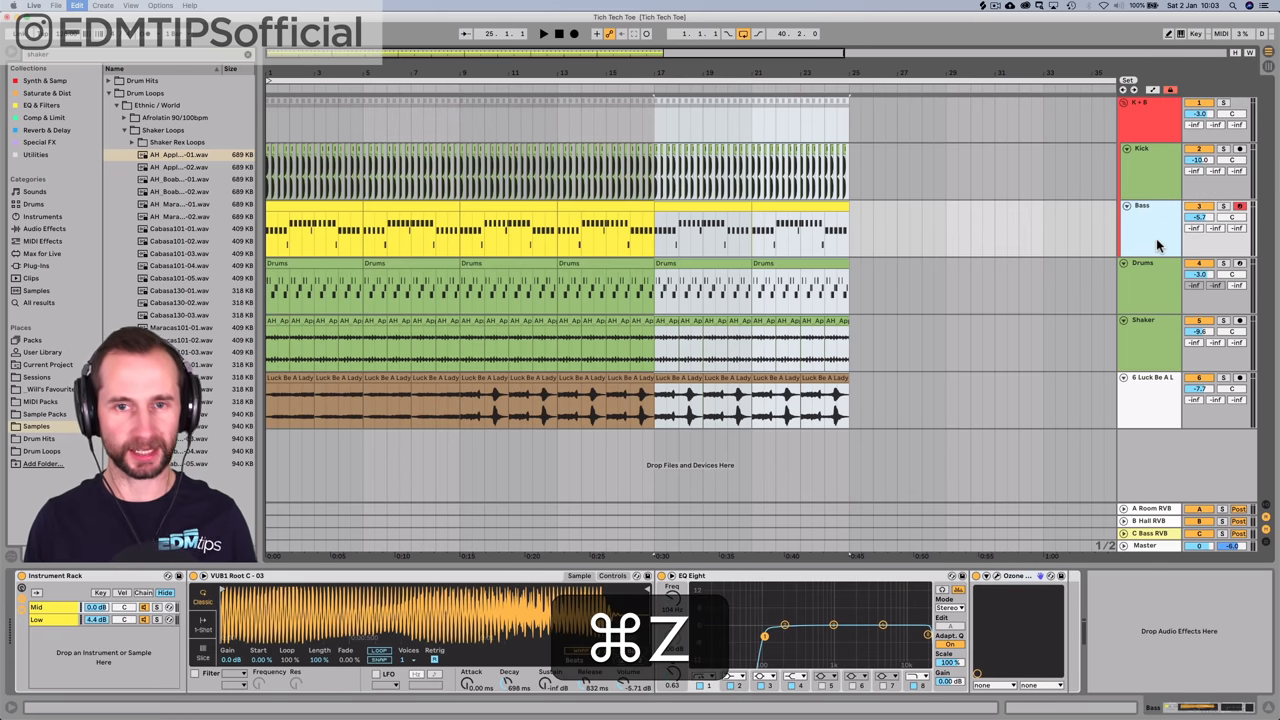
key("cmd+z")
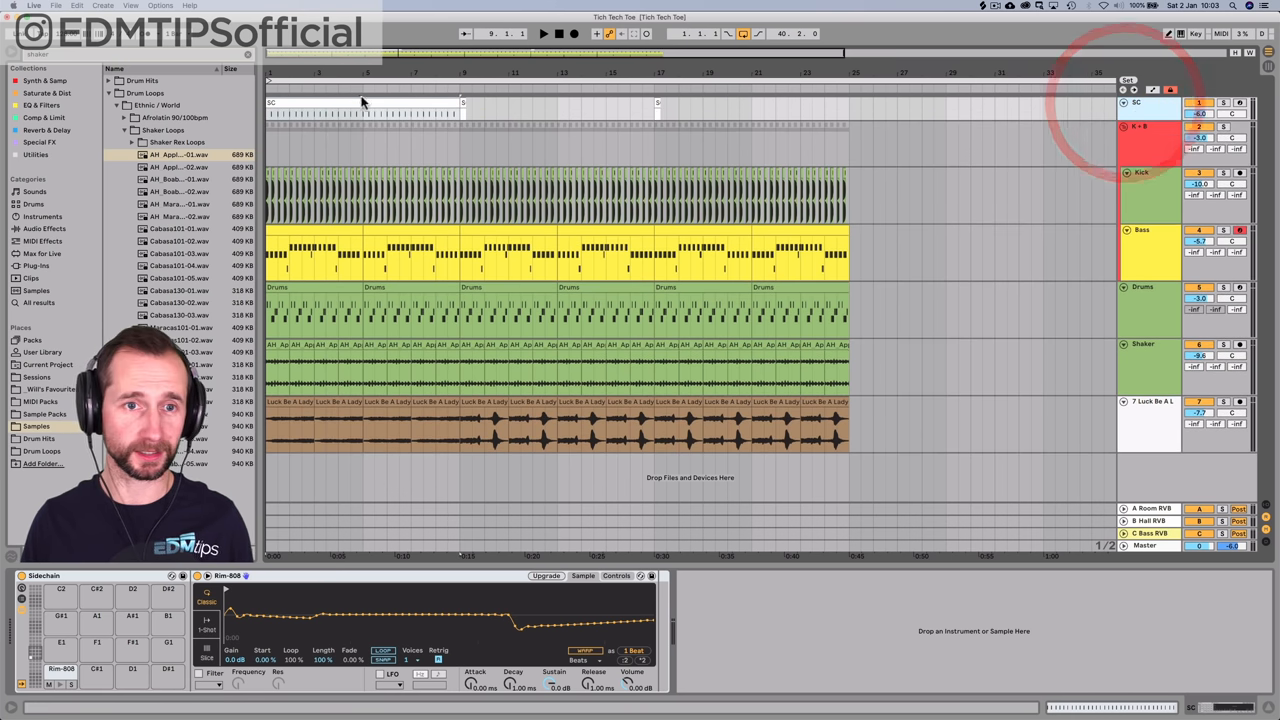
key("cmd+d")
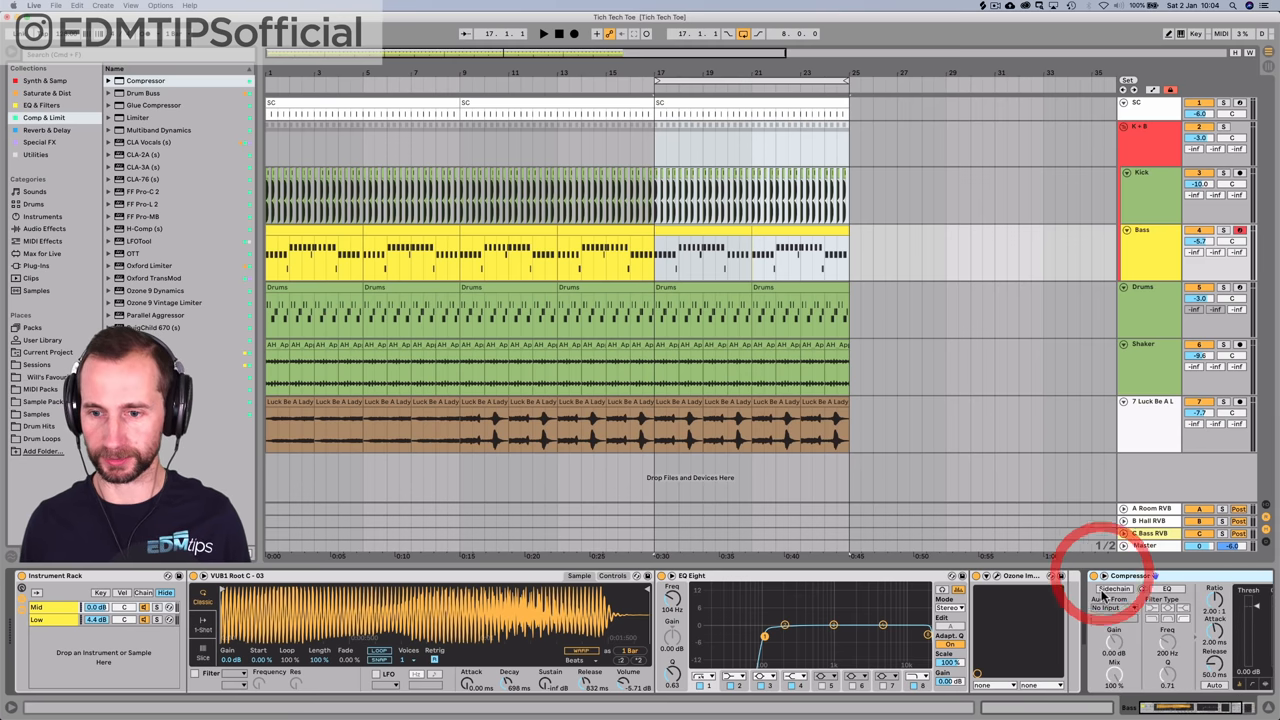
- Add a Compressor after the bass effects with Sidechain on and Audio From set to SC
left_click(1110, 576)
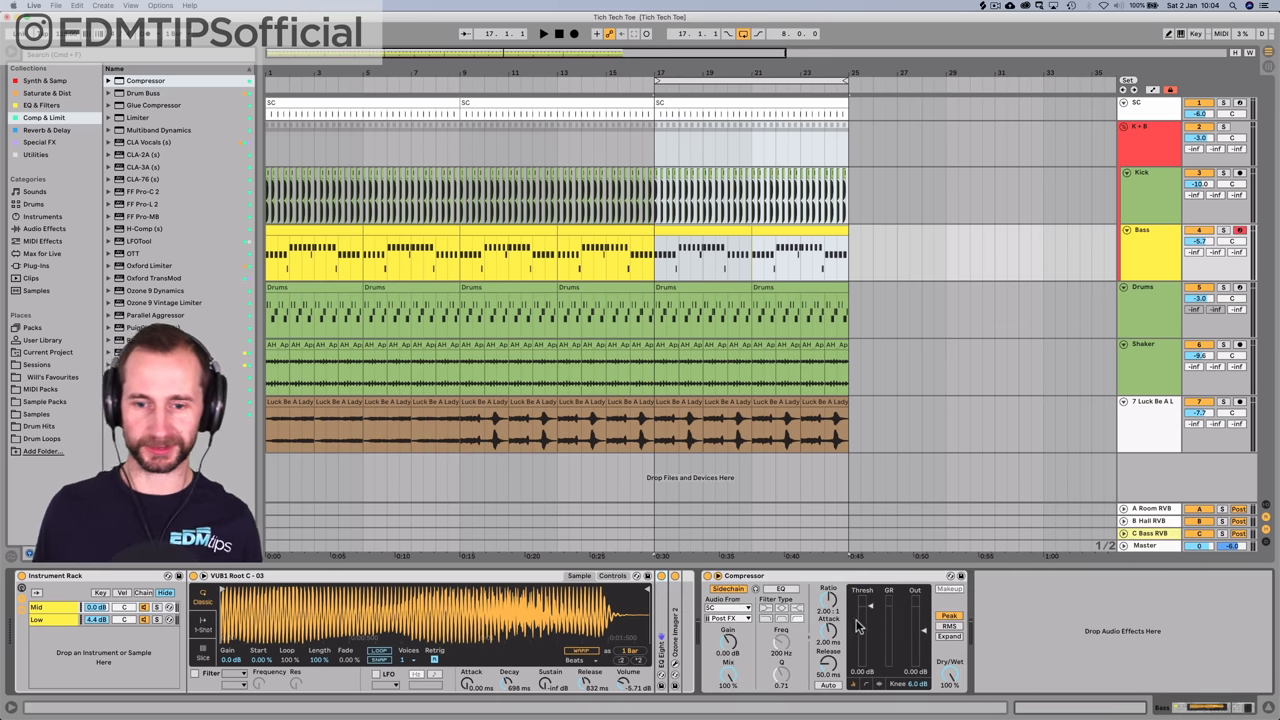
left_click(544, 32)
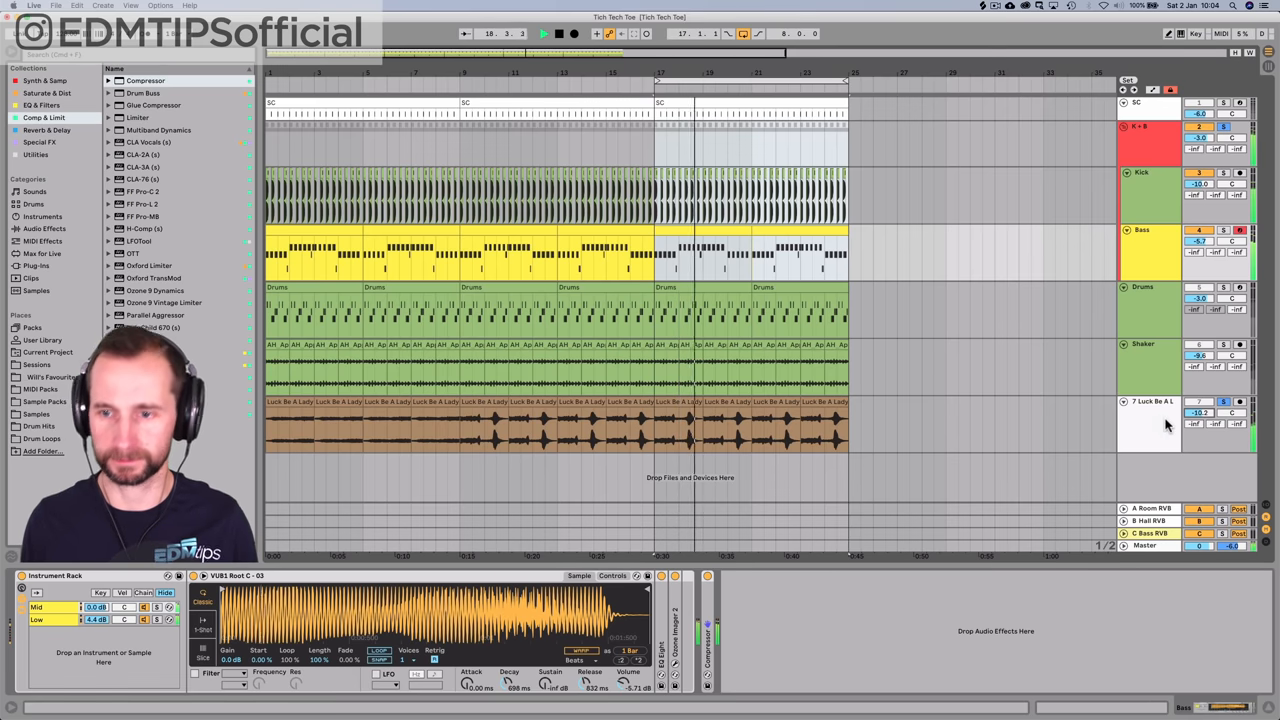
- Rename the vocal track to Samples and recolour it purple
right_click(1150, 420)
type("Sampl")
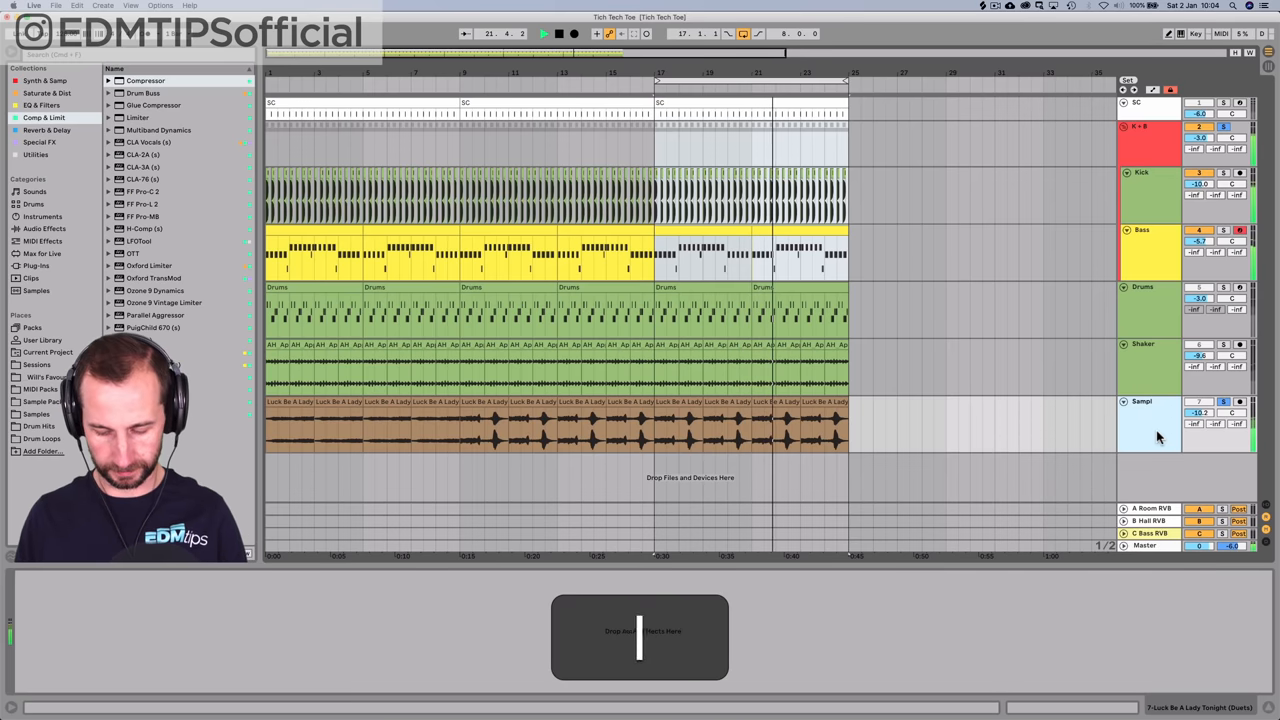
right_click(1150, 420)
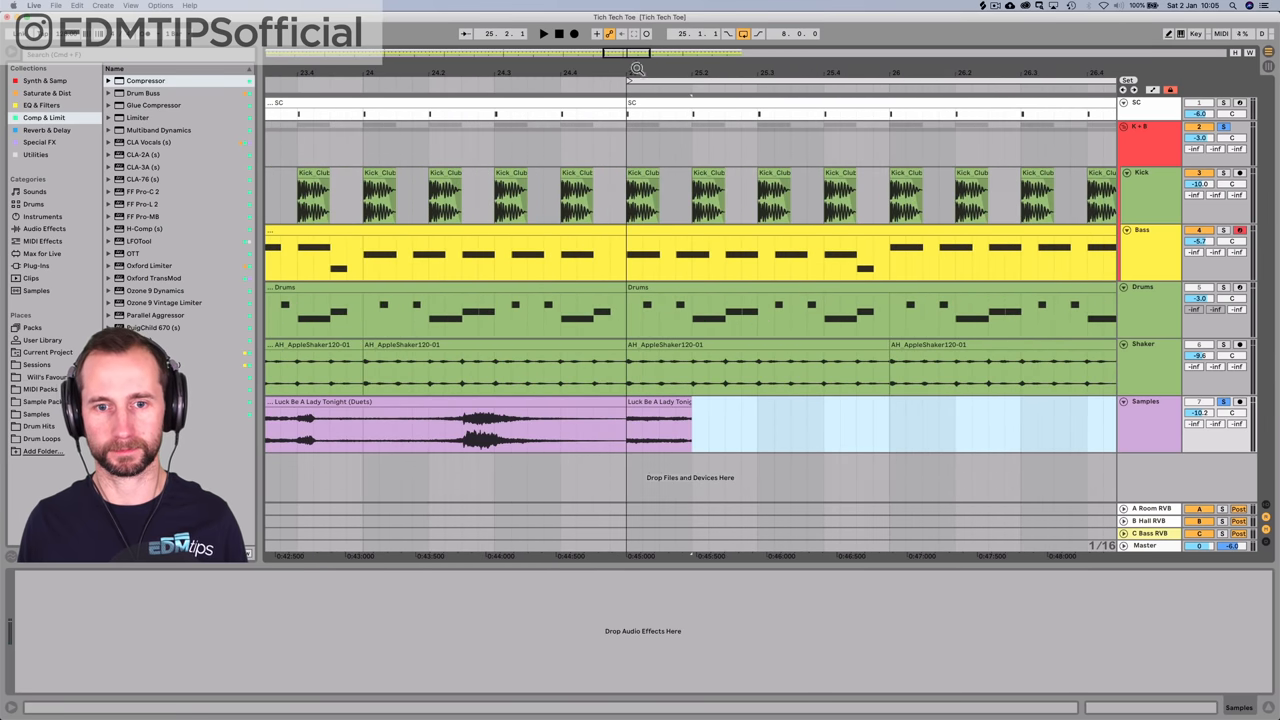
- Load the Luck Be A Lady Tonight vocal snippet into a Simpler on a new MIDI track
left_click(544, 32)
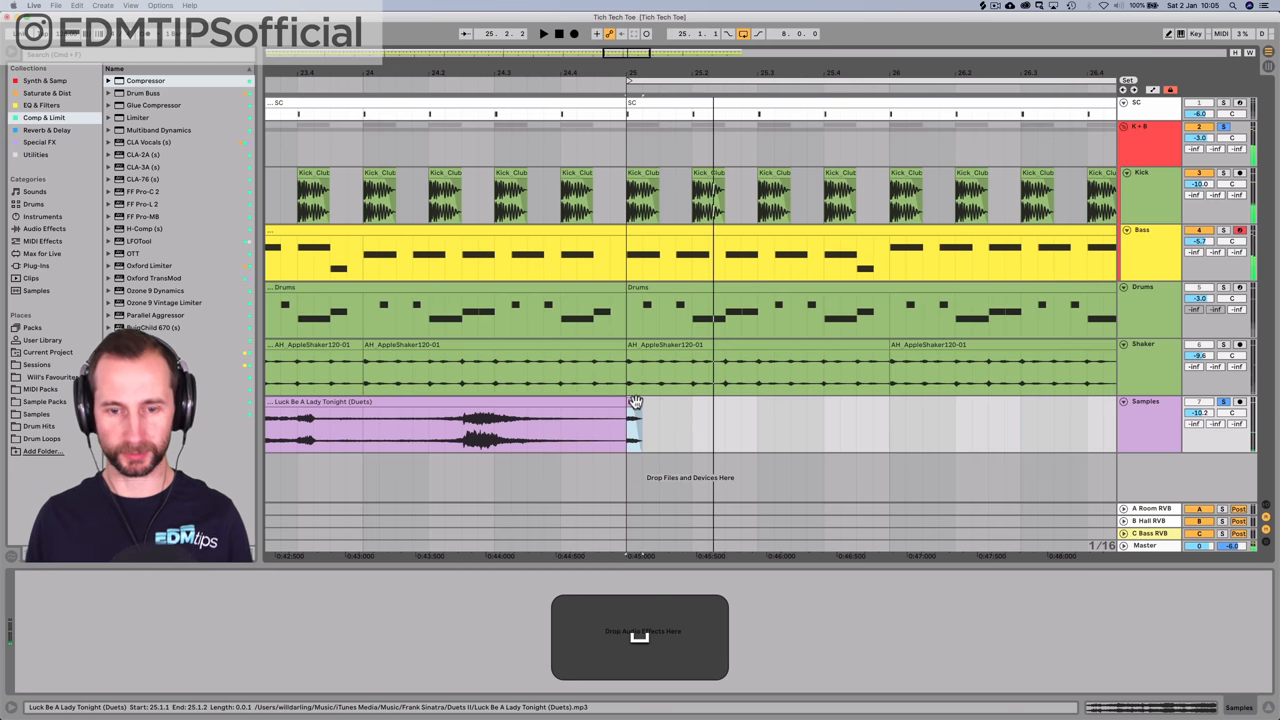
key("cmd+j")
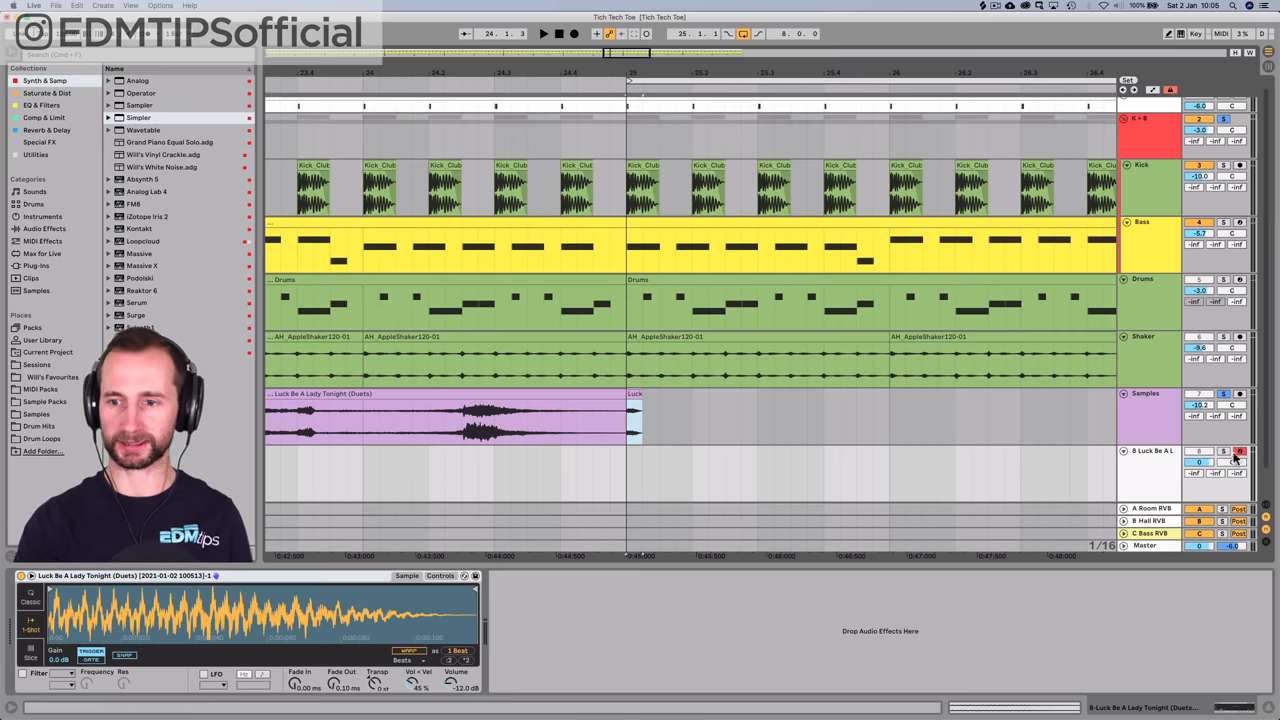
left_click(1224, 452)
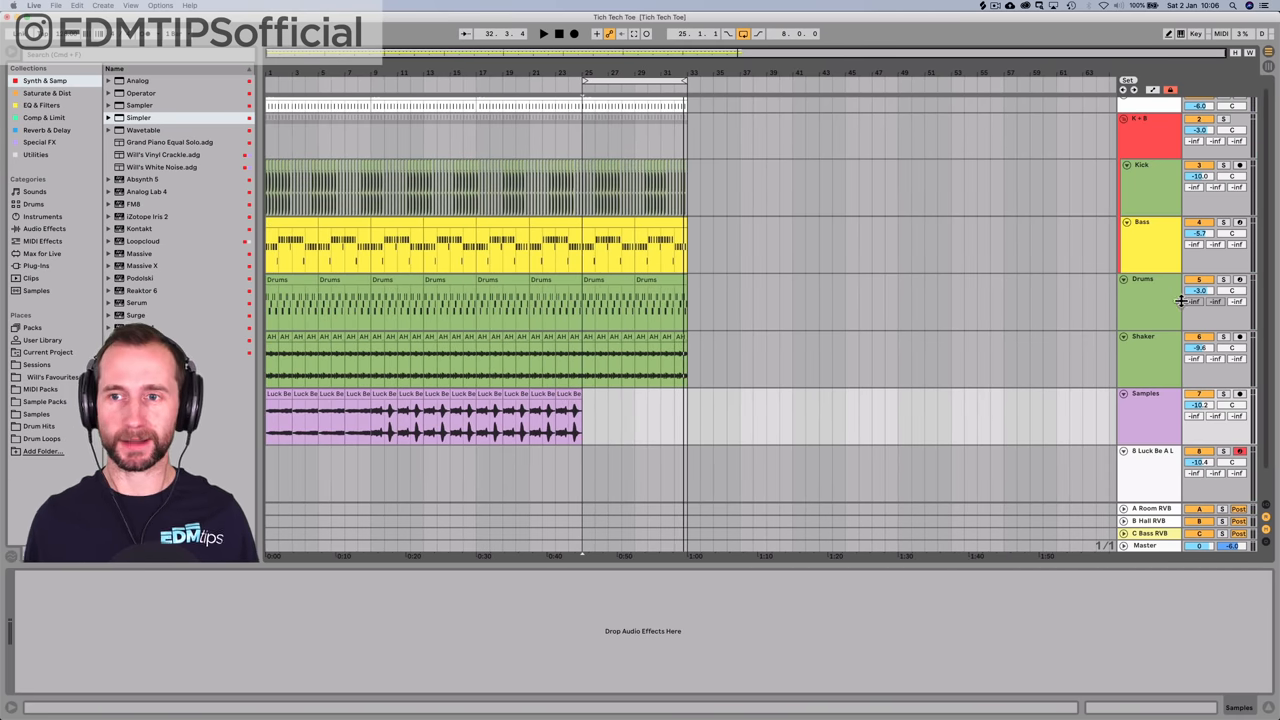
- Open the Drums clip for note editing with its hi-hat, rimshot and clap parts shown
double_click(596, 290)
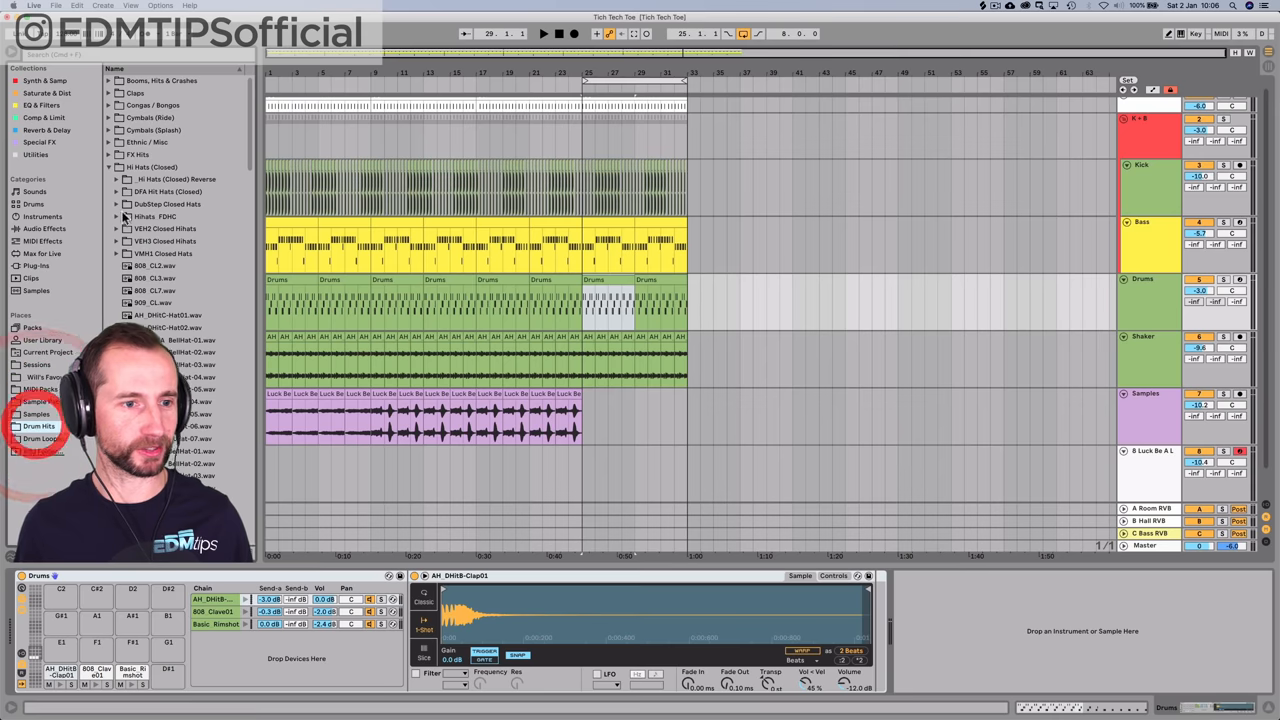
left_click(164, 266)
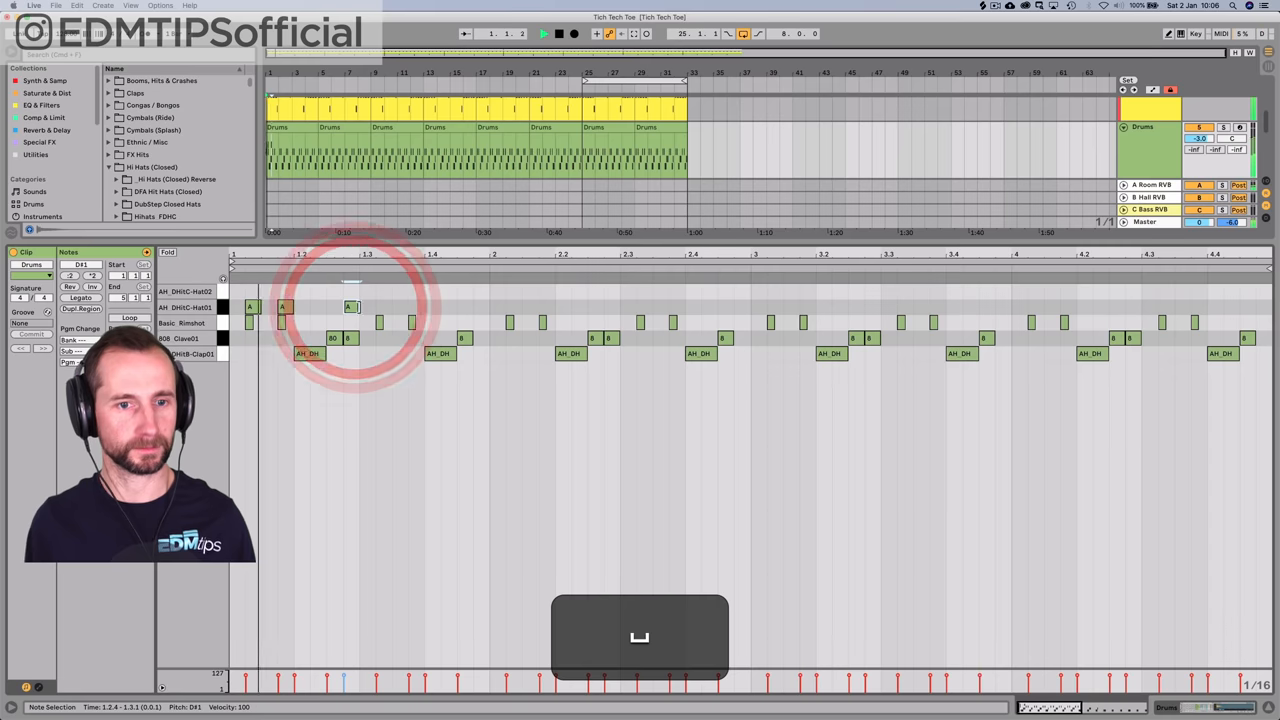
- Add a hi-hat hit and repeat it further along the drum clip
left_click(416, 308)
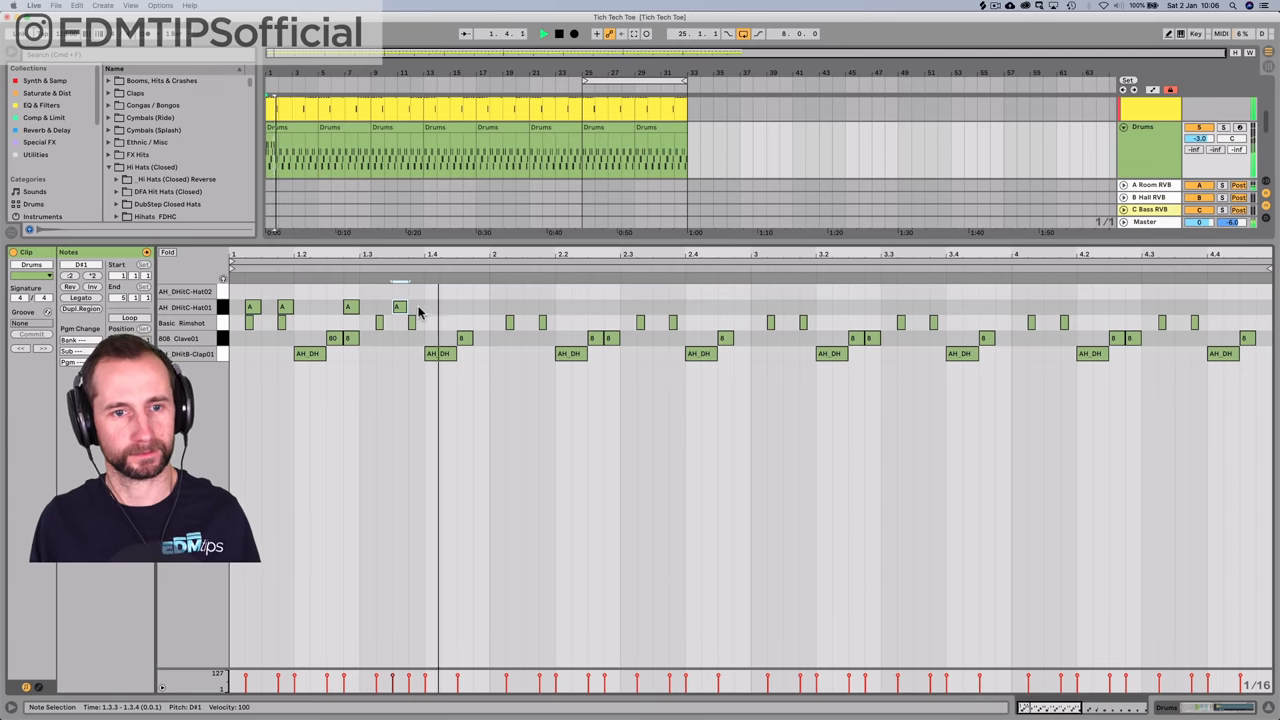
key("space")
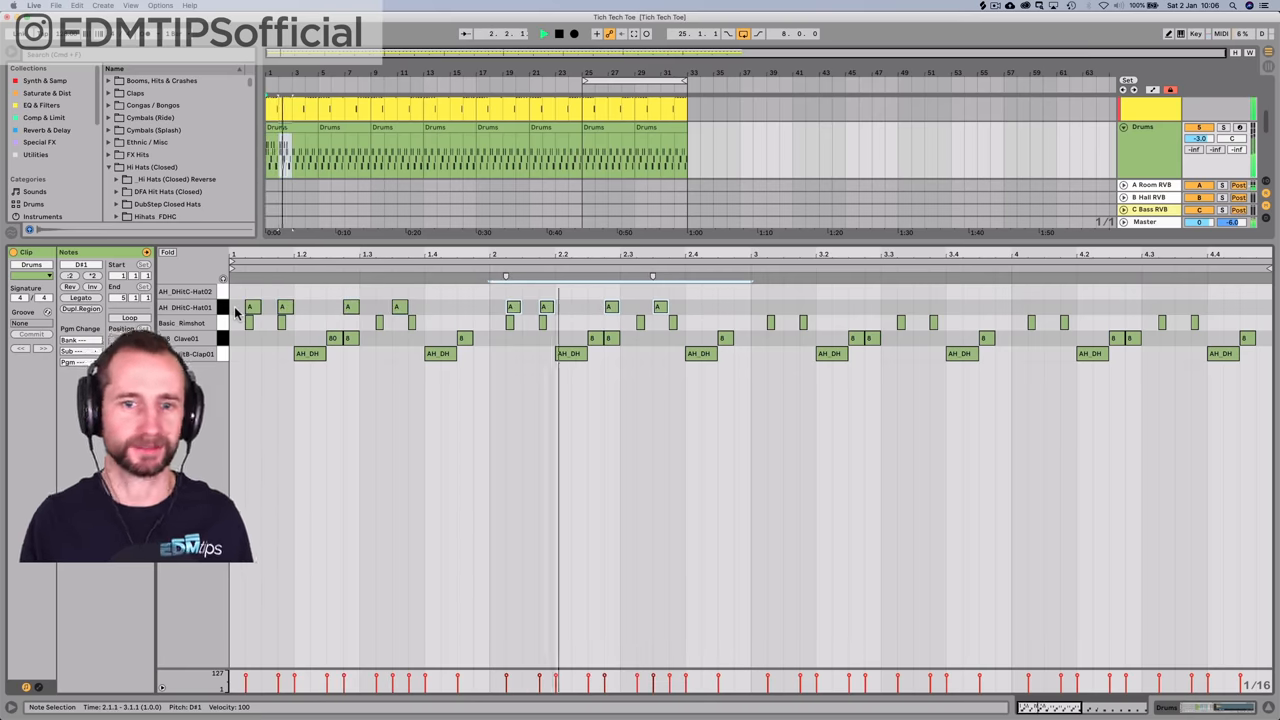
key("cmd+d")
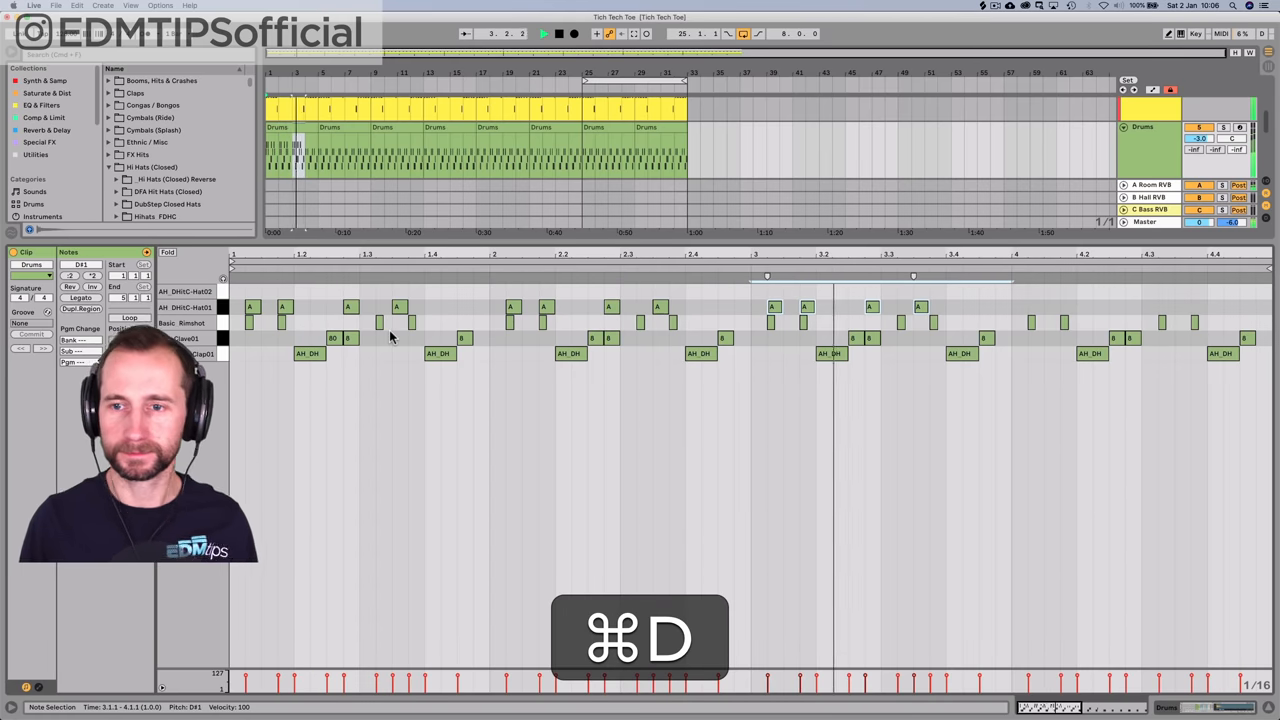
key("cmd+d")
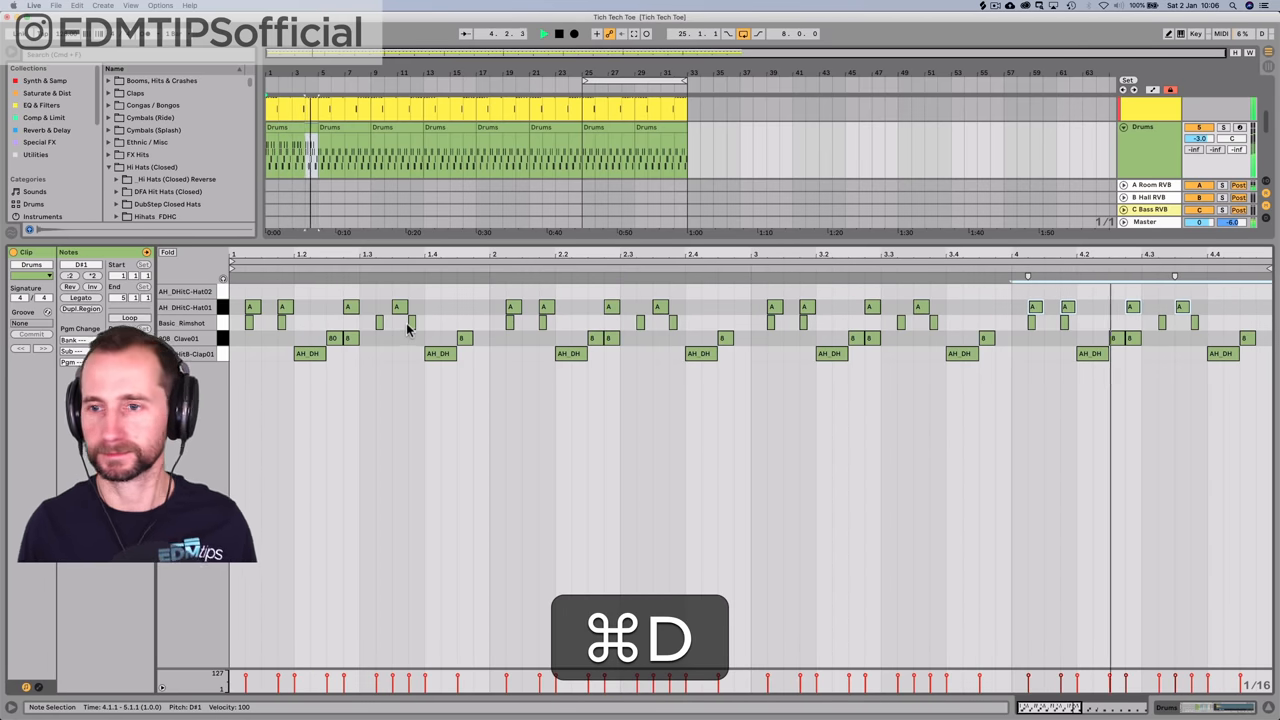
key("cmd+d")
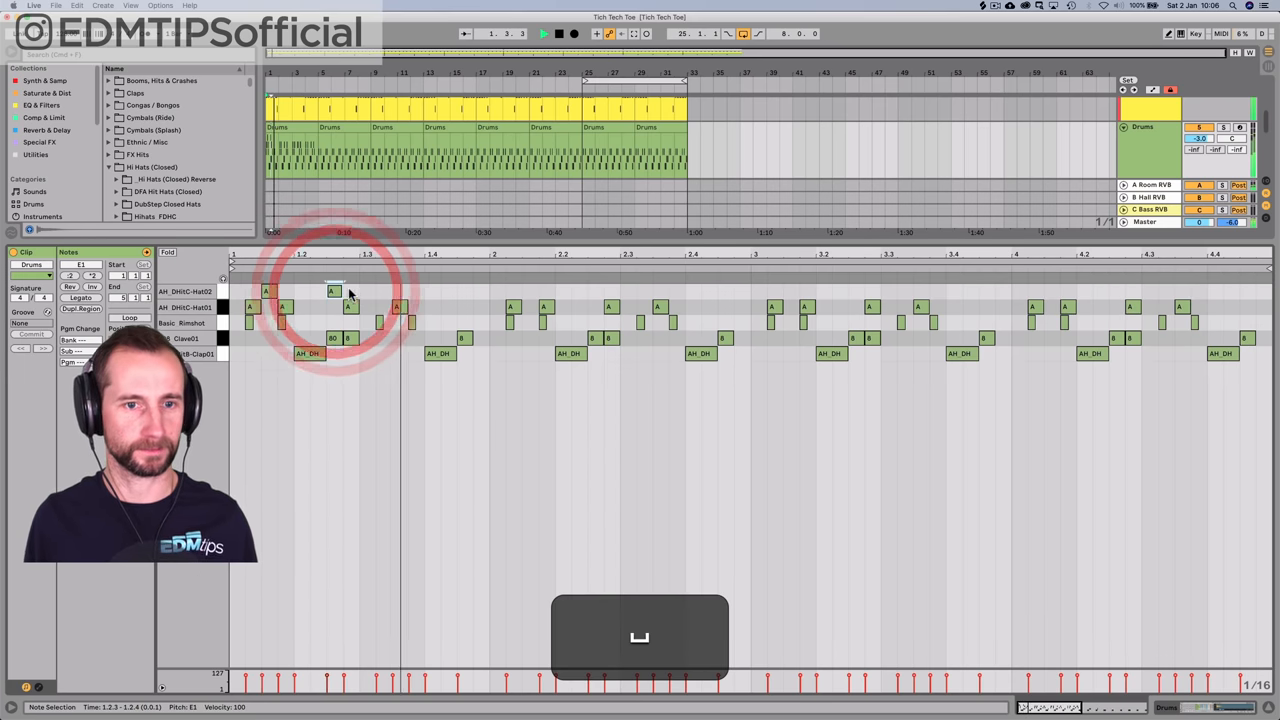
- Add another hi-hat hit at the start and repeat those notes across the clip
left_click(332, 290)
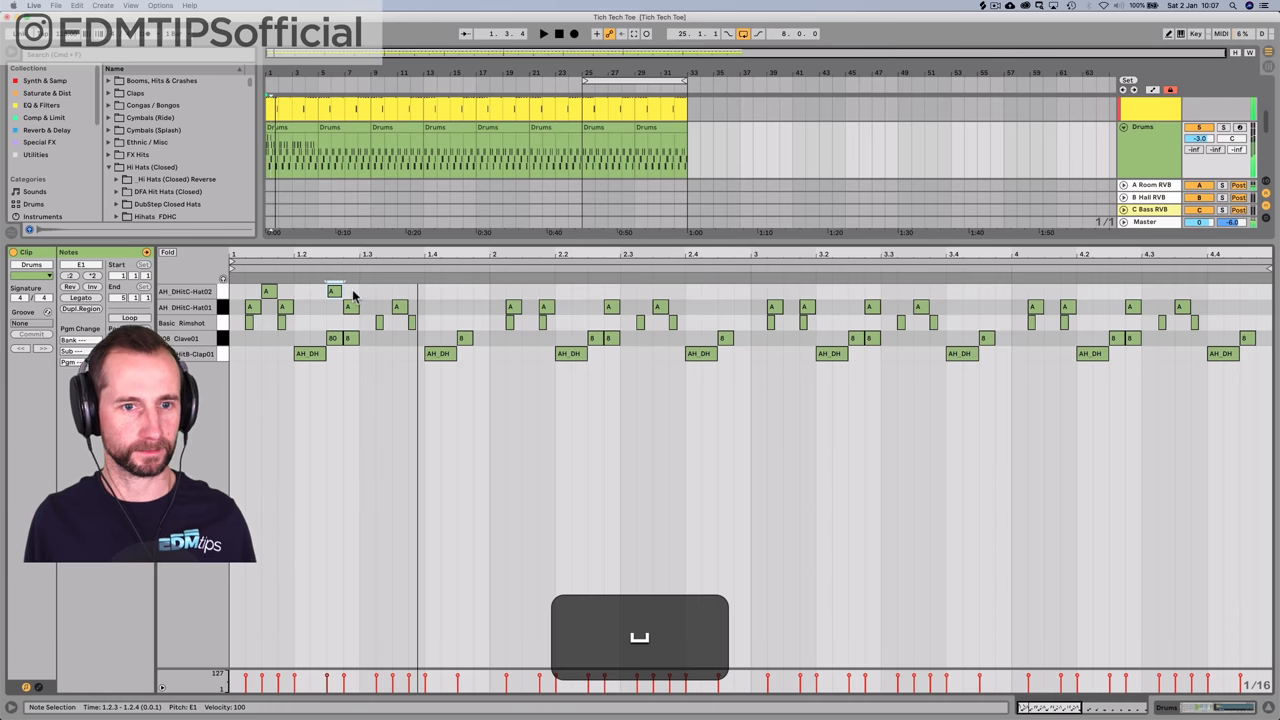
key("cmd+d")
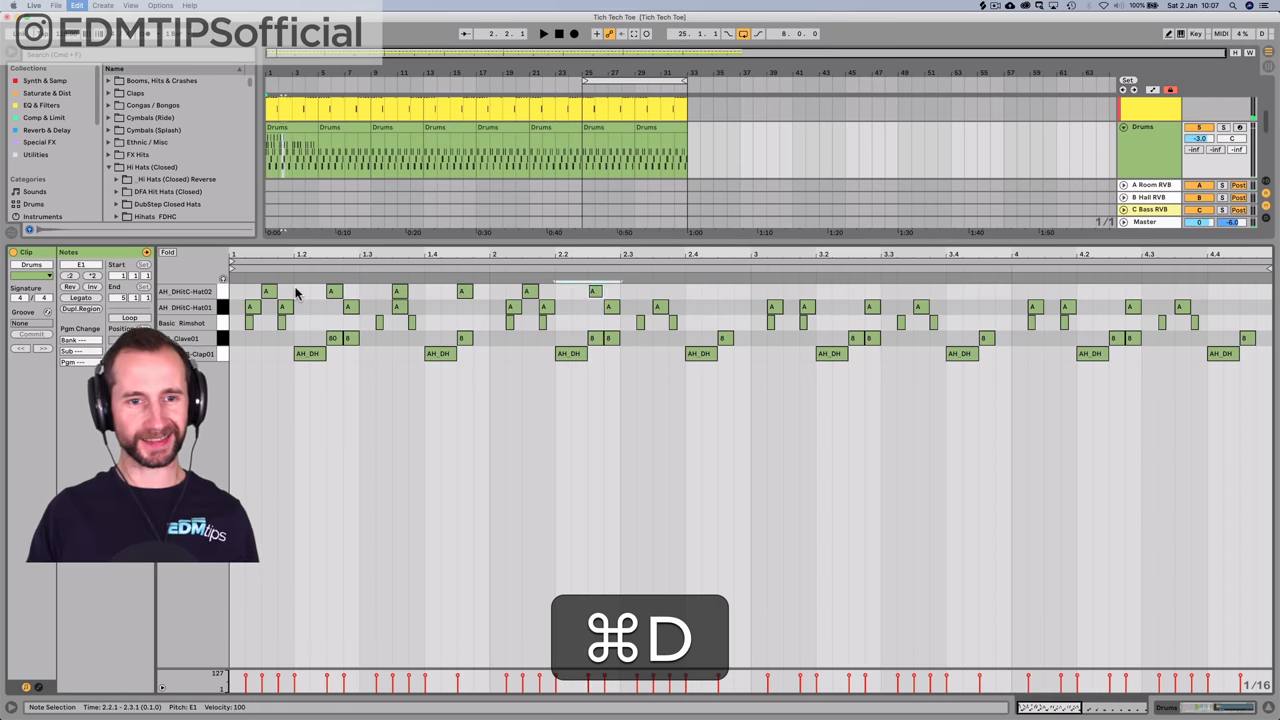
key("cmd+d")
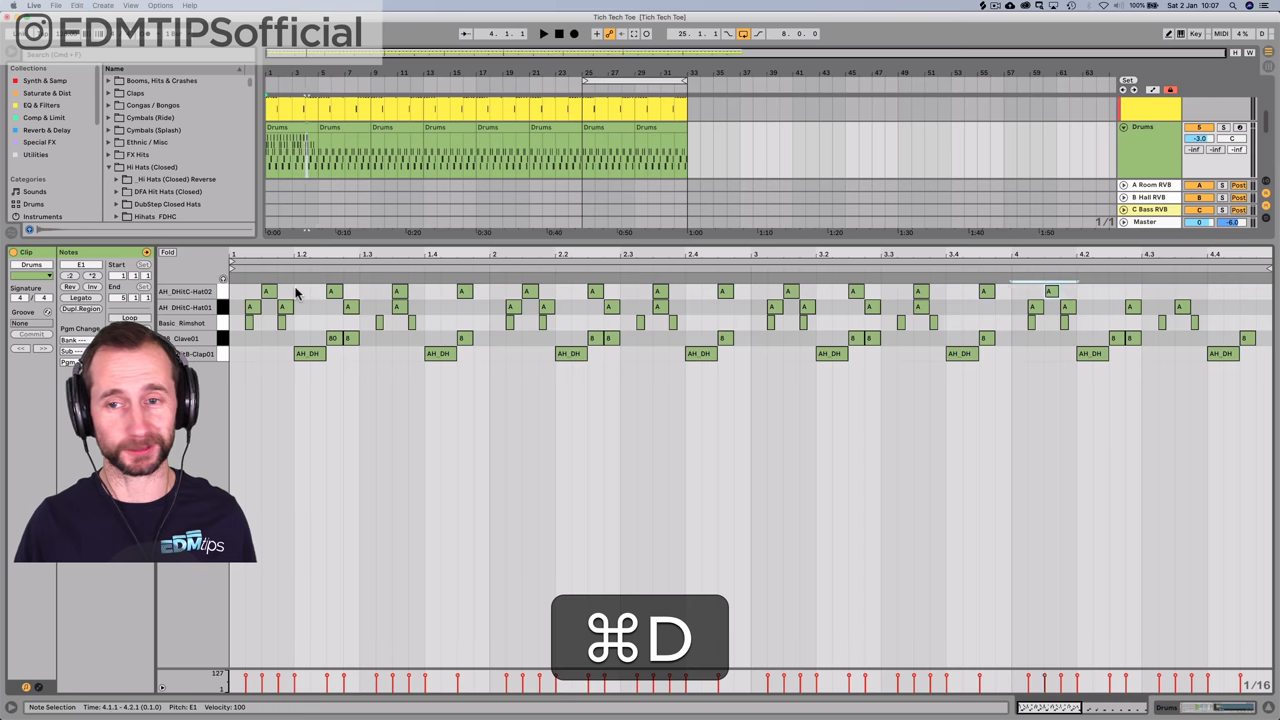
key("cmd+d")
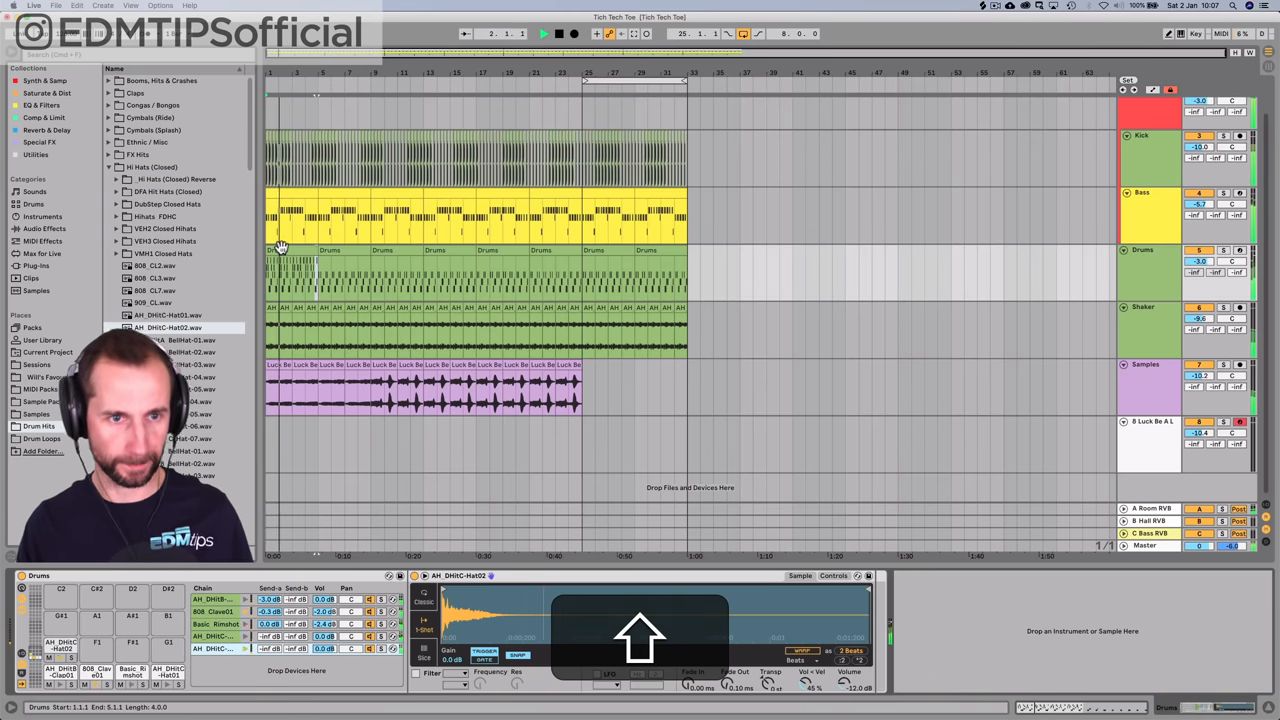
- Duplicate the Drums clip further along the arrangement
key("cmd+d")
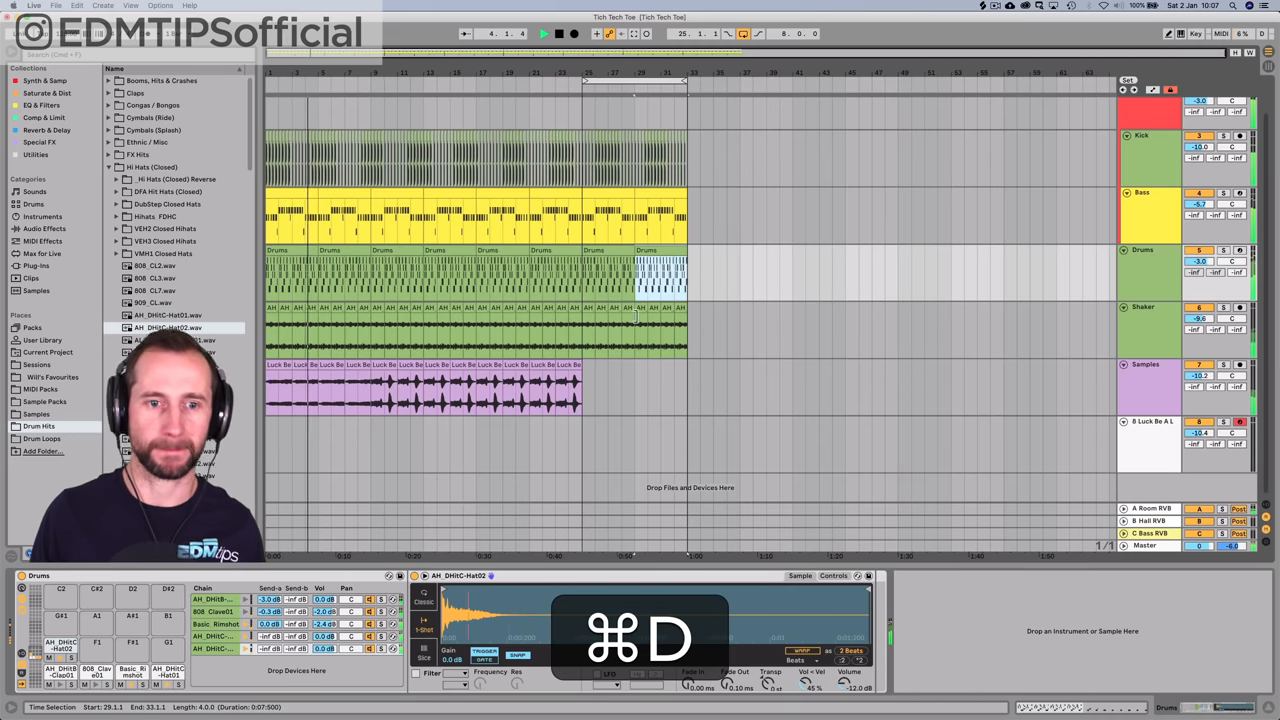
key("cmd+d")
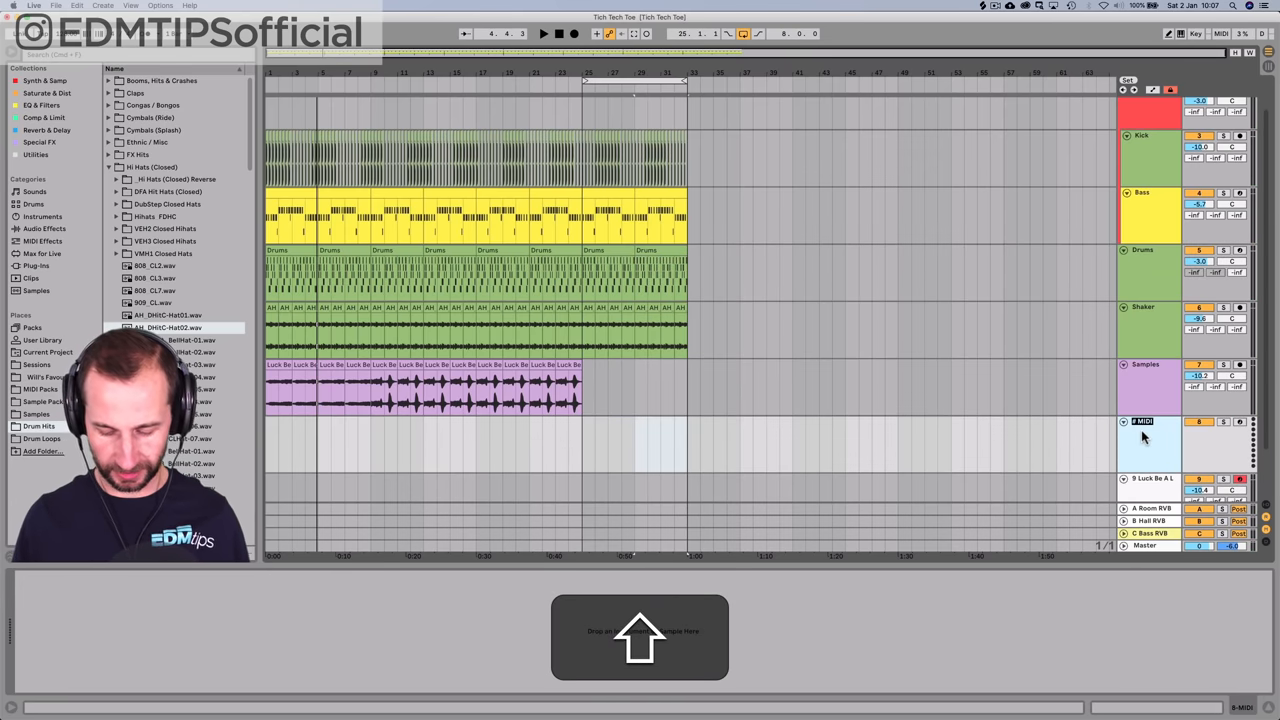
- Name the new MIDI track Synth, load Operator and choose a different oscillator waveform
right_click(1144, 436)
type("Synth")
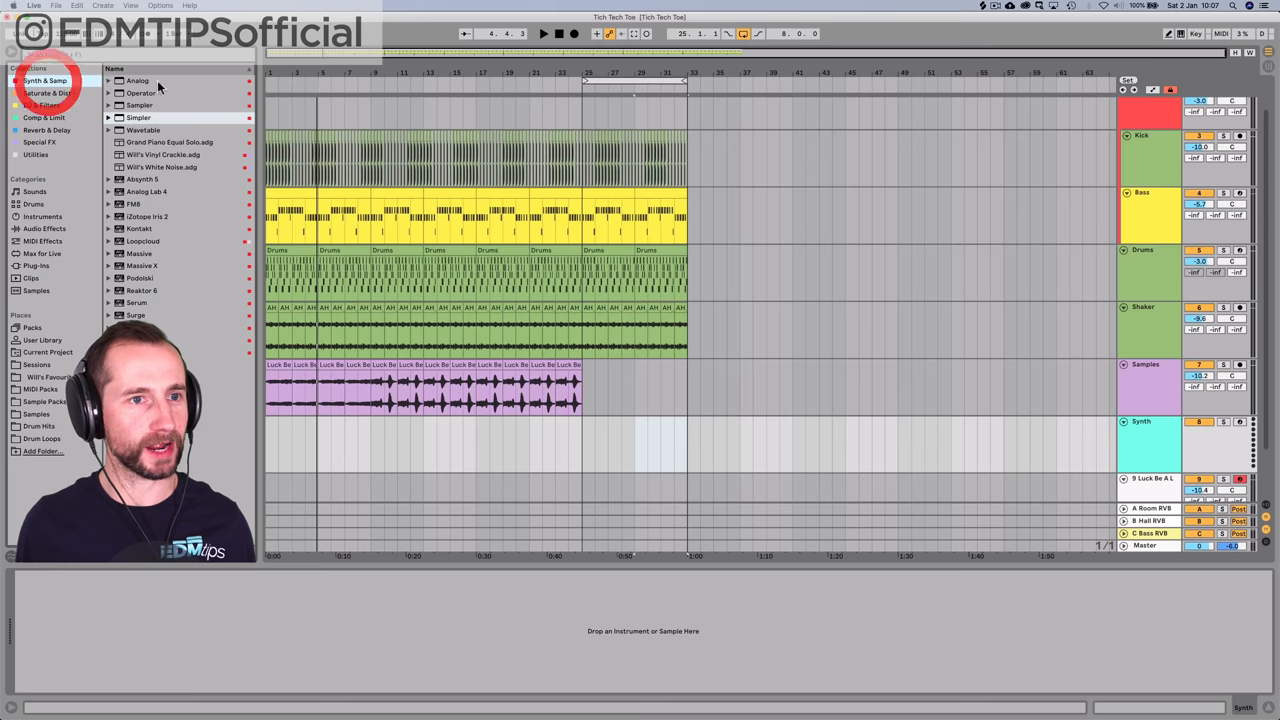
double_click(140, 92)
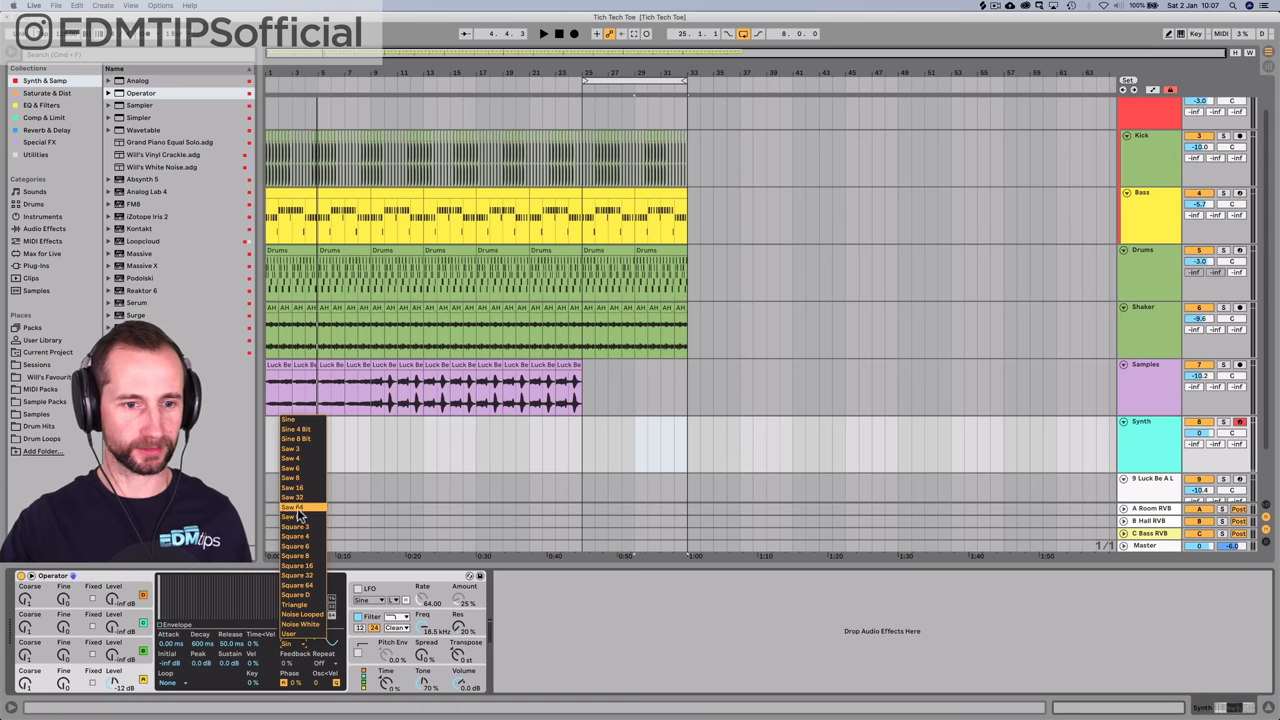
left_click(292, 508)
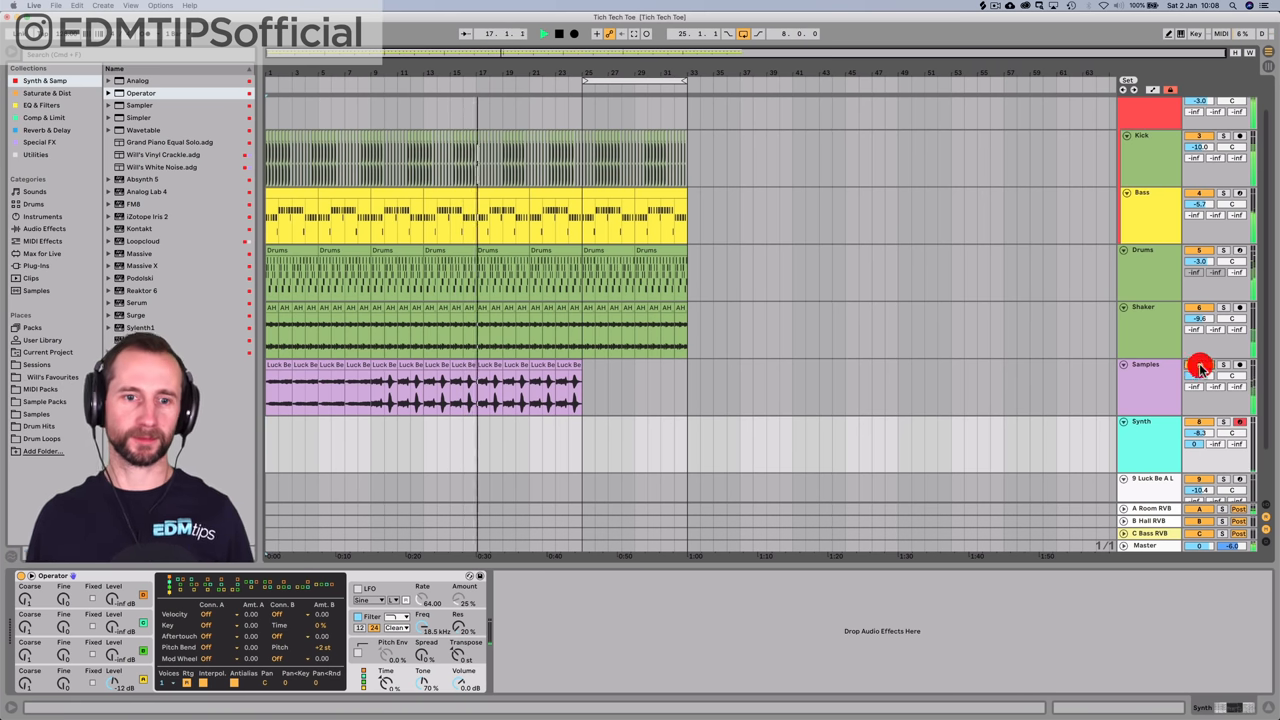
left_click(1200, 364)
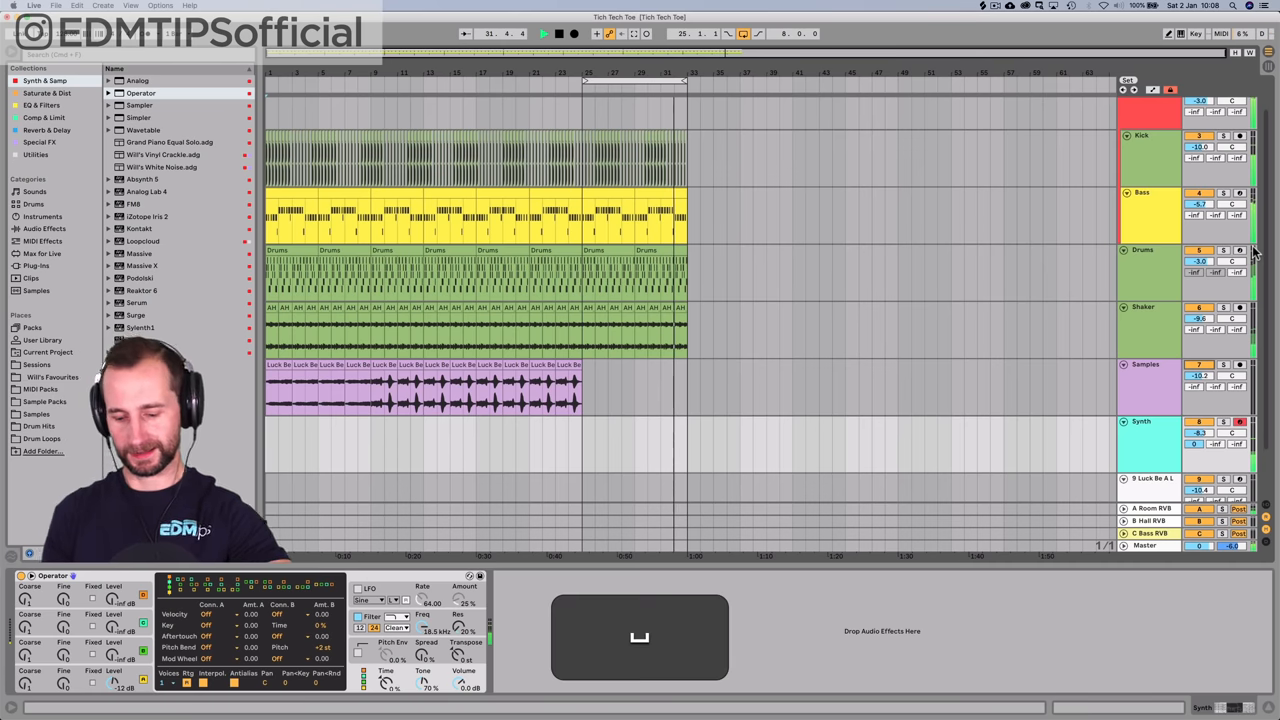
- Create another Operator track and reshape its envelope settings
left_click(1140, 432)
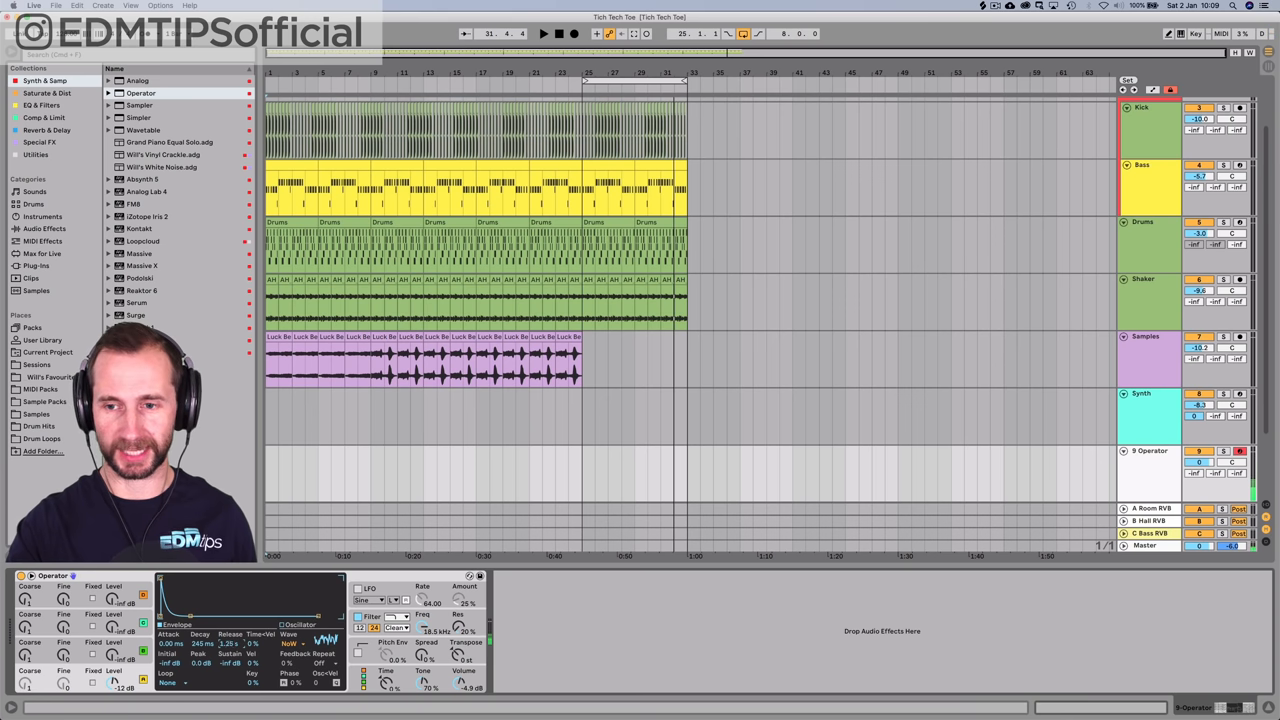
mouse_move(940, 424)
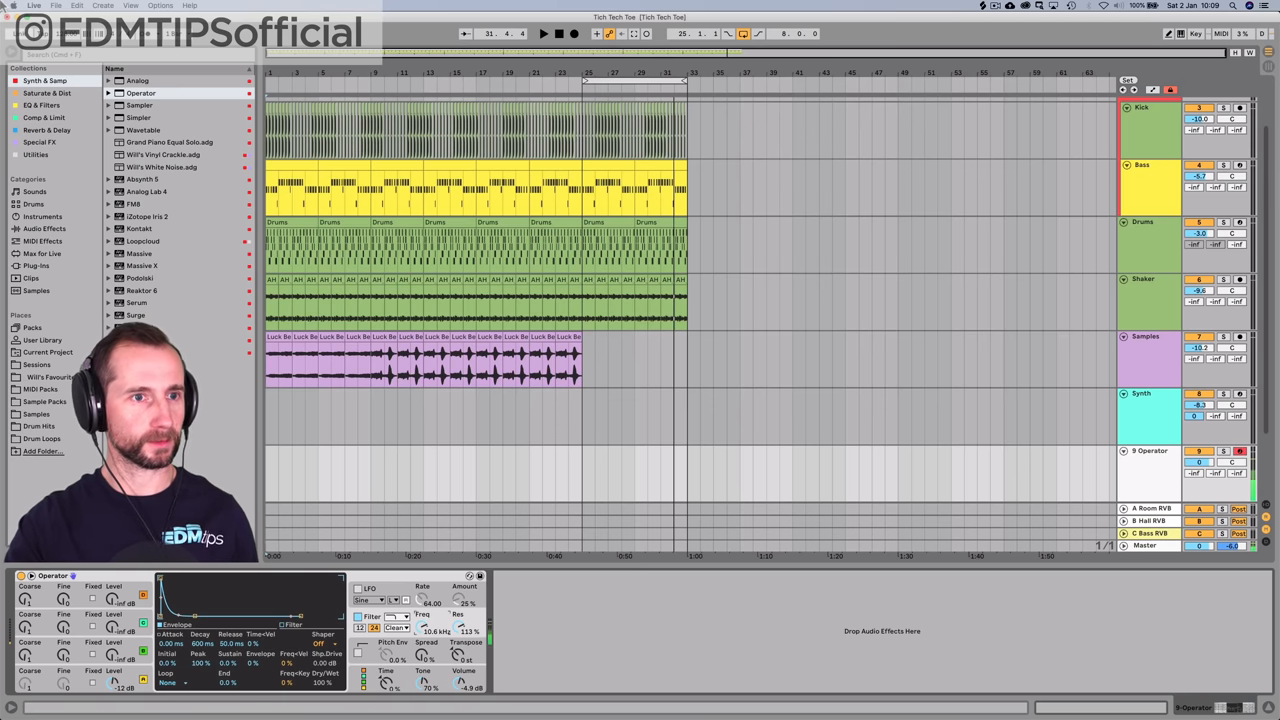
left_click(44, 116)
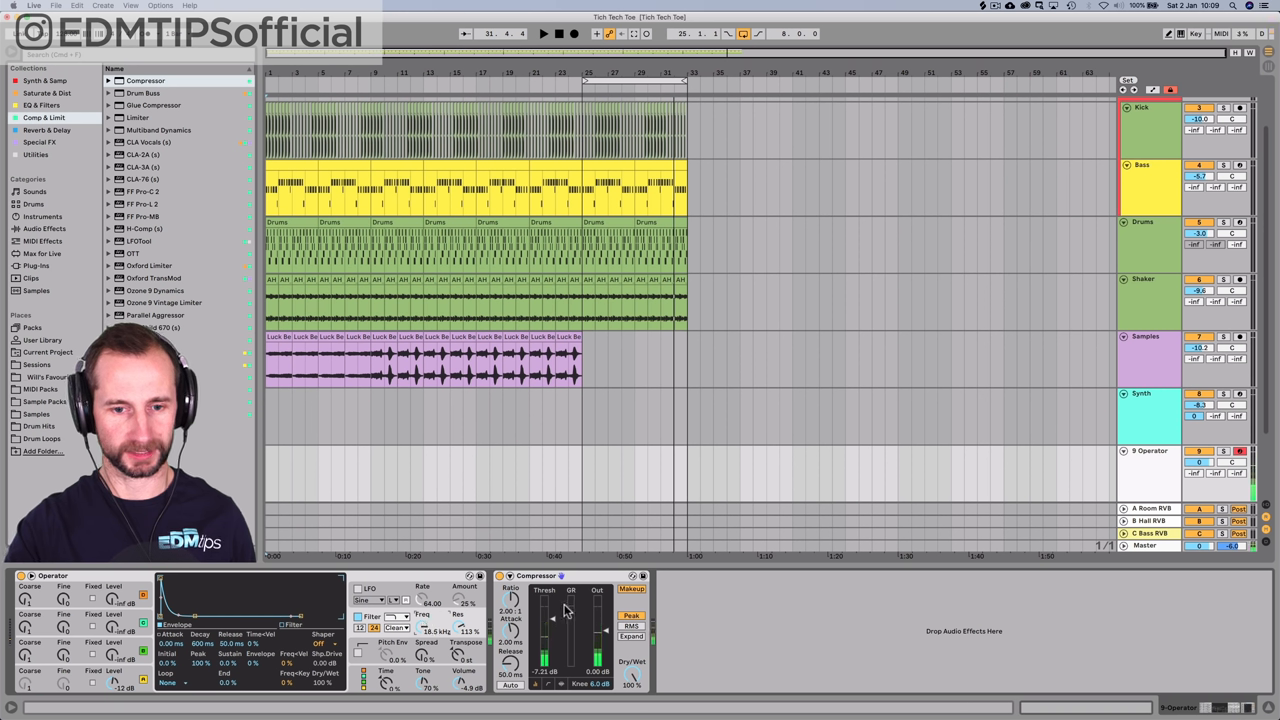
- Add a Compressor after Operator and record into the arrangement
left_click_drag(556, 620, 560, 636)
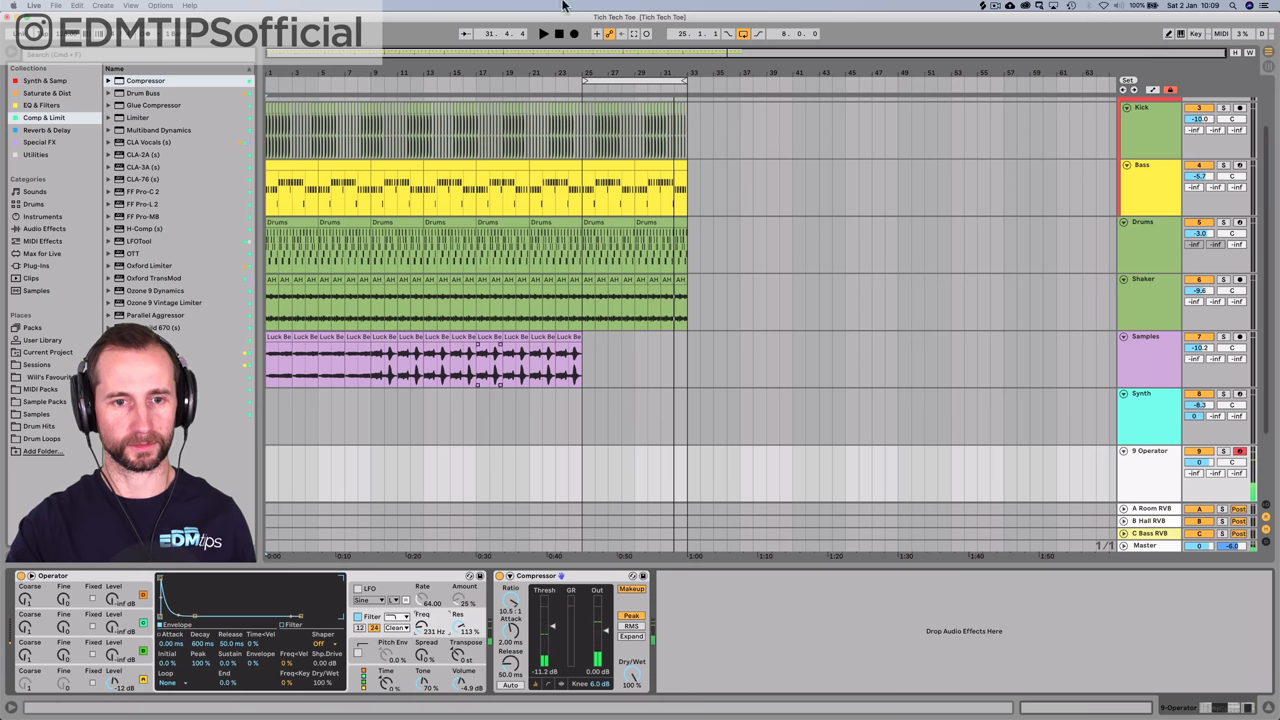
left_click(544, 32)
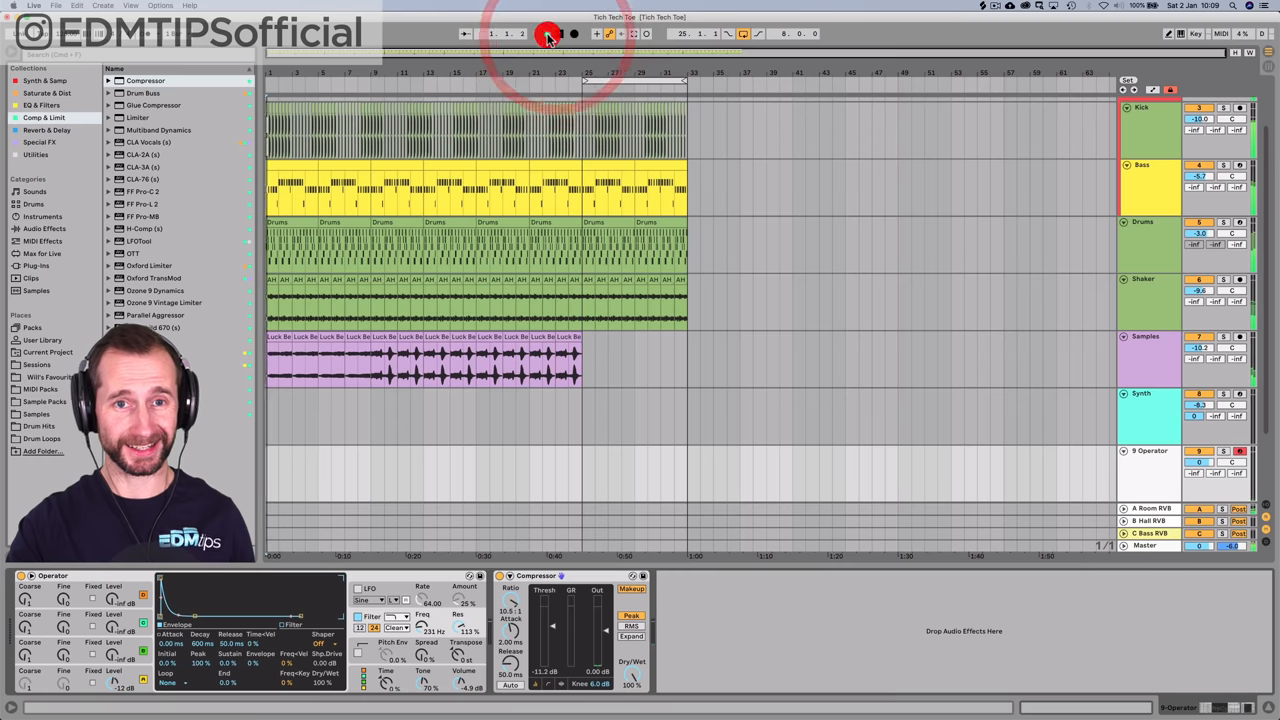
left_click(544, 32)
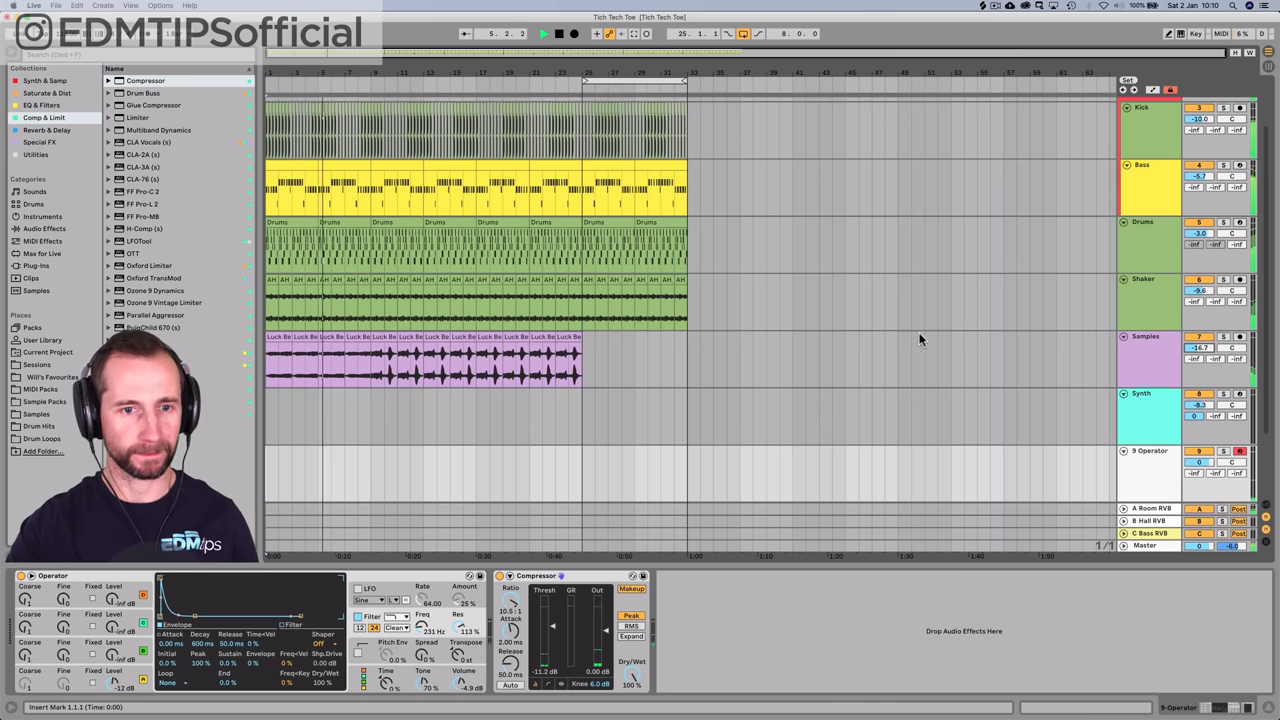
- Cut a section out of the vocal-shot clips and extend the arrangement forward
left_click_drag(344, 356, 456, 384)
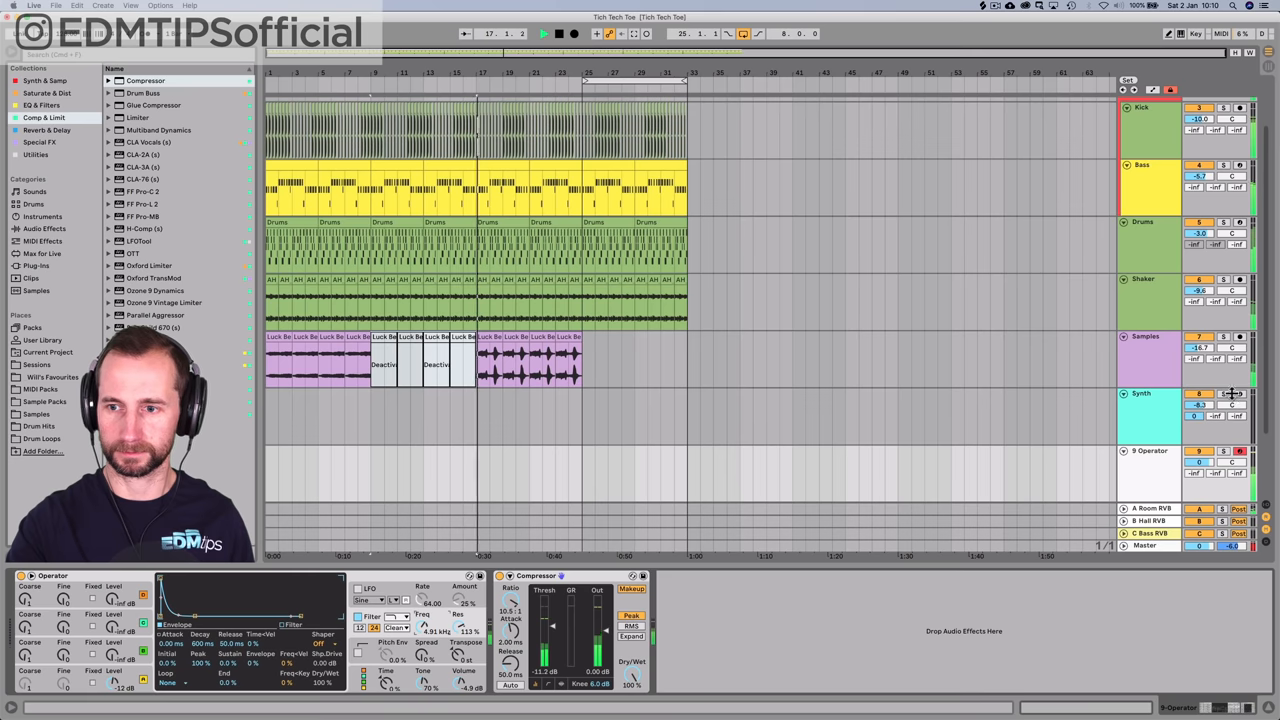
left_click(1224, 396)
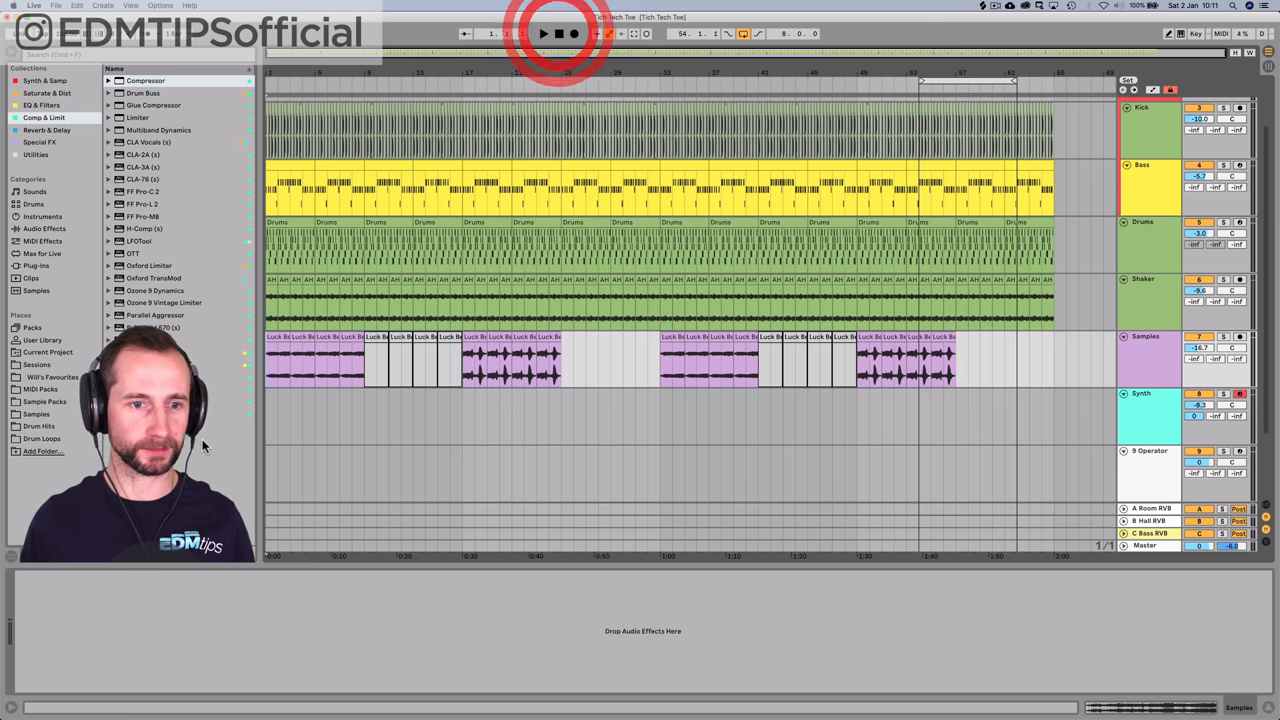
- Delete a stretch of early vocal-shot clips on the Samples track, leaving a wider gap
left_click_drag(270, 356, 460, 376)
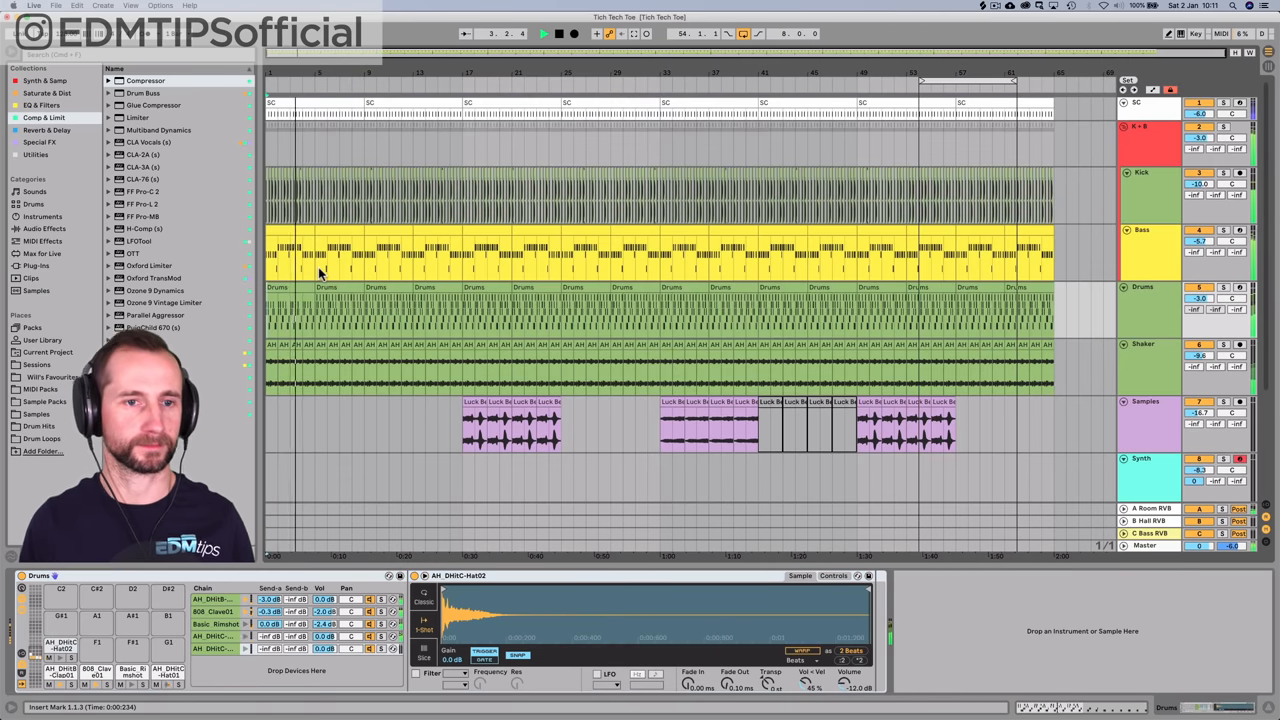
left_click(322, 310)
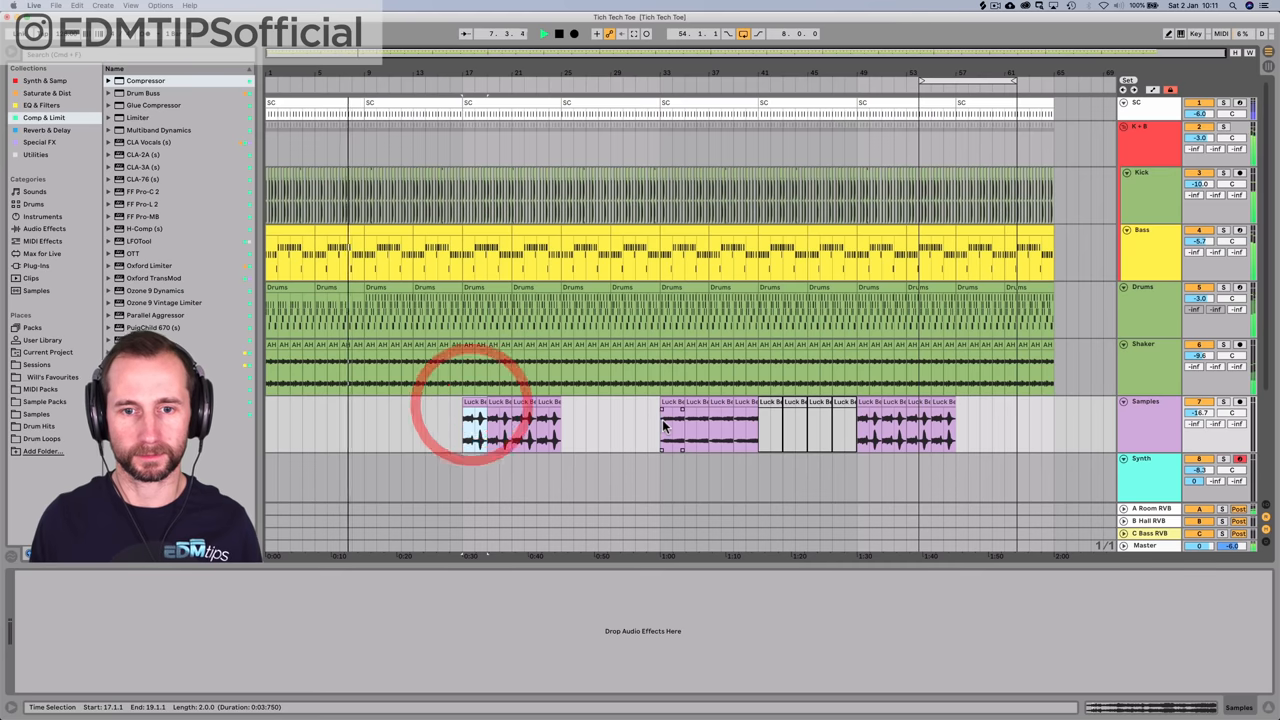
key("cmd+c")
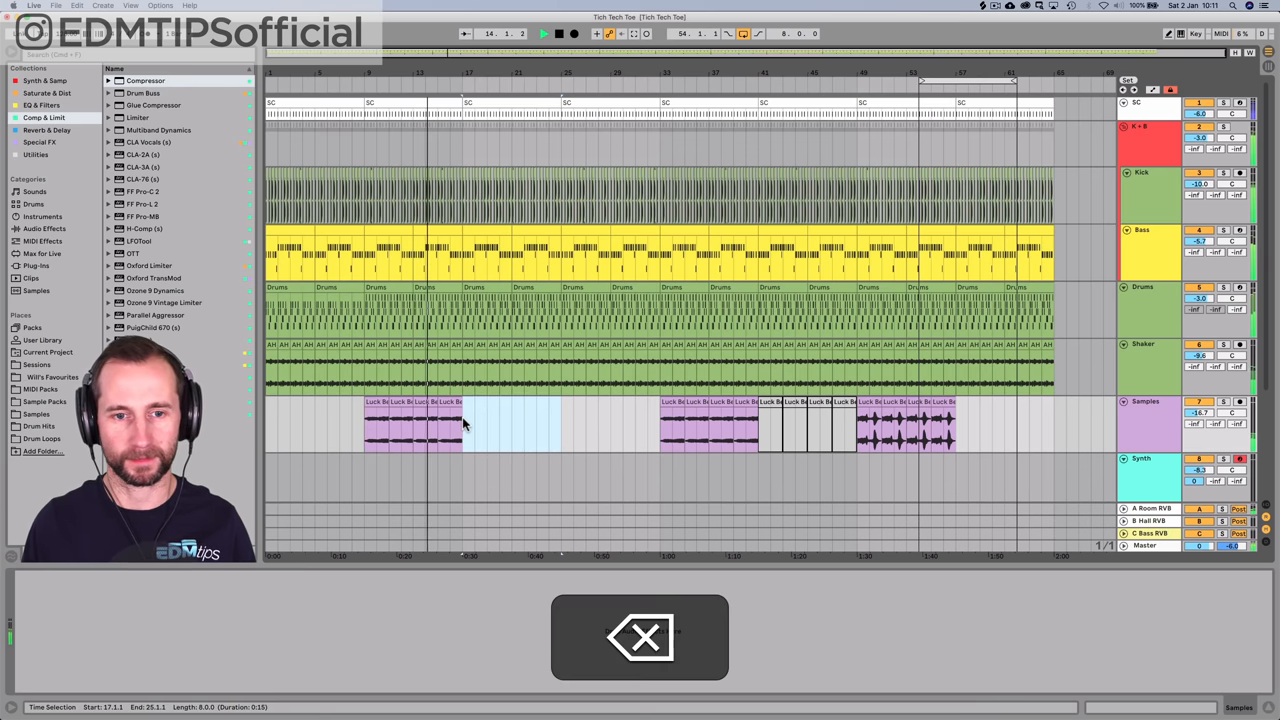
key("cmd+z")
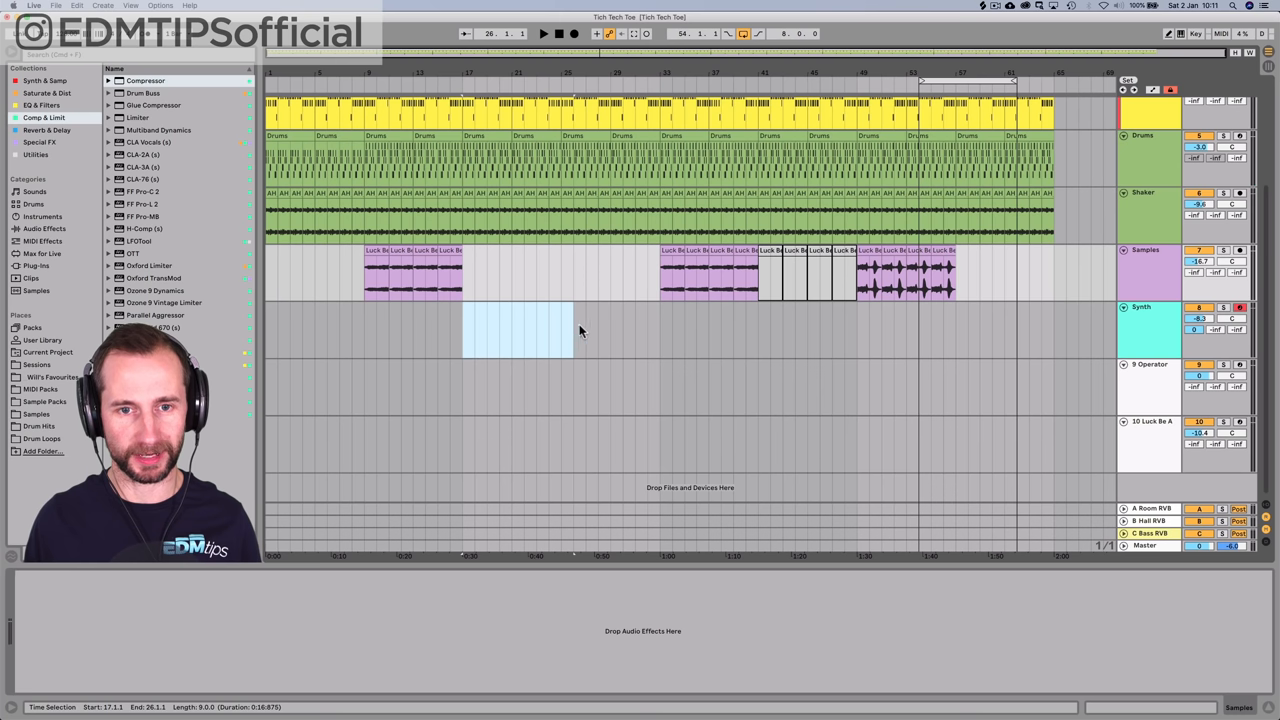
- Create a MIDI clip in a selected Synth-track region with one short note at its start
left_click_drag(576, 330, 536, 330)
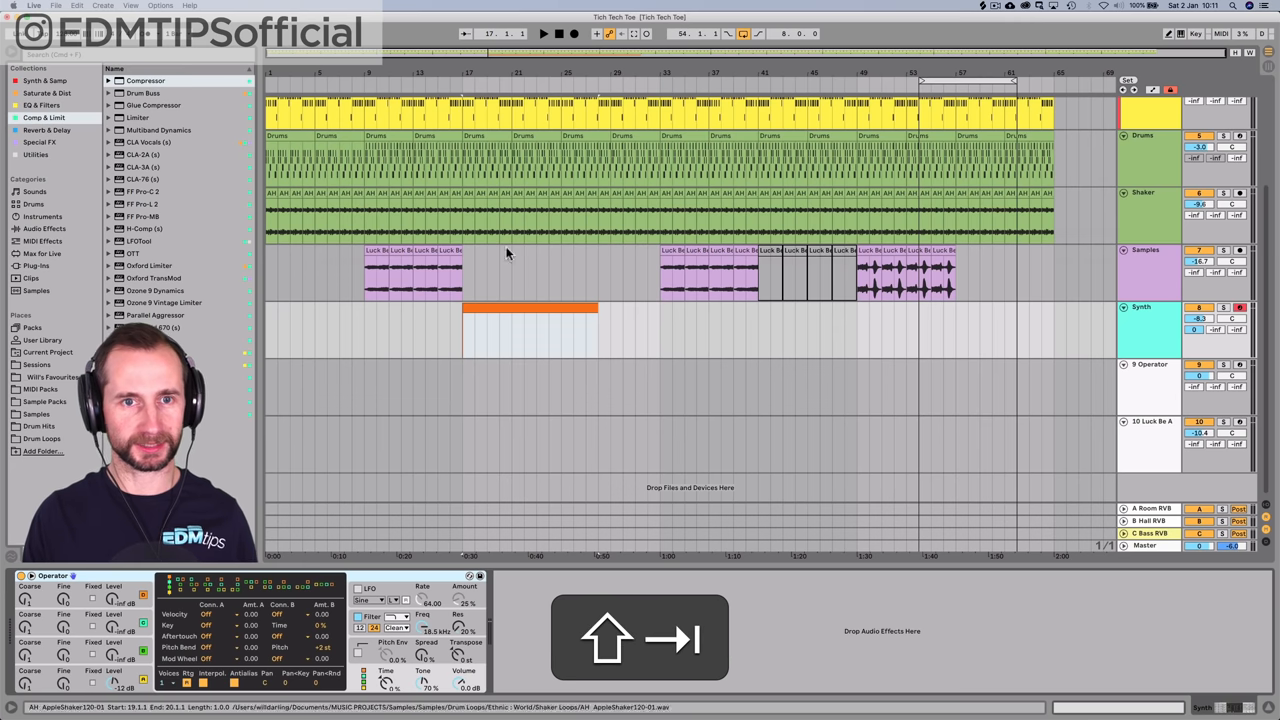
right_click(1140, 310)
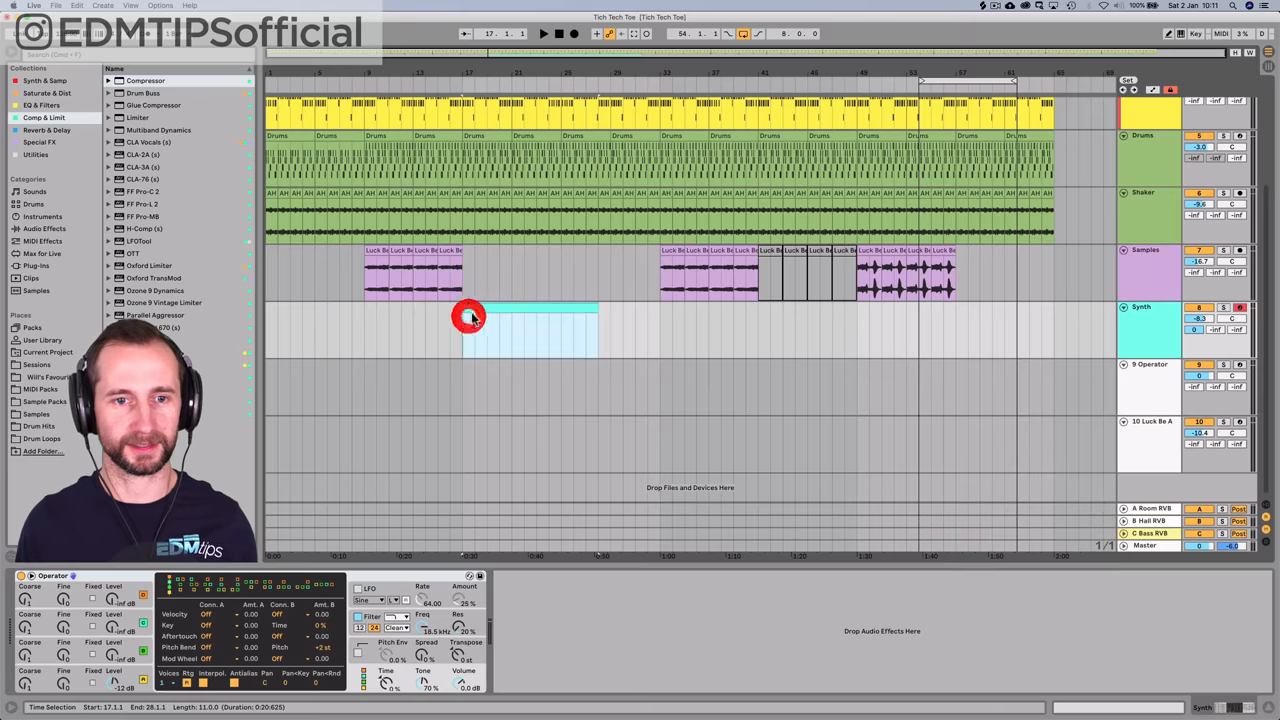
double_click(470, 318)
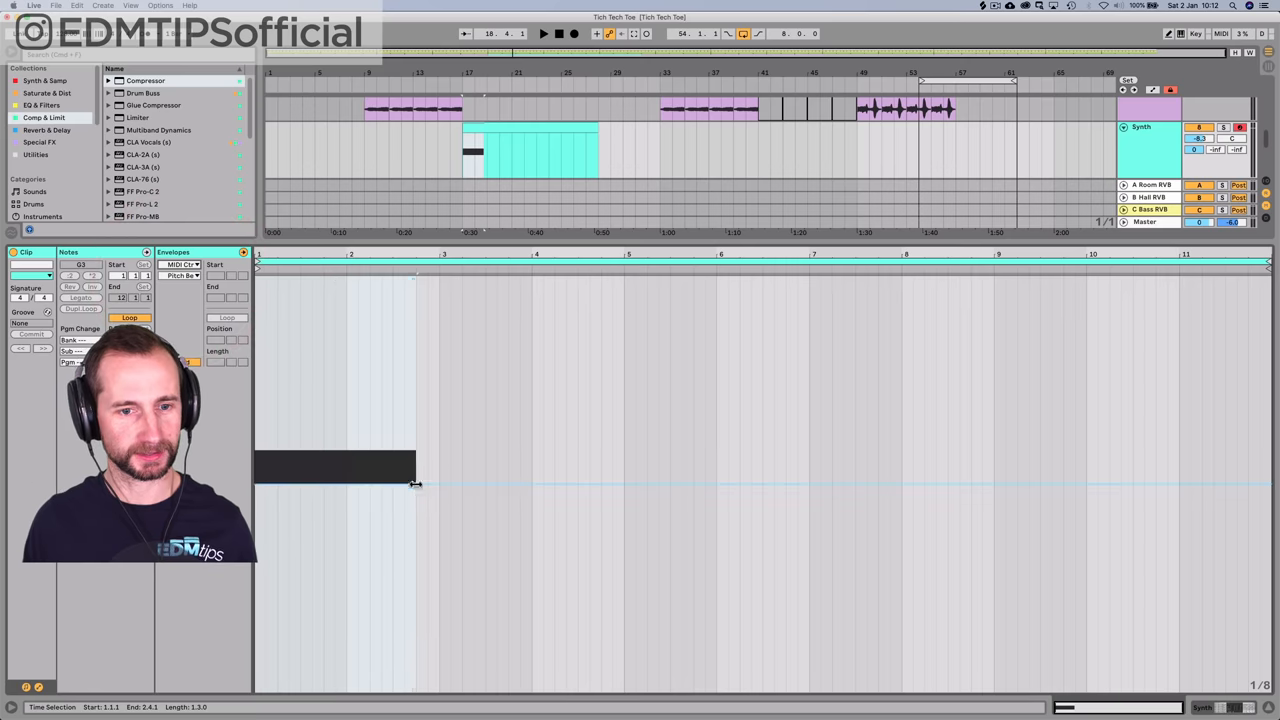
left_click(420, 482)
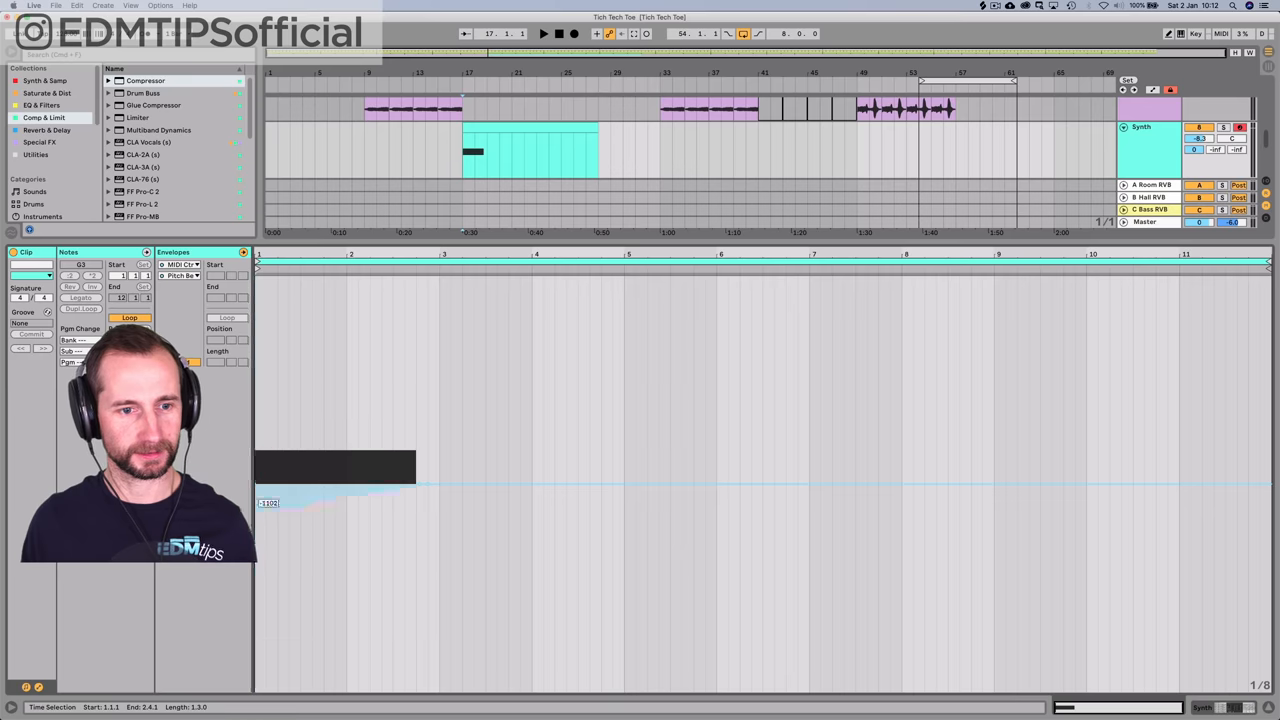
- Play the clip, try duplicating its content with Cmd+D and undo the duplication
left_click(544, 32)
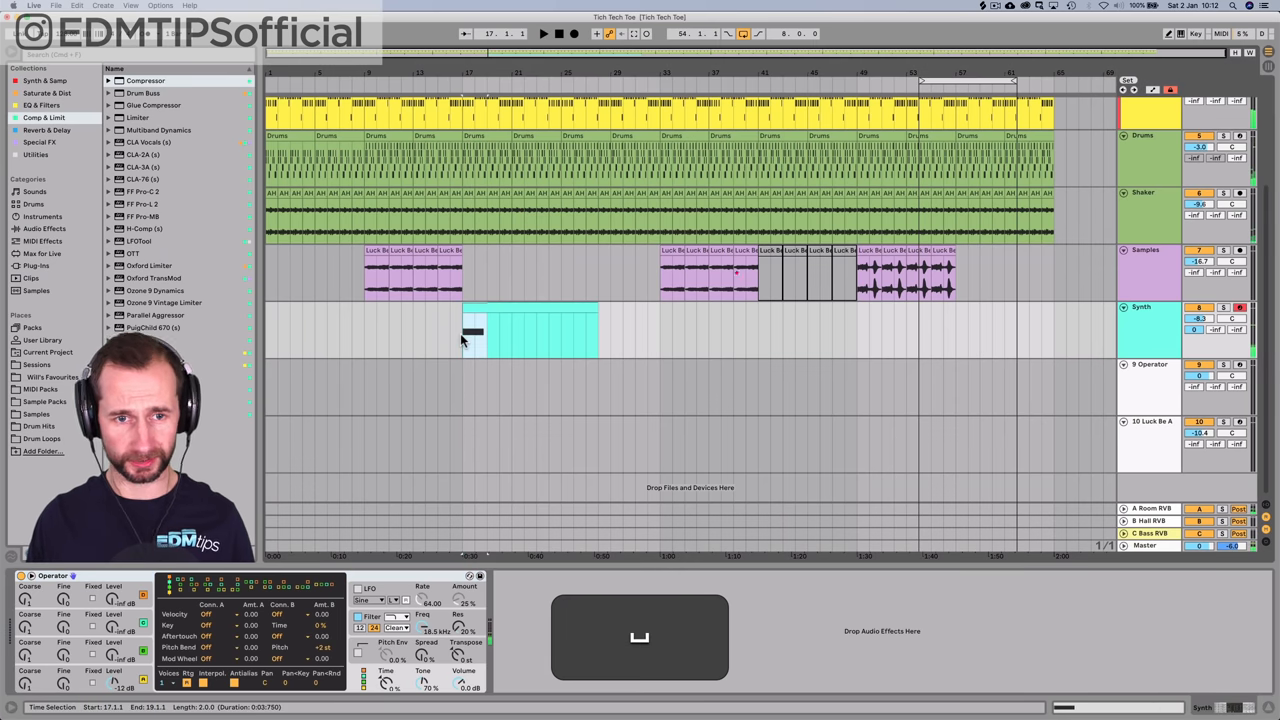
key("cmd+d")
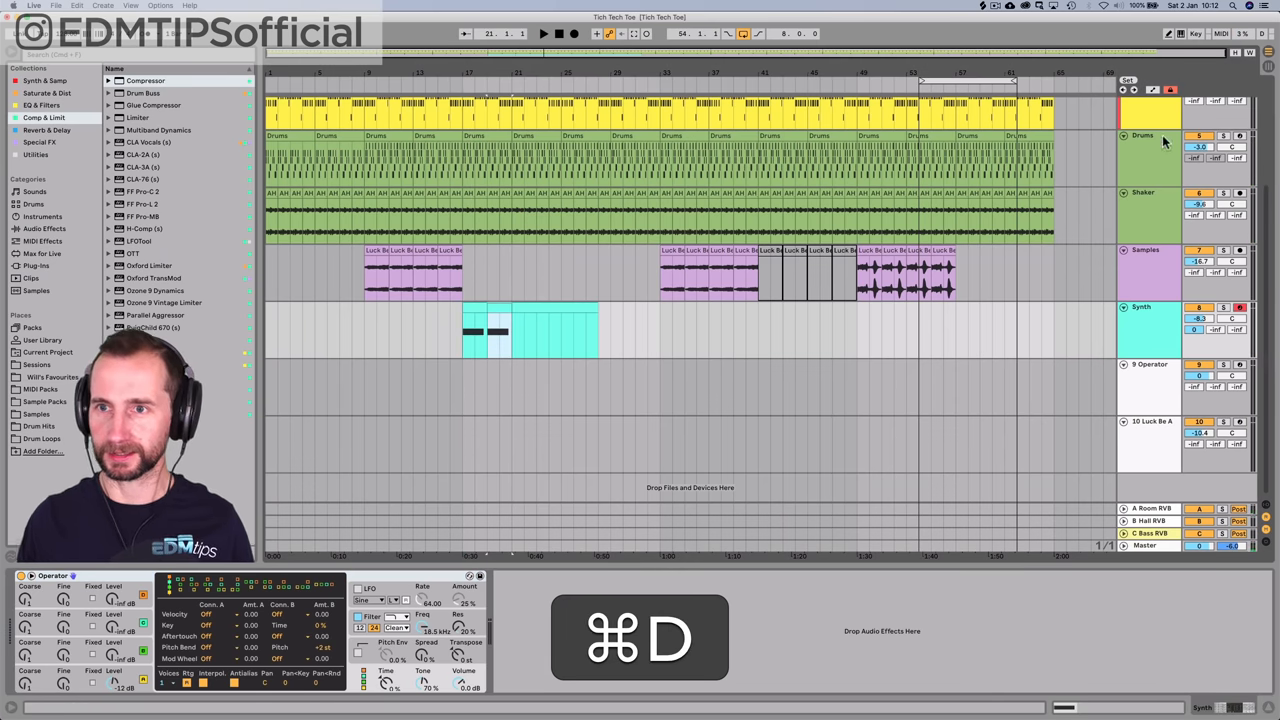
key("cmd+z")
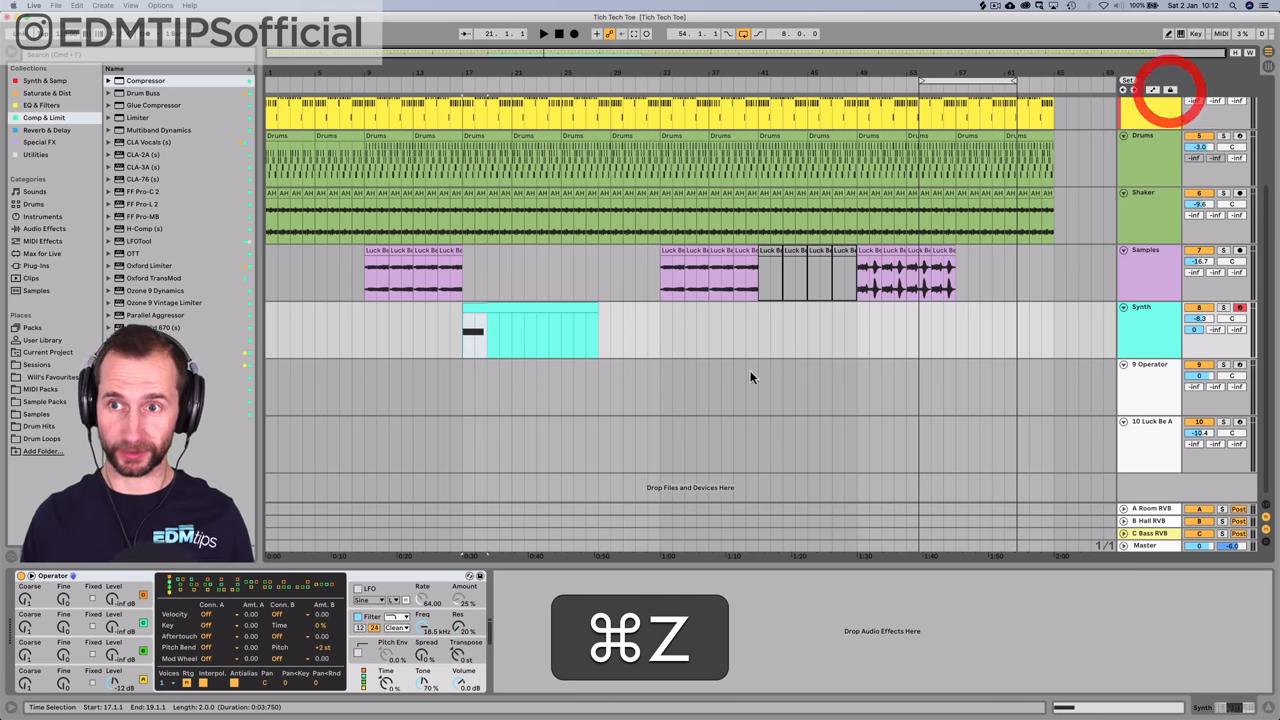
key("cmd+z")
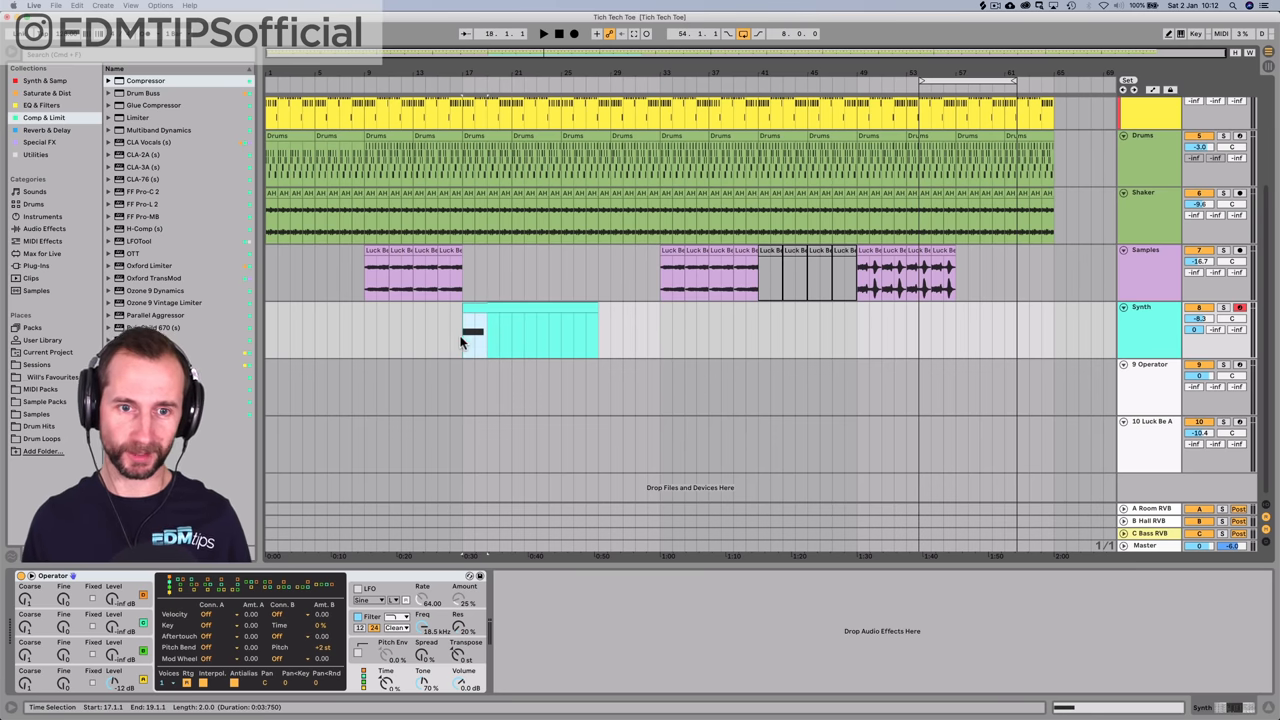
key("cmd+d")
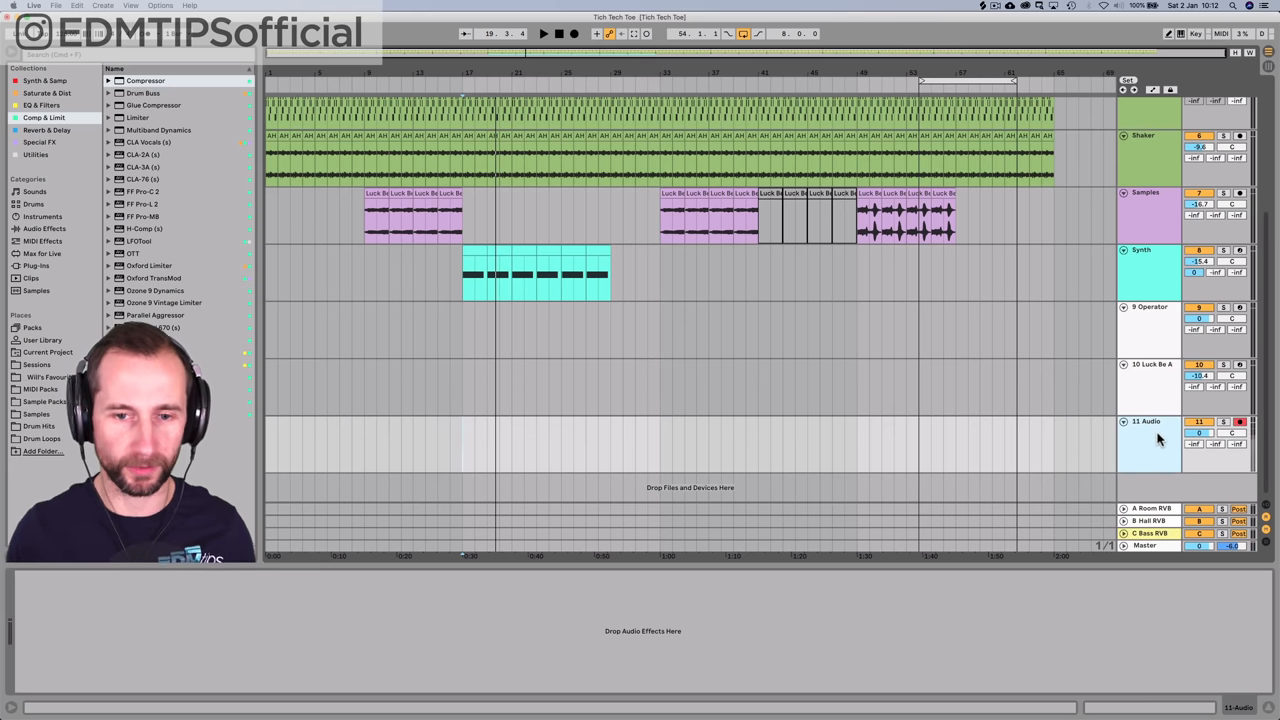
- Record a short sound onto the new 11 Audio track near the arrangement start
left_click(464, 442)
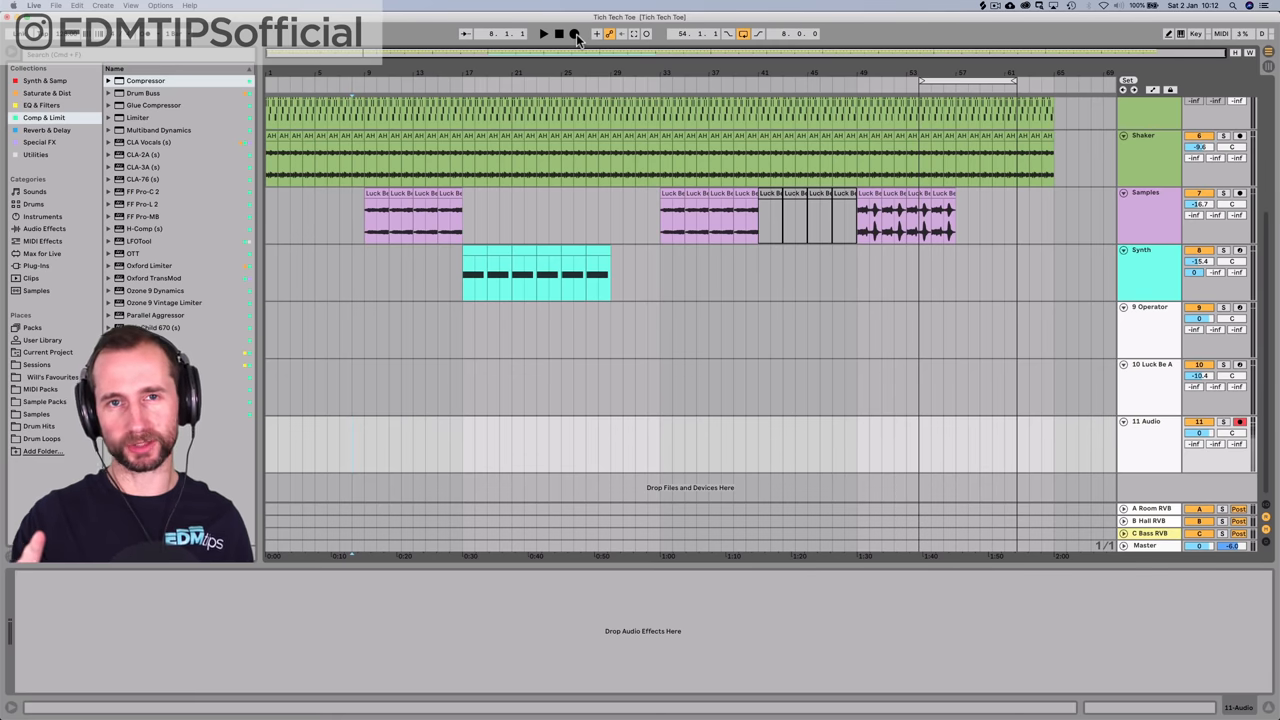
left_click(544, 32)
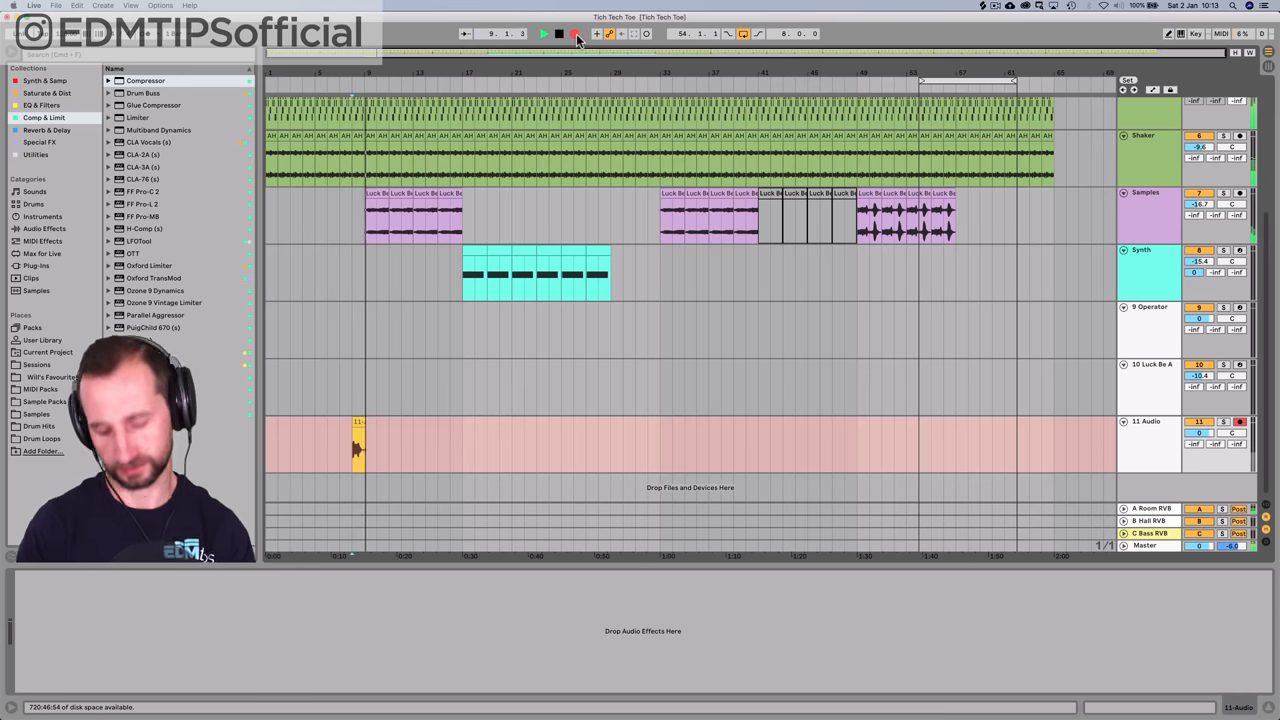
left_click(558, 32)
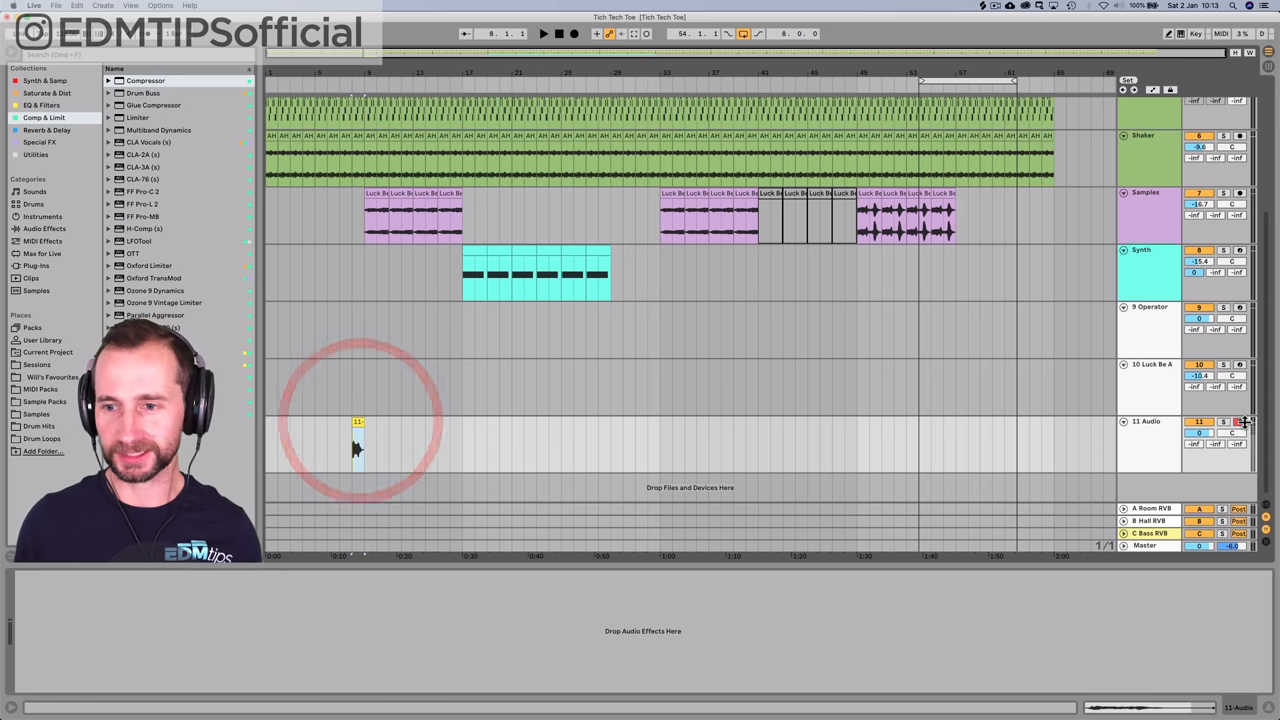
- Select the recorded clip and browse the audio effect categories
left_click(1240, 420)
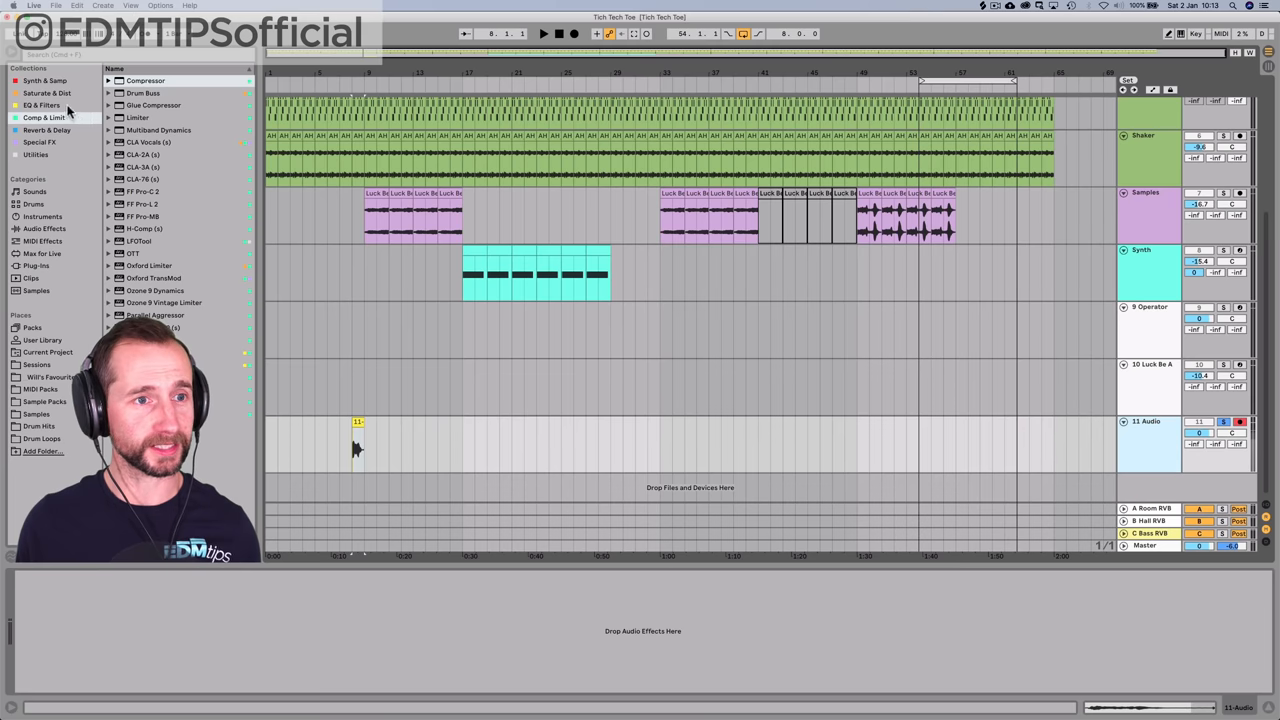
left_click(42, 104)
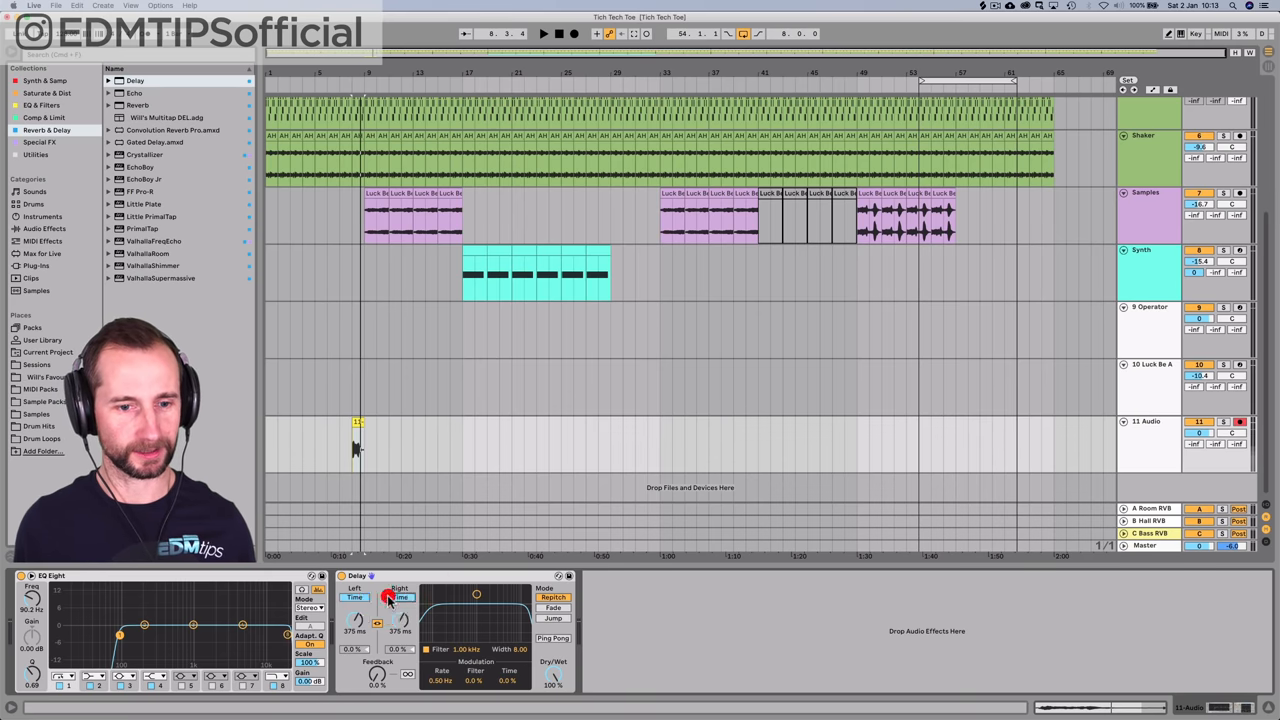
- Tweak the Delay device on the 11 Audio track and play back the result
left_click(400, 596)
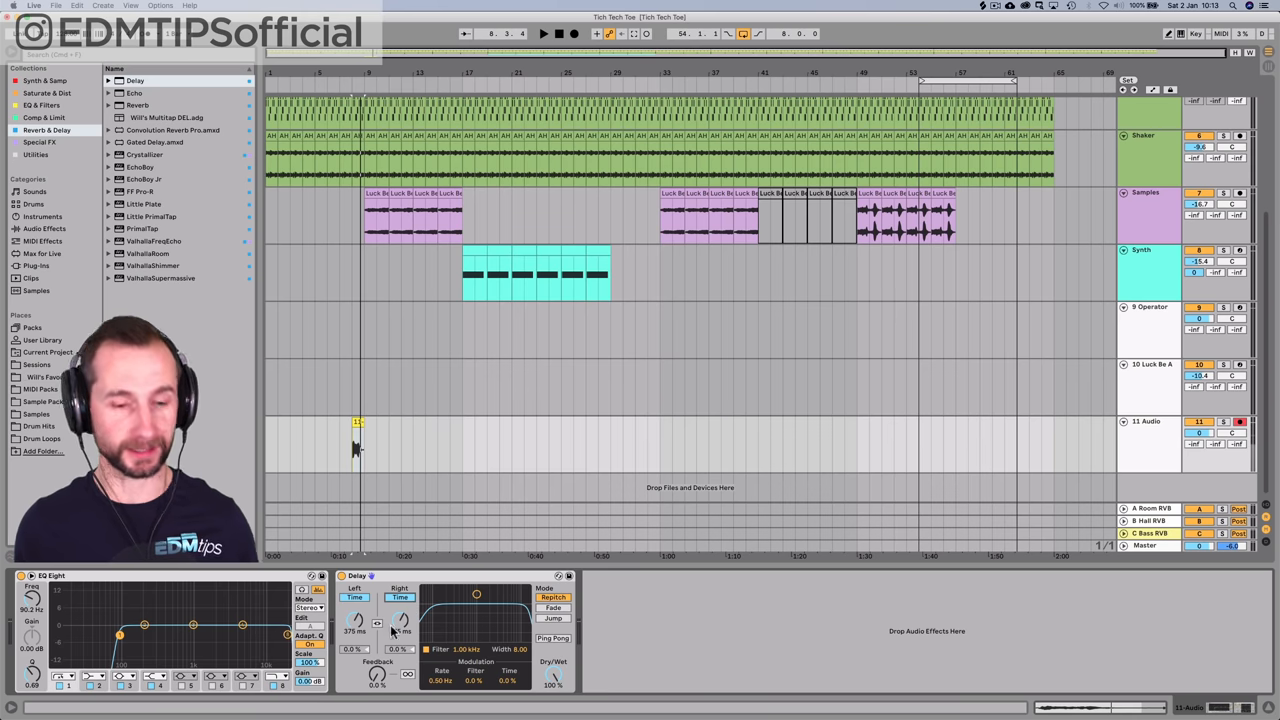
left_click_drag(356, 620, 356, 650)
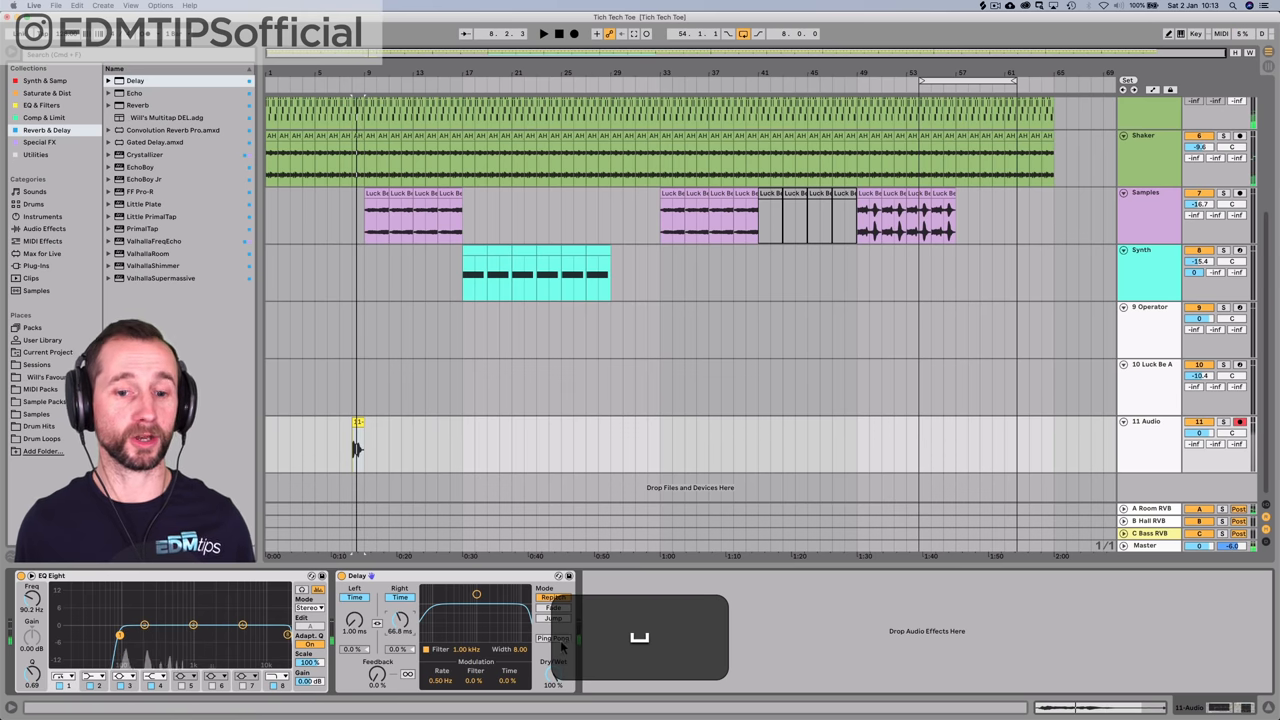
left_click(544, 32)
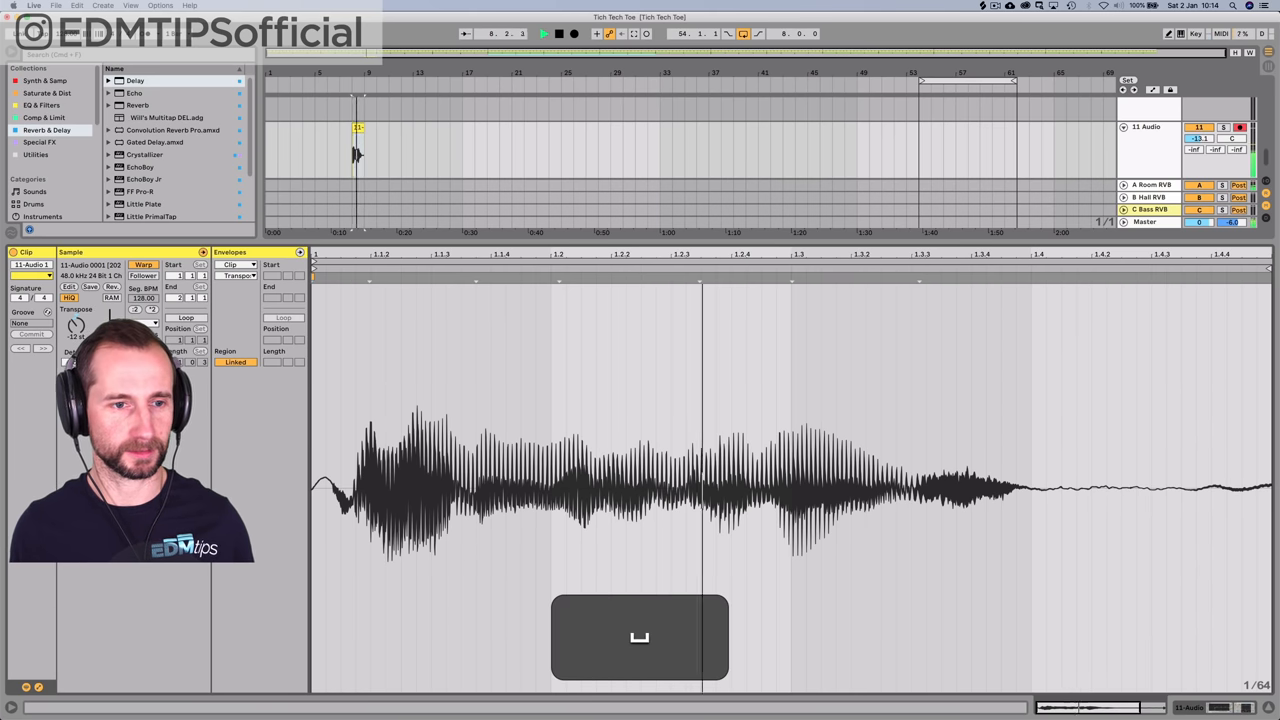
- Audition the recorded clip with Space and adjust its start point in Clip View
left_click(558, 32)
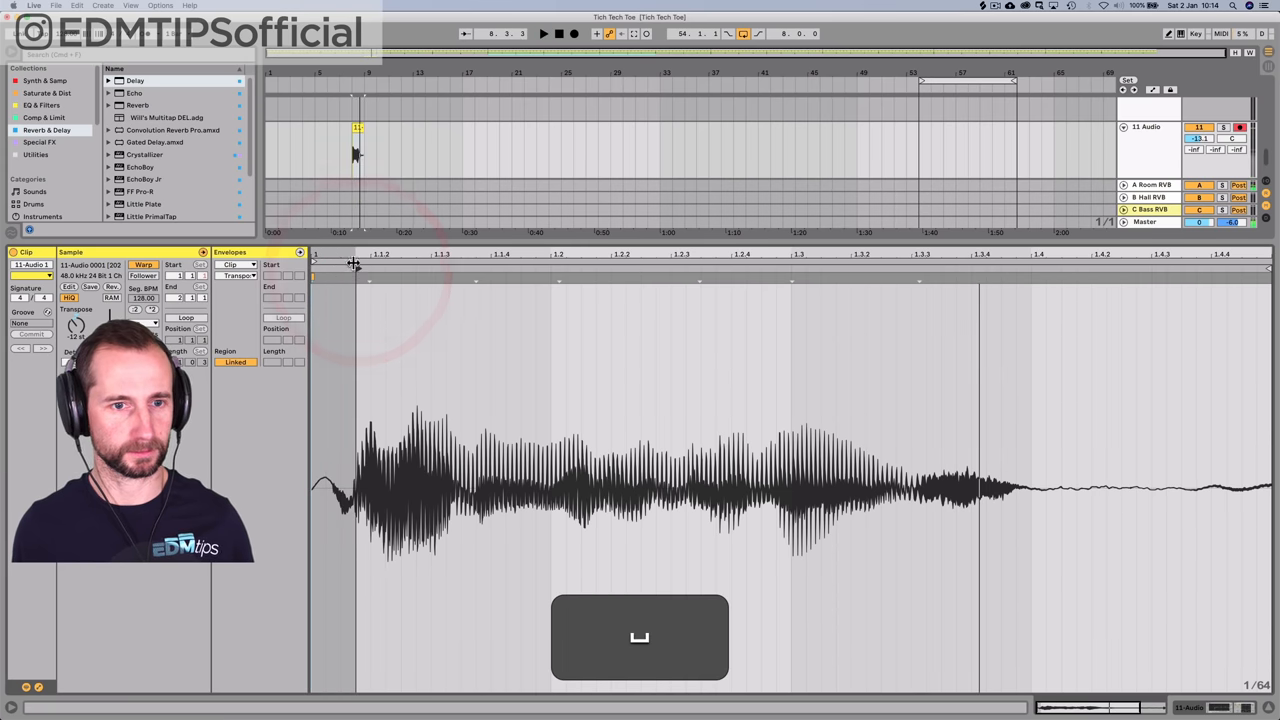
key("cmd")
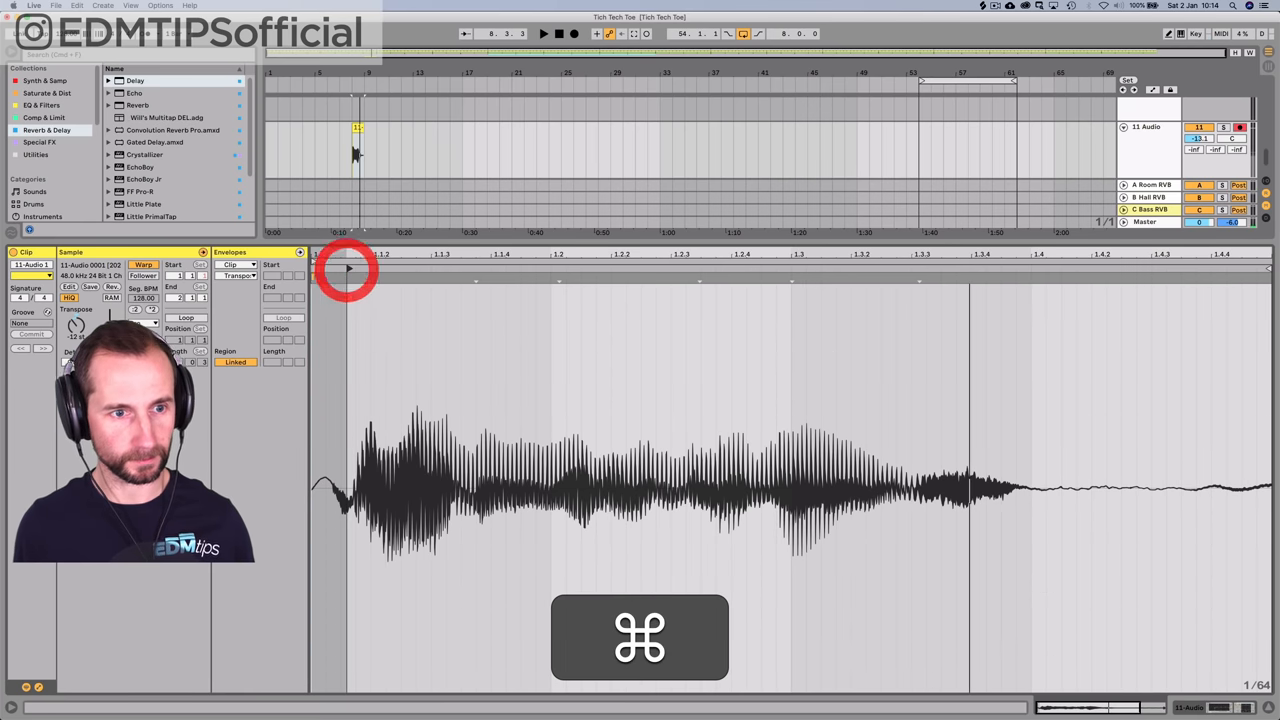
key("space")
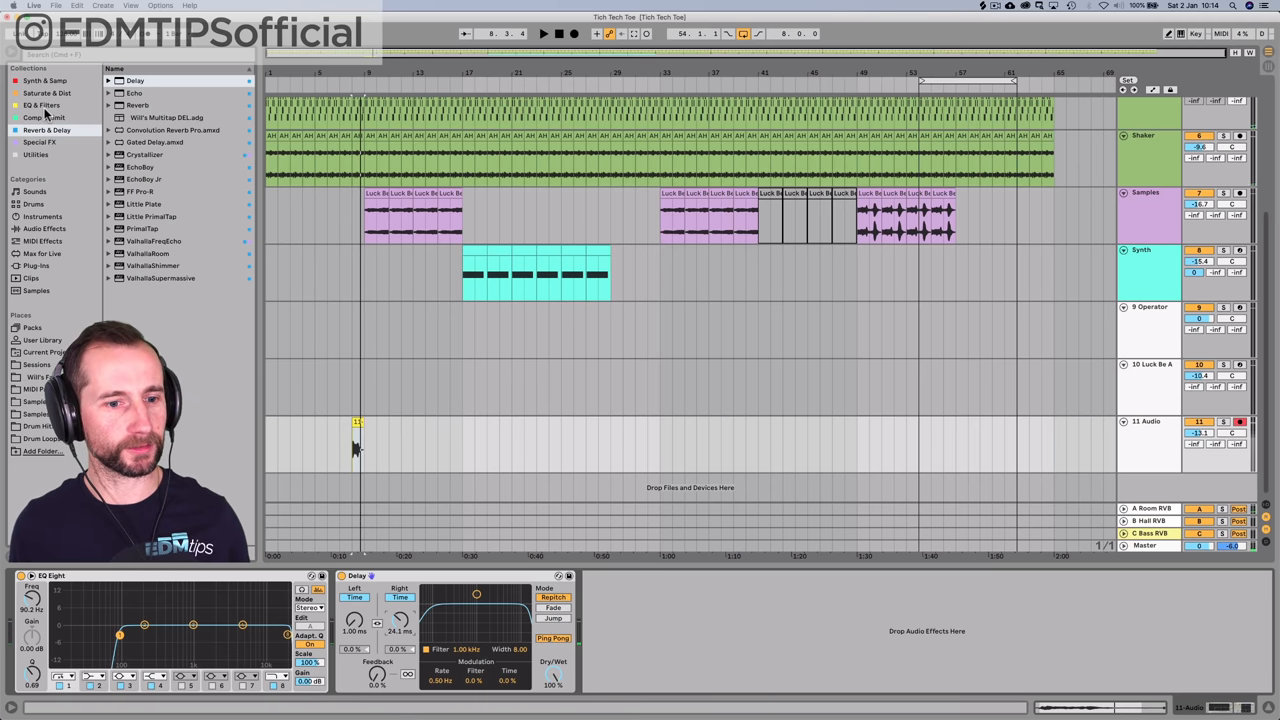
- Pull down an EQ Eight band on the shot and browse the compressor/limiter effects
left_click_drag(118, 636, 128, 644)
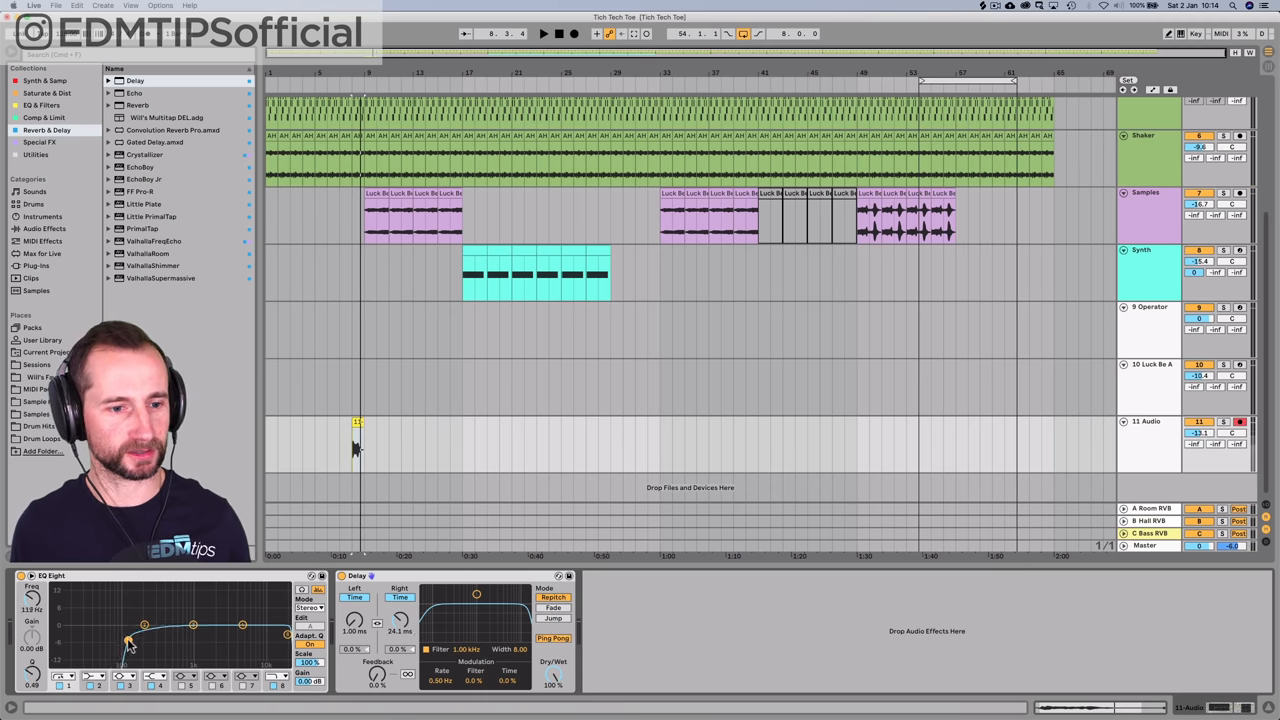
left_click(544, 32)
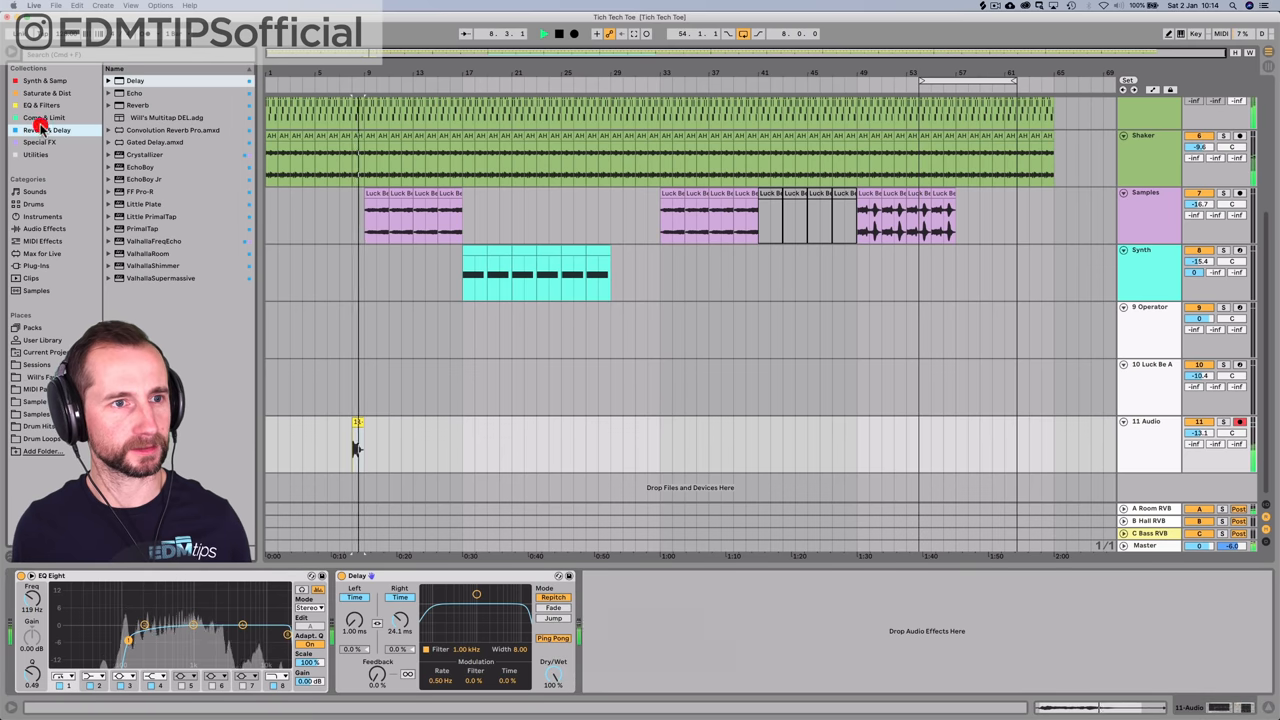
left_click(44, 116)
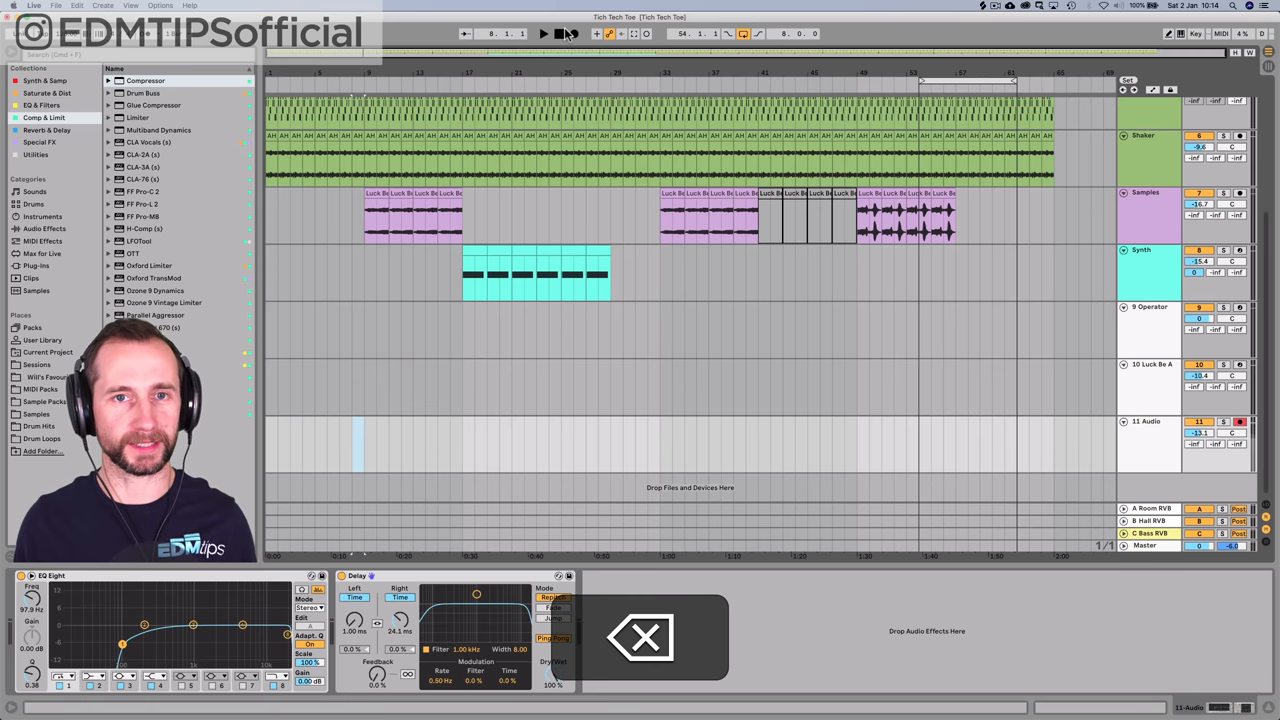
- Move the shot from the arrangement start to two pasted copies under the Synth clip
left_click(544, 32)
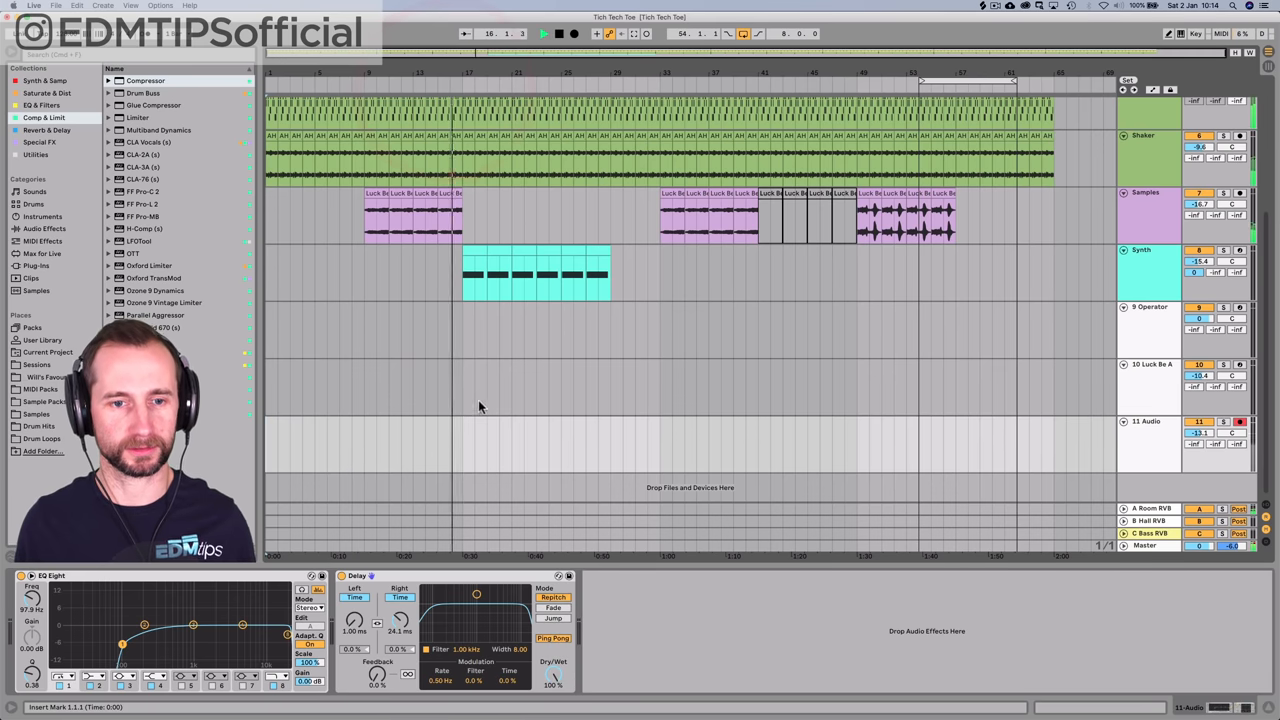
key("cmd+v")
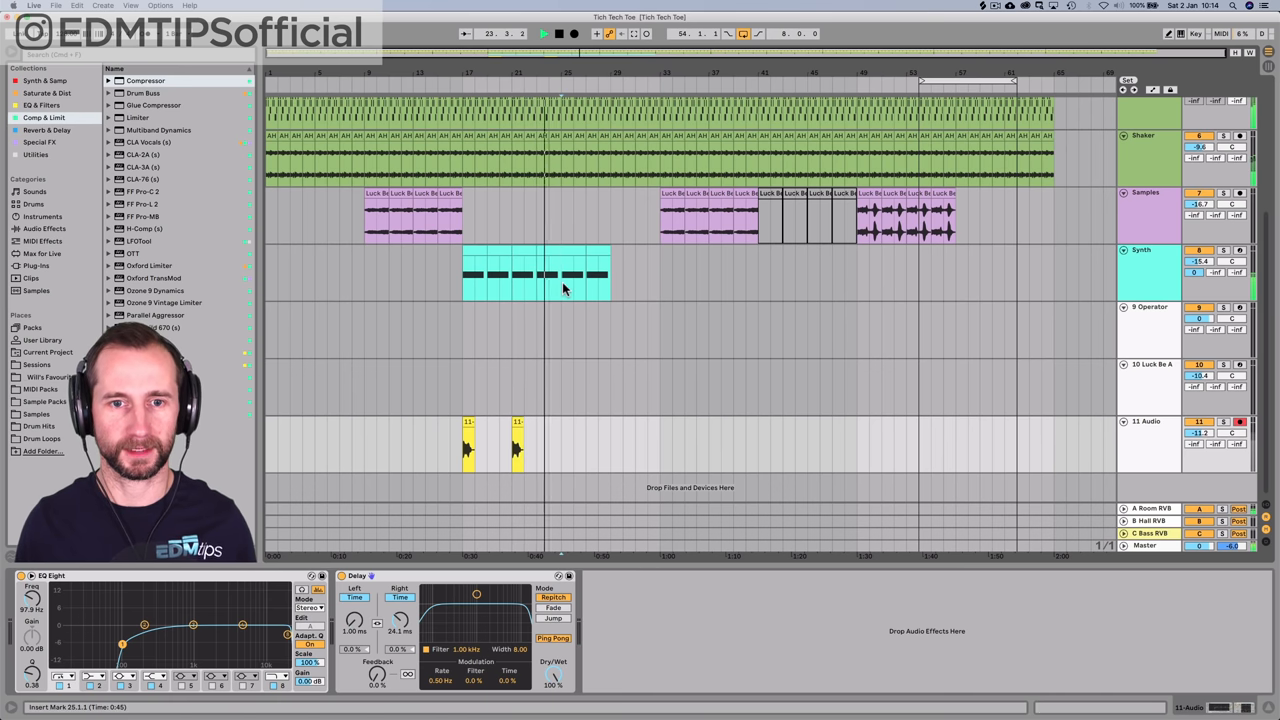
left_click(864, 220)
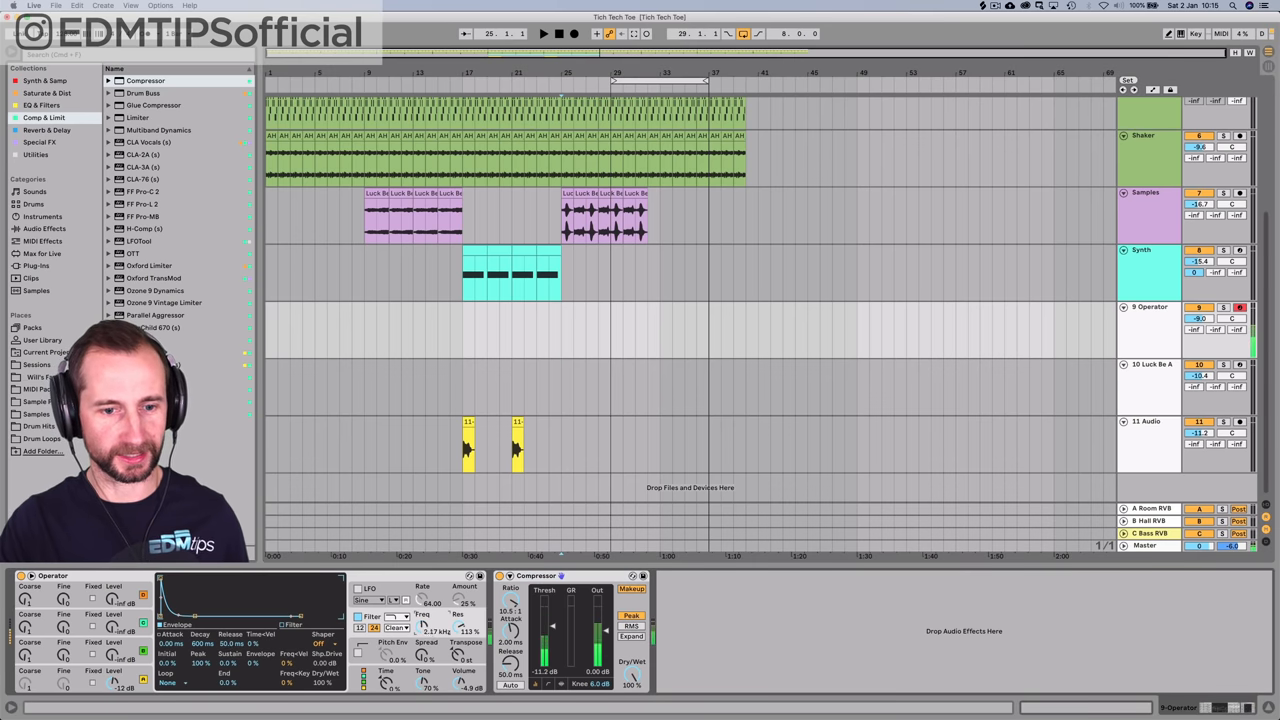
- Loop the synth section and undo the earlier Operator clip with Cmd+Z
left_click(544, 32)
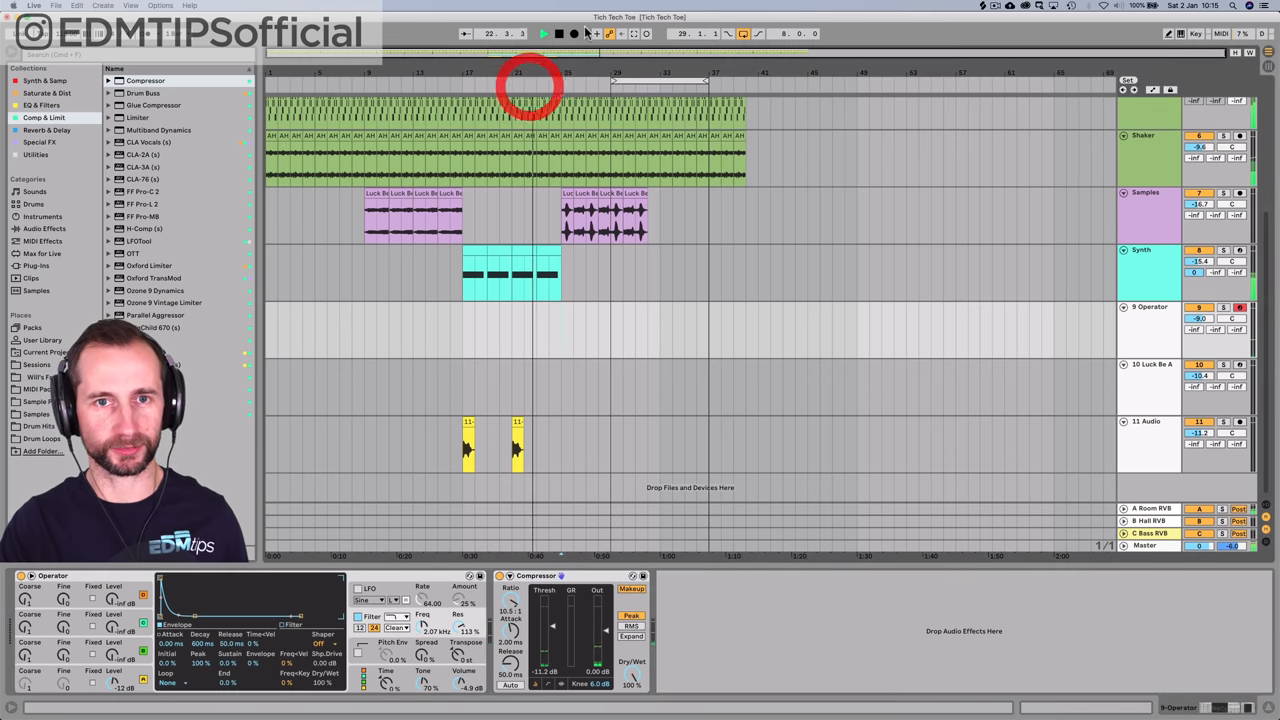
left_click(544, 32)
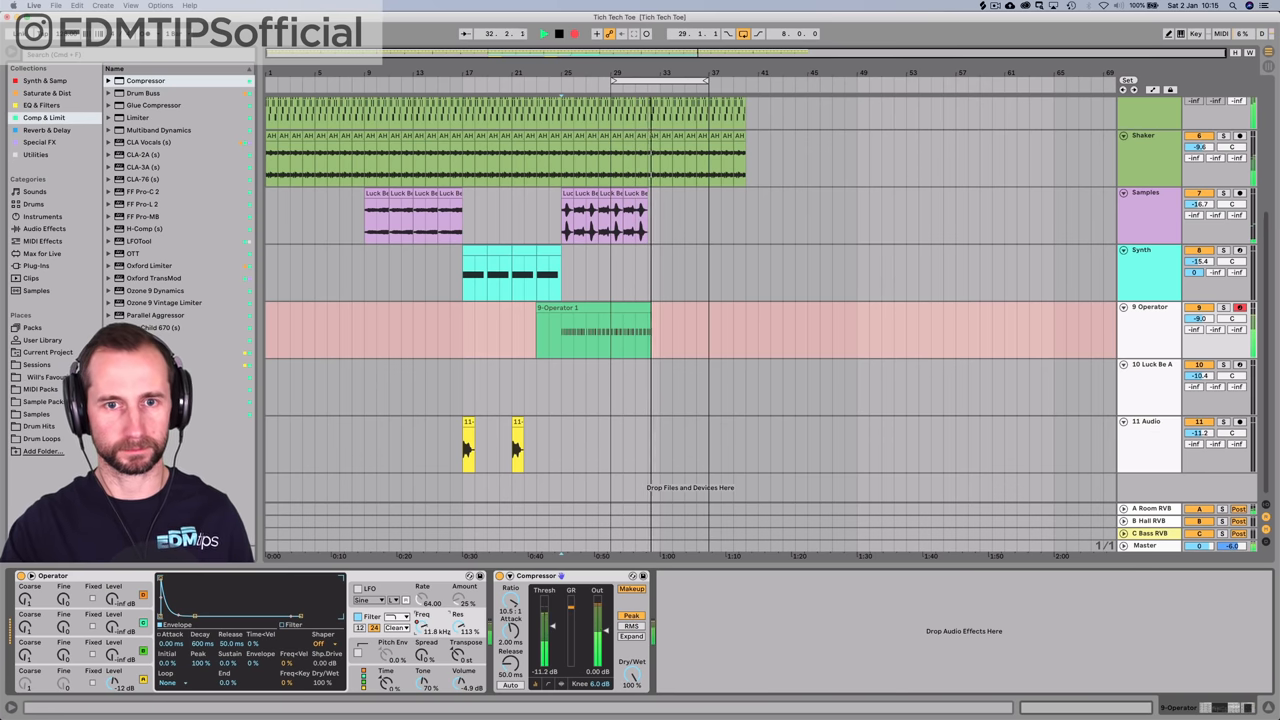
left_click(544, 32)
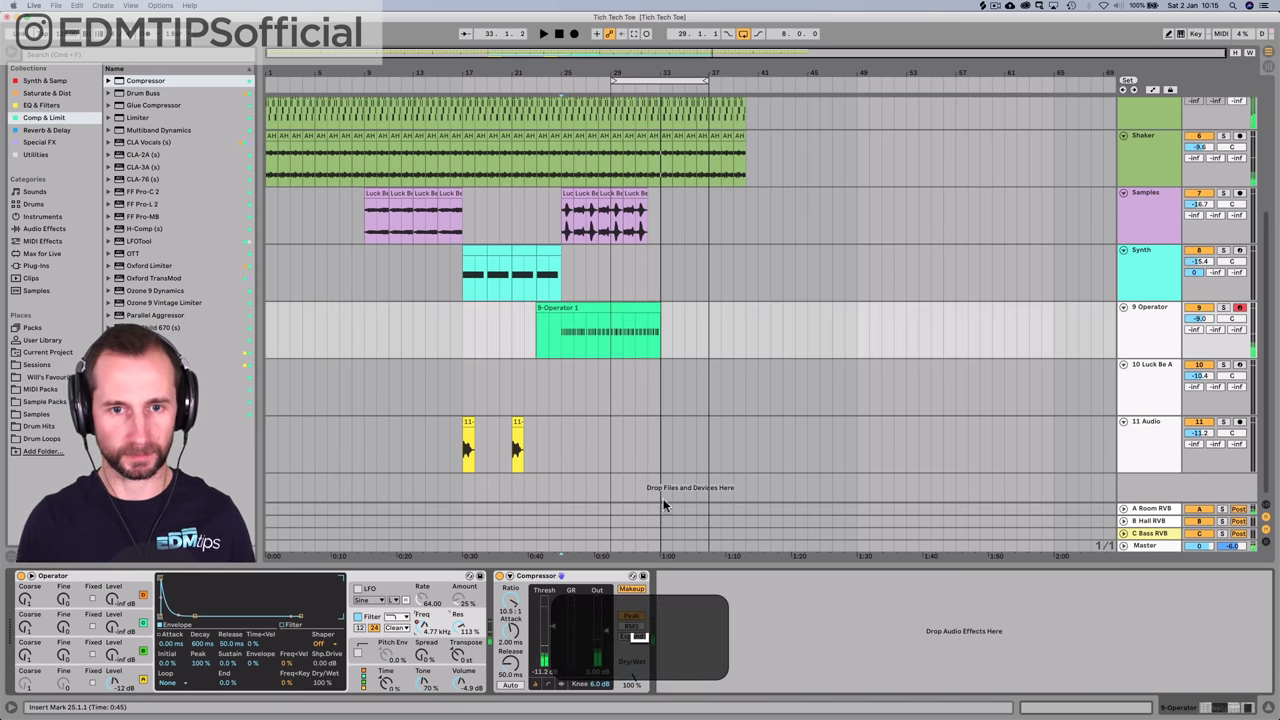
left_click(556, 222)
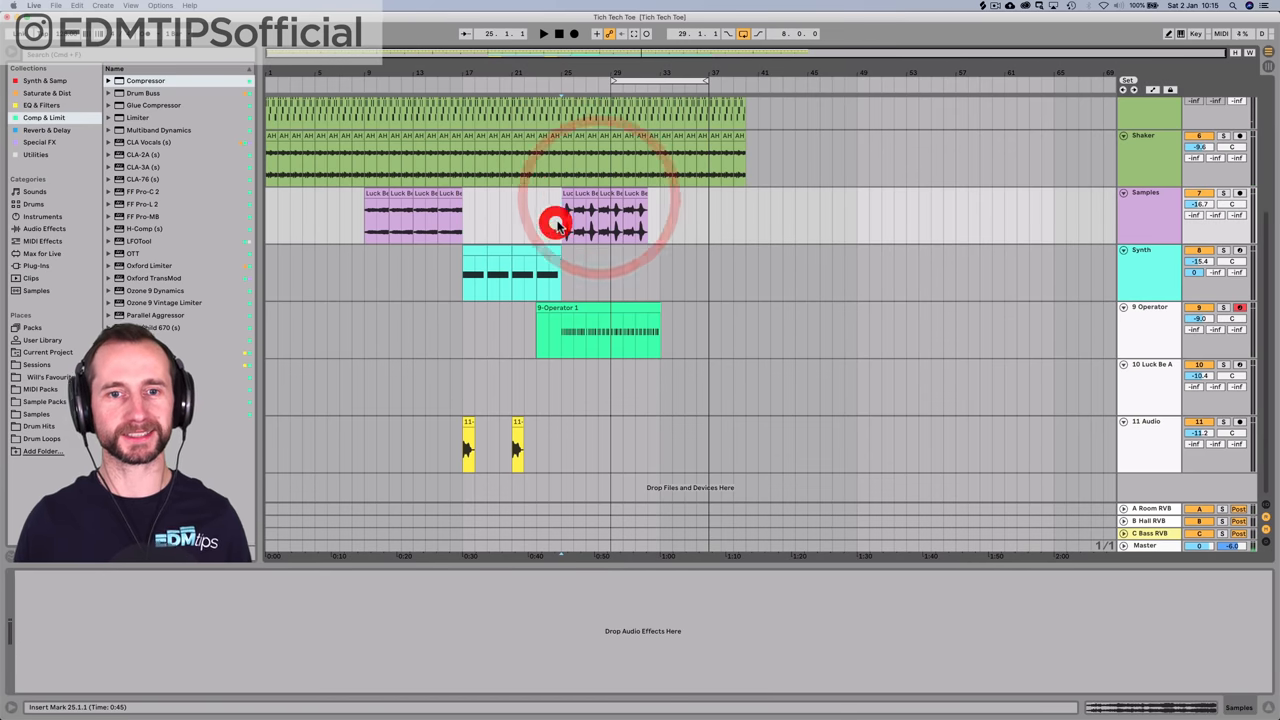
key("cmd+z")
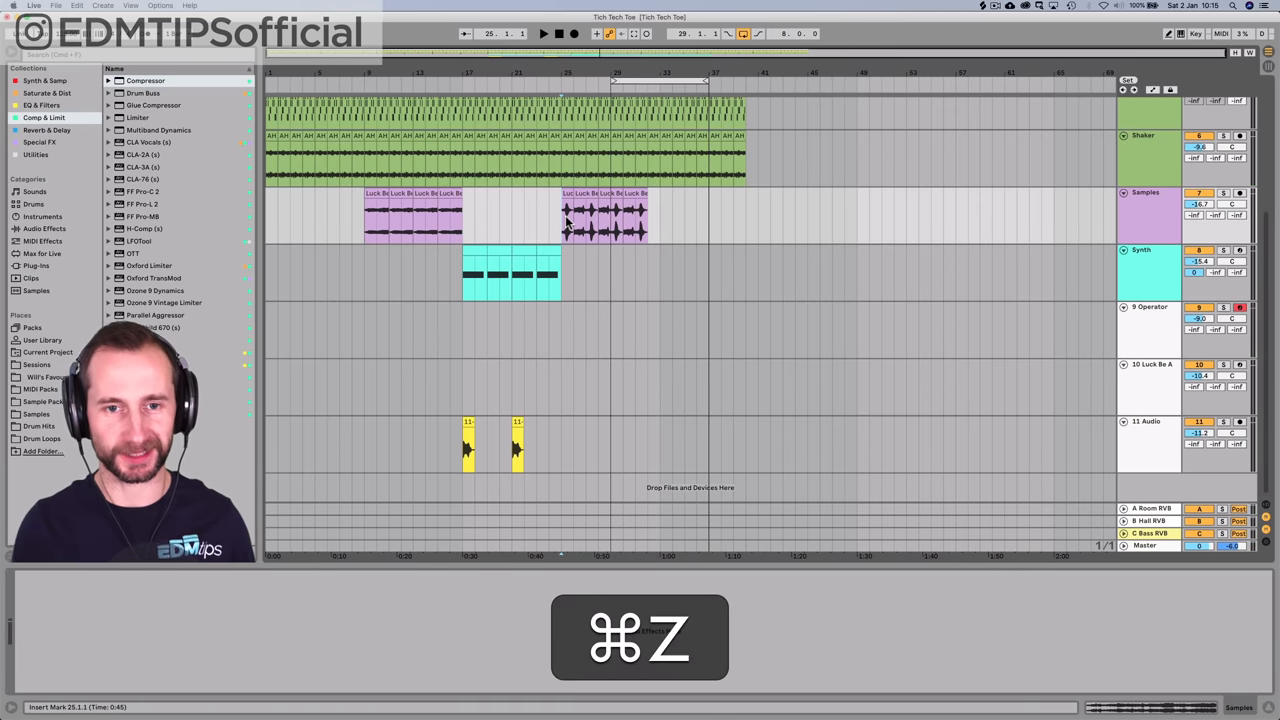
key("cmd+z")
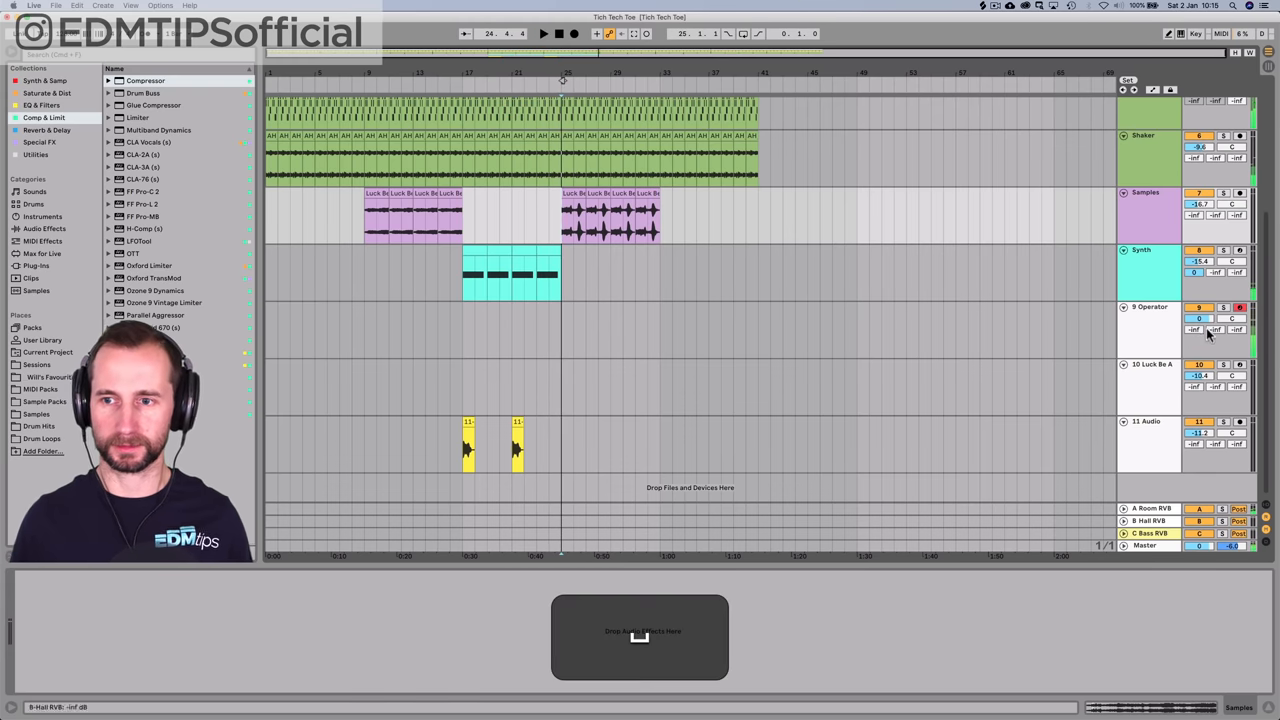
- Arm the Operator track and record a new rhythm clip onto it
left_click(1150, 308)
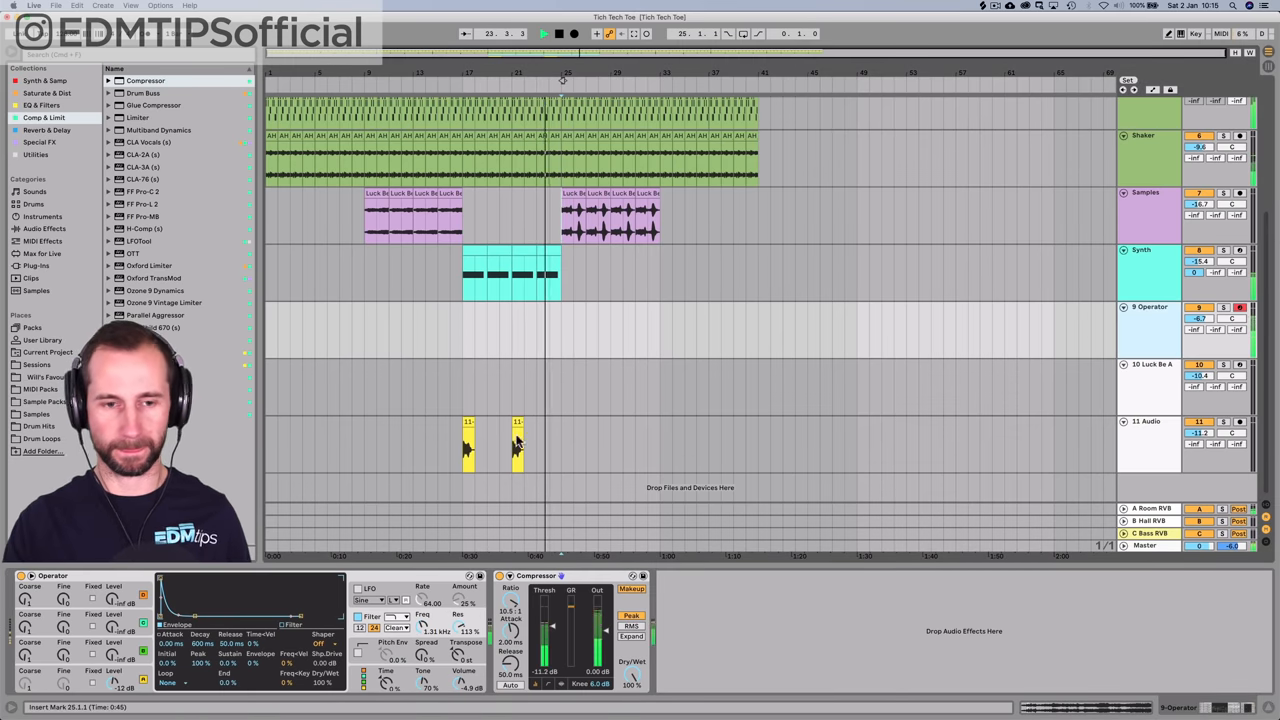
left_click(544, 32)
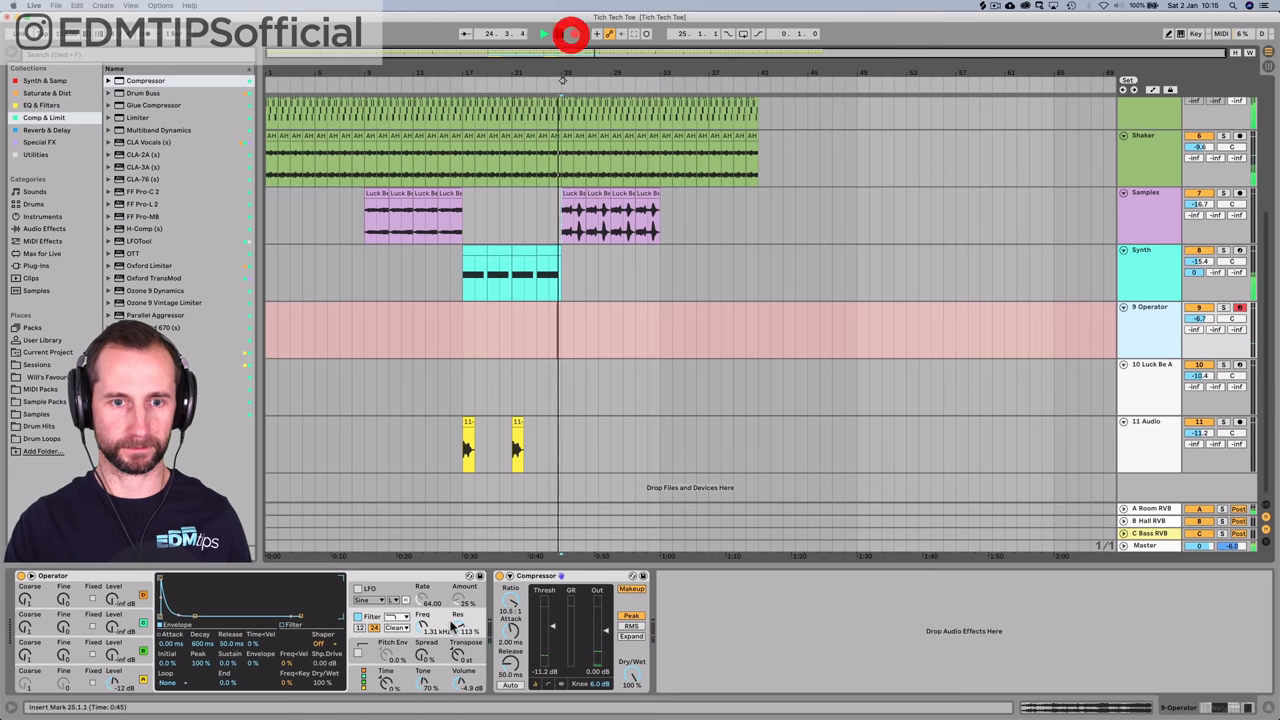
left_click(544, 32)
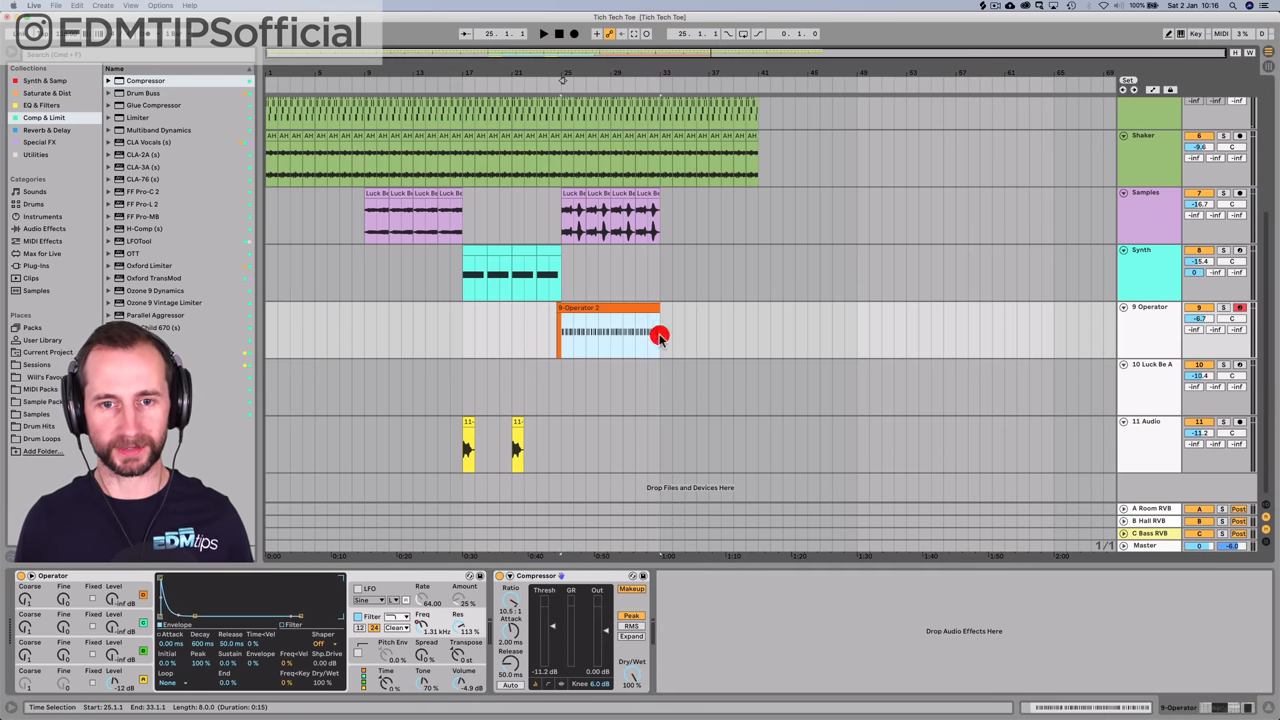
- Consolidate the Operator recording with Cmd+J, zoom into its notes and play it back
key("cmd+j")
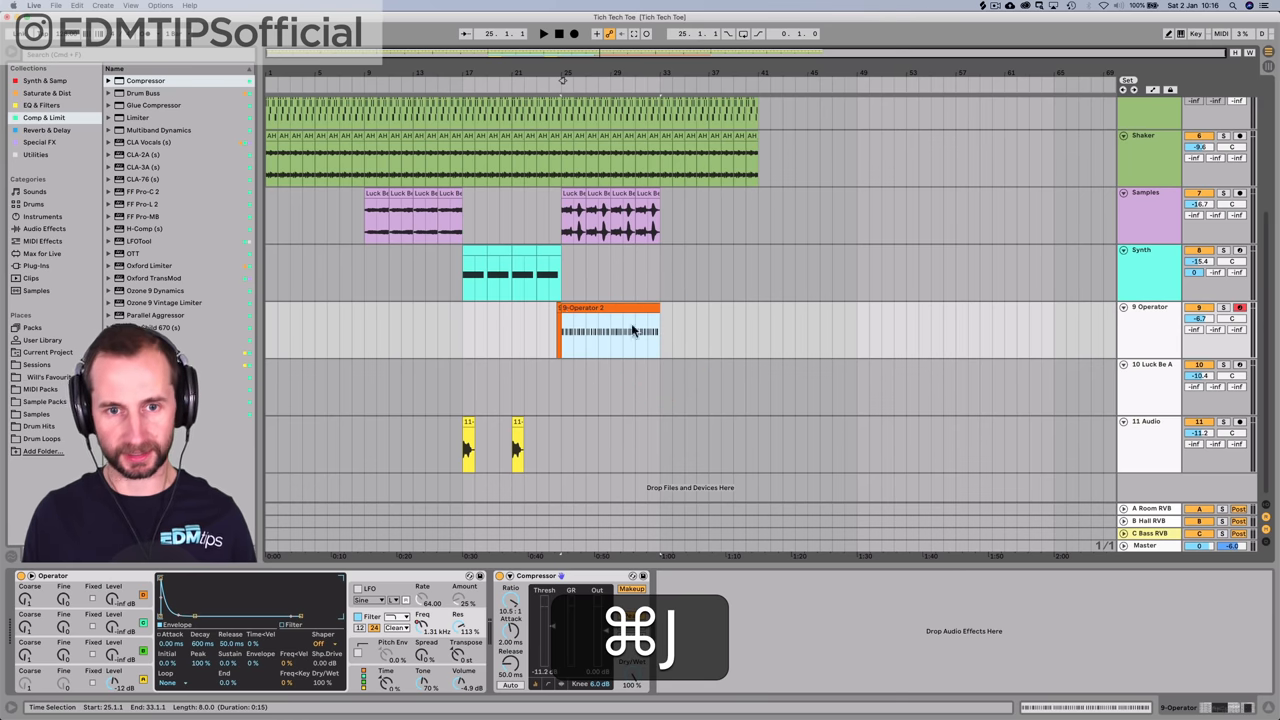
left_click(608, 308)
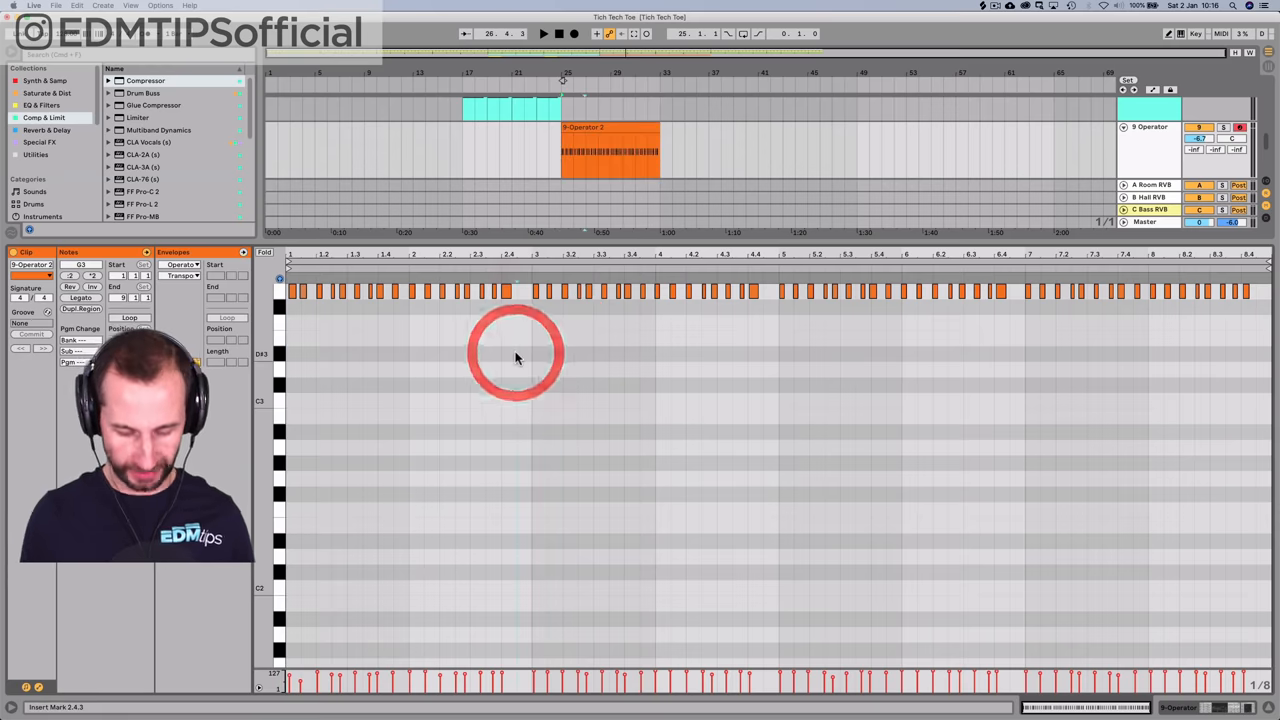
key("cmd")
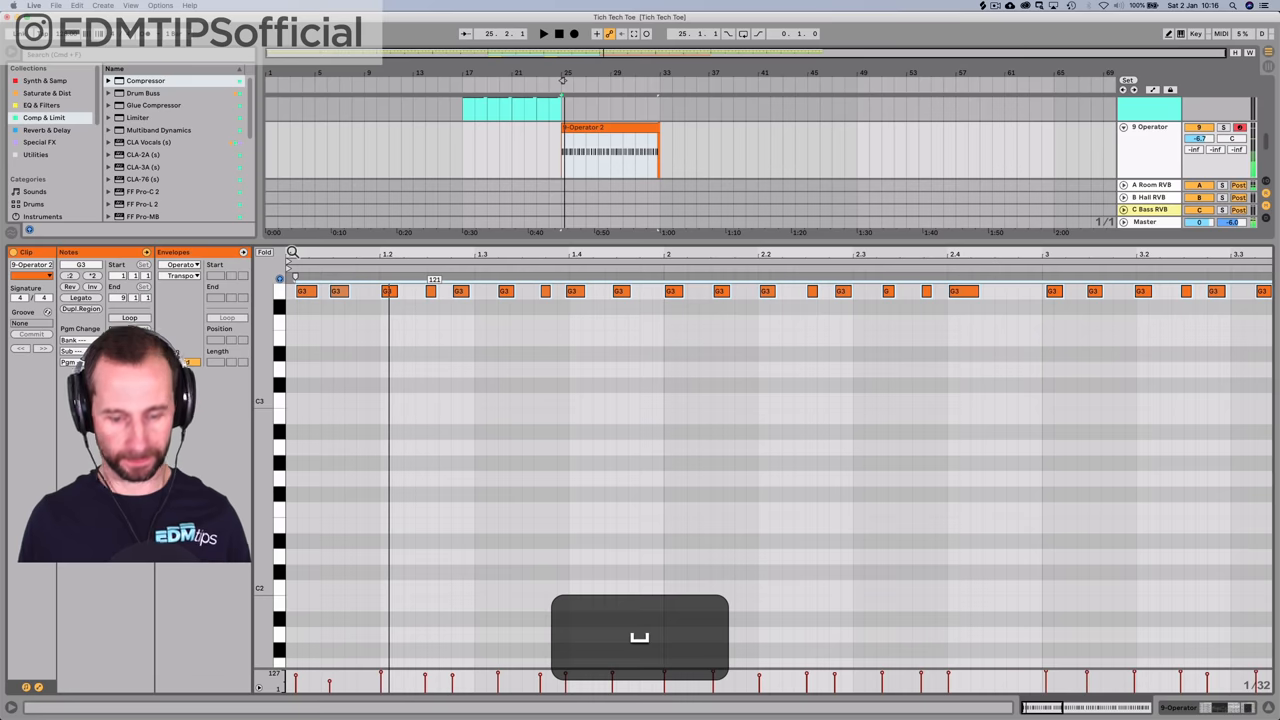
key("return")
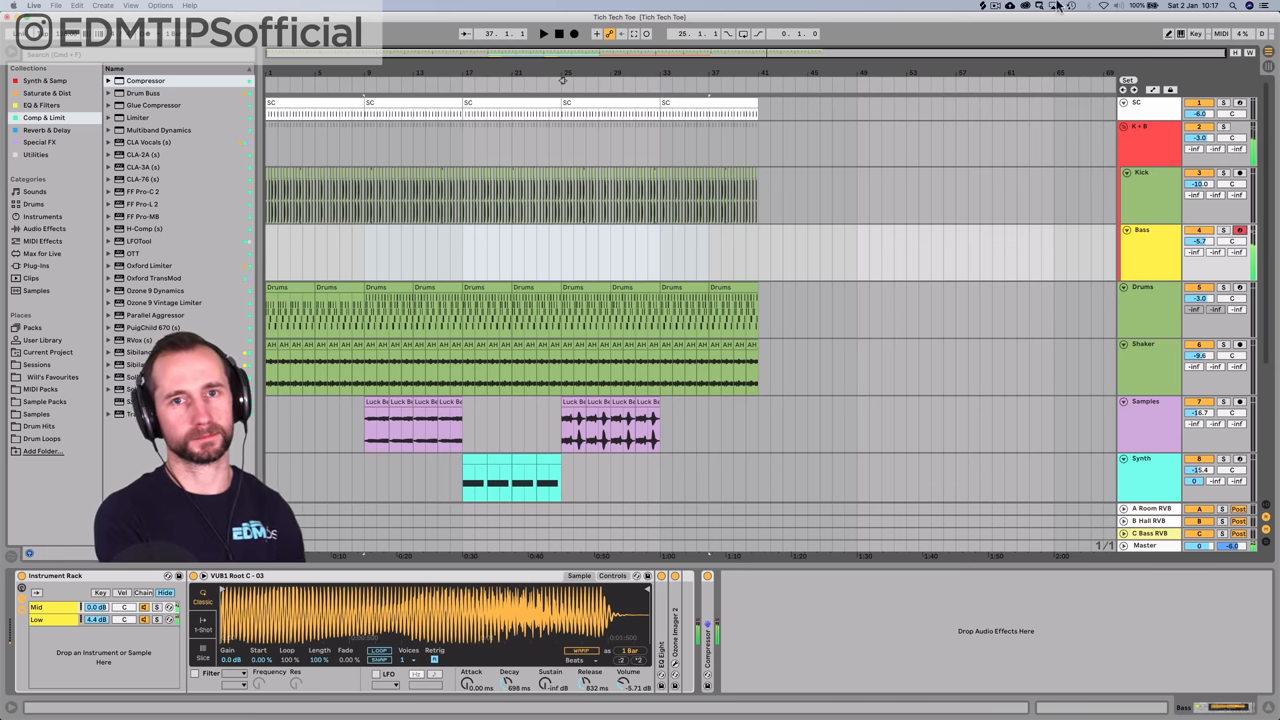
- Play and stop the arrangement to rehearse before recording the bassline
left_click(544, 32)
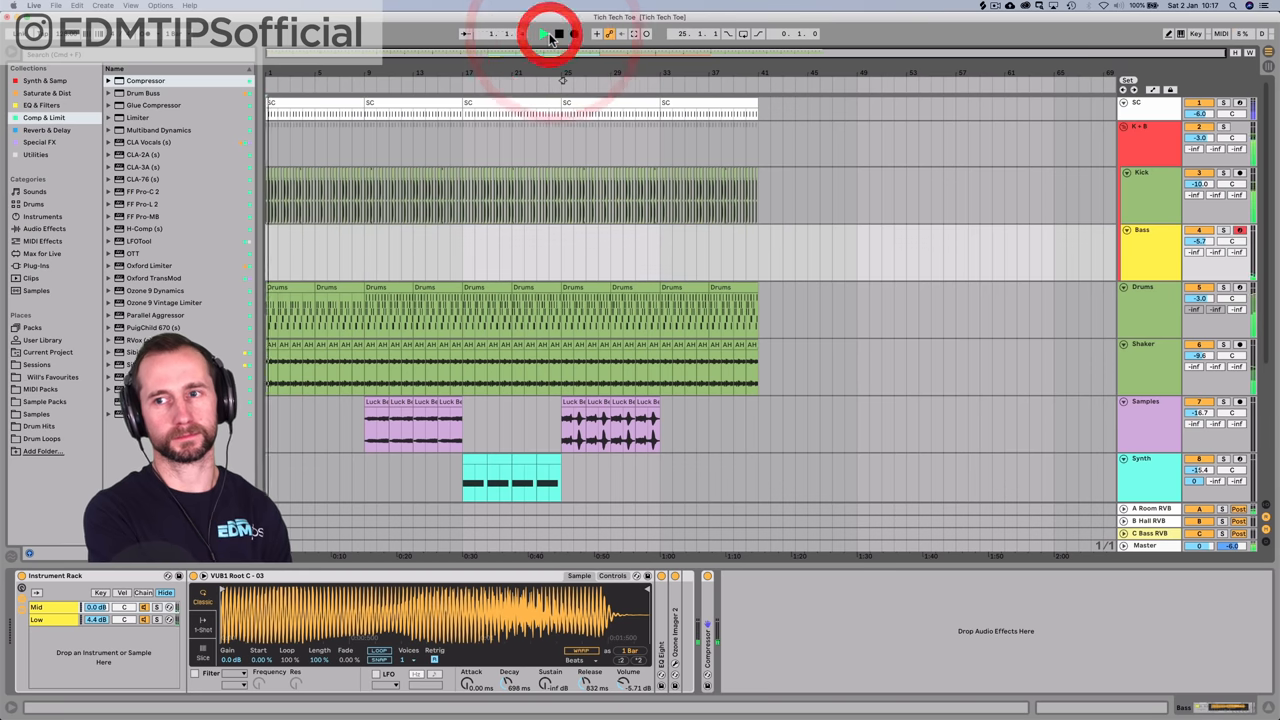
left_click(544, 32)
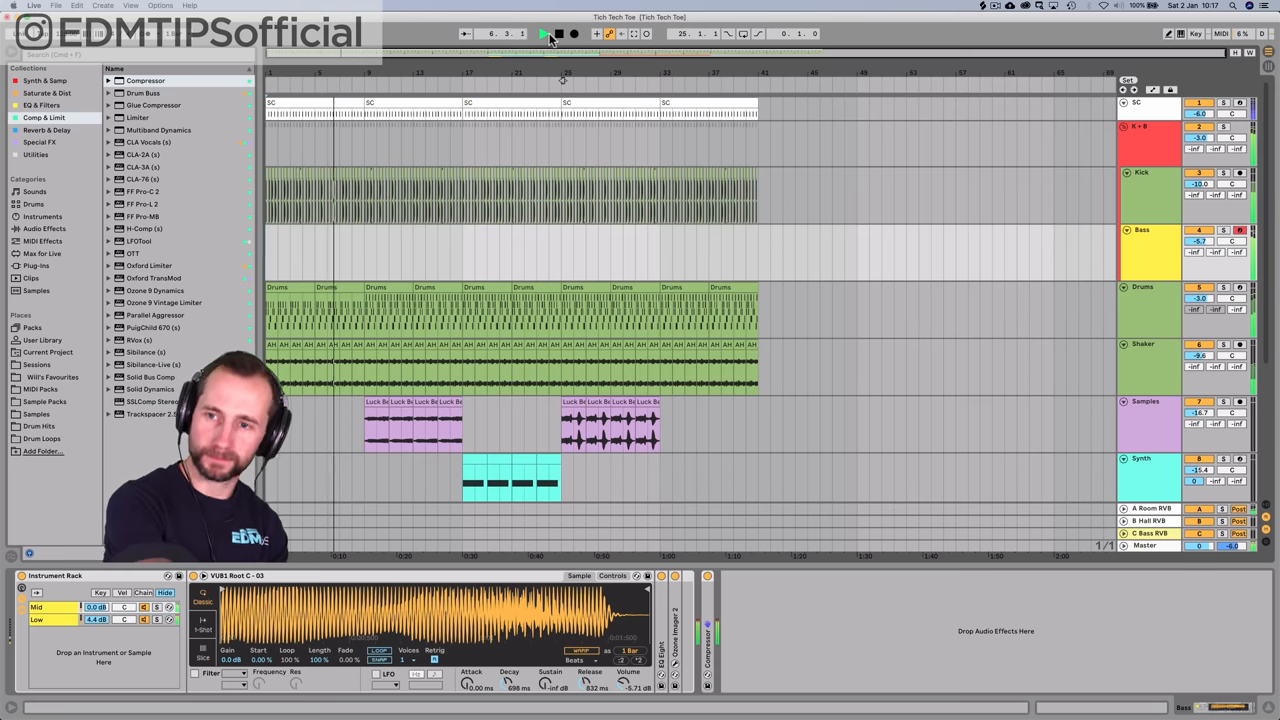
left_click(544, 32)
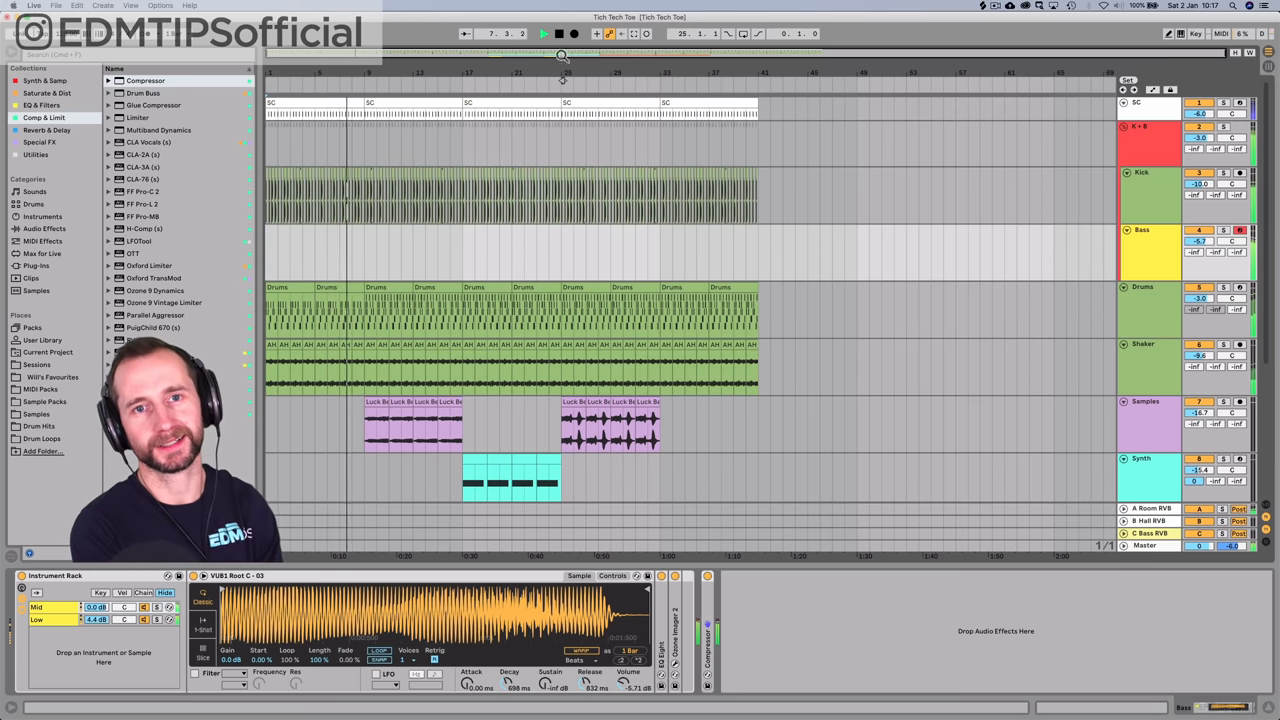
left_click(544, 32)
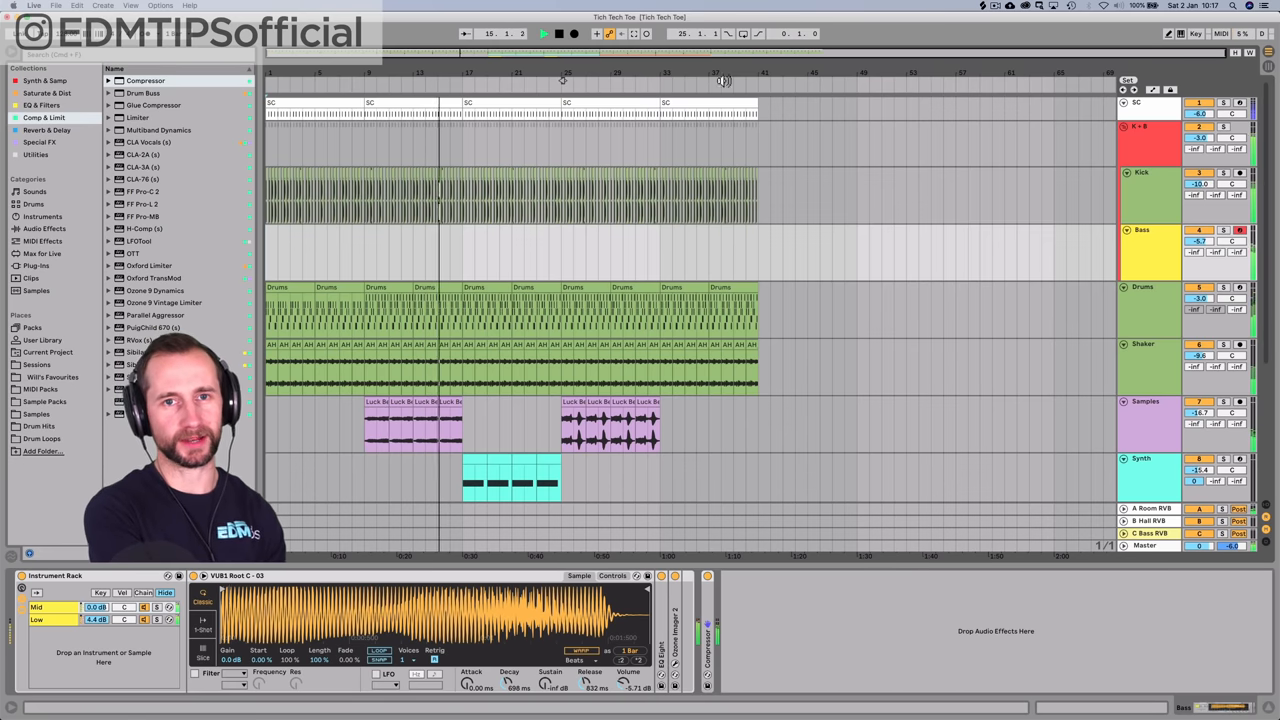
left_click(544, 32)
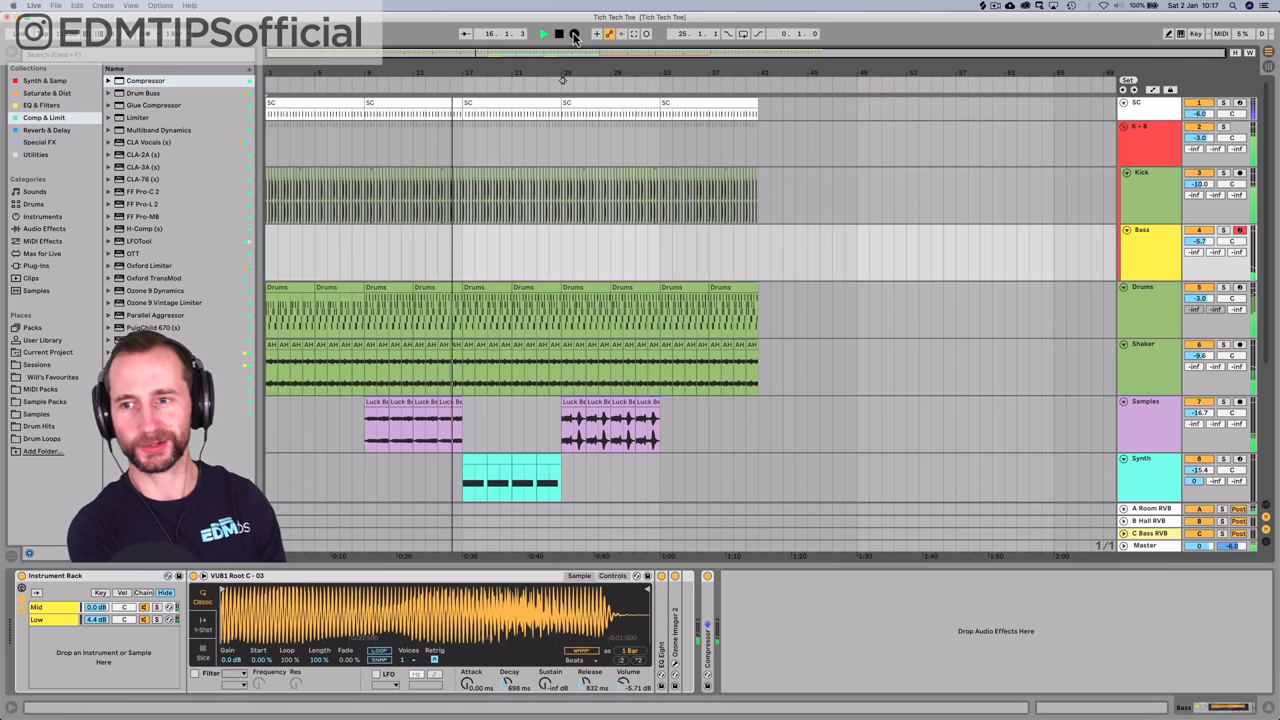
- Record a short bassline clip onto the Bass track and stop recording
left_click(544, 32)
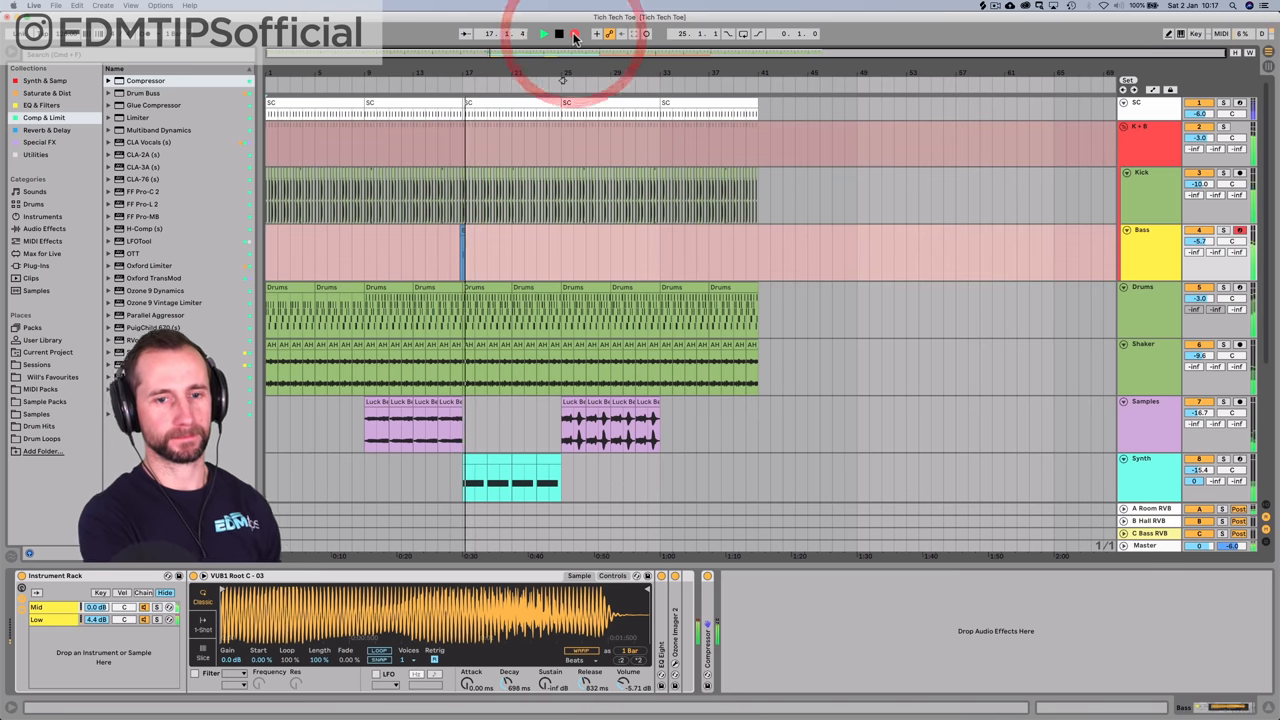
left_click(544, 32)
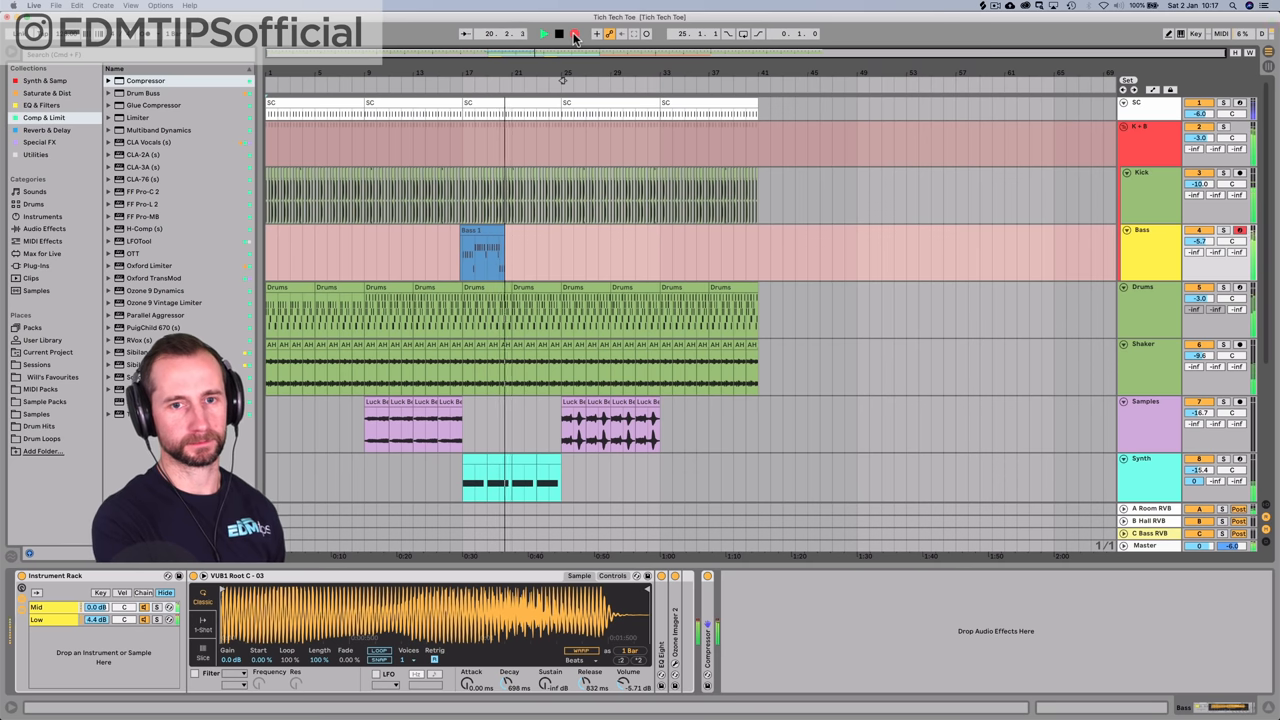
left_click(560, 32)
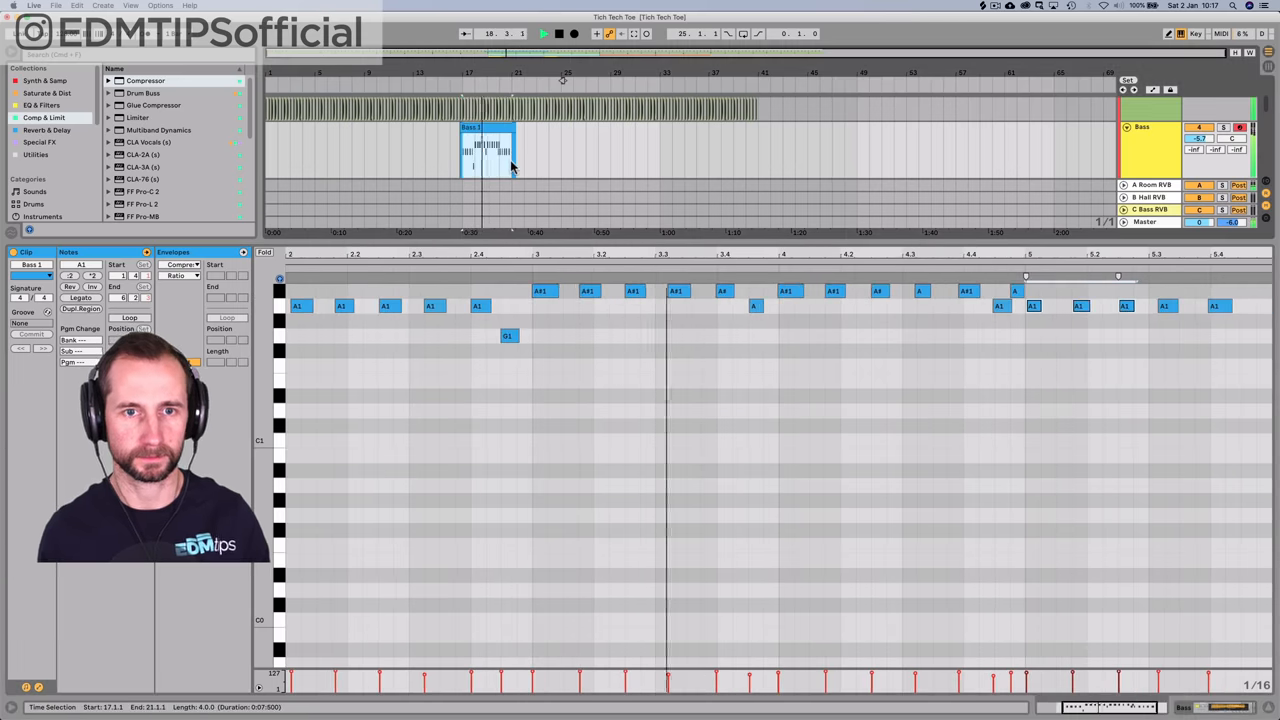
- Quantize all the bassline notes to the grid and switch to the mixer view
key("cmd+j")
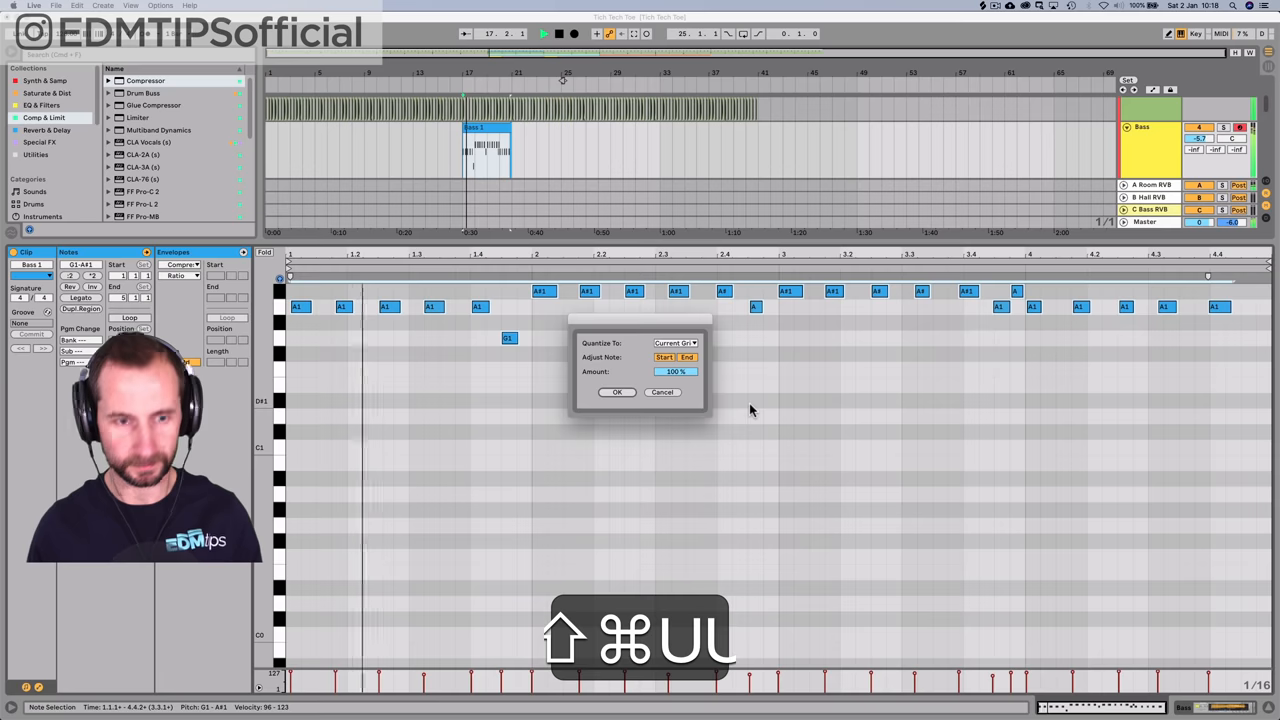
left_click(616, 390)
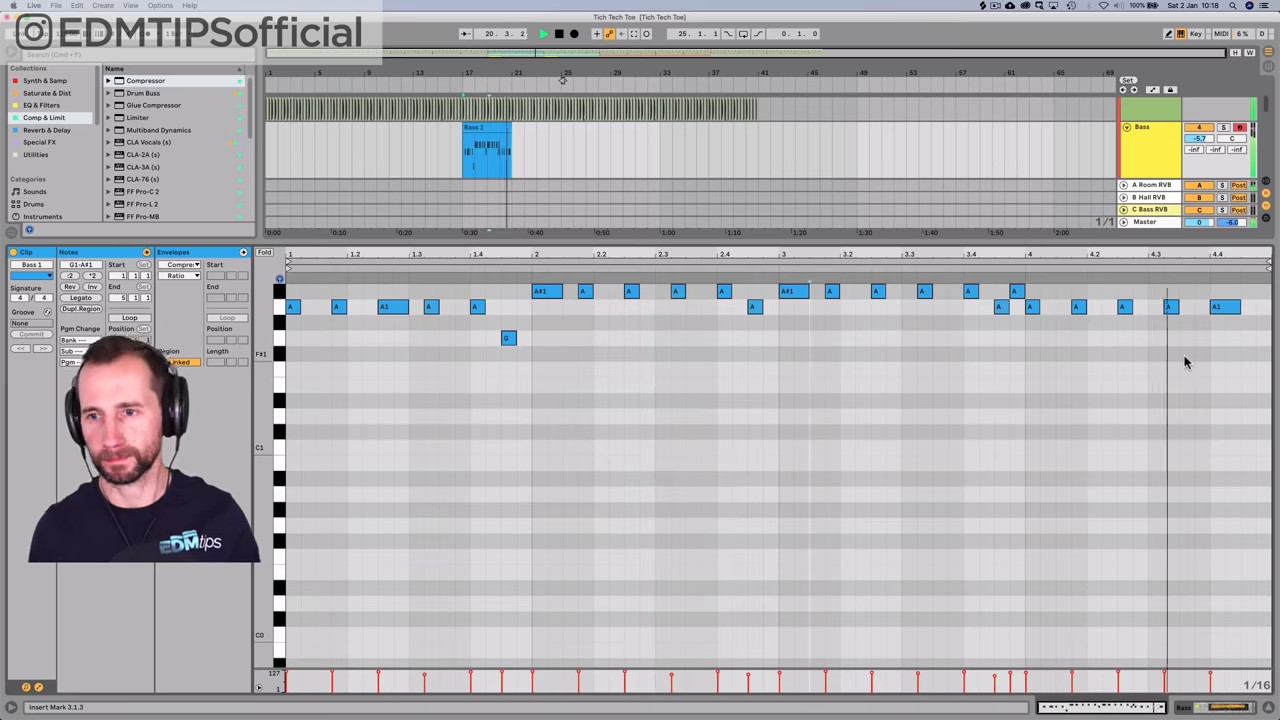
left_click(1220, 308)
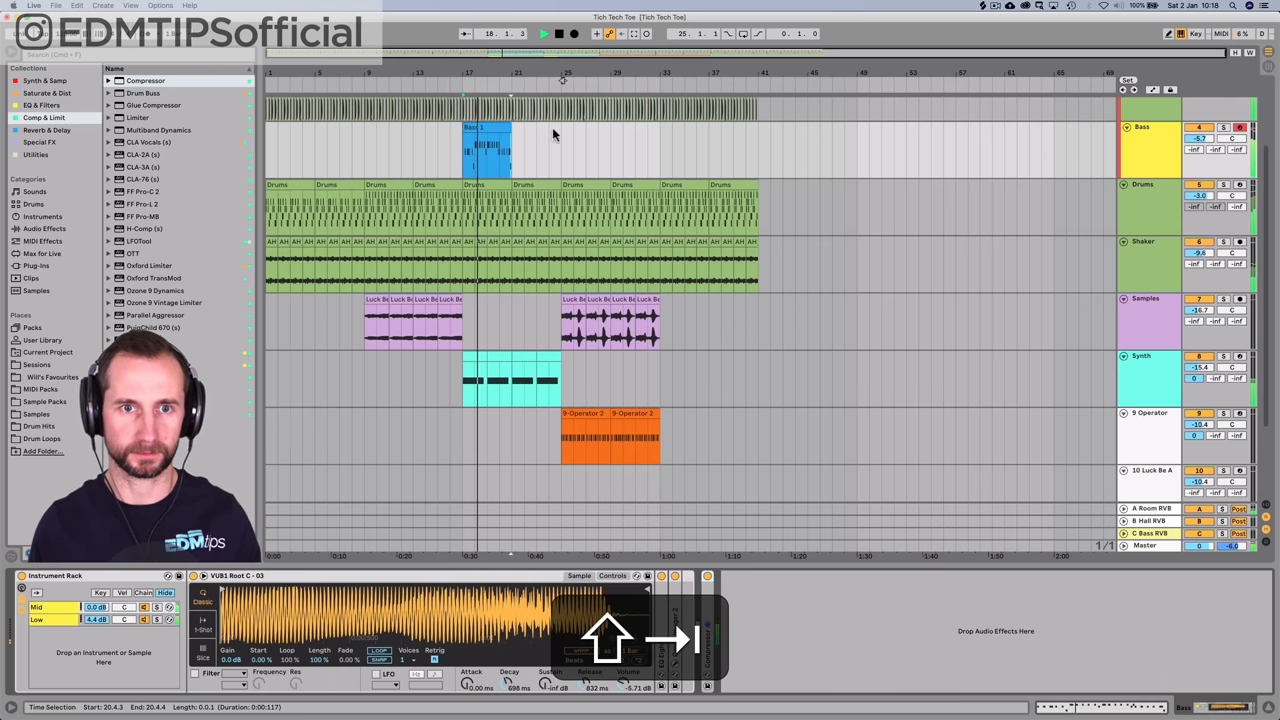
left_click(490, 150)
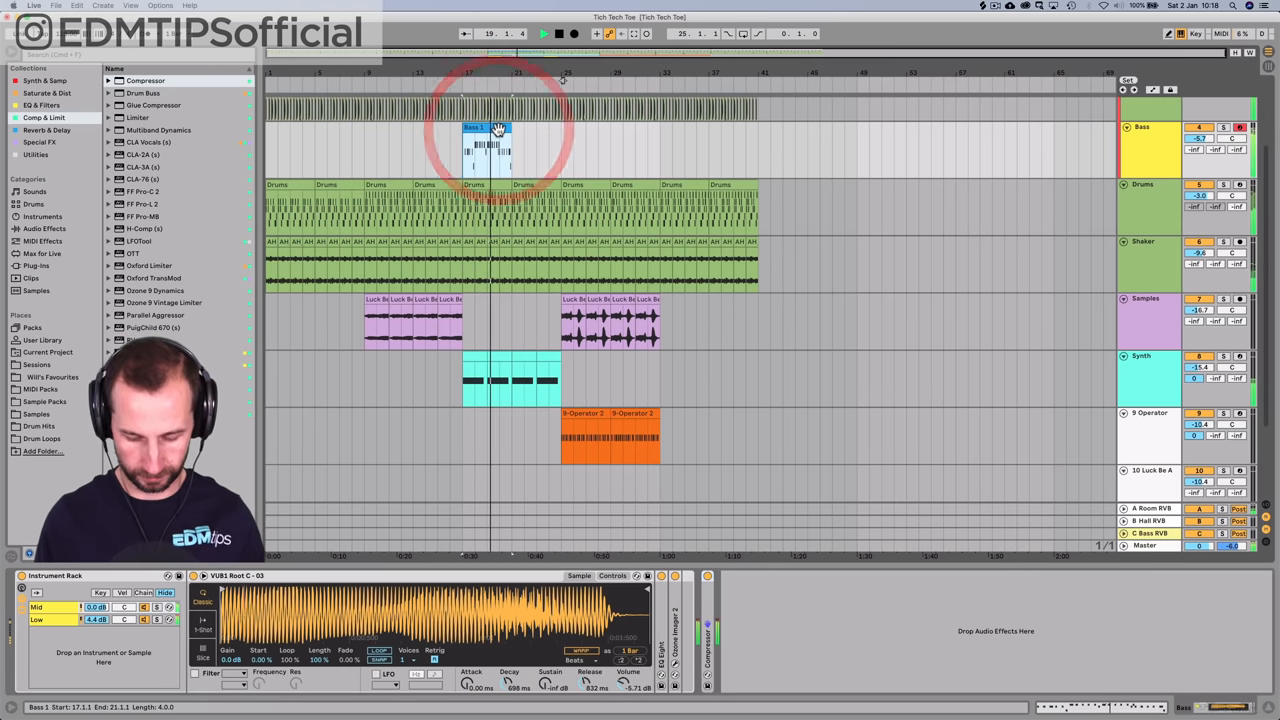
key("cmd+d")
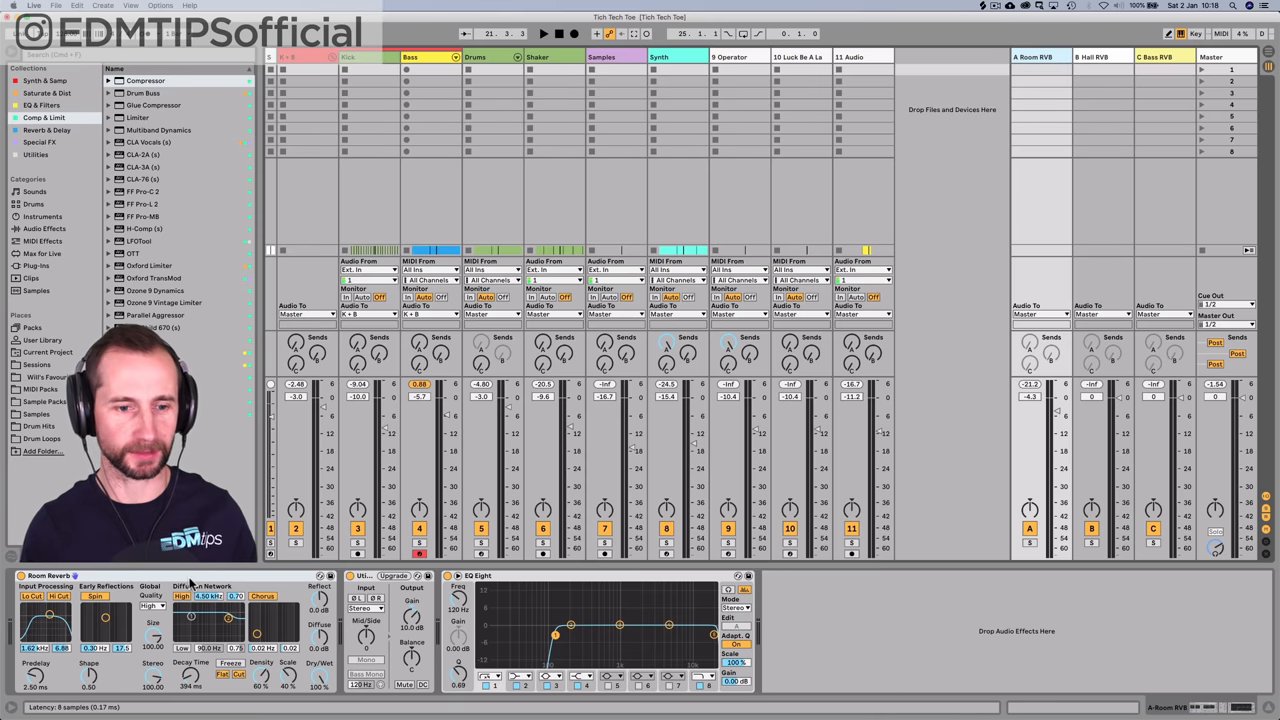
- Adjust the Room Reverb return track's level fader in the mixer
left_click(544, 32)
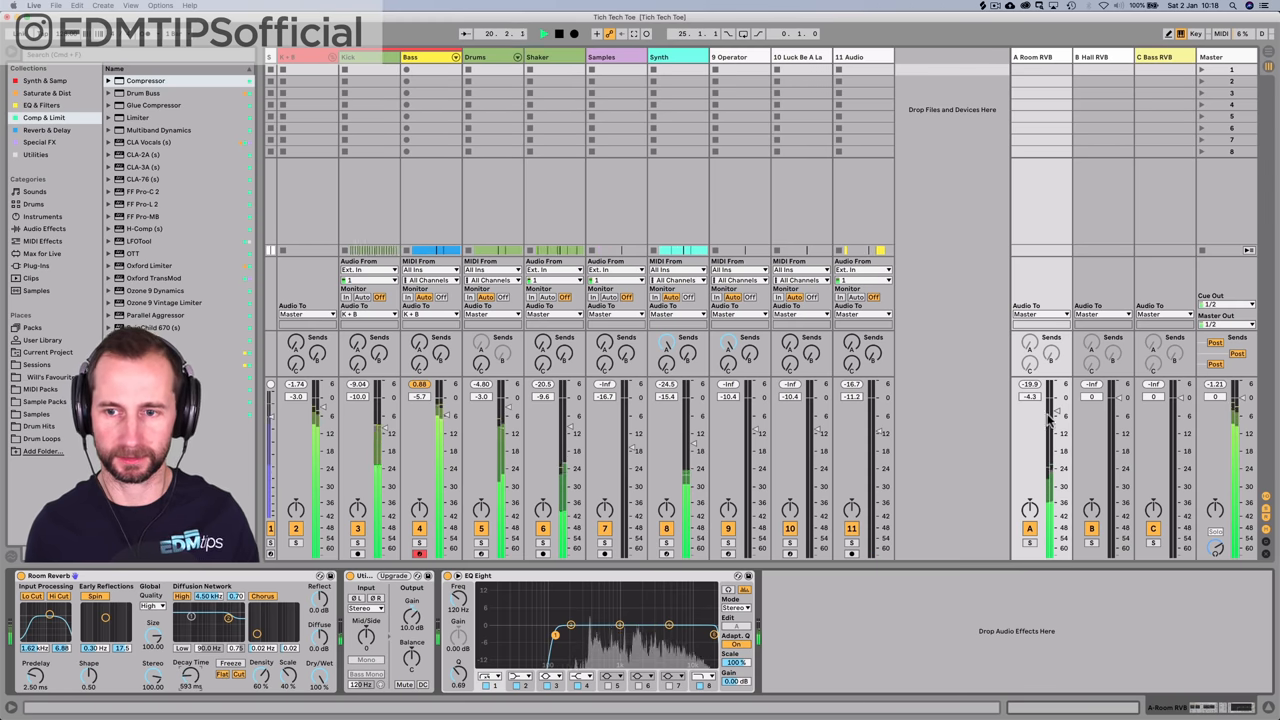
left_click_drag(1050, 418, 1050, 404)
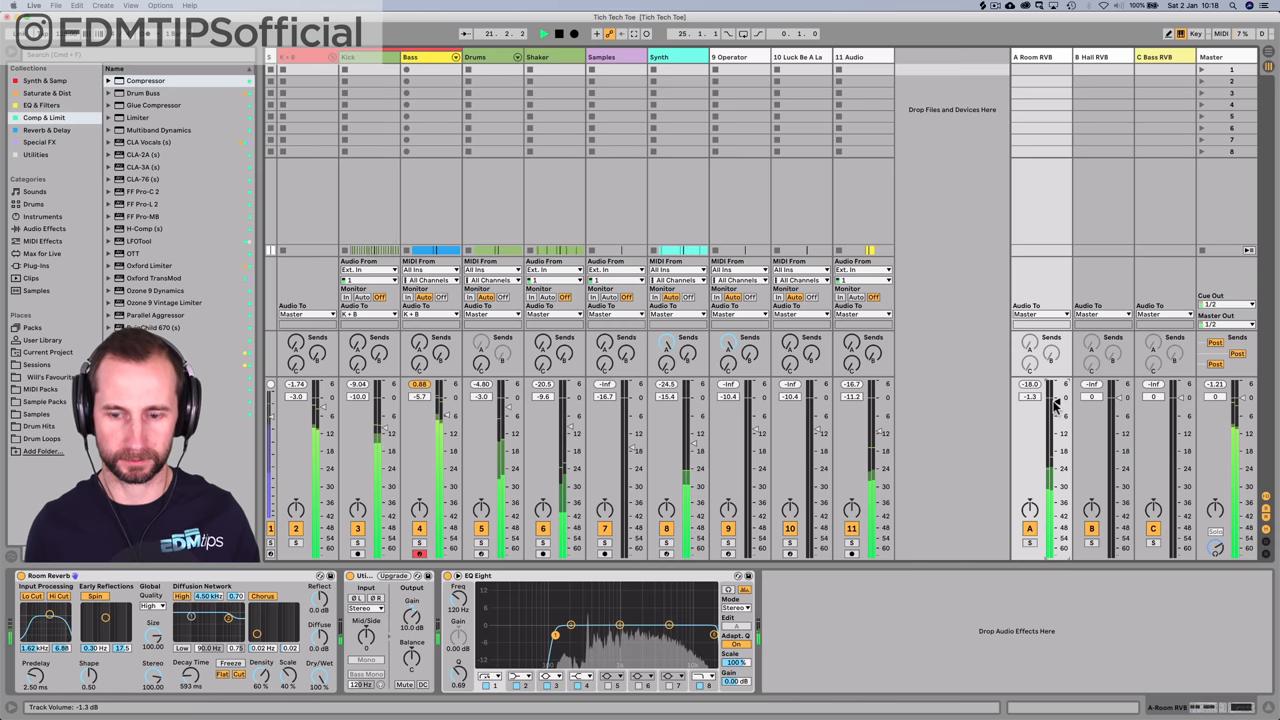